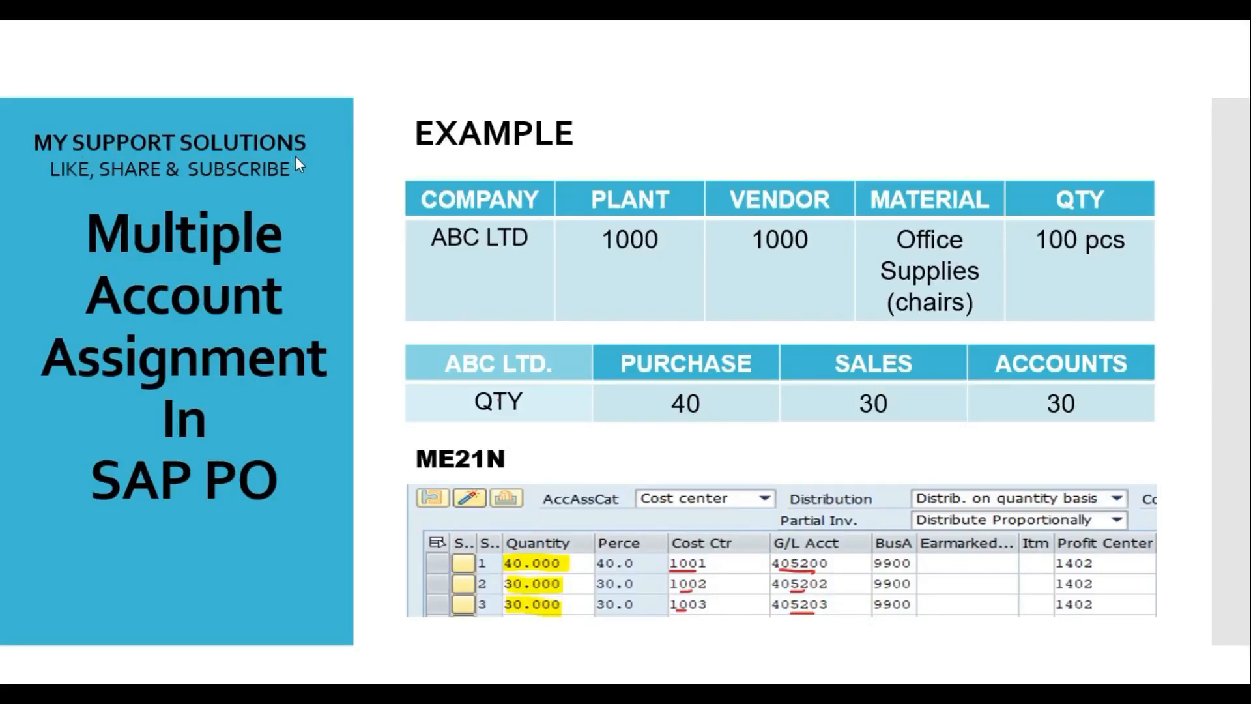
{"action": "mouse_move", "coordinate": [245, 197]}
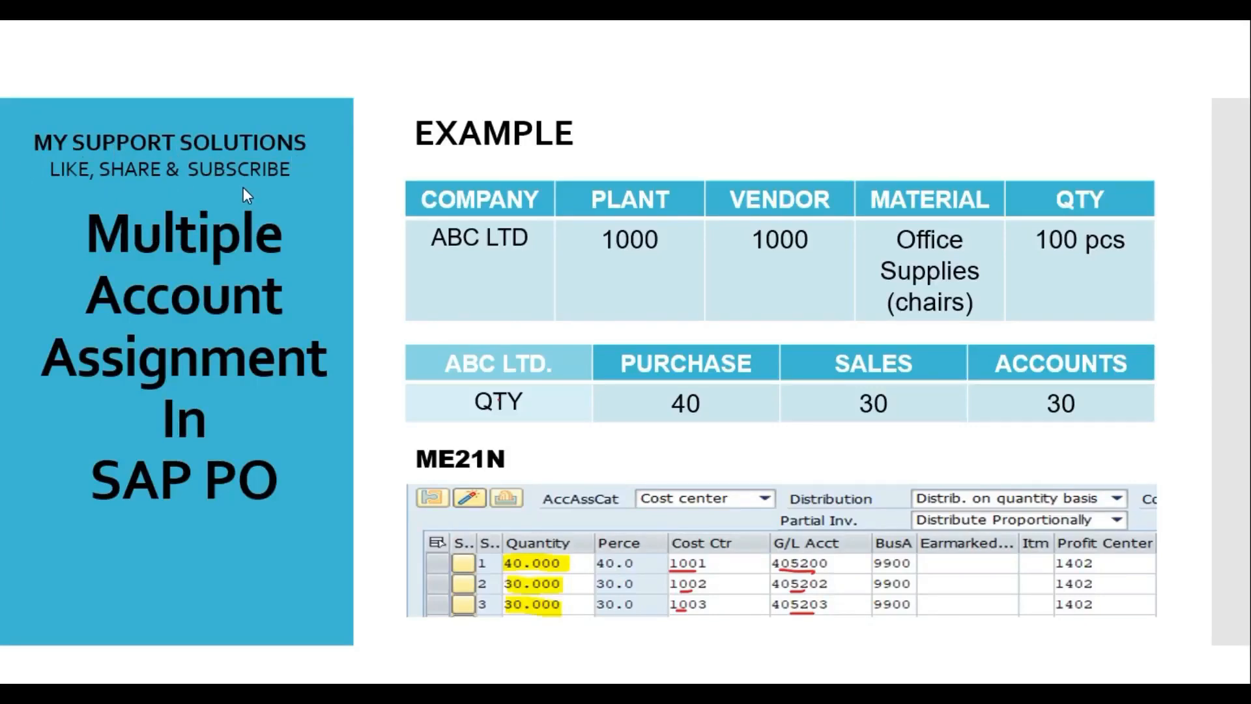
{"action": "mouse_move", "coordinate": [150, 372]}
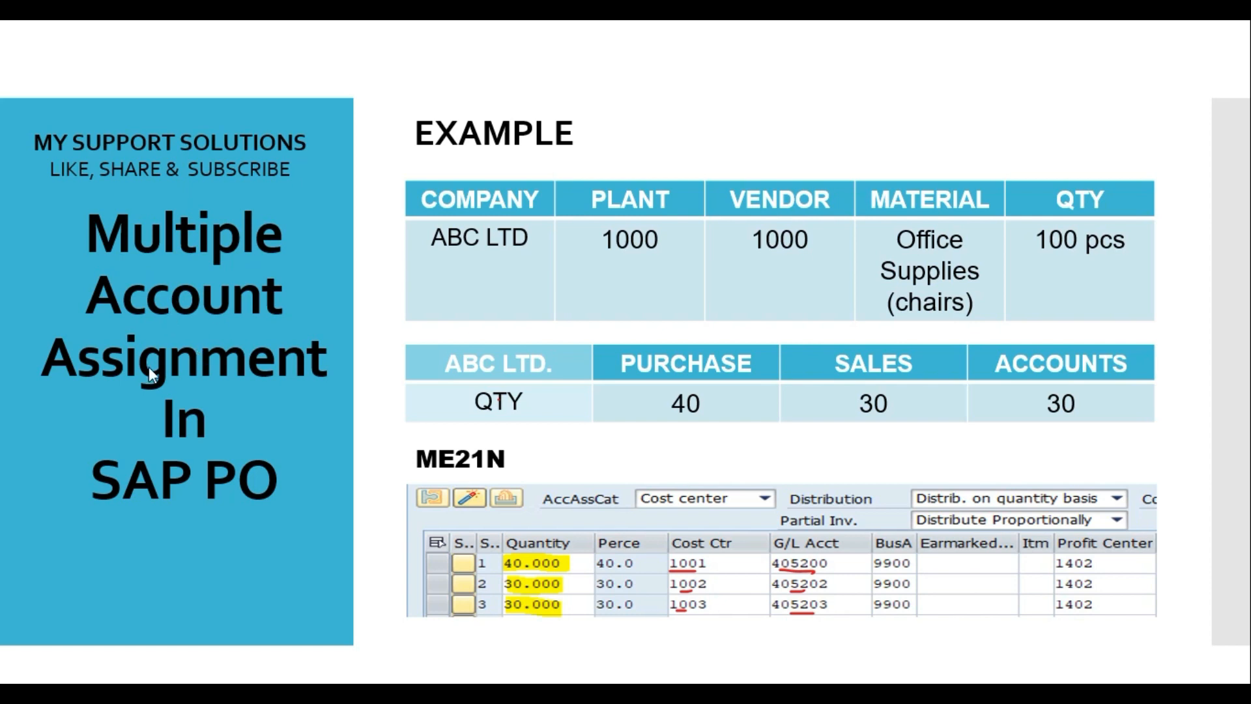
{"action": "mouse_move", "coordinate": [265, 542]}
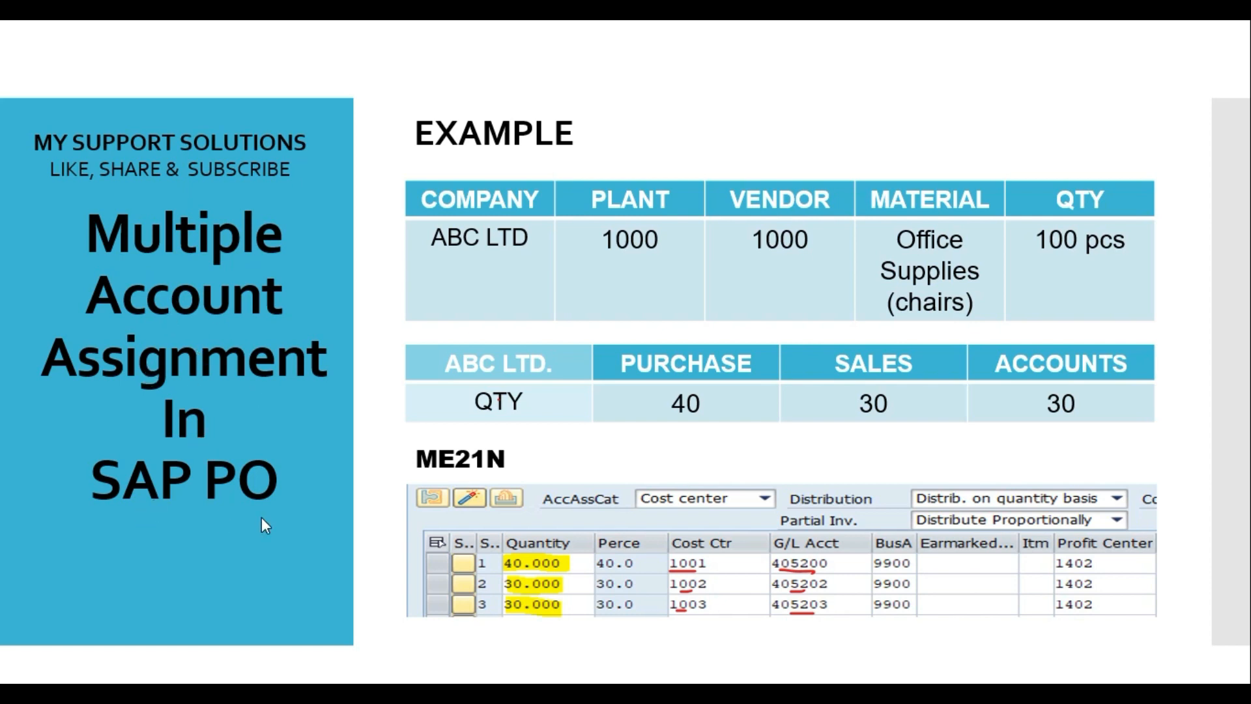
{"action": "mouse_move", "coordinate": [306, 364]}
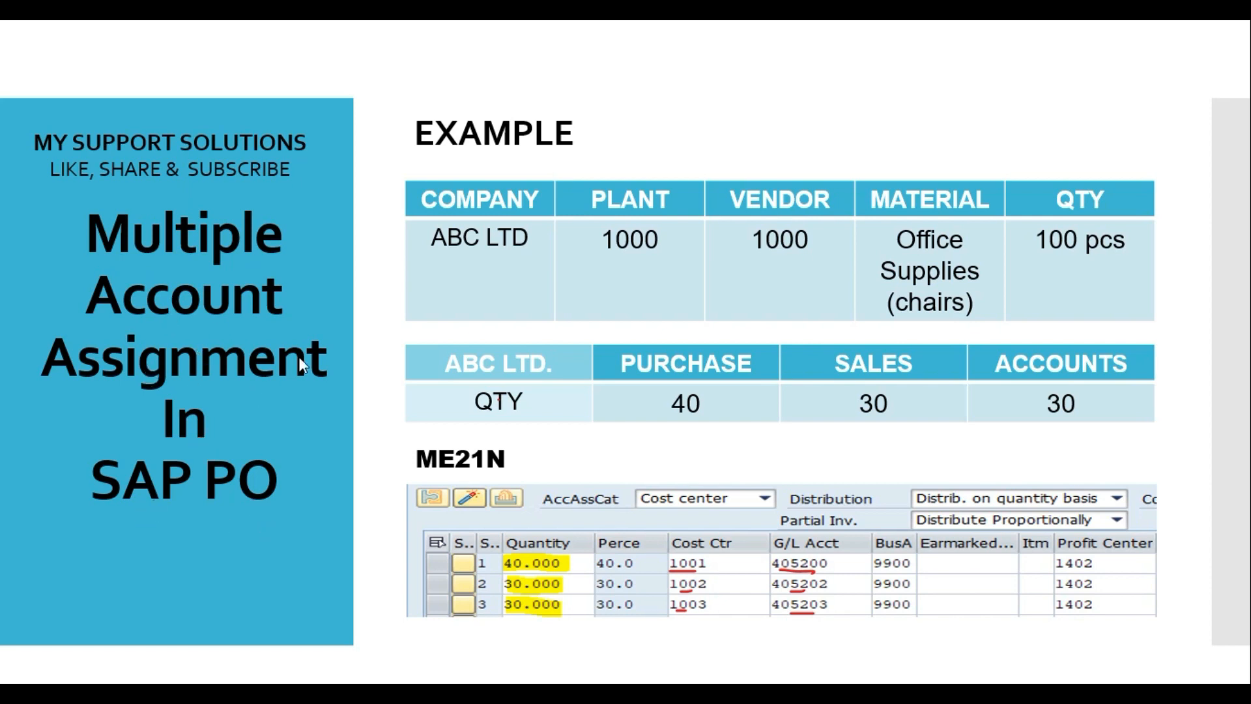
{"action": "mouse_move", "coordinate": [185, 188]}
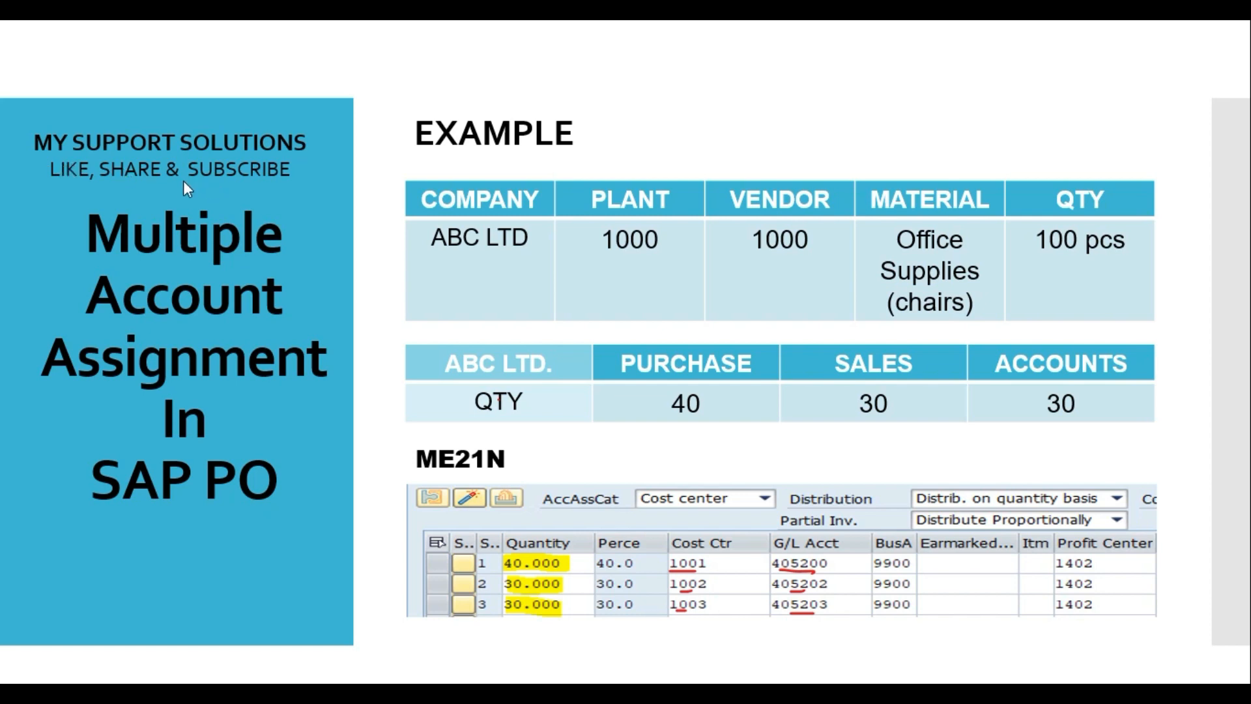
{"action": "mouse_move", "coordinate": [282, 163]}
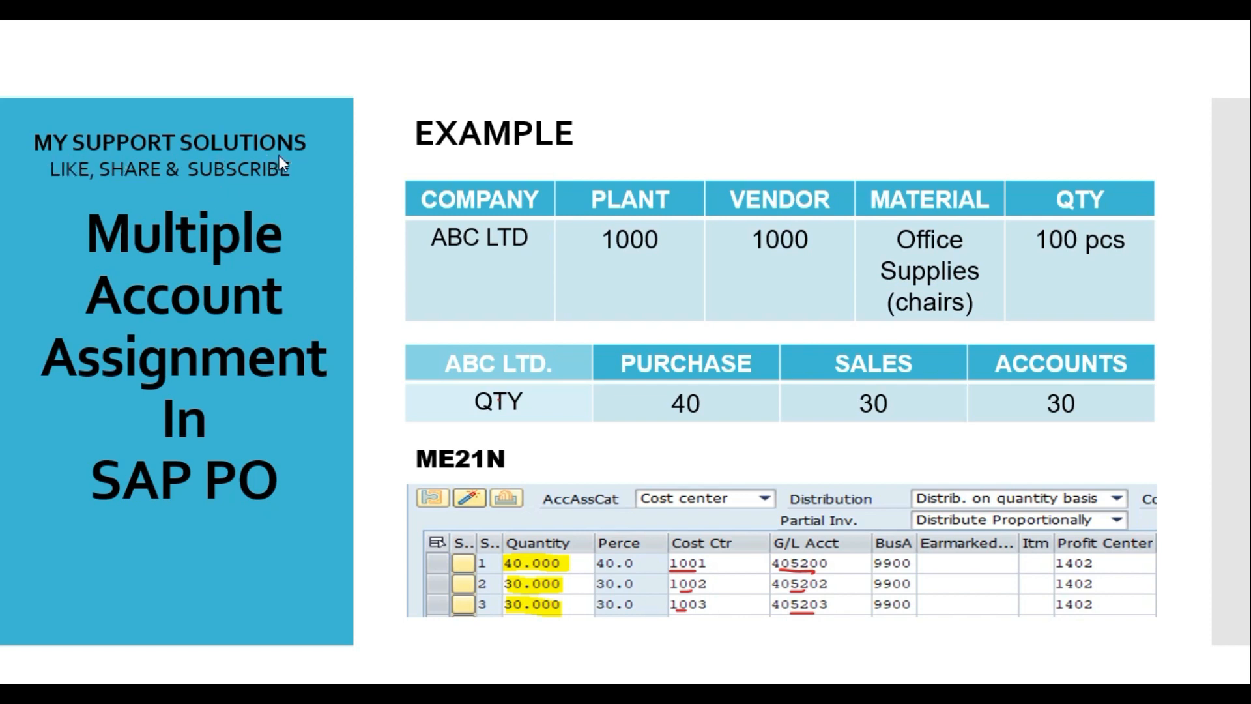
{"action": "mouse_move", "coordinate": [179, 193]}
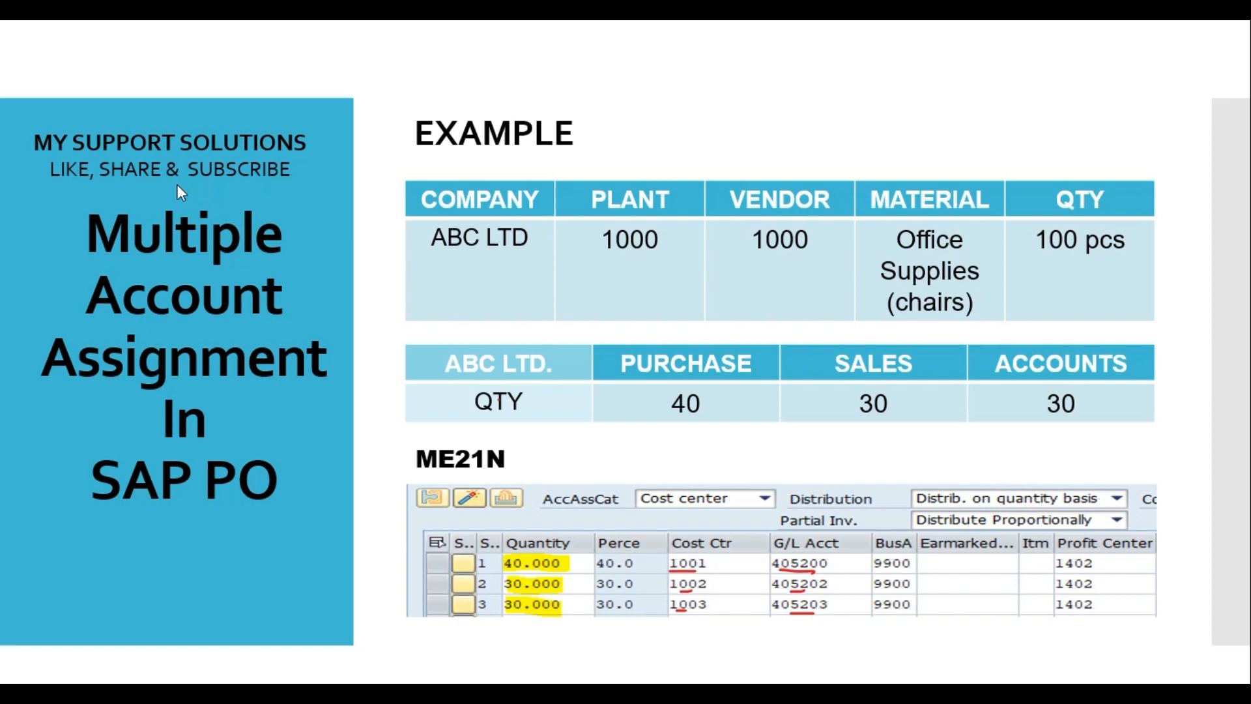
{"action": "mouse_move", "coordinate": [167, 193]}
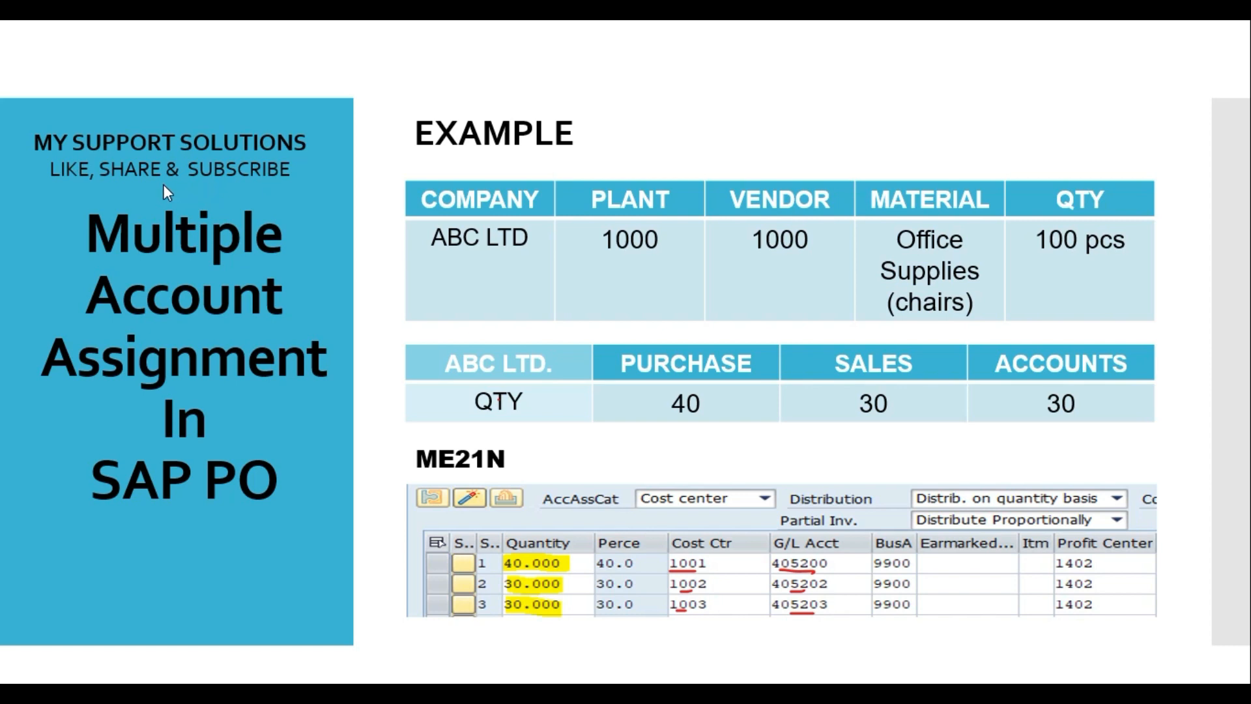
{"action": "mouse_move", "coordinate": [54, 193]}
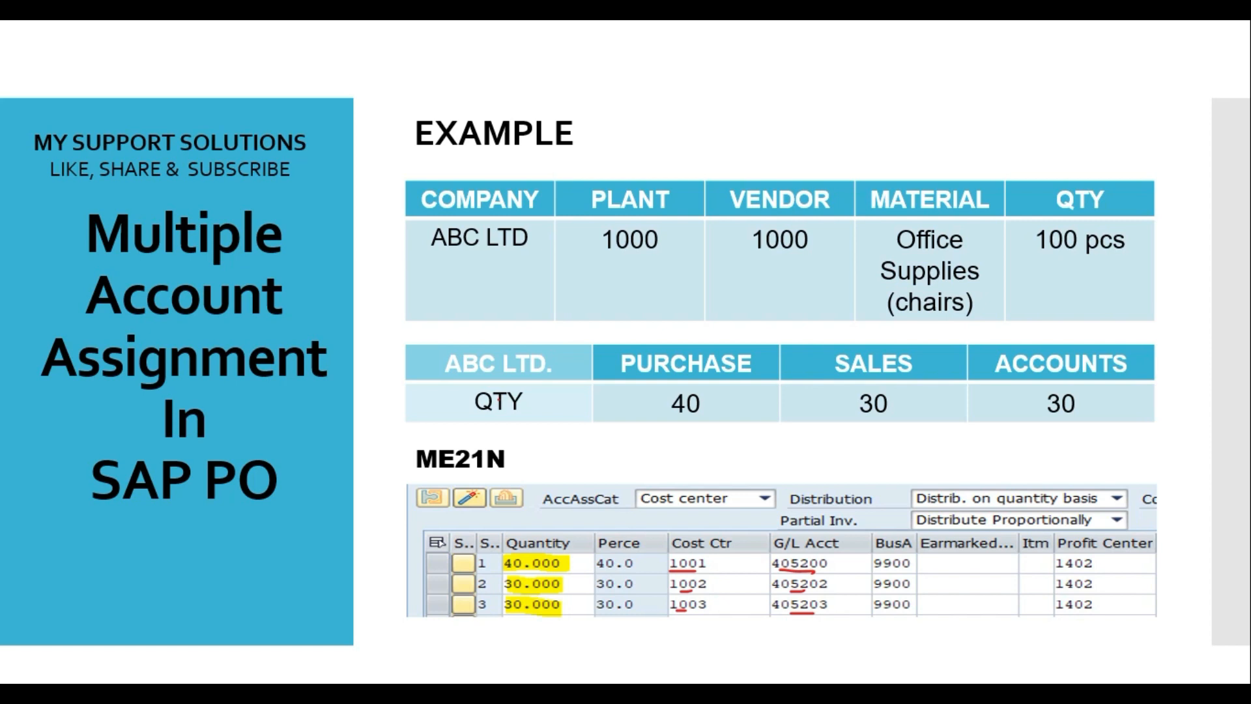
{"action": "mouse_move", "coordinate": [255, 274]}
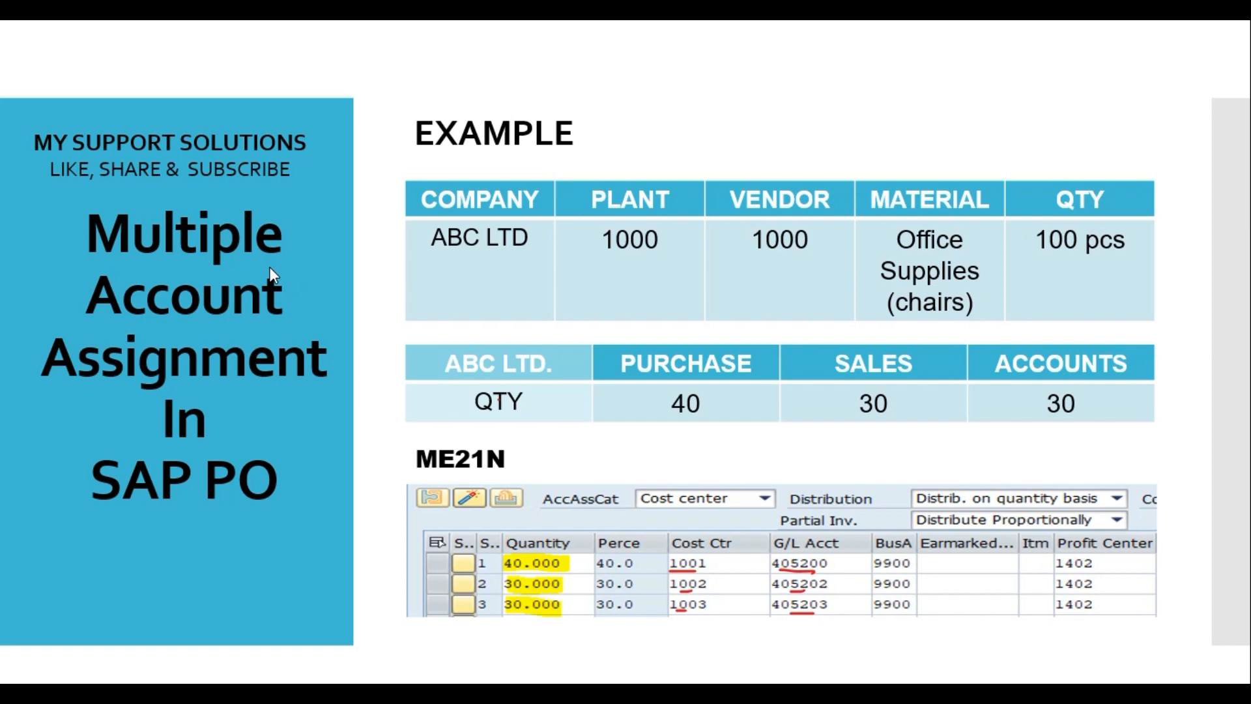
{"action": "mouse_move", "coordinate": [526, 185]}
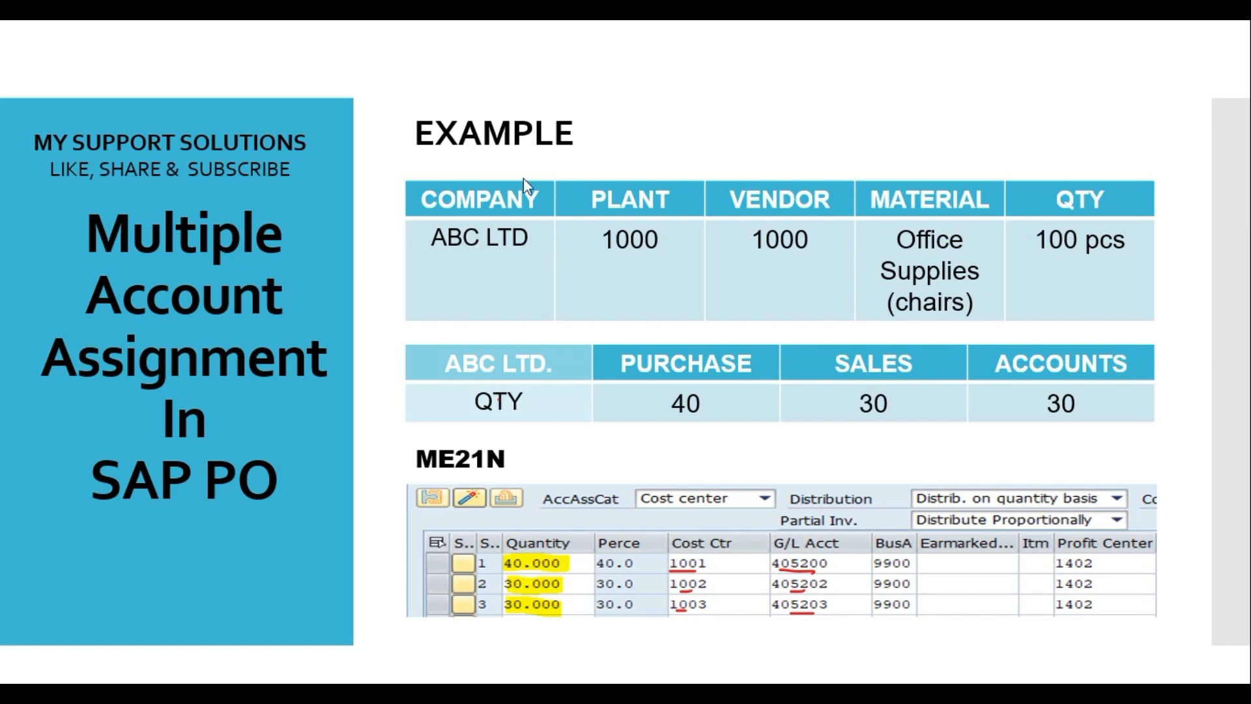
{"action": "mouse_move", "coordinate": [486, 264]}
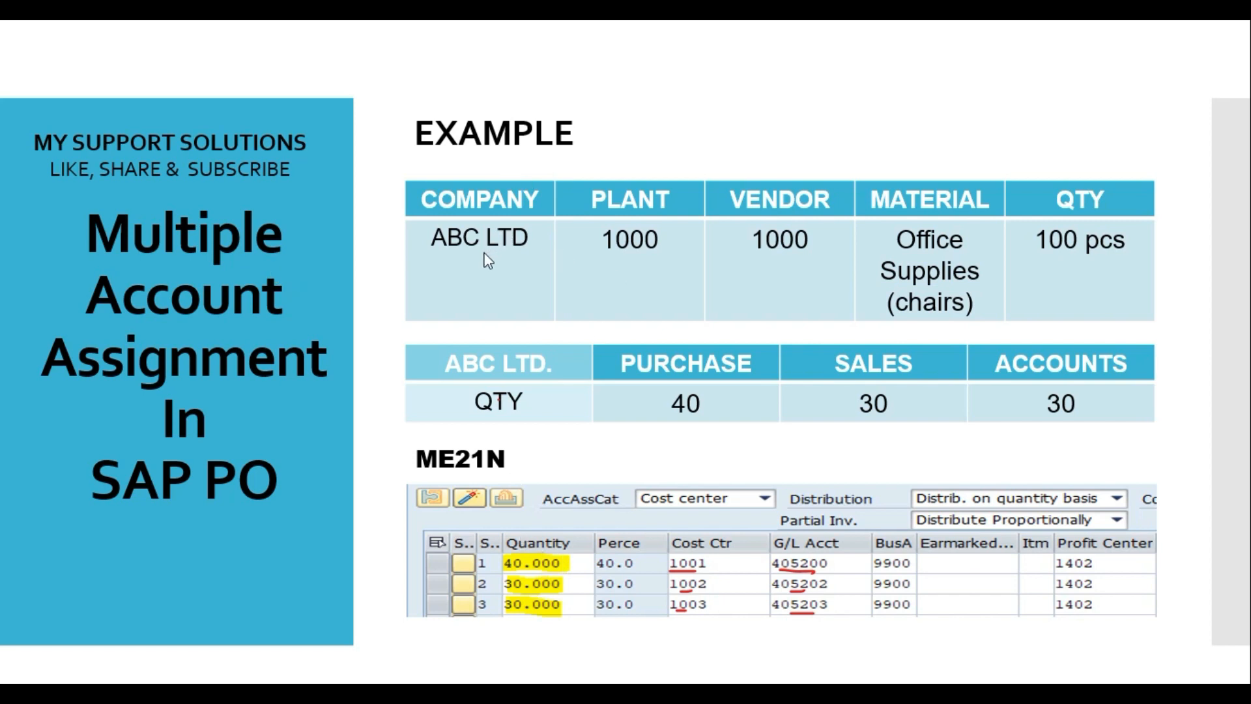
{"action": "mouse_move", "coordinate": [631, 275]}
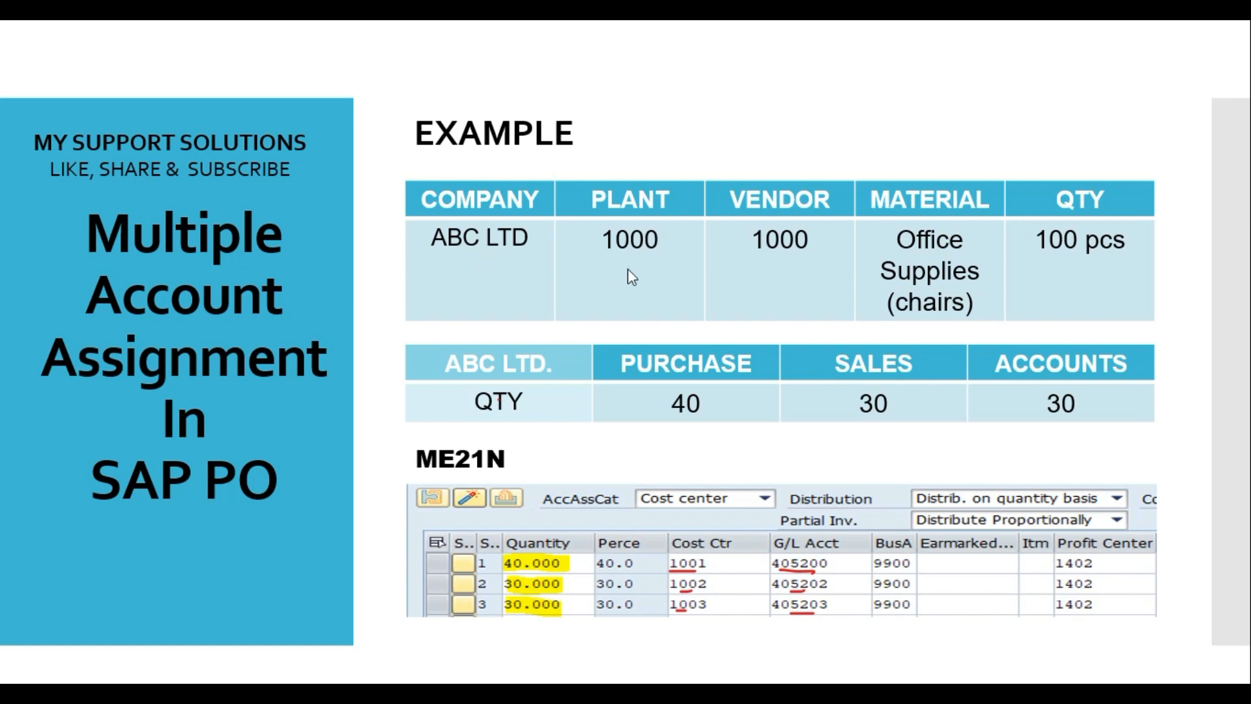
{"action": "mouse_move", "coordinate": [619, 277]}
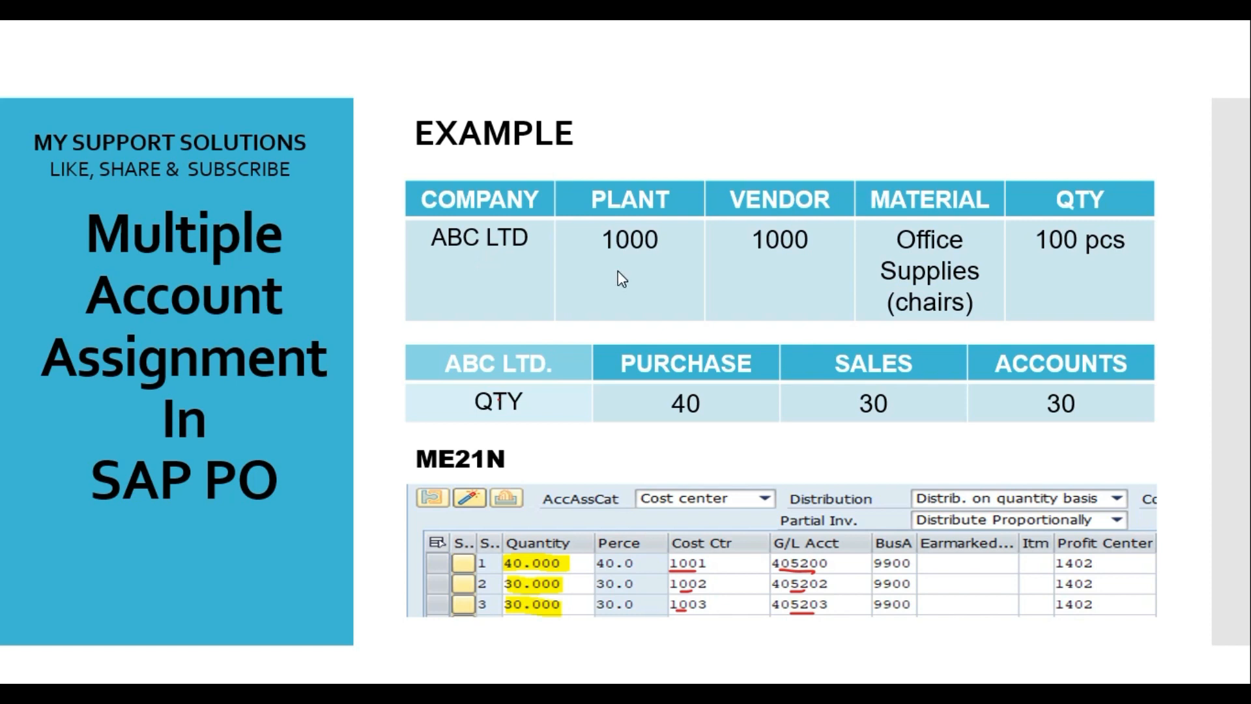
{"action": "mouse_move", "coordinate": [641, 280]}
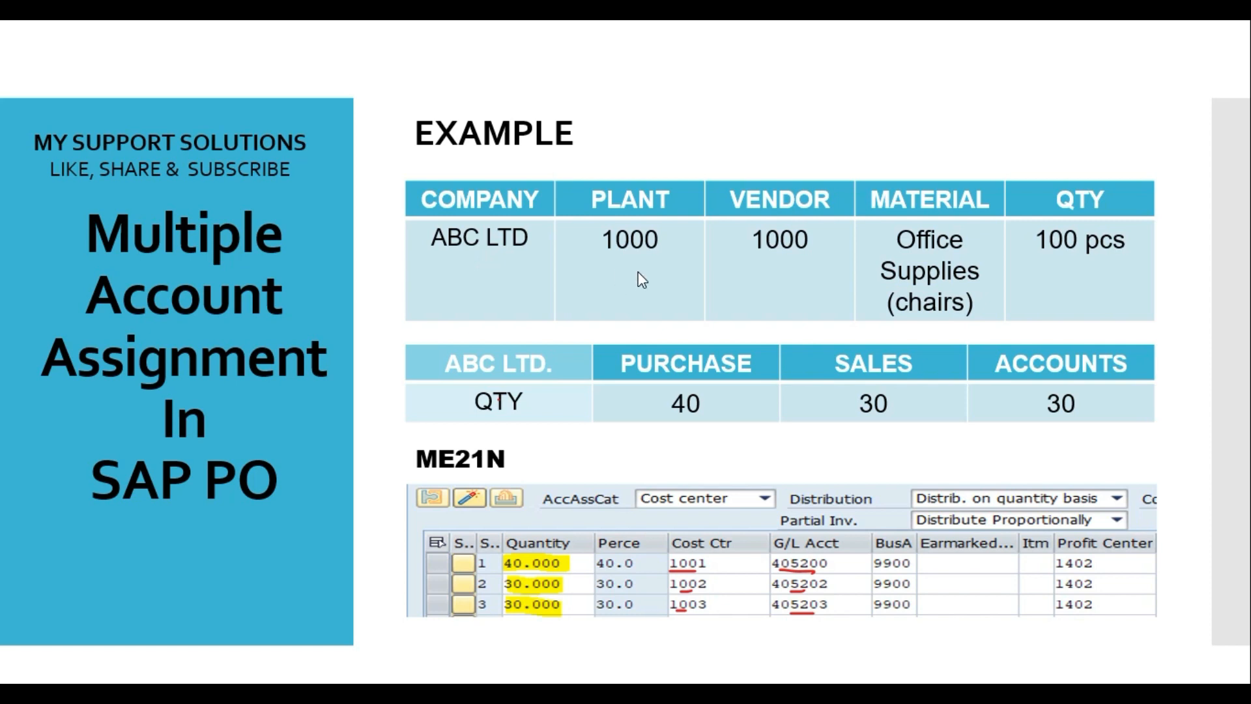
{"action": "mouse_move", "coordinate": [789, 273]}
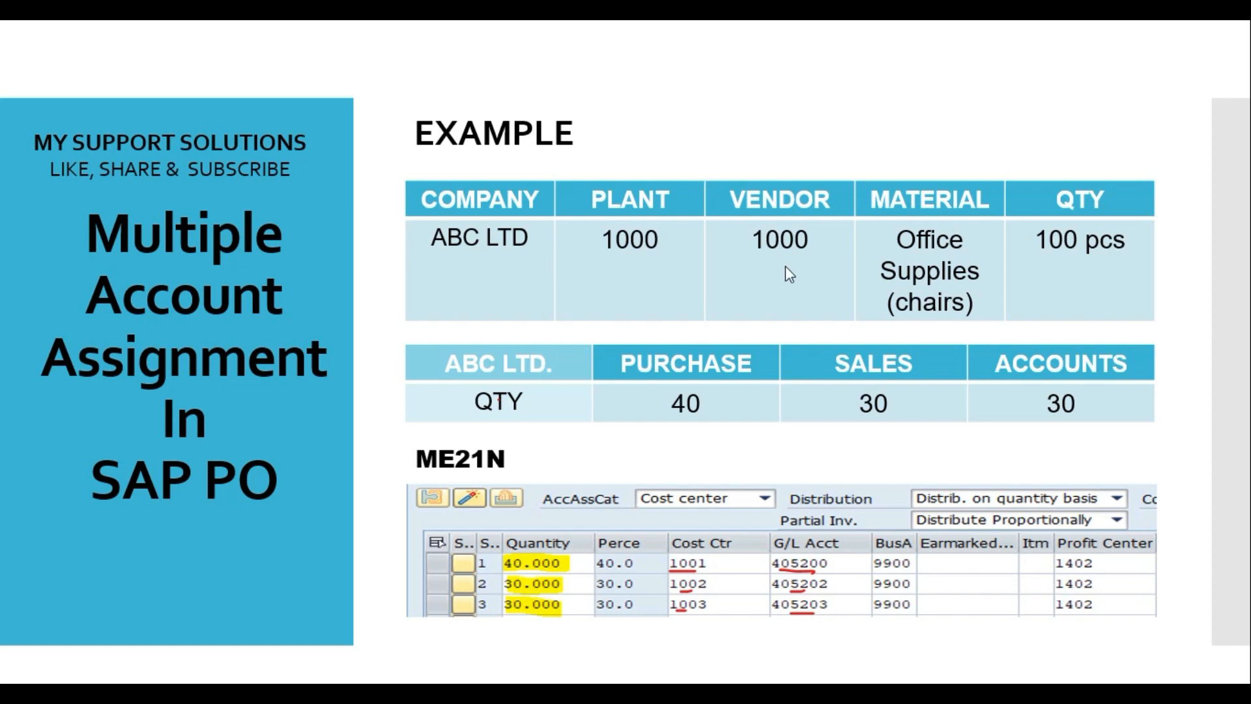
{"action": "mouse_move", "coordinate": [1097, 278]}
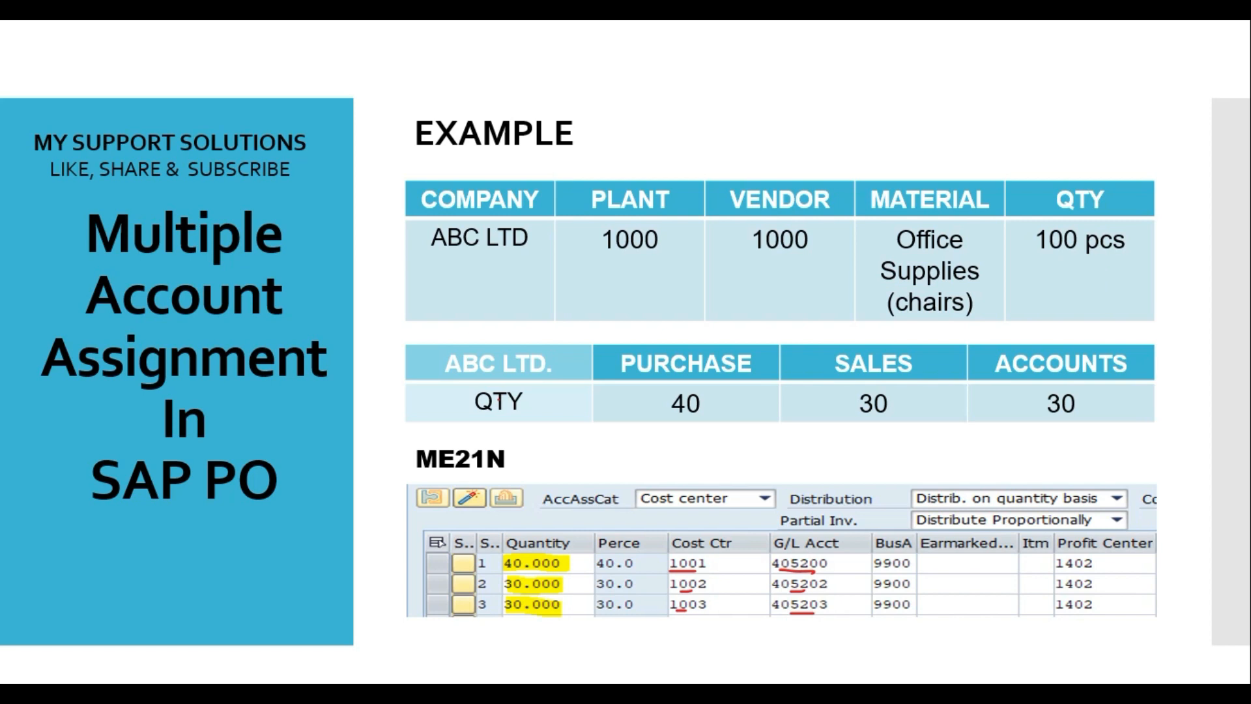
{"action": "mouse_move", "coordinate": [933, 317]}
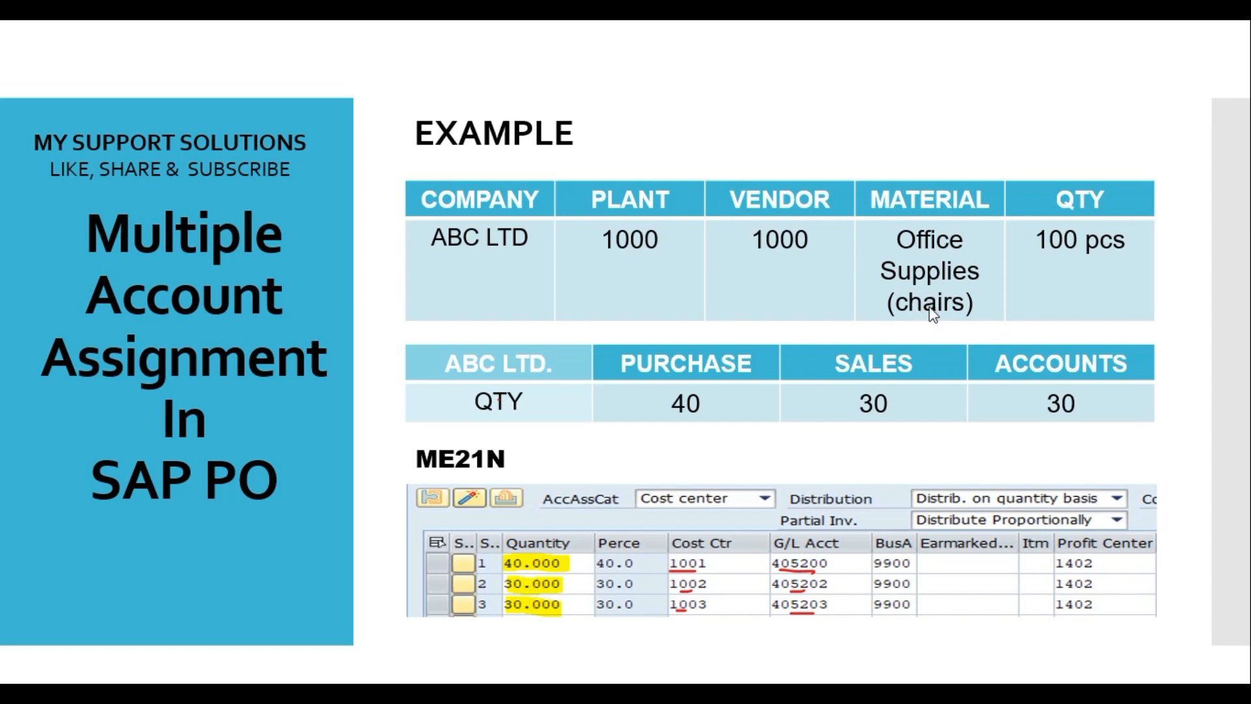
{"action": "mouse_move", "coordinate": [1082, 267]}
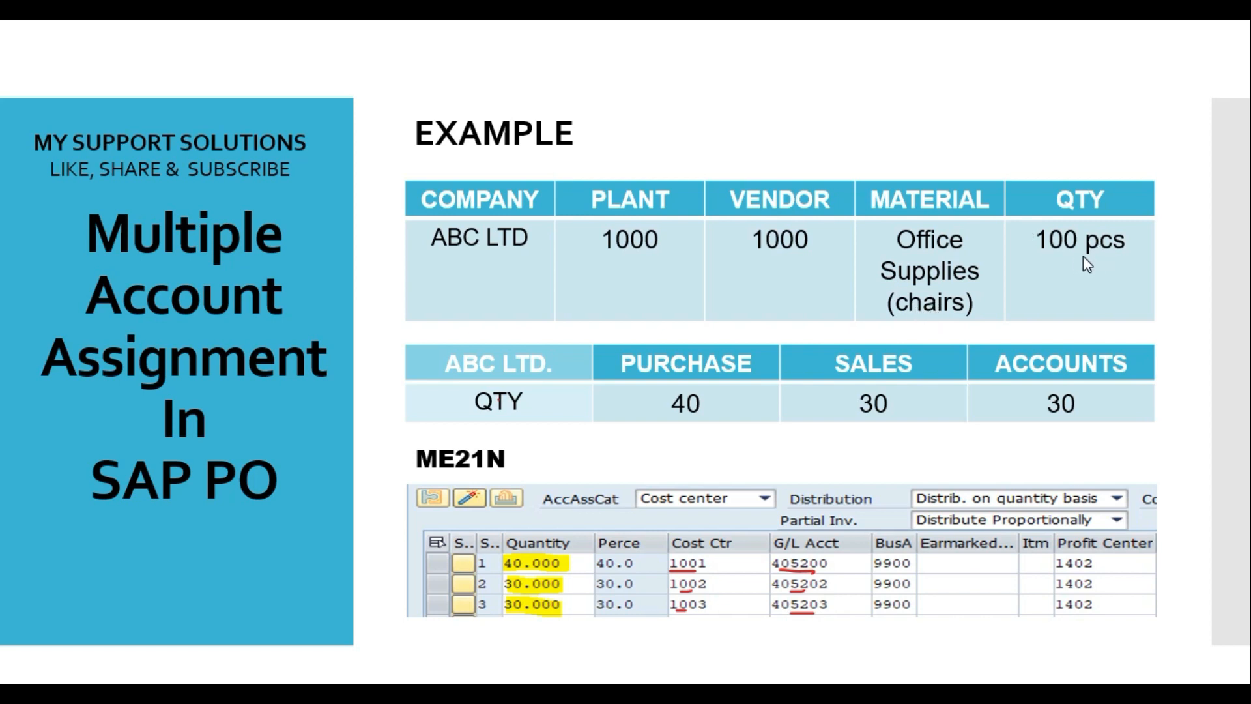
{"action": "mouse_move", "coordinate": [558, 170]}
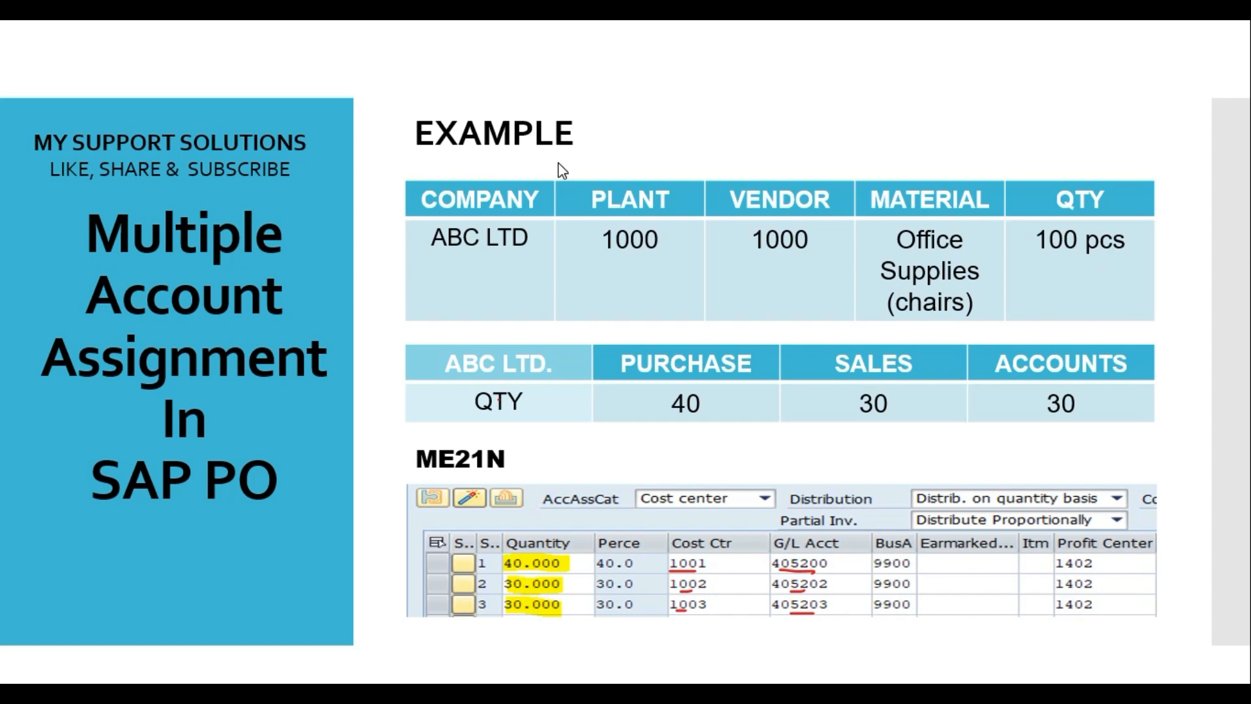
{"action": "mouse_move", "coordinate": [769, 308]}
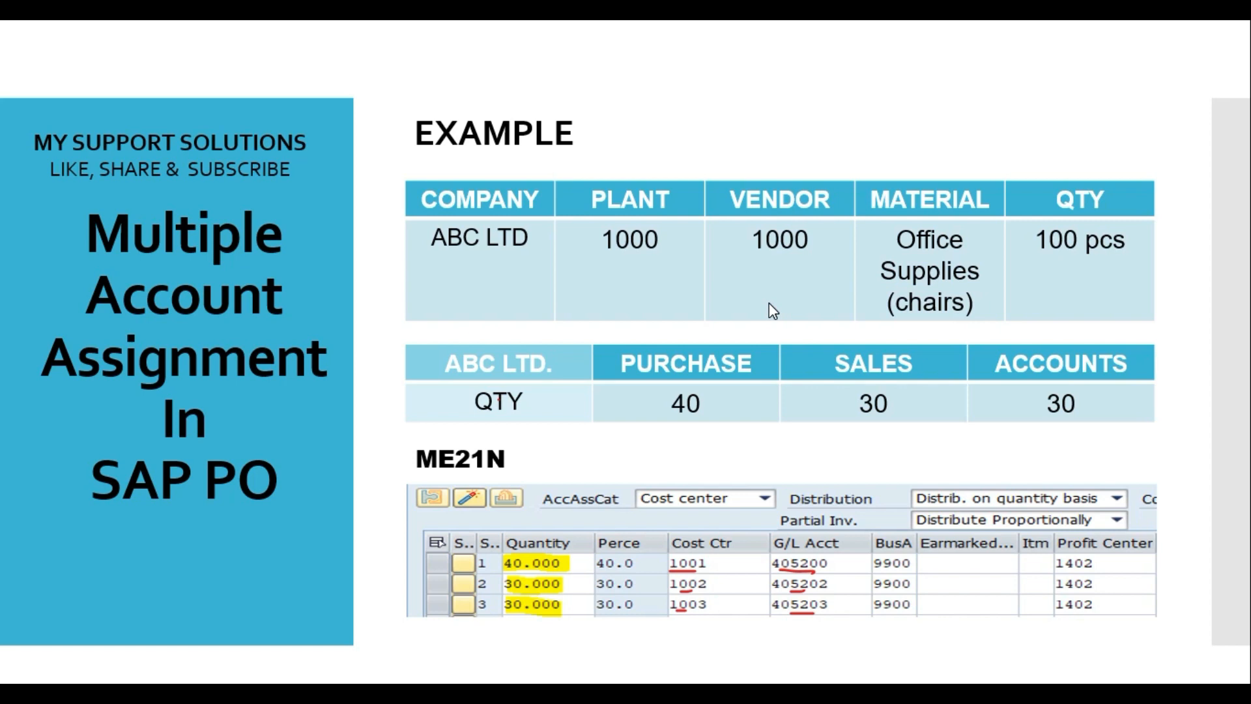
{"action": "mouse_move", "coordinate": [605, 453]}
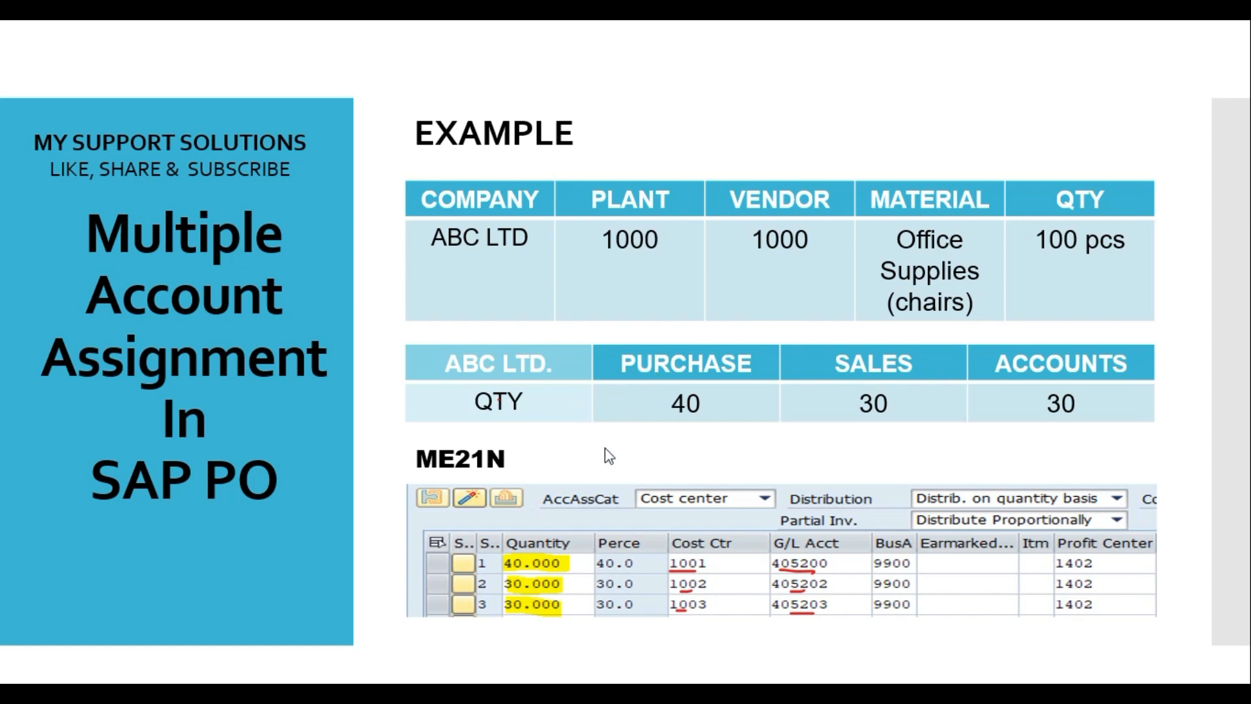
{"action": "mouse_move", "coordinate": [859, 392]}
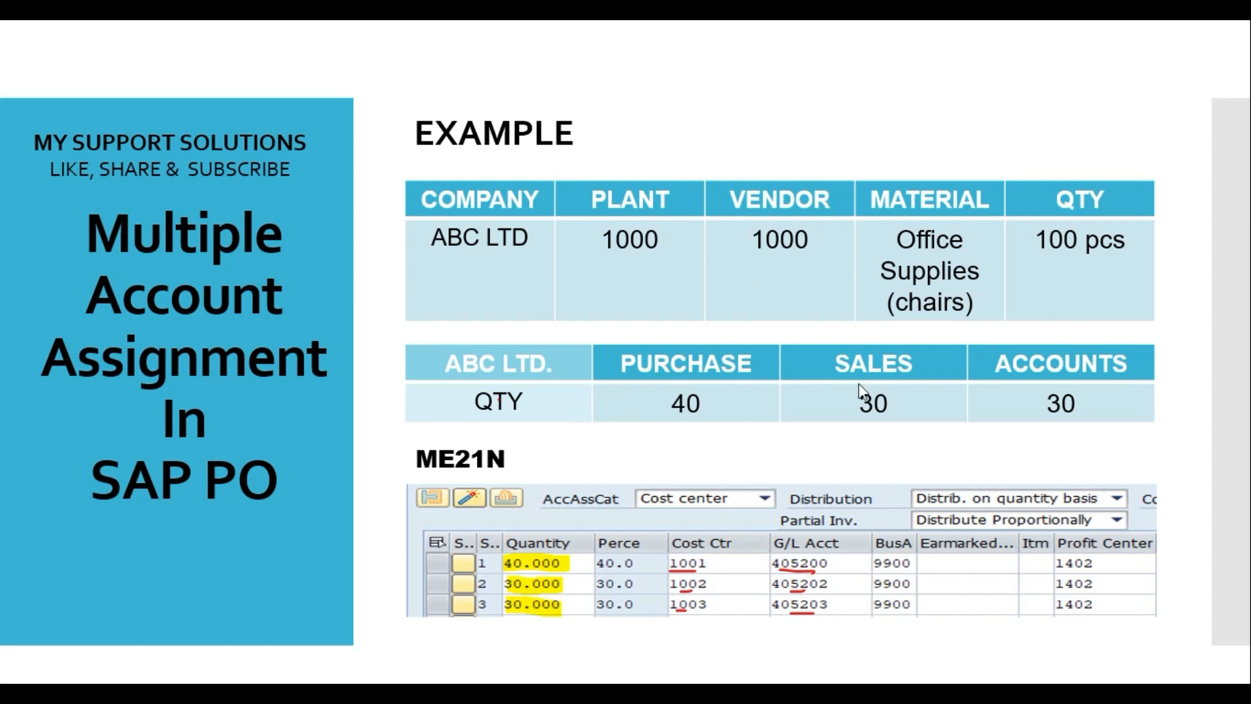
{"action": "mouse_move", "coordinate": [1022, 383]}
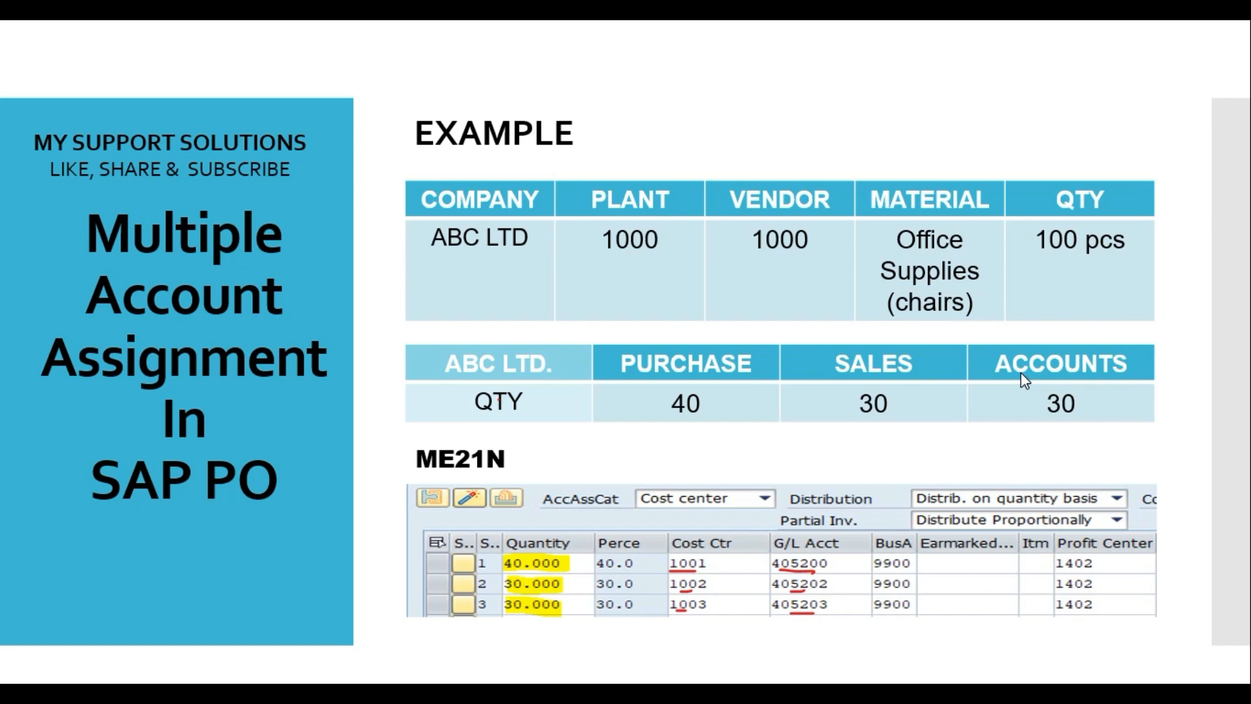
{"action": "mouse_move", "coordinate": [1061, 266]}
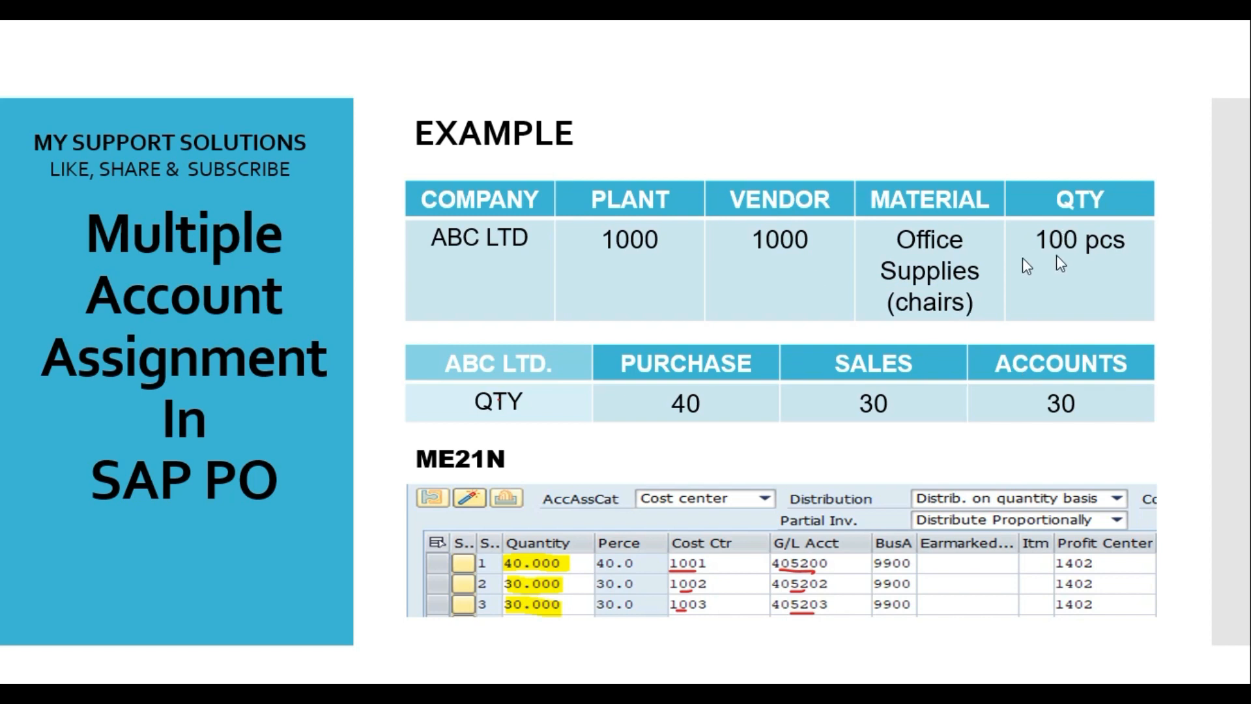
{"action": "mouse_move", "coordinate": [1092, 266]}
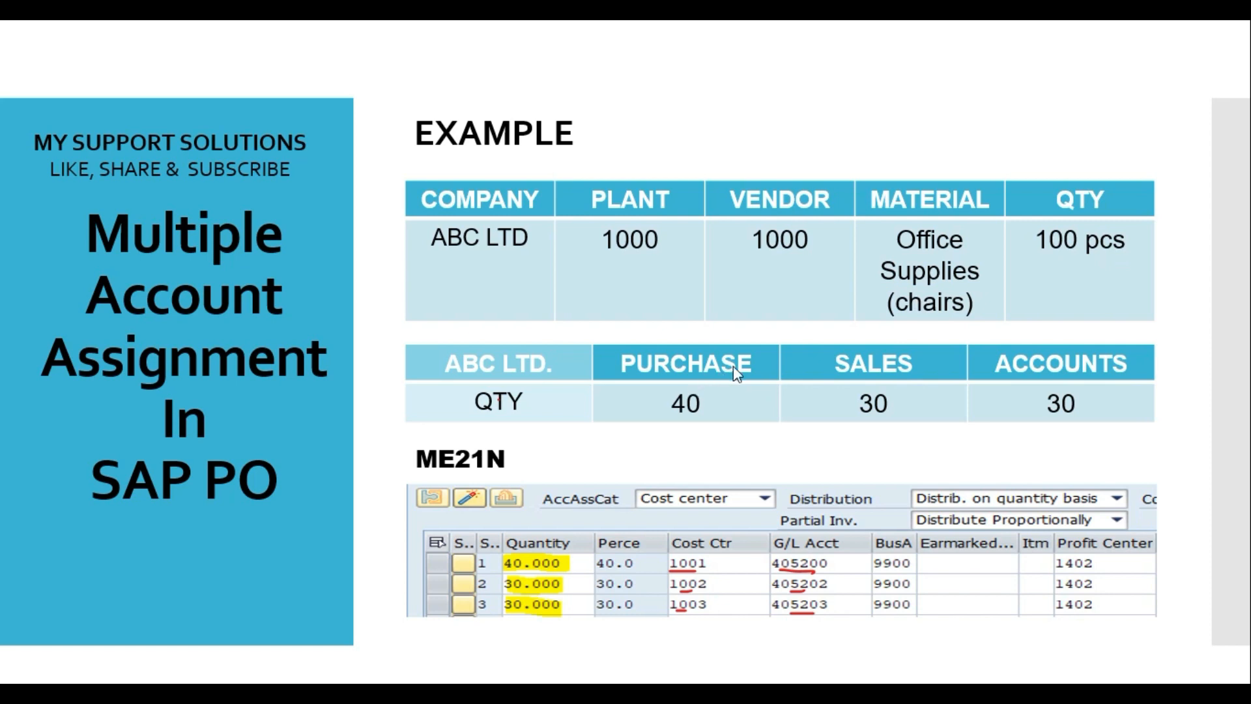
{"action": "mouse_move", "coordinate": [633, 411]}
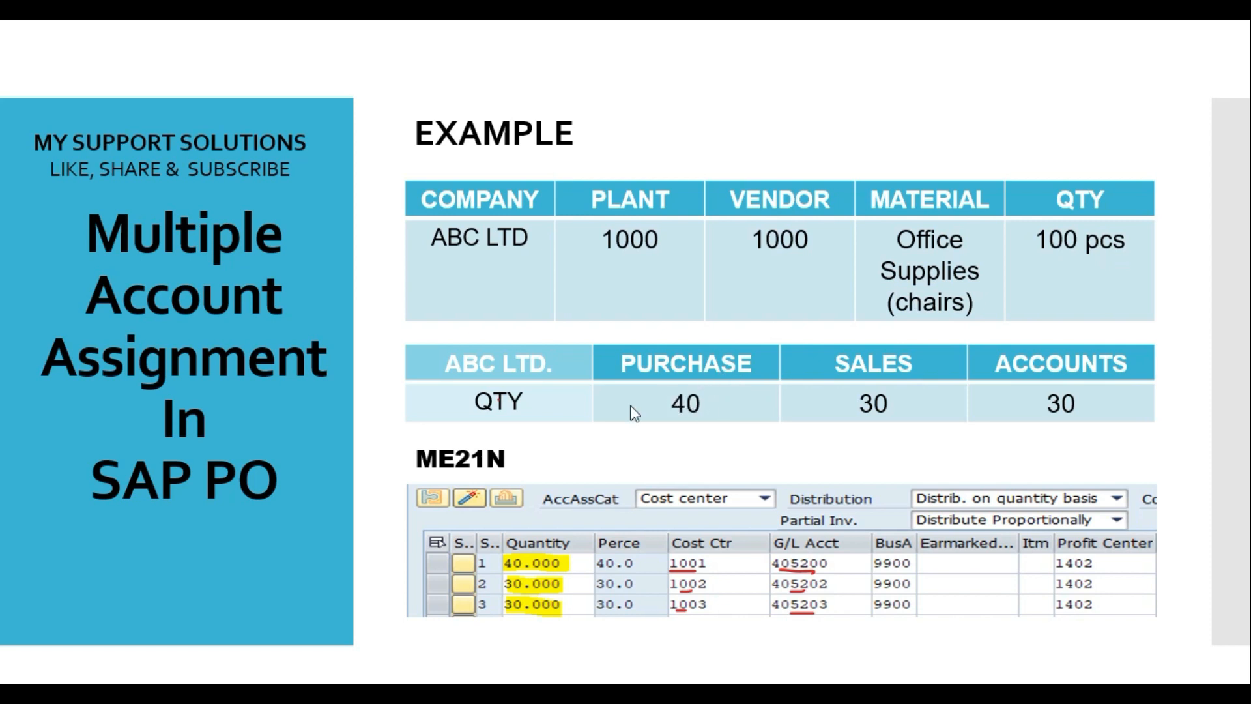
{"action": "mouse_move", "coordinate": [503, 404]}
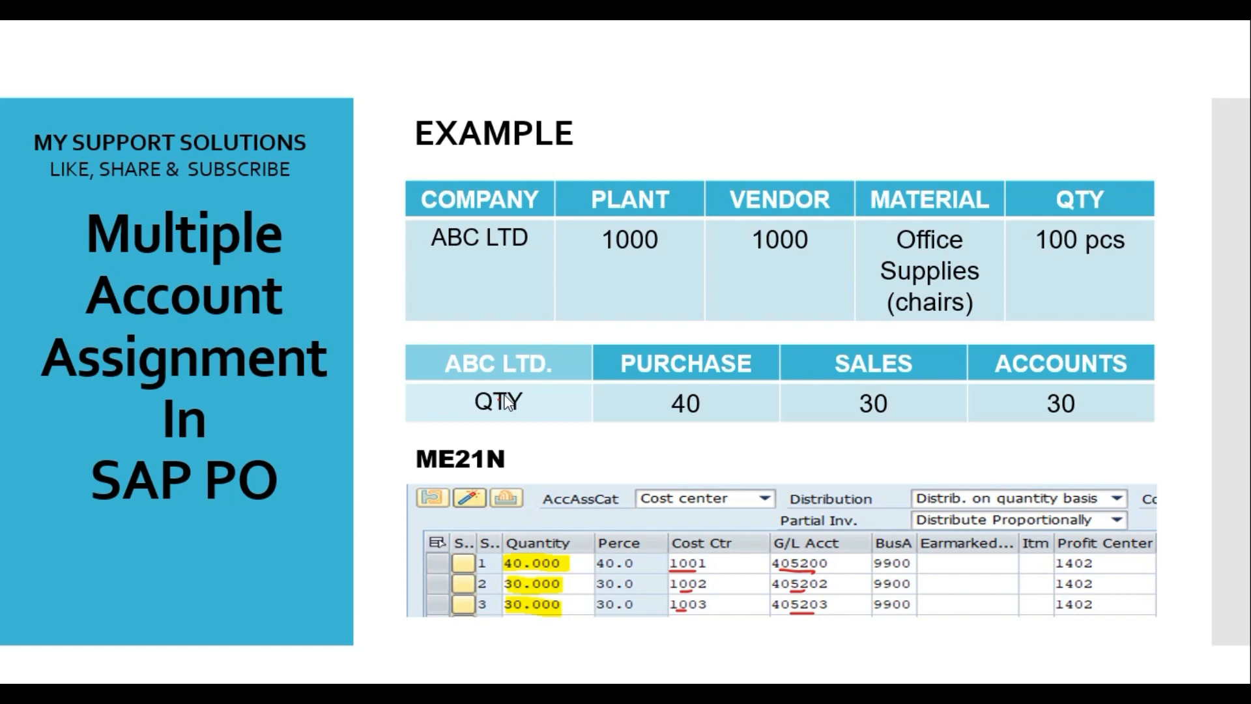
{"action": "mouse_move", "coordinate": [647, 332]}
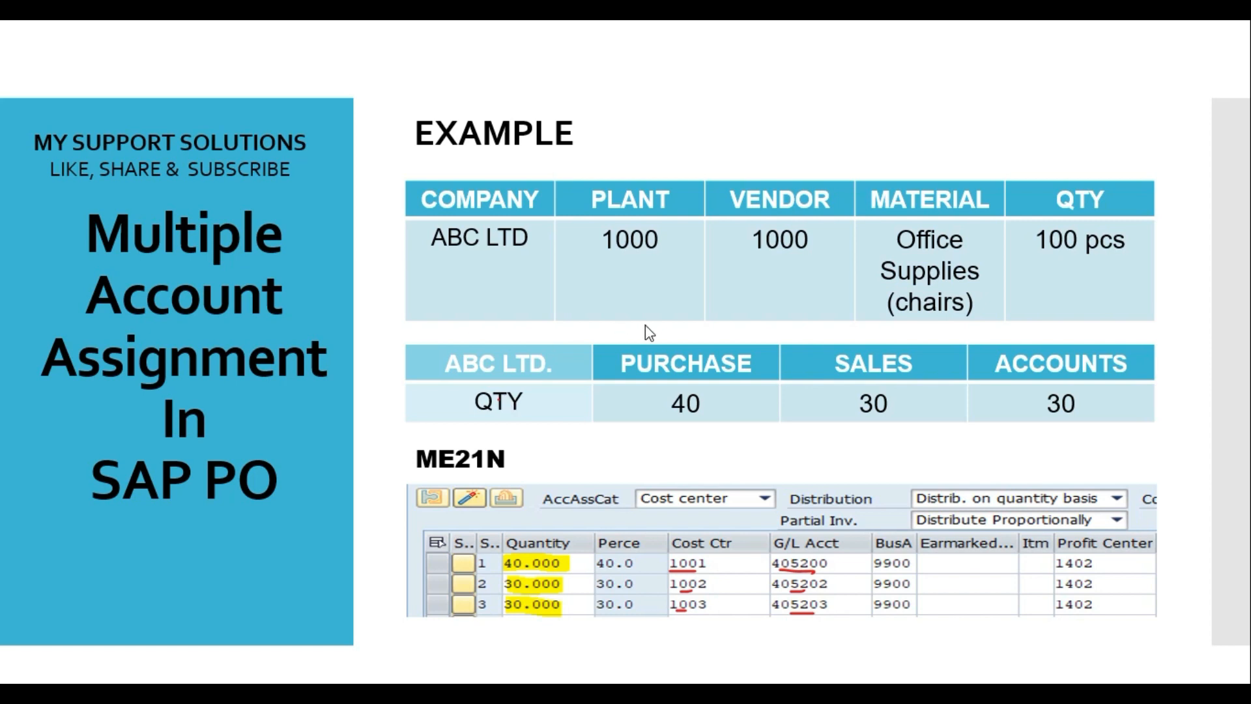
{"action": "mouse_move", "coordinate": [782, 343]}
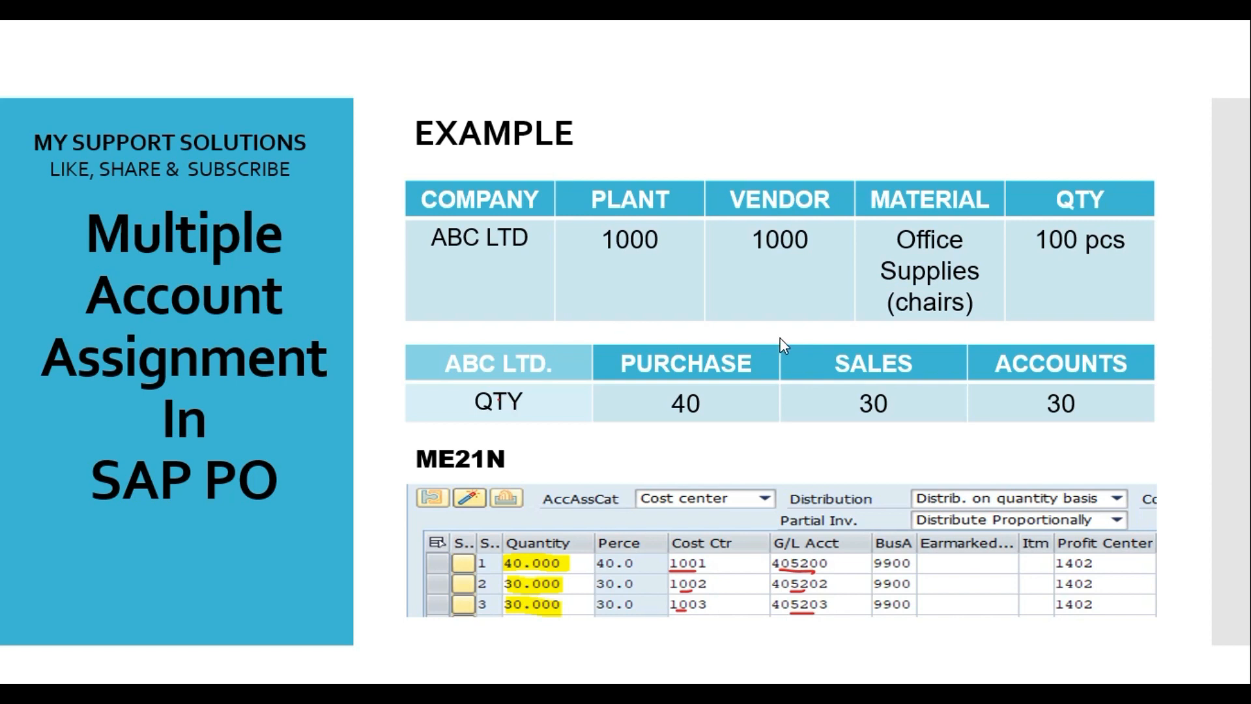
{"action": "mouse_move", "coordinate": [742, 409]}
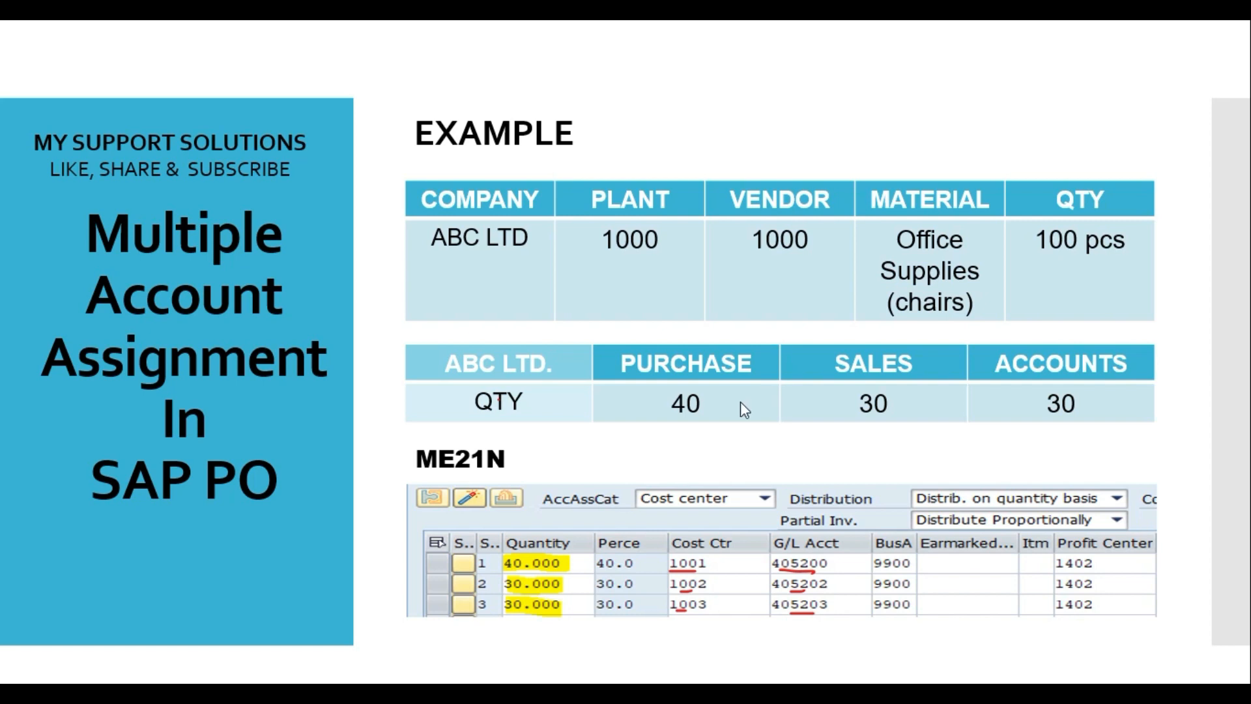
{"action": "mouse_move", "coordinate": [976, 439]}
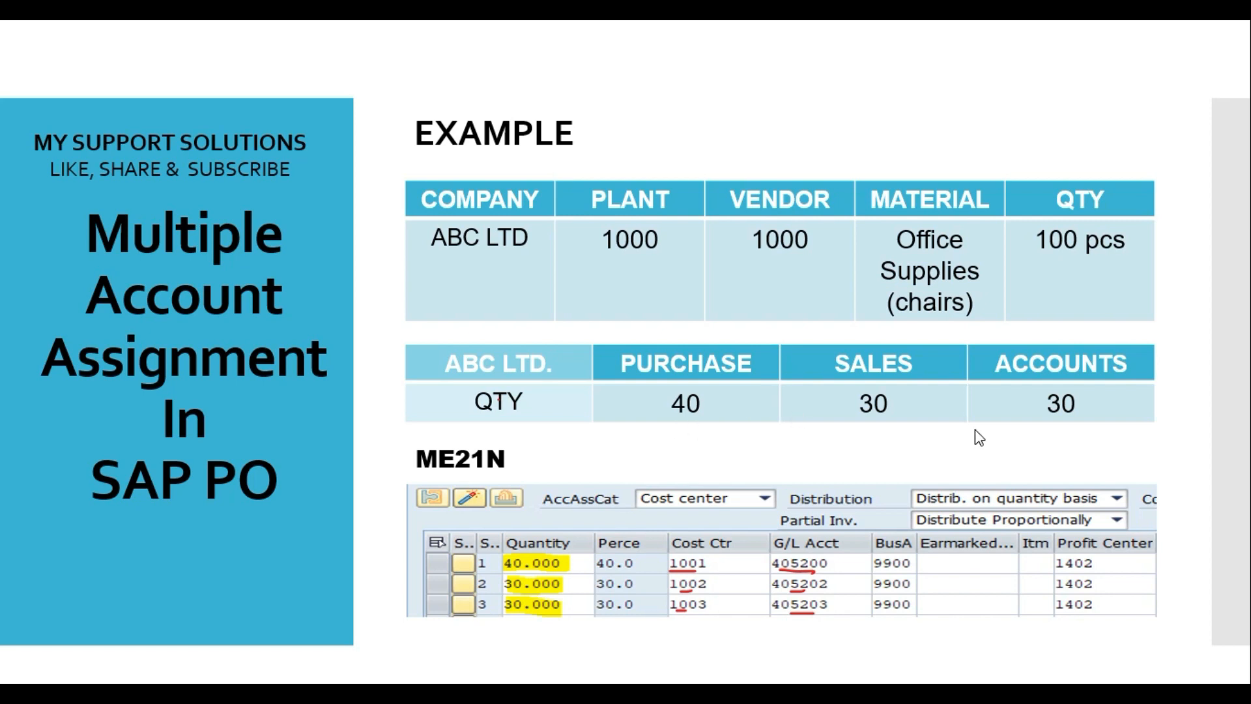
{"action": "mouse_move", "coordinate": [618, 568]}
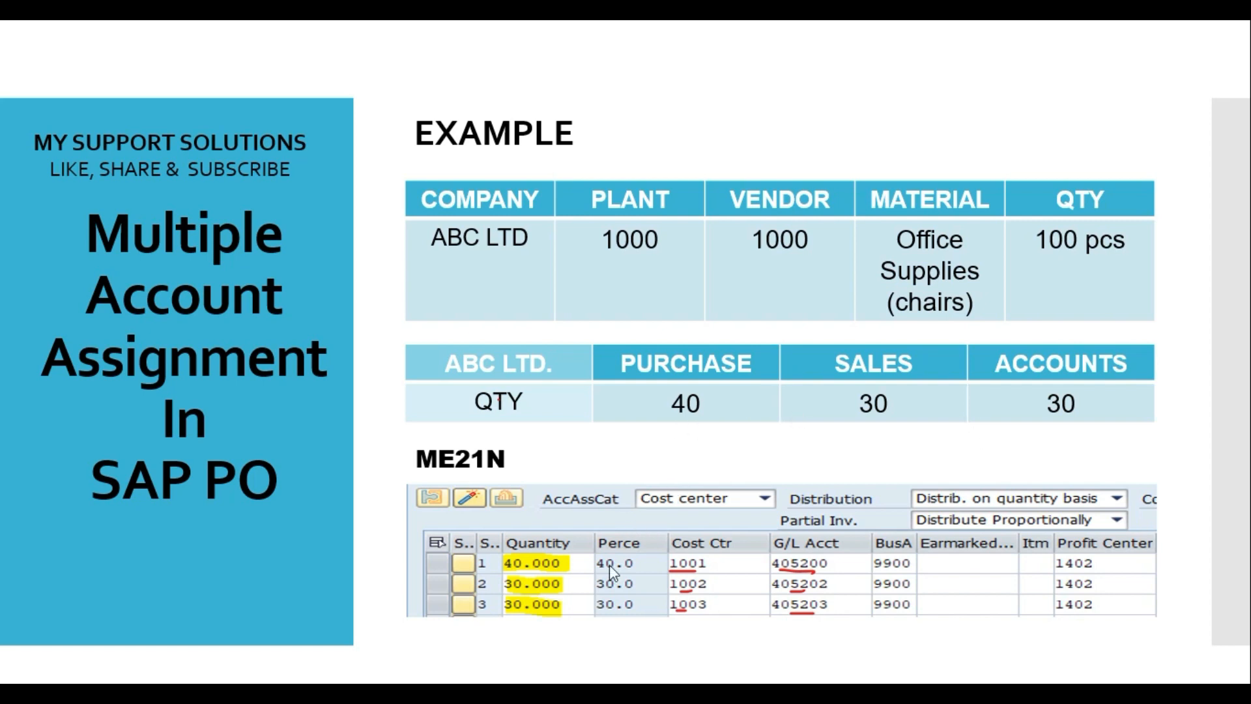
{"action": "mouse_move", "coordinate": [488, 503]}
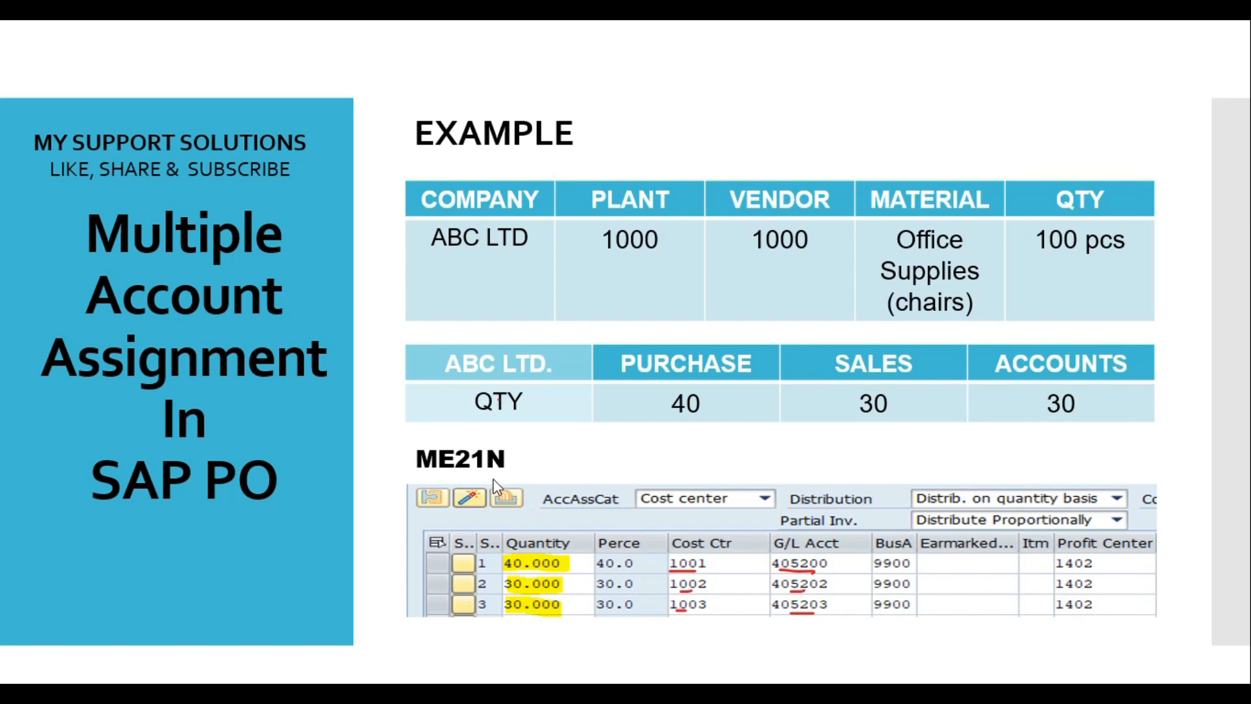
{"action": "mouse_move", "coordinate": [584, 614]}
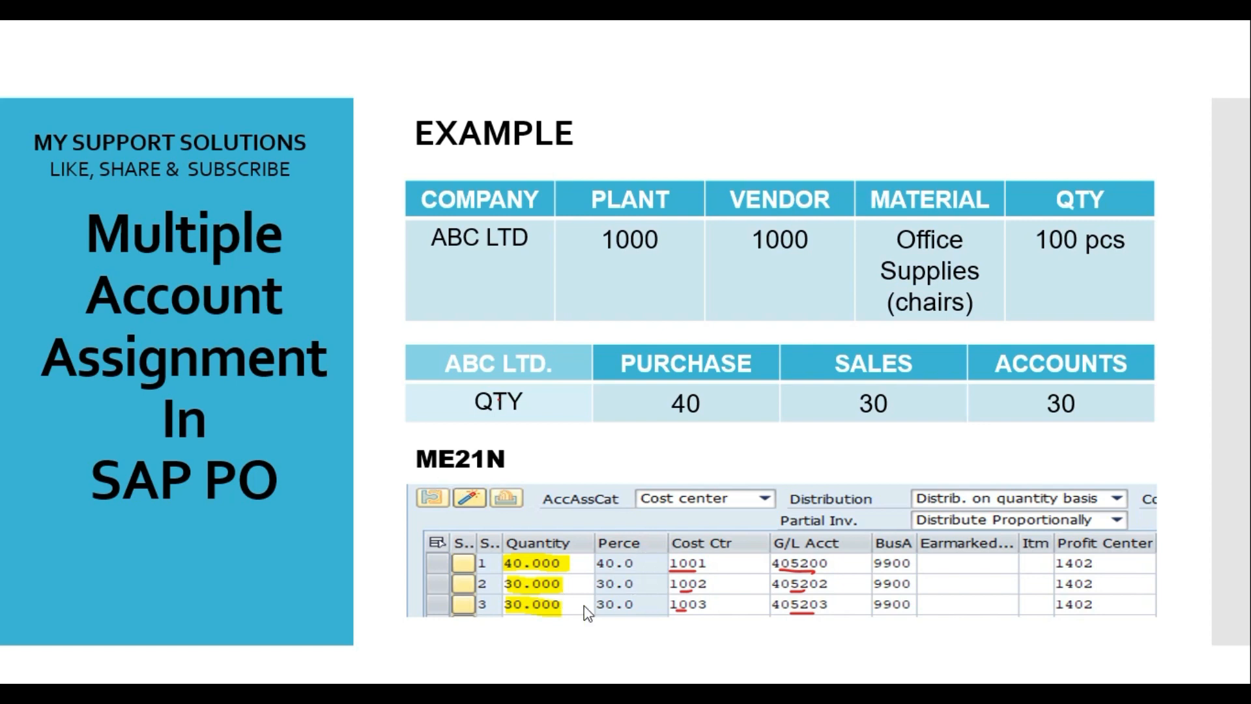
{"action": "mouse_move", "coordinate": [574, 594]}
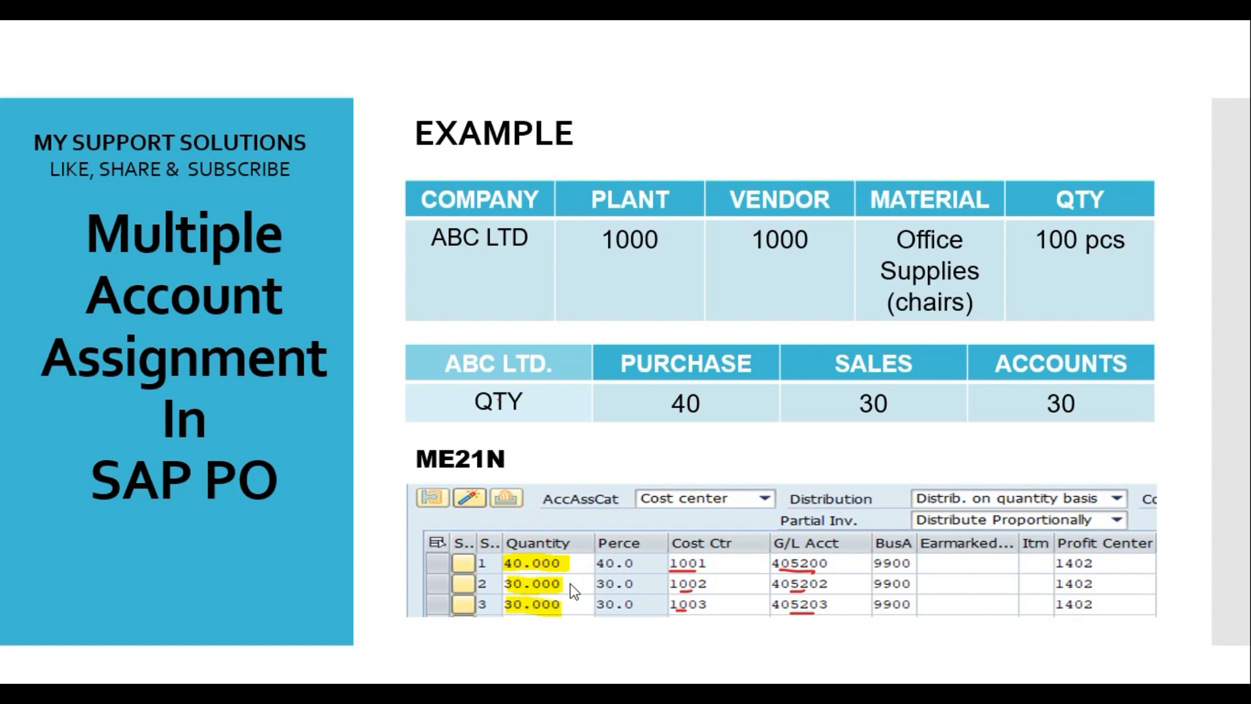
{"action": "mouse_move", "coordinate": [656, 626]}
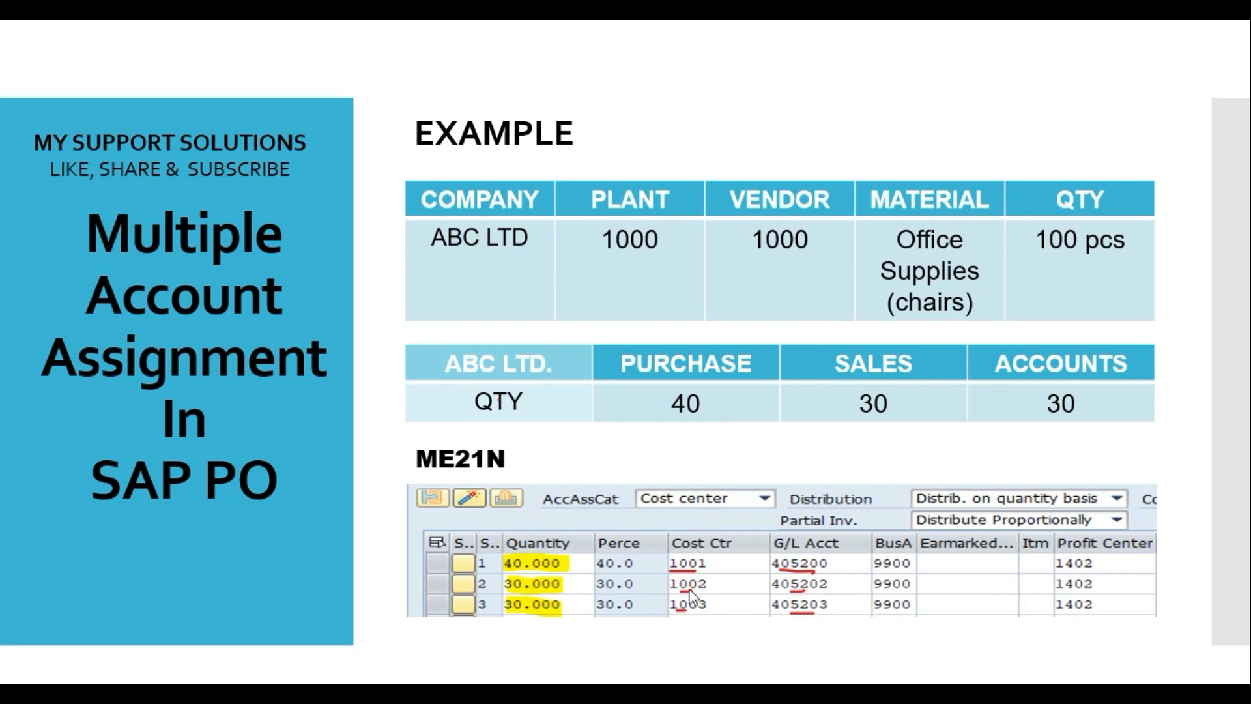
{"action": "mouse_move", "coordinate": [691, 613]}
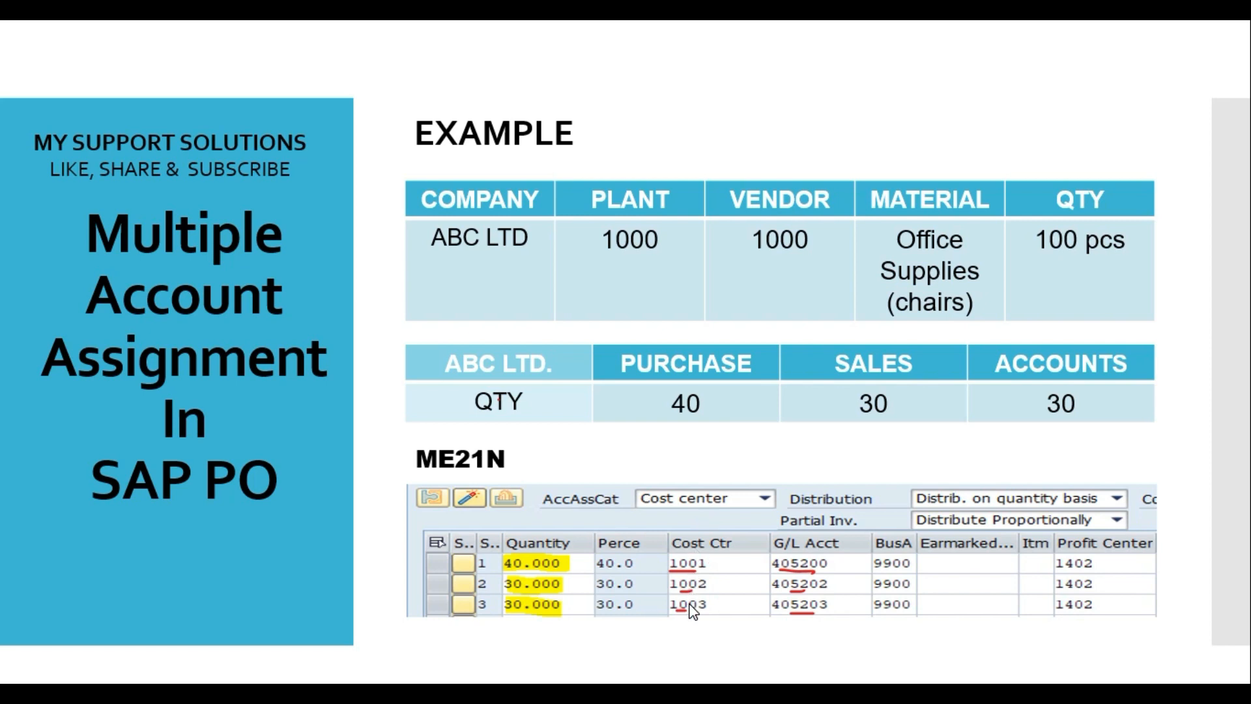
{"action": "mouse_move", "coordinate": [841, 573]}
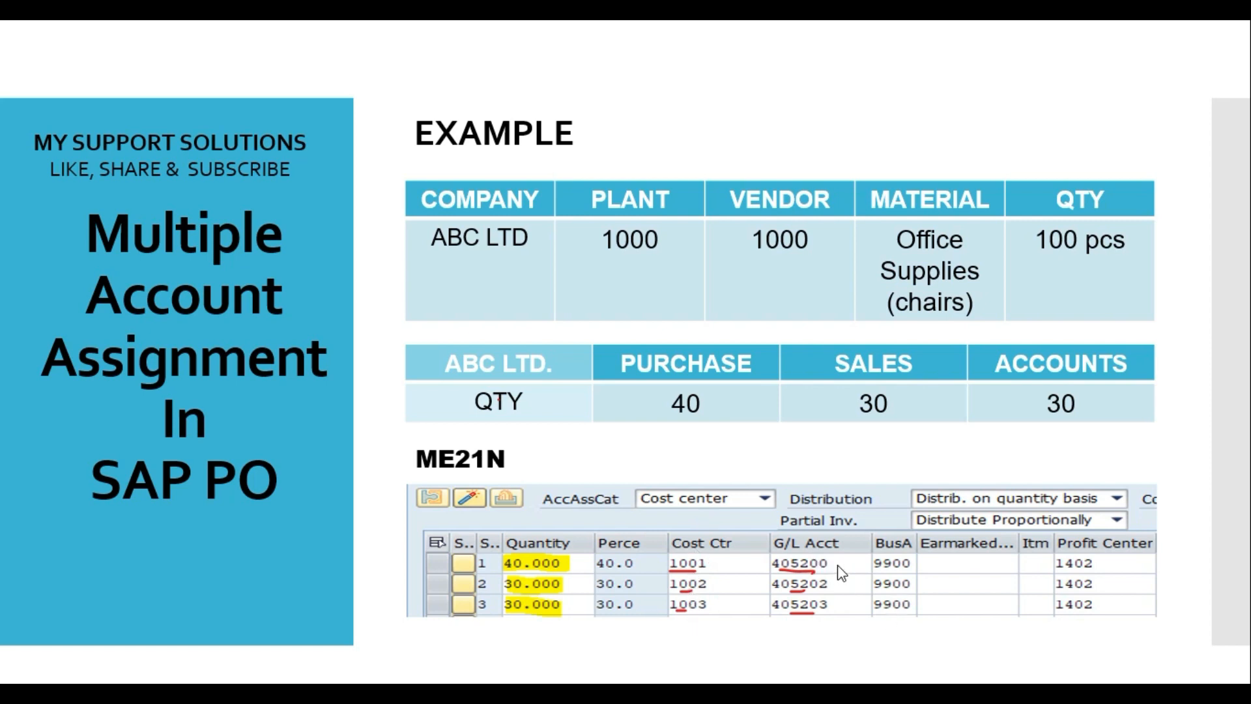
{"action": "mouse_move", "coordinate": [832, 622]}
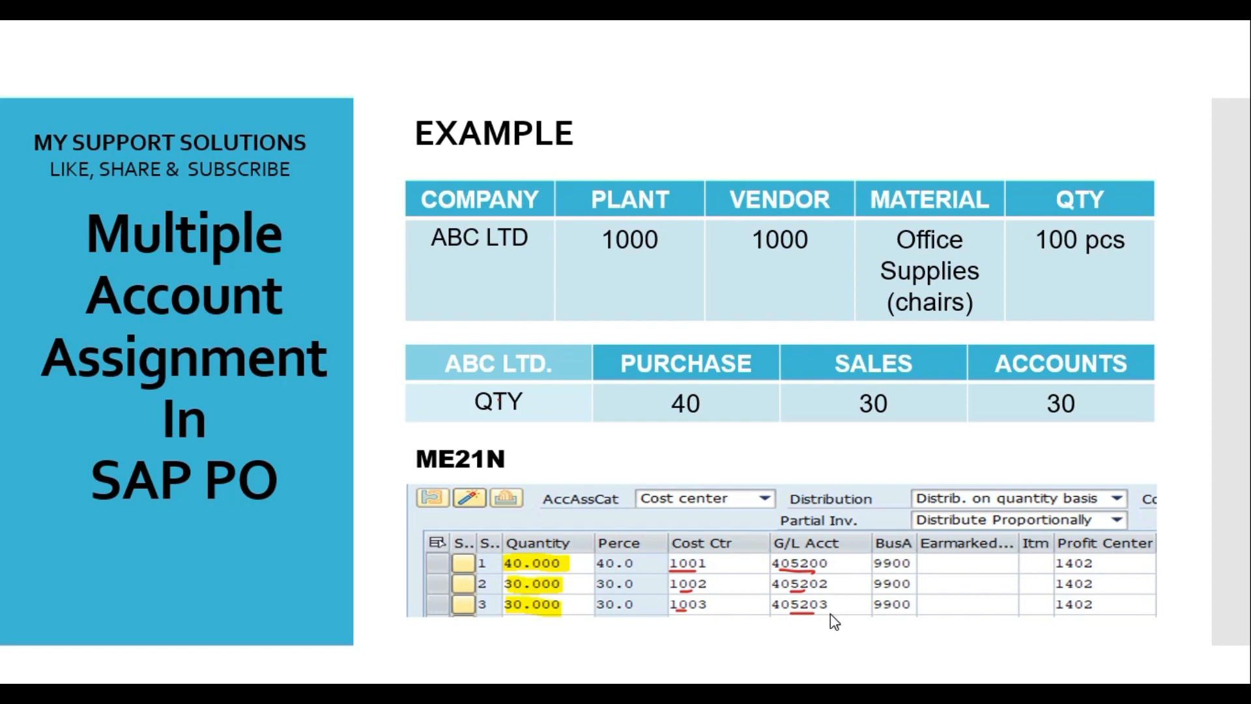
{"action": "mouse_move", "coordinate": [469, 490]}
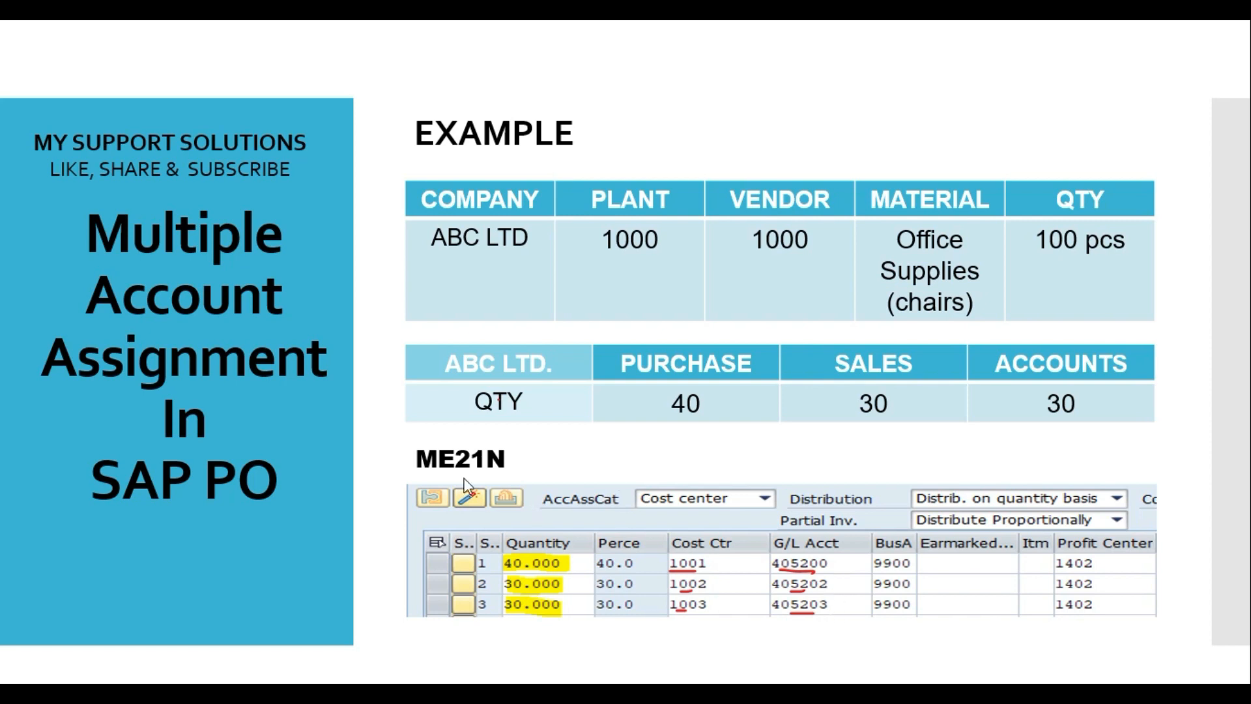
{"action": "mouse_move", "coordinate": [532, 476]}
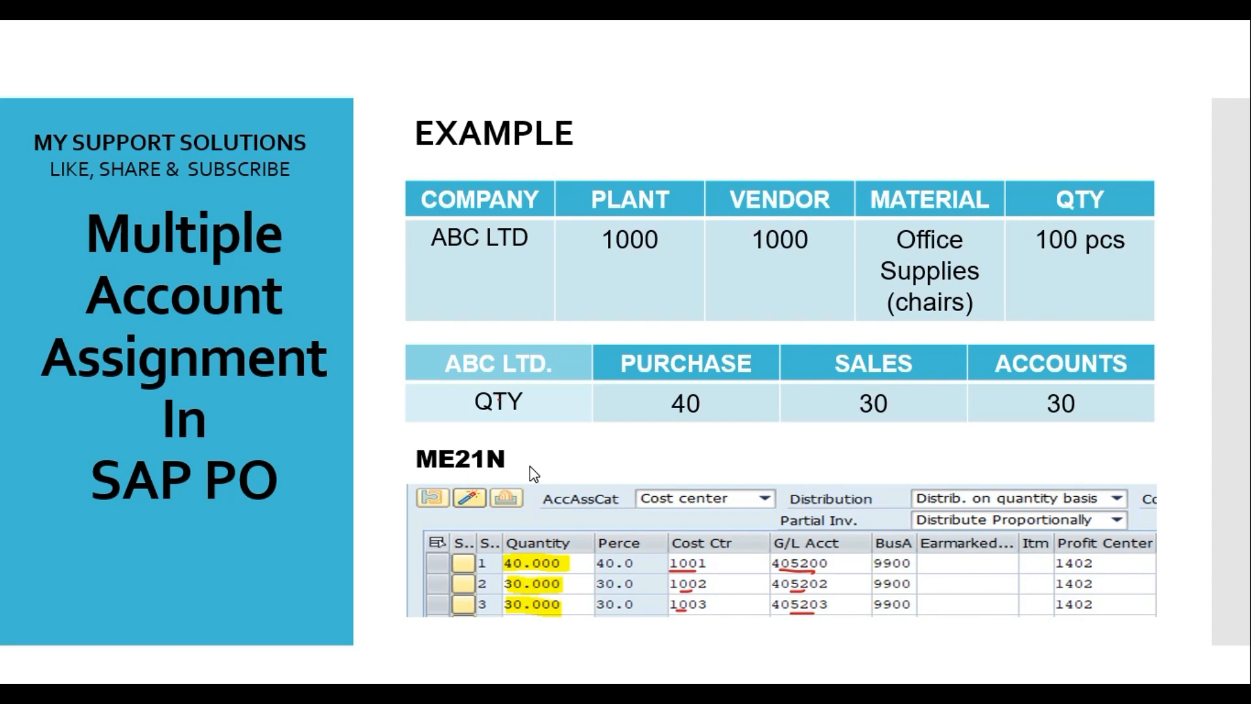
{"action": "mouse_move", "coordinate": [661, 319]}
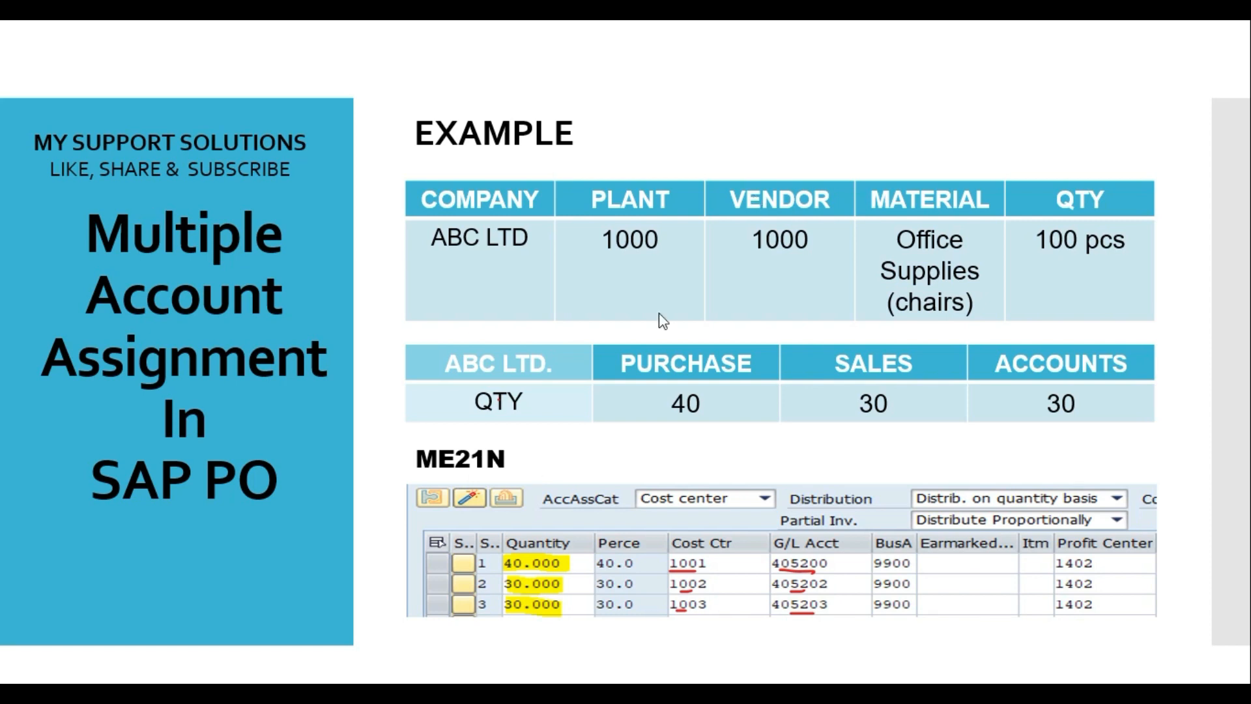
{"action": "mouse_move", "coordinate": [1028, 435]}
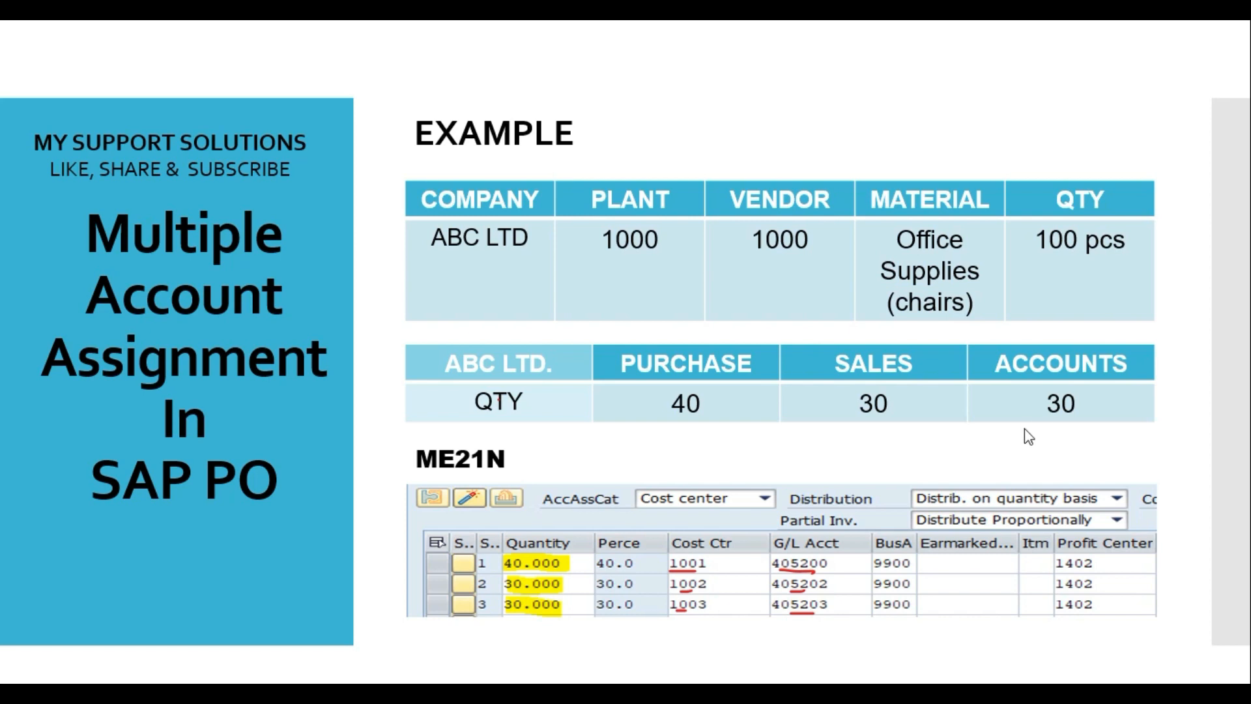
{"action": "mouse_move", "coordinate": [891, 456]}
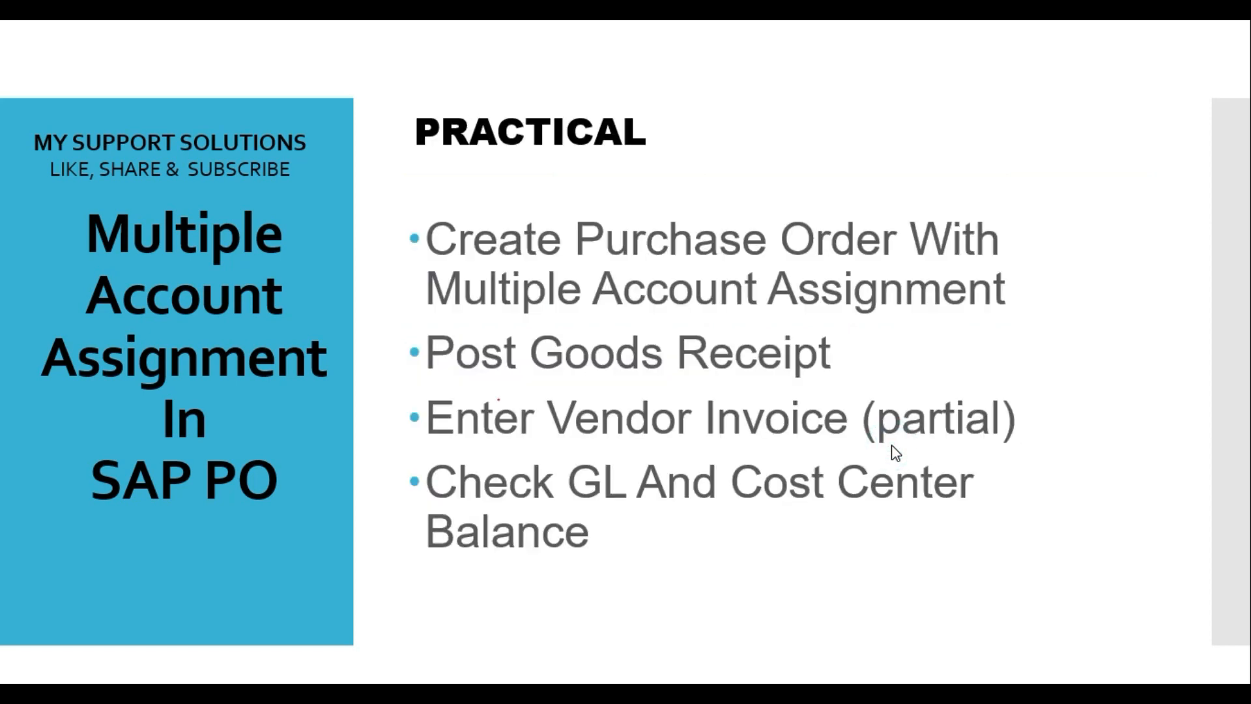
{"action": "mouse_move", "coordinate": [634, 321]}
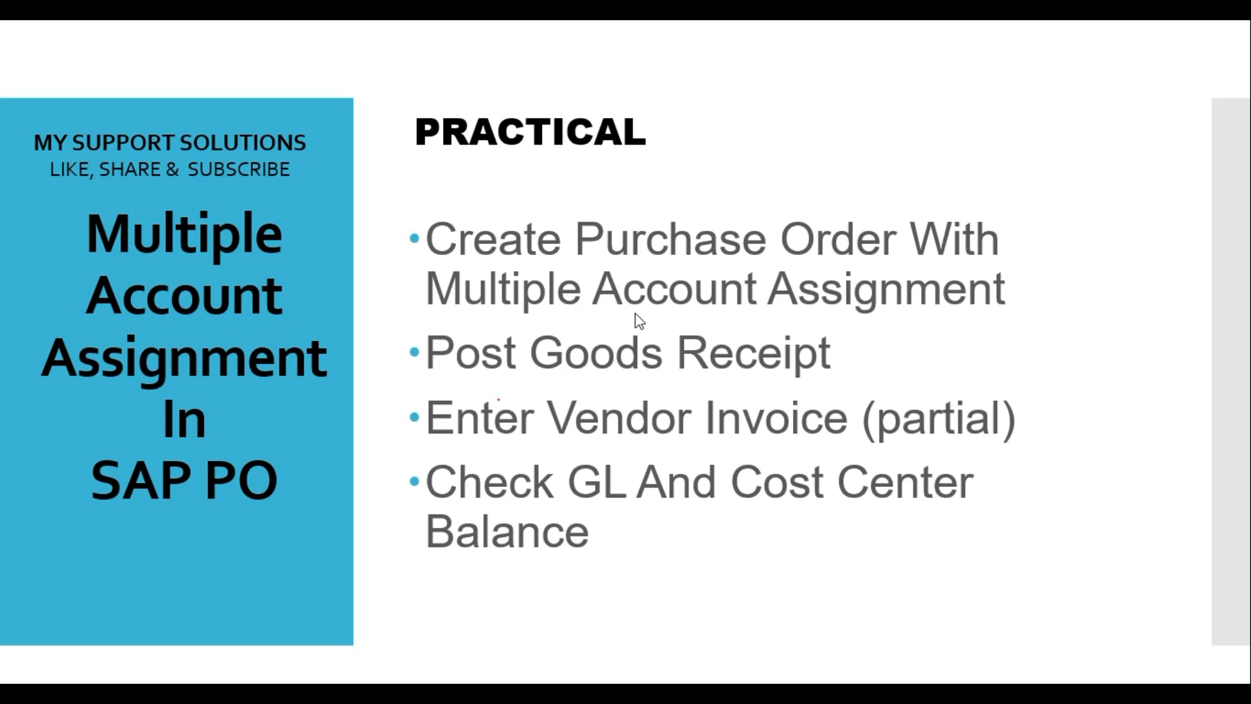
{"action": "mouse_move", "coordinate": [749, 357]}
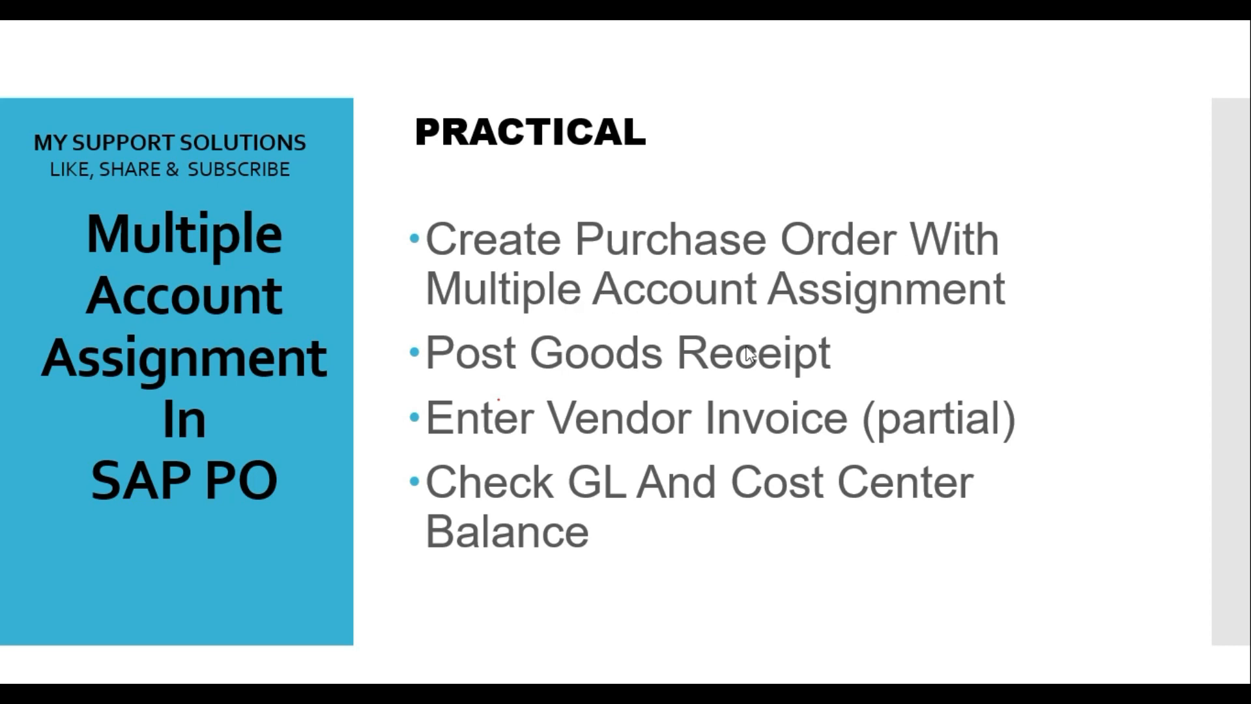
{"action": "mouse_move", "coordinate": [788, 385]}
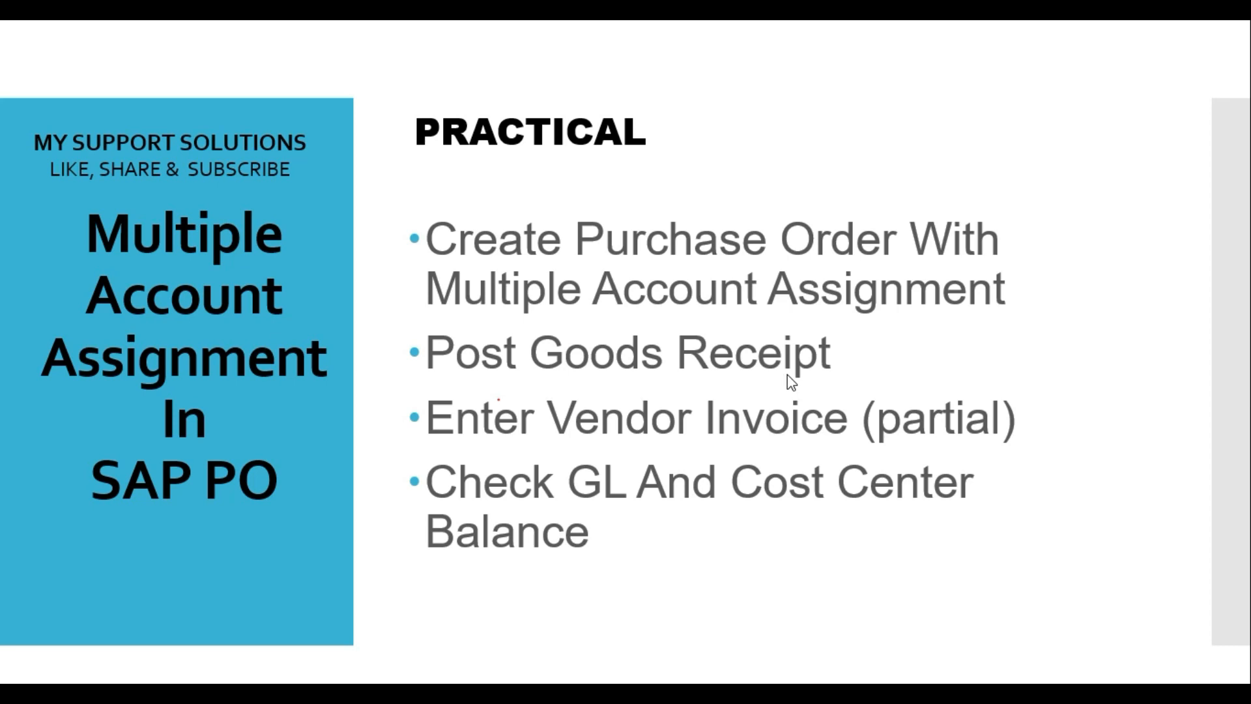
{"action": "mouse_move", "coordinate": [550, 423]}
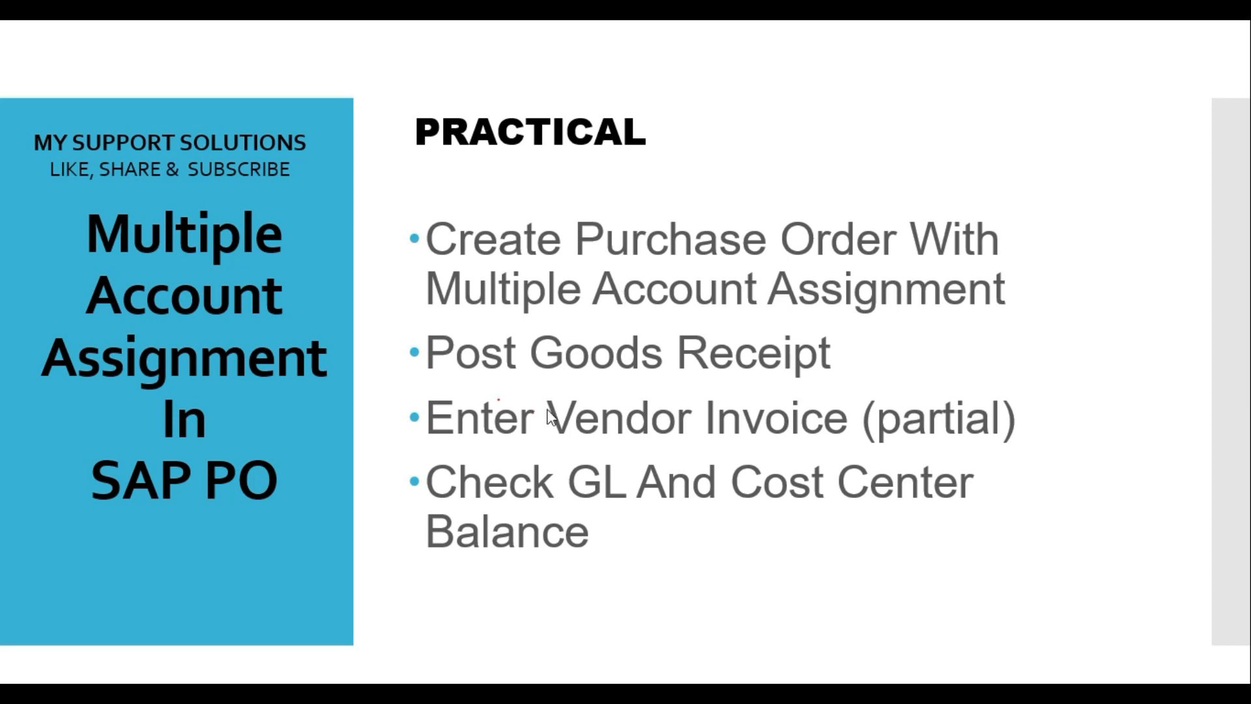
{"action": "mouse_move", "coordinate": [784, 446]}
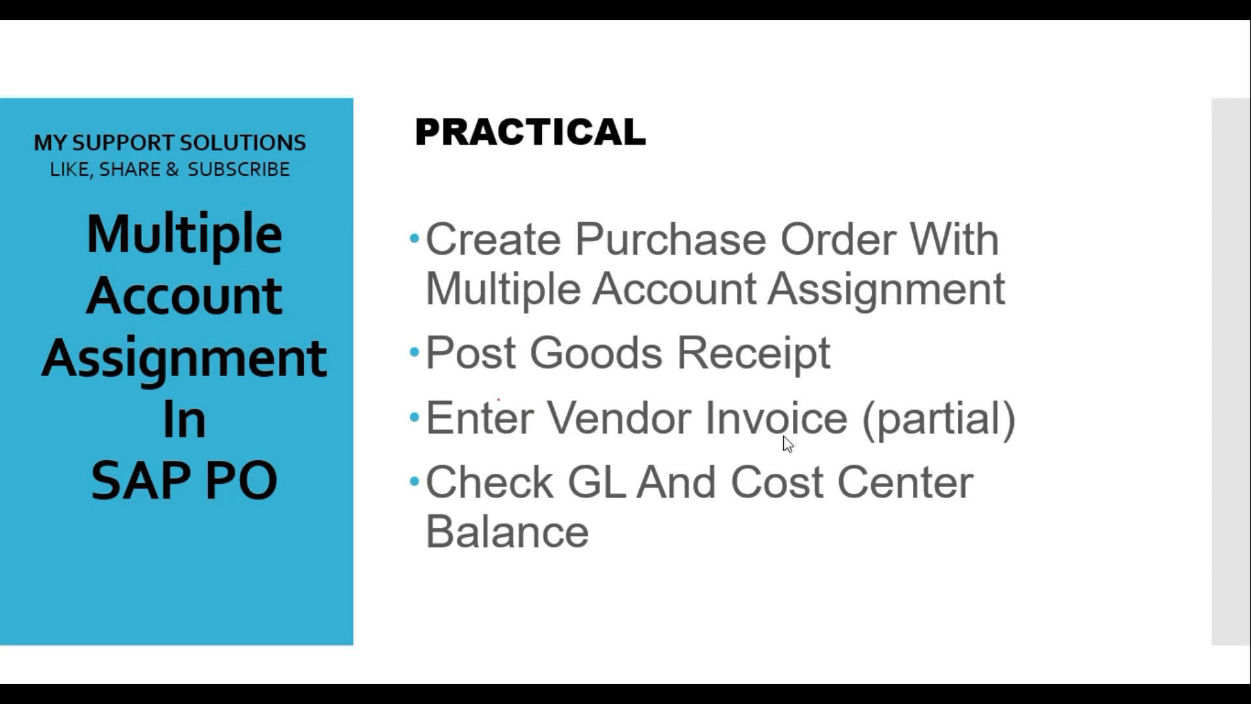
{"action": "mouse_move", "coordinate": [658, 535]}
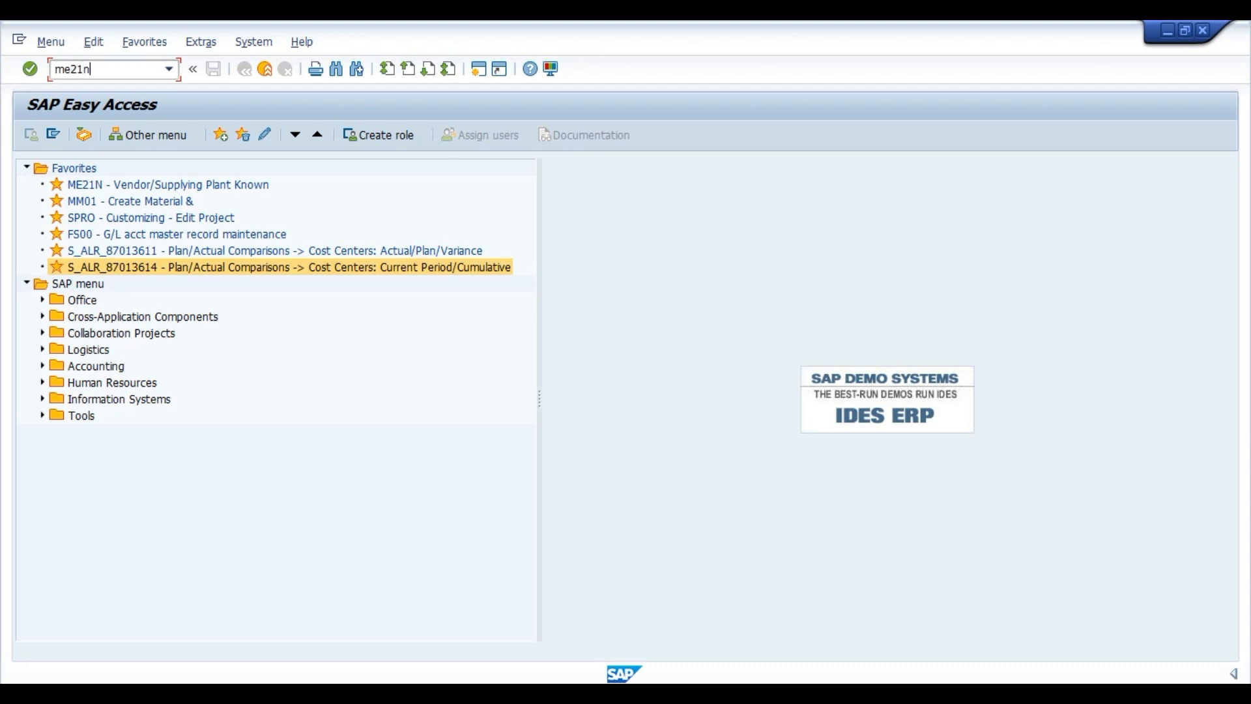
Start the purchase order with vendor 1000 and purchasing organization 1000.
{"action": "key", "text": "Enter"}
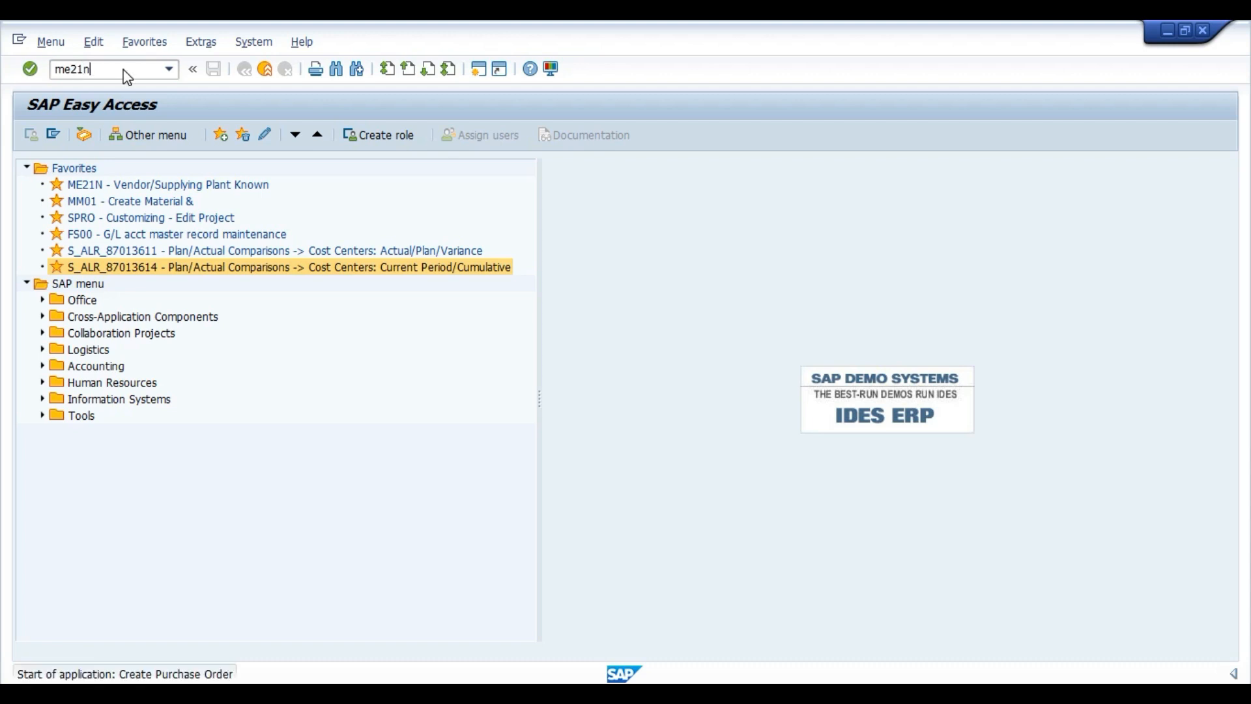
{"action": "key", "text": "Enter"}
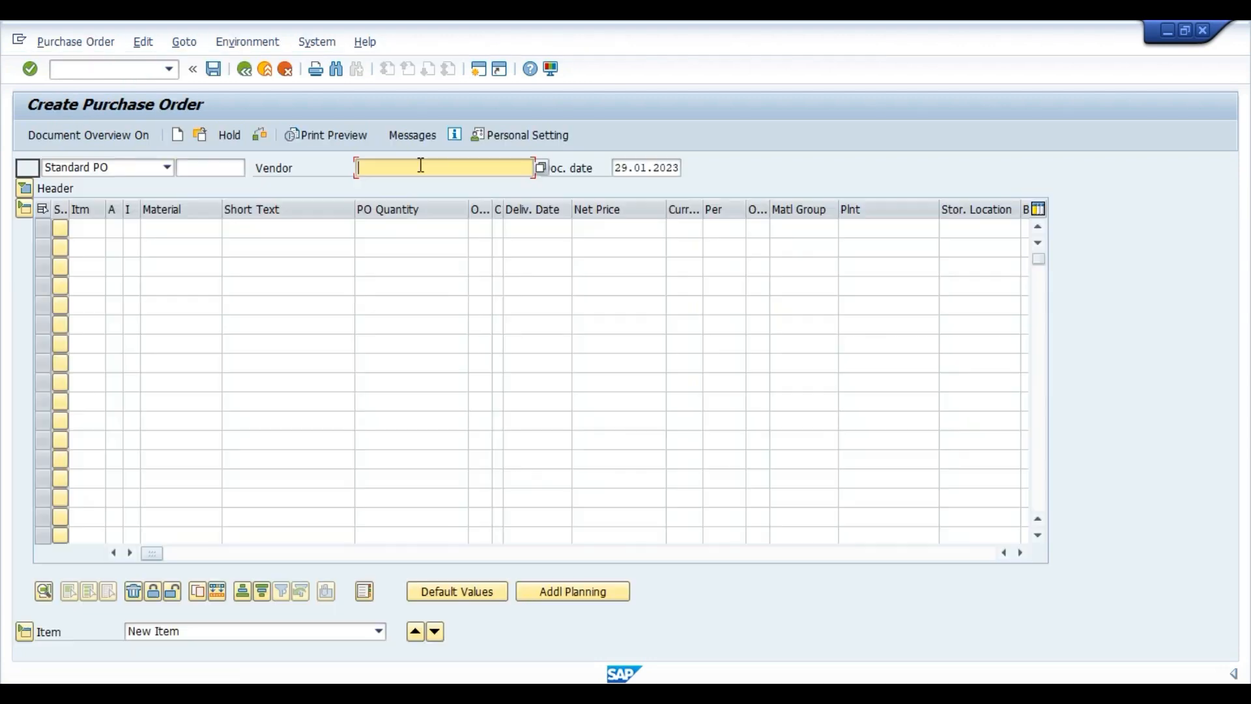
{"action": "type", "text": "1000"}
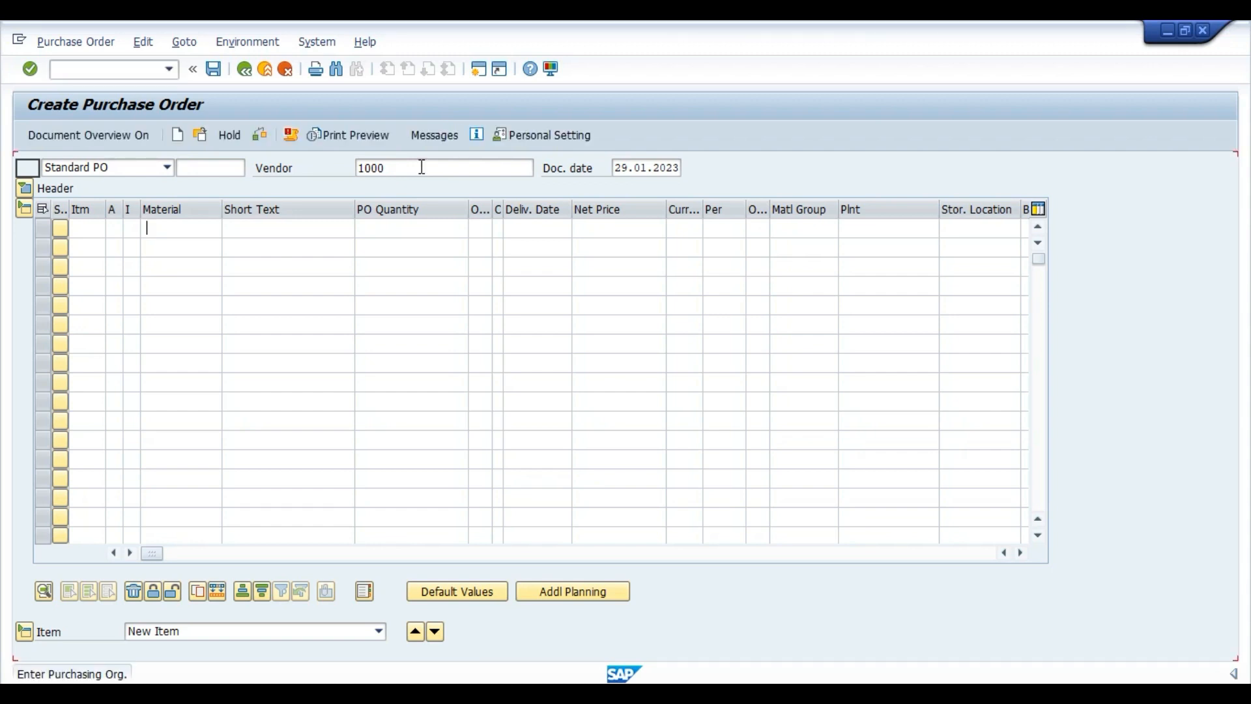
{"action": "key", "text": "Enter"}
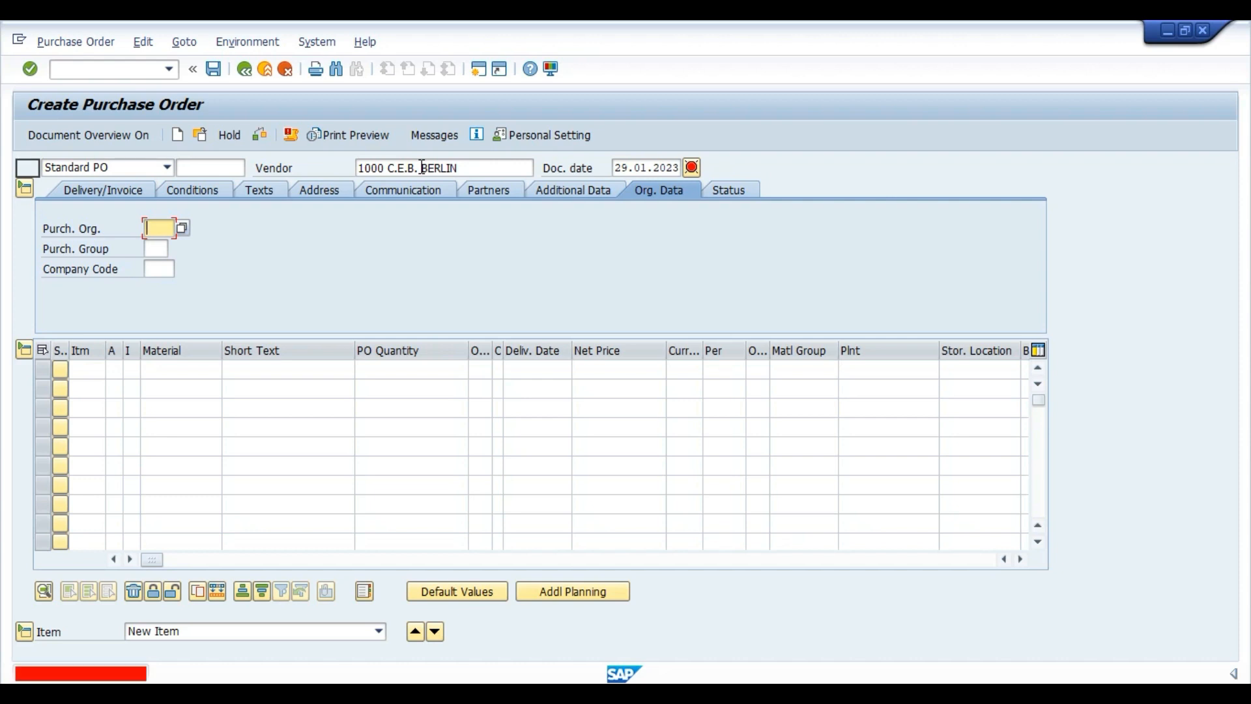
{"action": "left_click", "coordinate": [156, 227]}
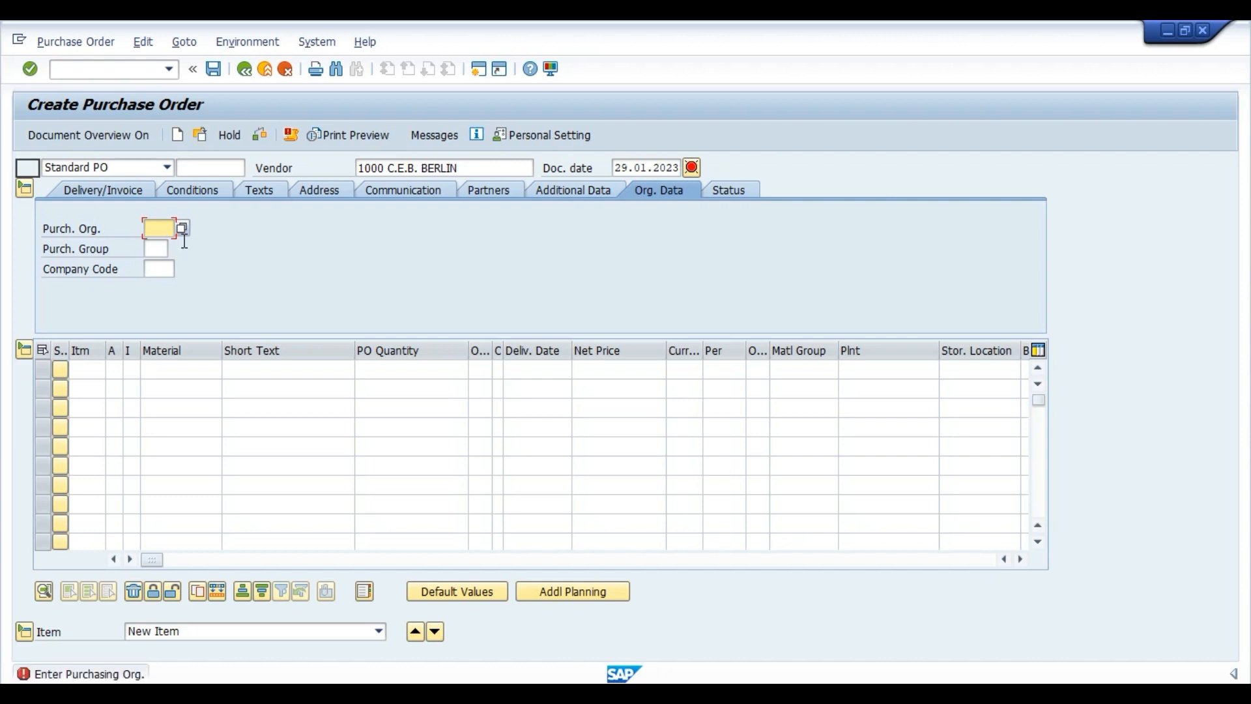
{"action": "type", "text": "1000"}
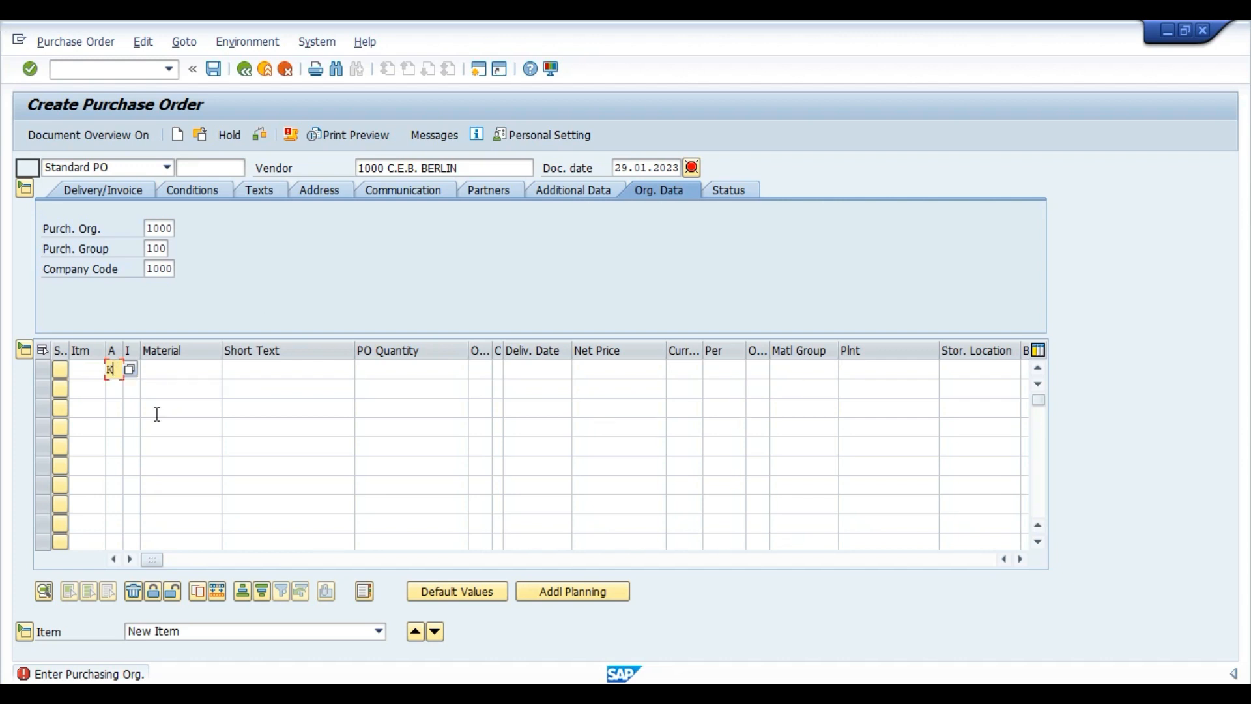
Add item Office Supplies (Chairs) with quantity 100 EA.
{"action": "left_click", "coordinate": [286, 368]}
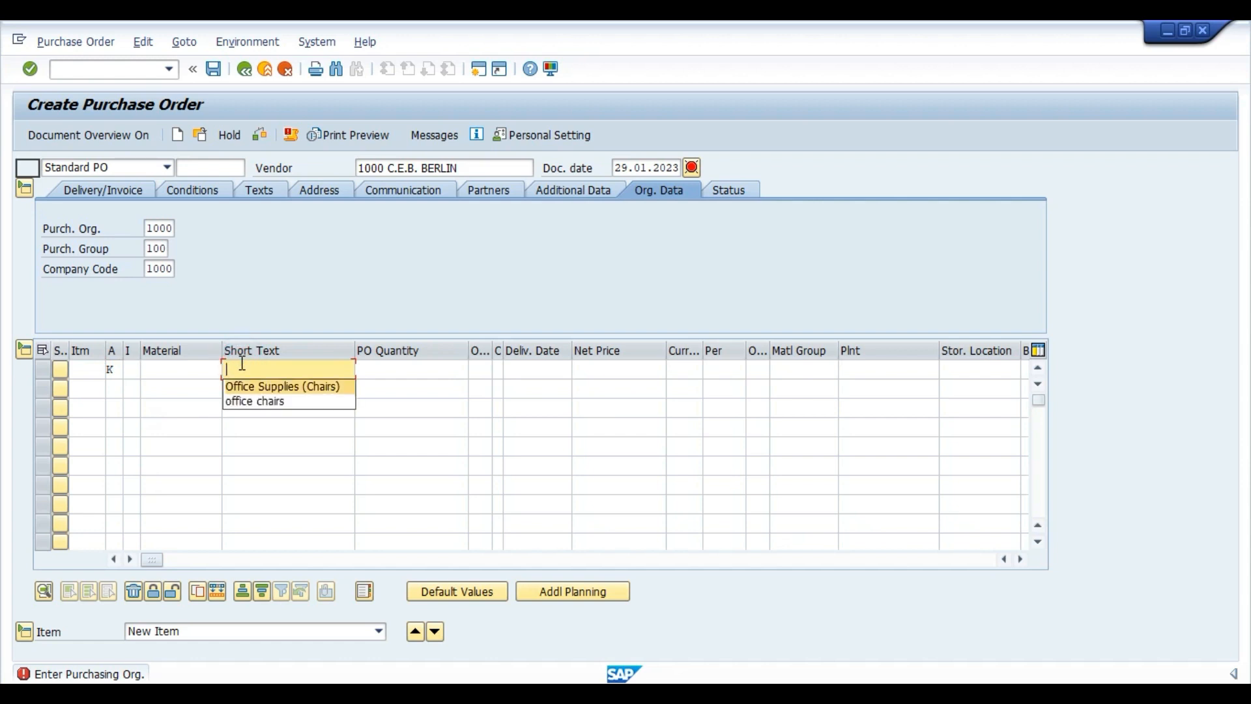
{"action": "left_click", "coordinate": [282, 386]}
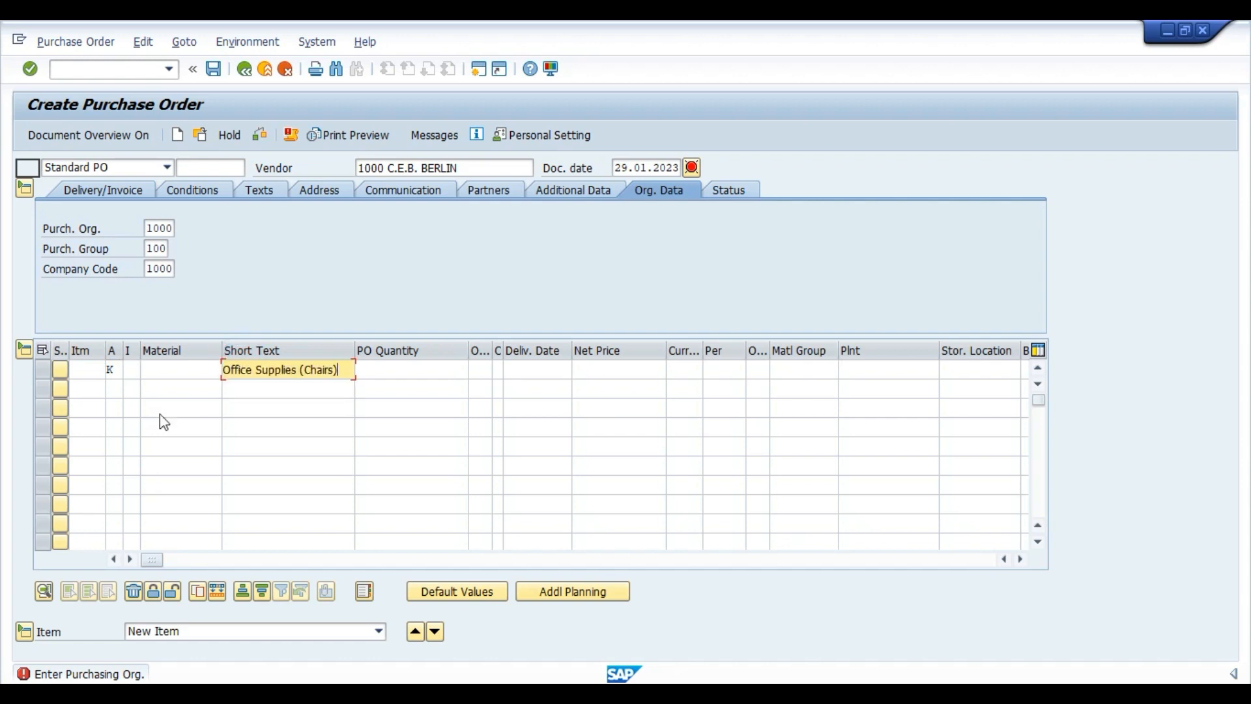
{"action": "left_click", "coordinate": [411, 369]}
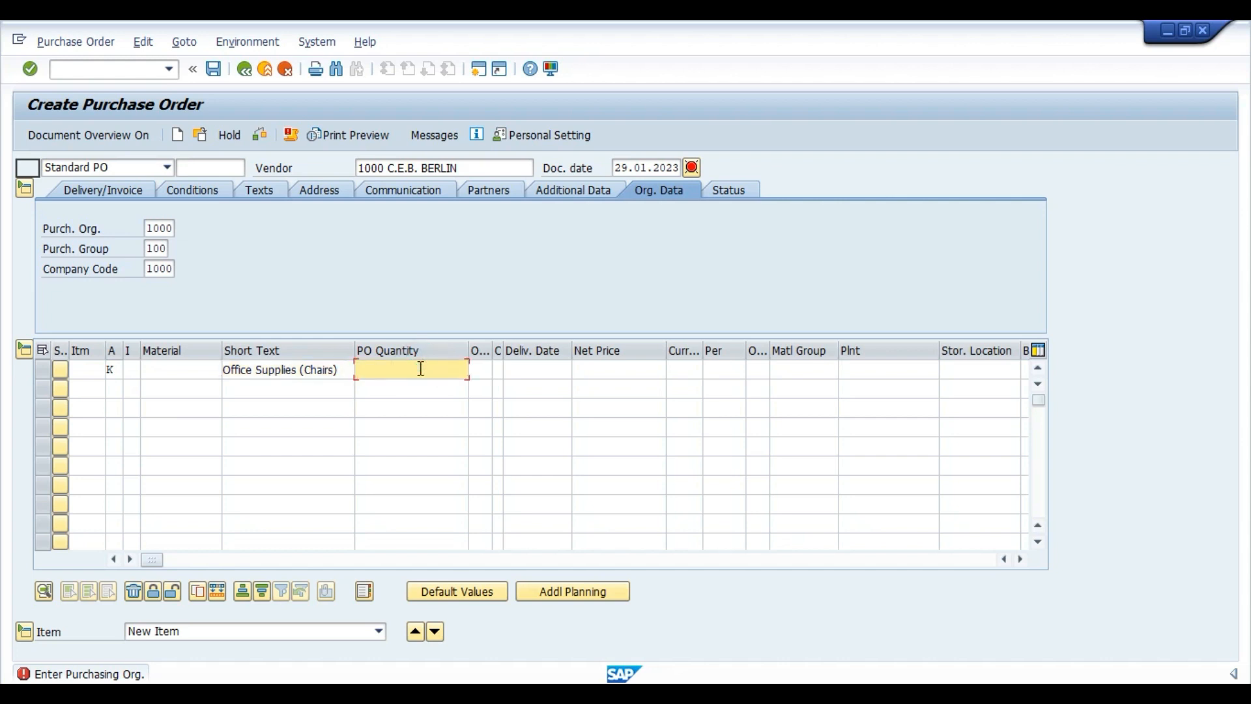
{"action": "type", "text": "100"}
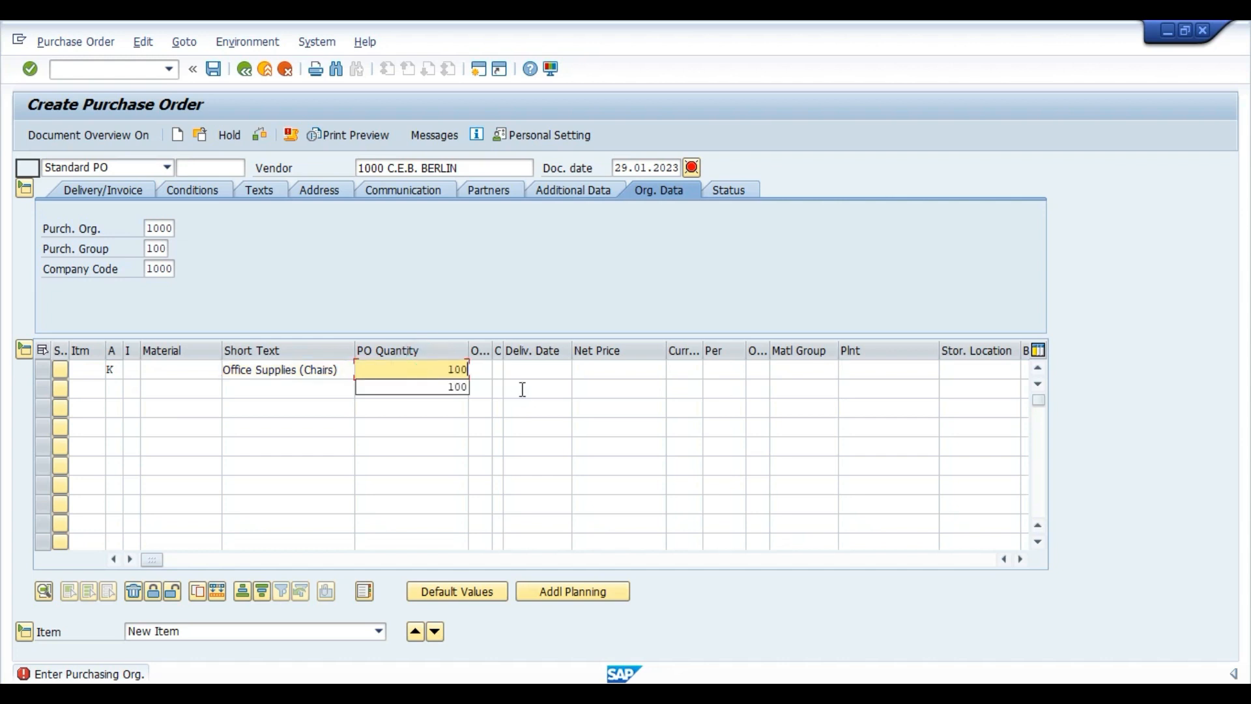
{"action": "left_click", "coordinate": [480, 370]}
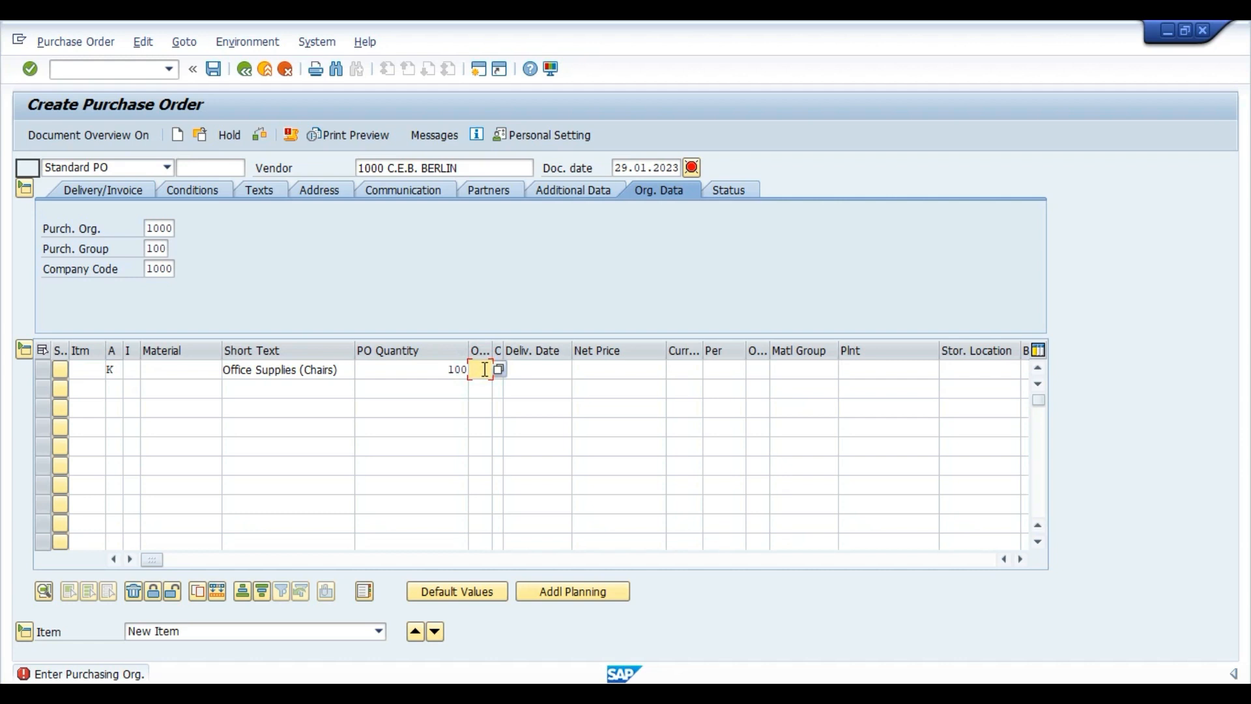
{"action": "type", "text": "ea"}
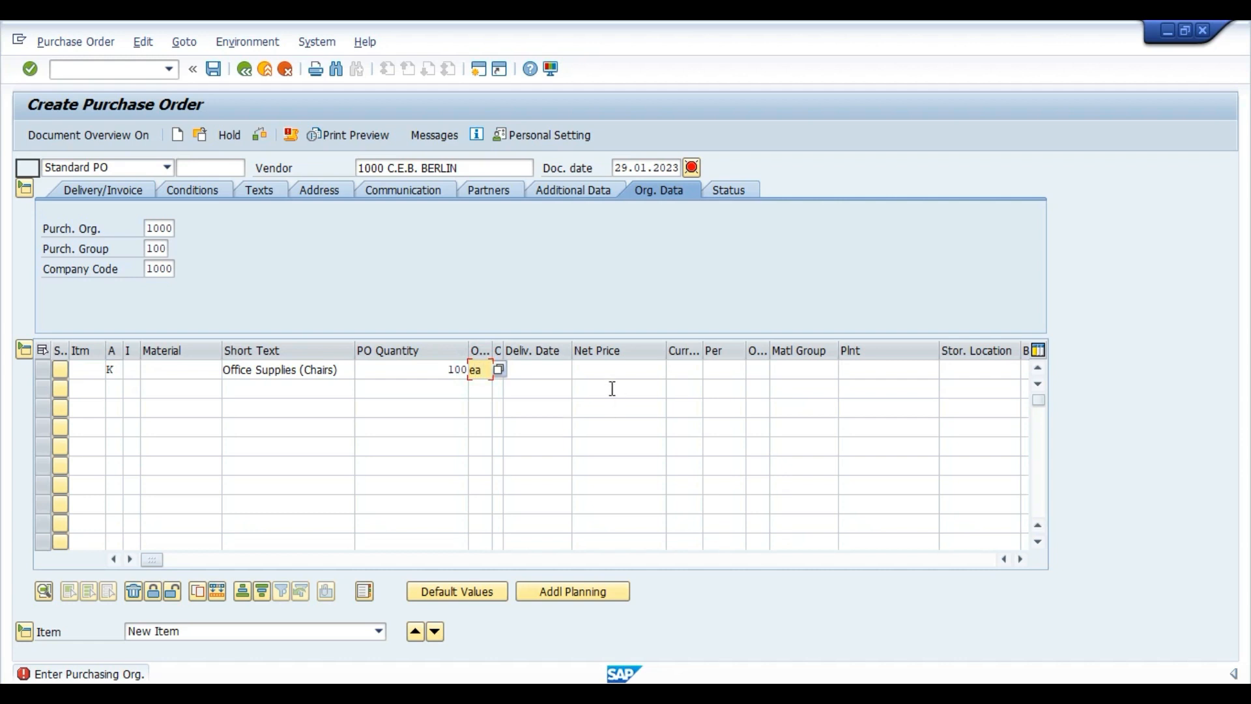
Set net price 20 EUR, plant 1000 Werk Hamburg and material group 006.
{"action": "left_click", "coordinate": [618, 370]}
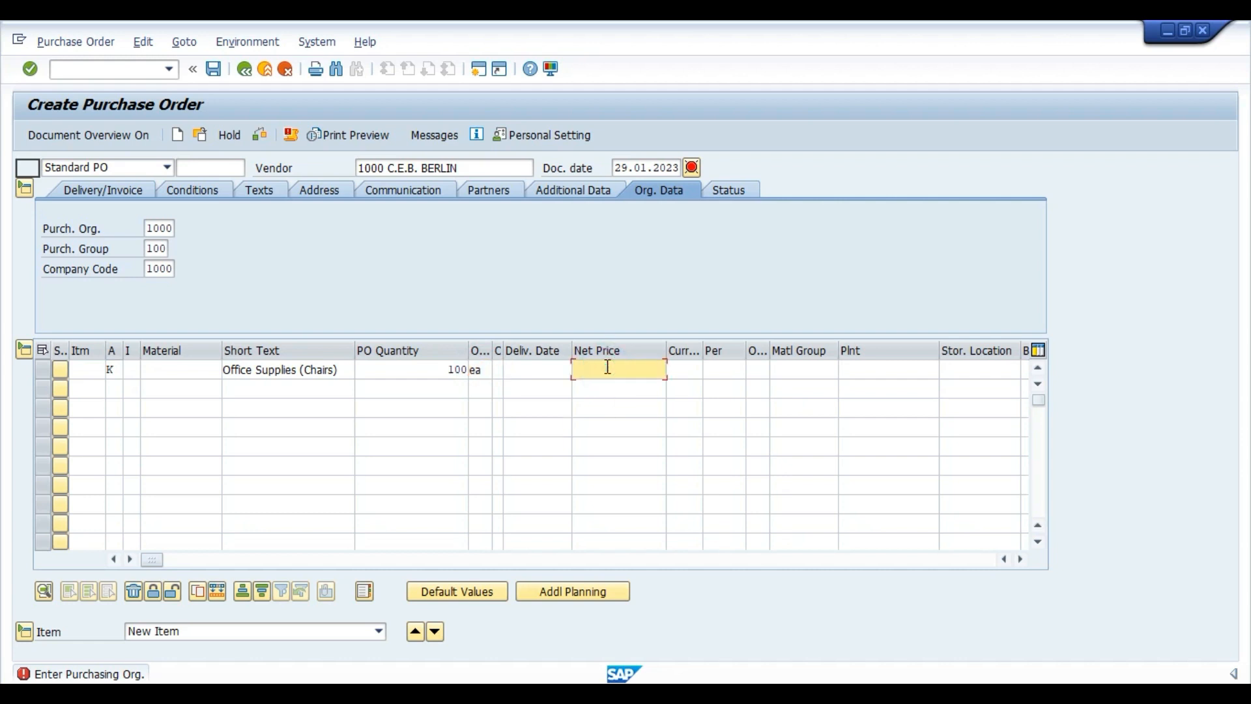
{"action": "type", "text": "20"}
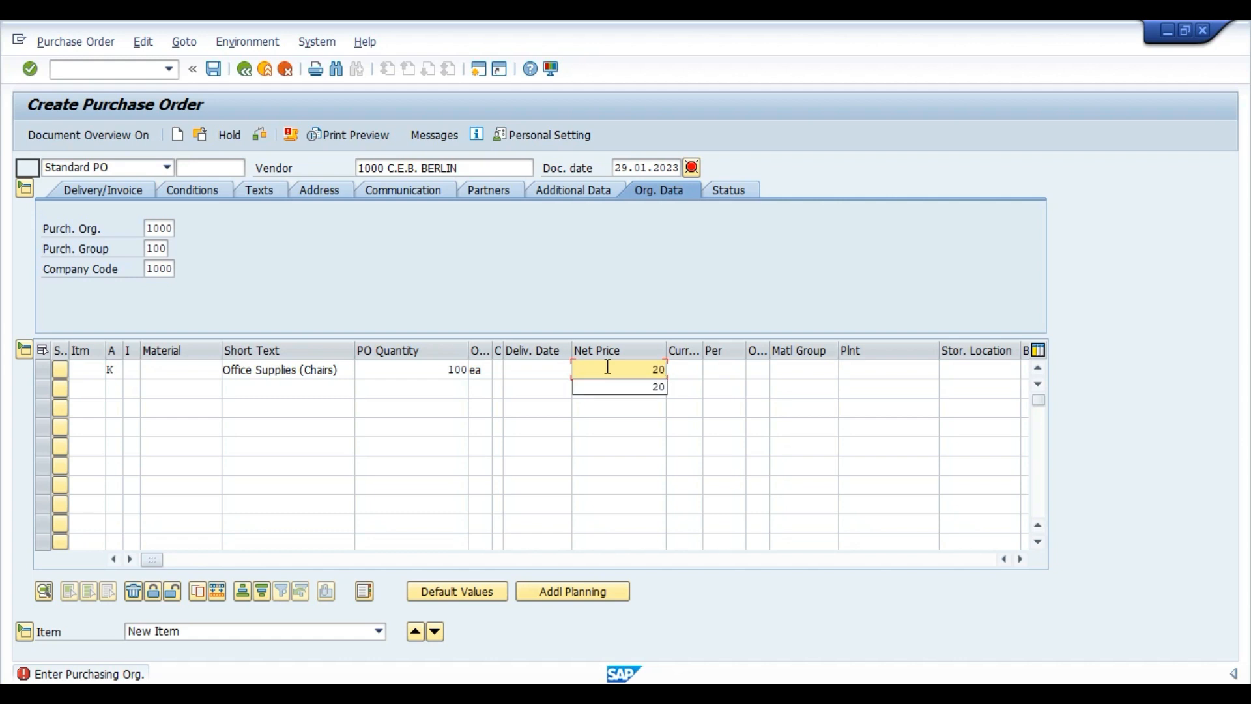
{"action": "left_click", "coordinate": [683, 369]}
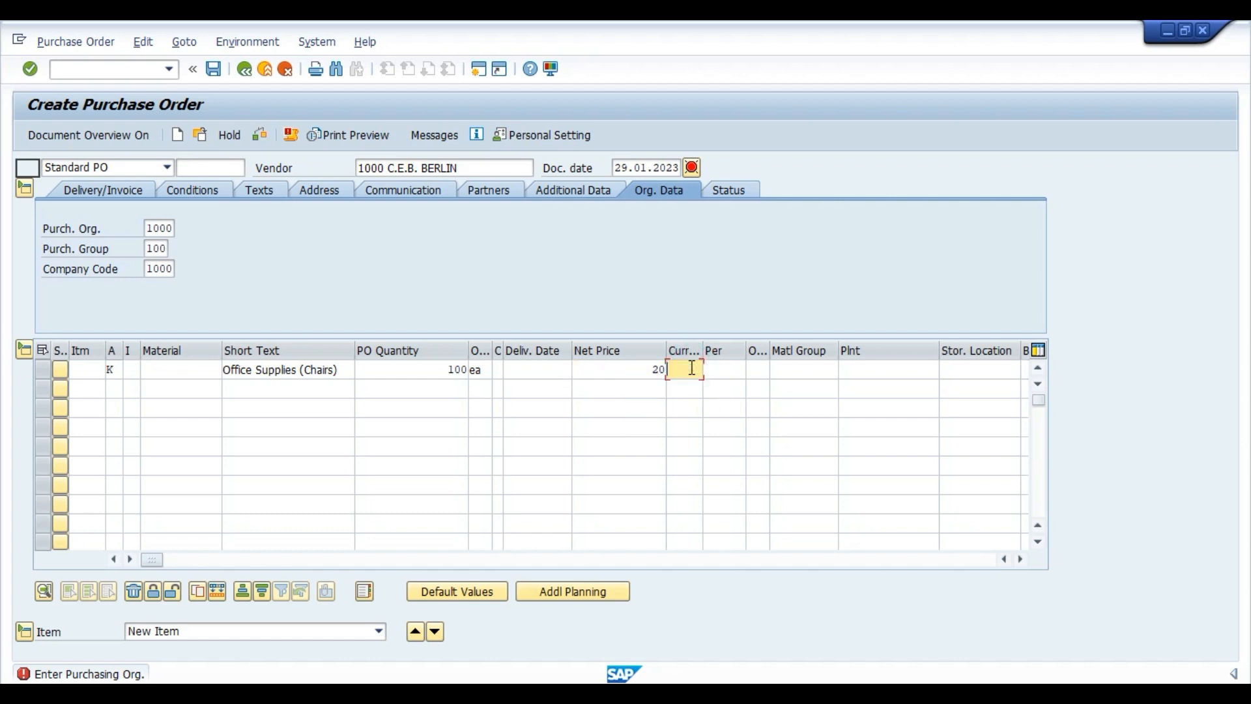
{"action": "type", "text": "eur"}
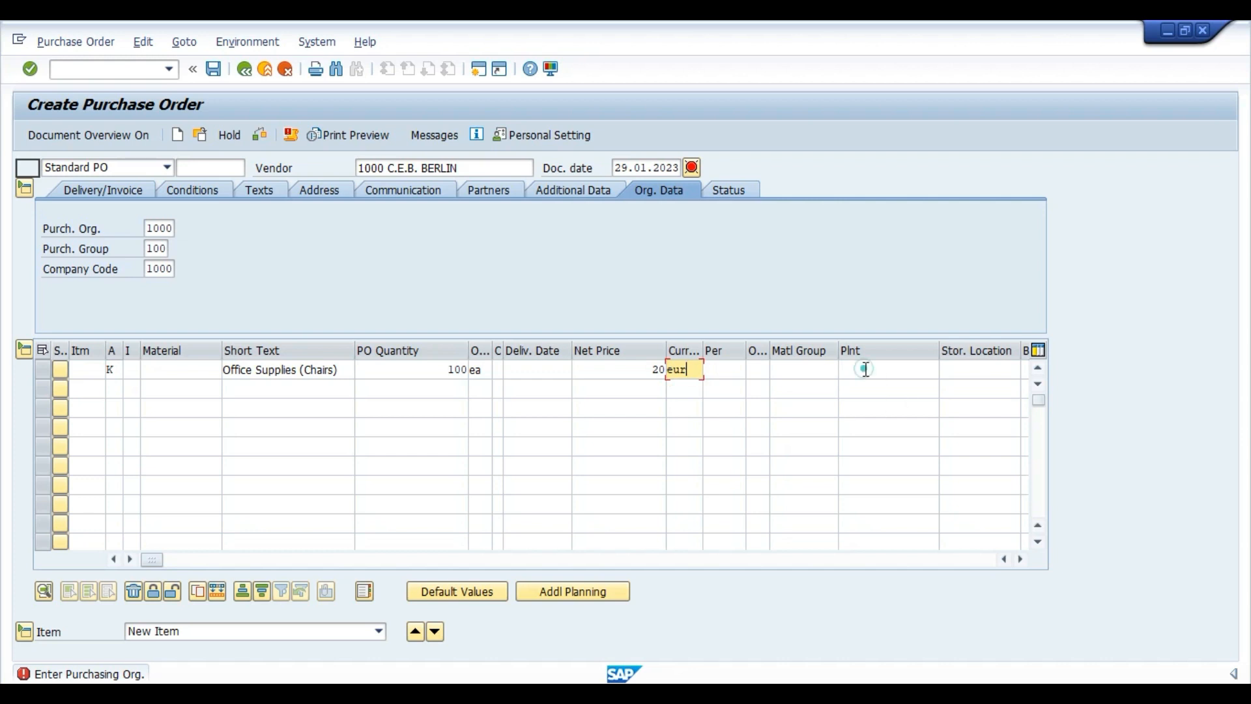
{"action": "type", "text": "100"}
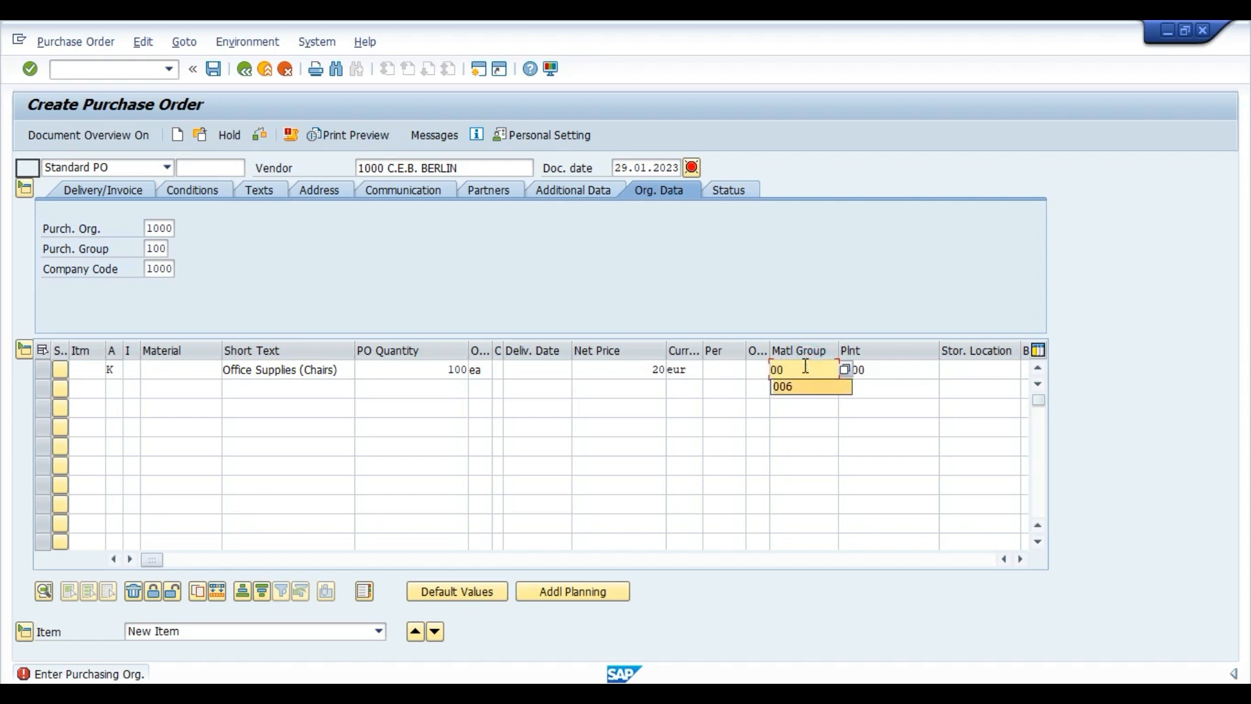
{"action": "left_click", "coordinate": [783, 386]}
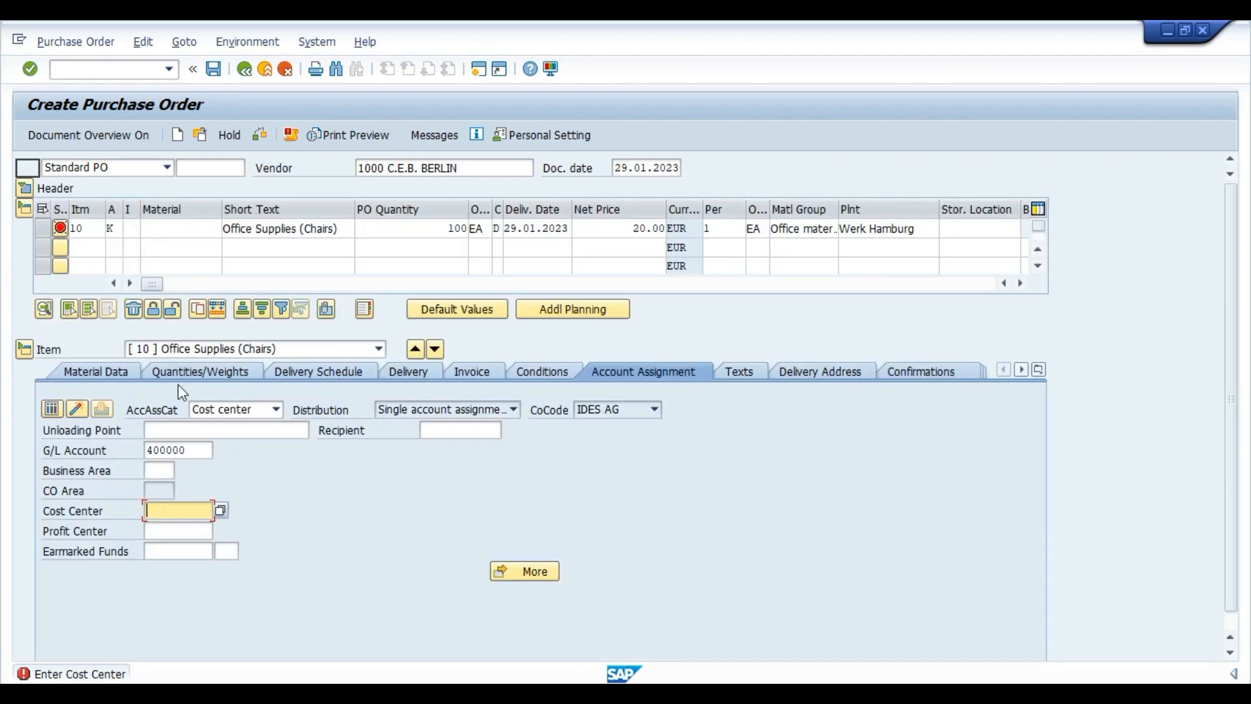
{"action": "mouse_move", "coordinate": [44, 409]}
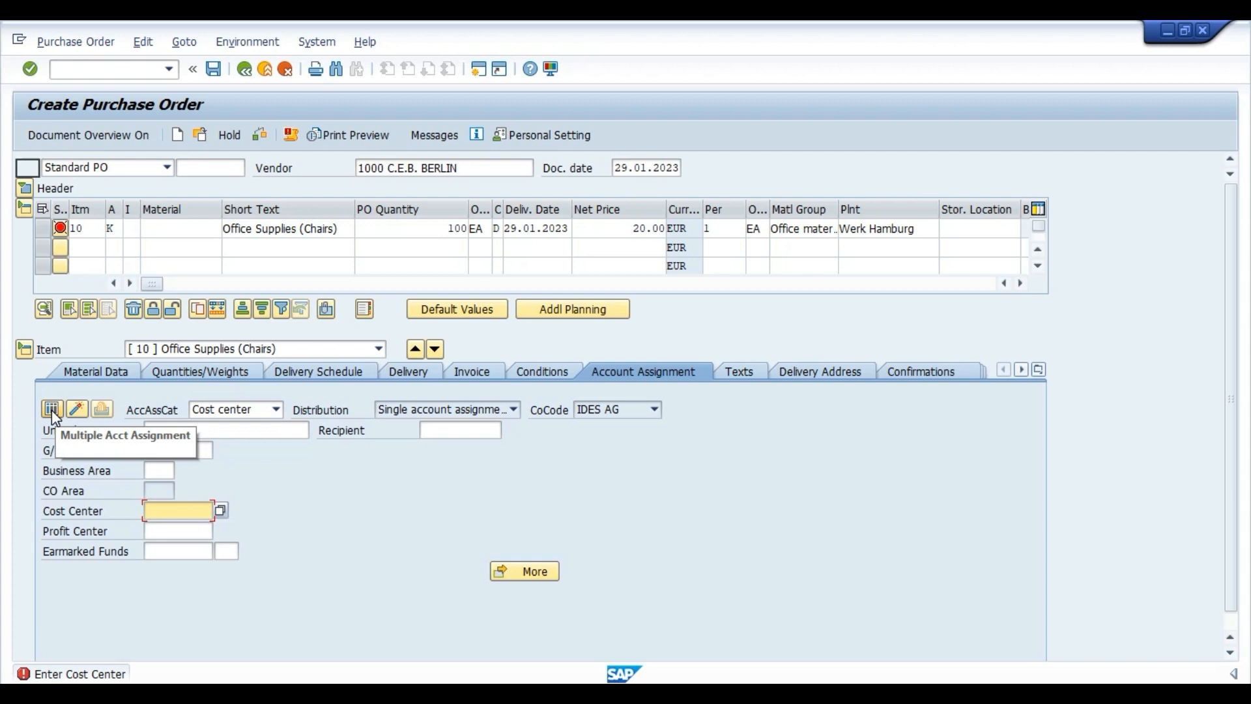
Enable multiple account assignment distributed on a quantity basis.
{"action": "left_click", "coordinate": [47, 409]}
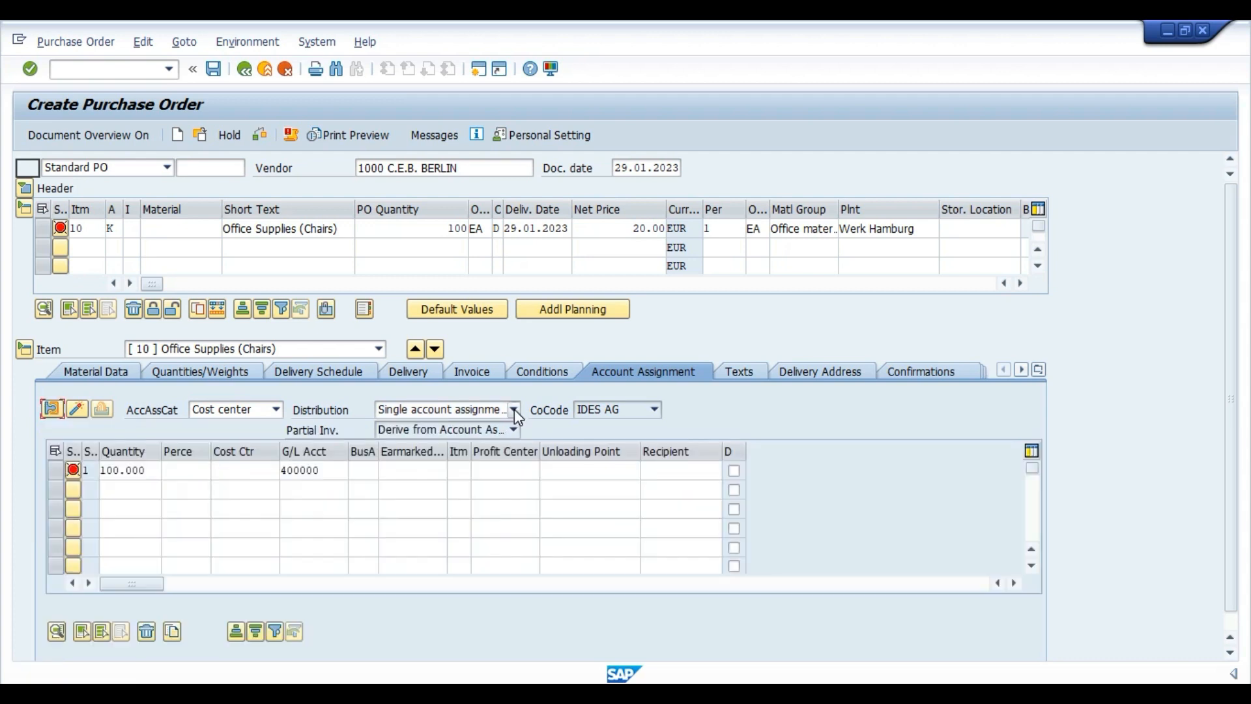
{"action": "left_click", "coordinate": [514, 409]}
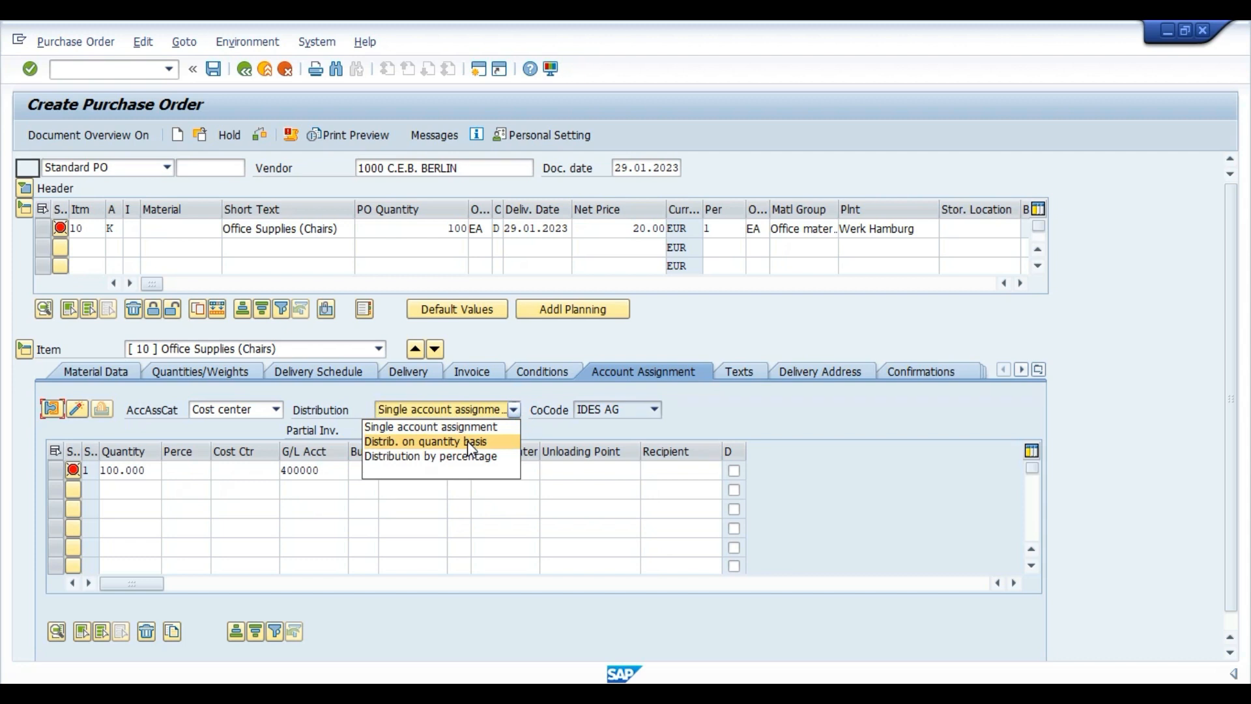
{"action": "left_click", "coordinate": [425, 442]}
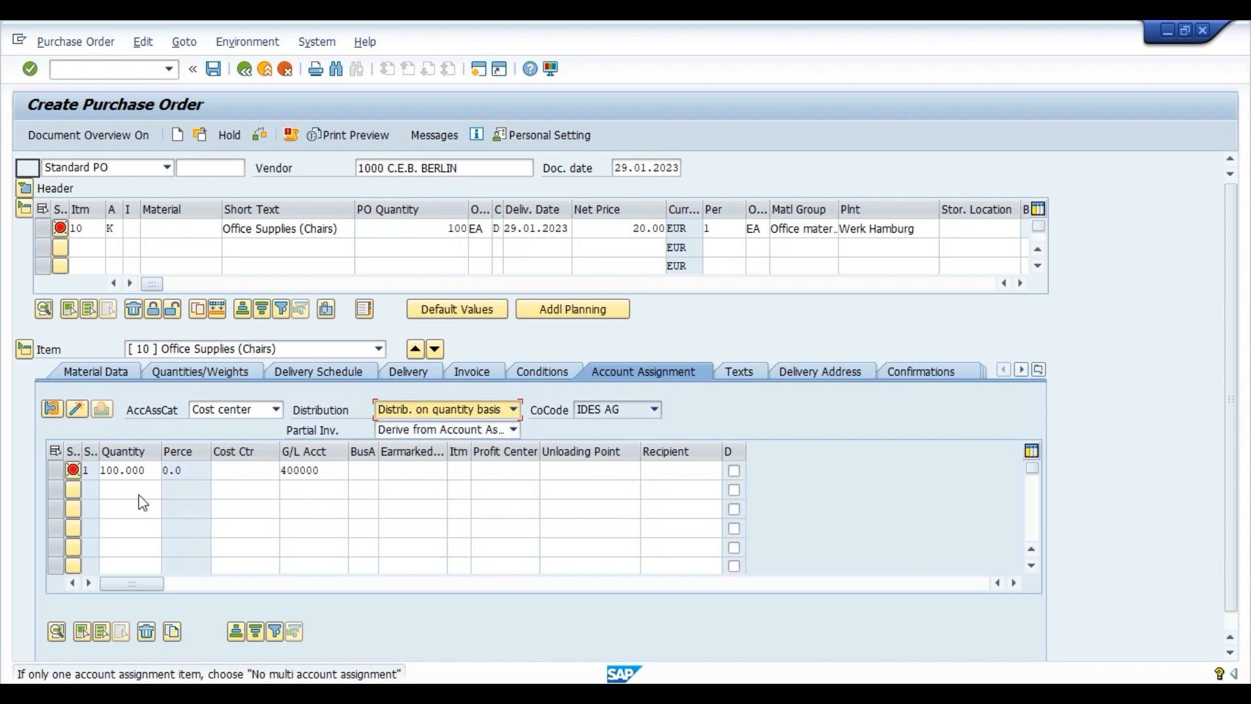
Assign the first line 40 units to cost center 1001 with G/L account 405200.
{"action": "left_click", "coordinate": [122, 469]}
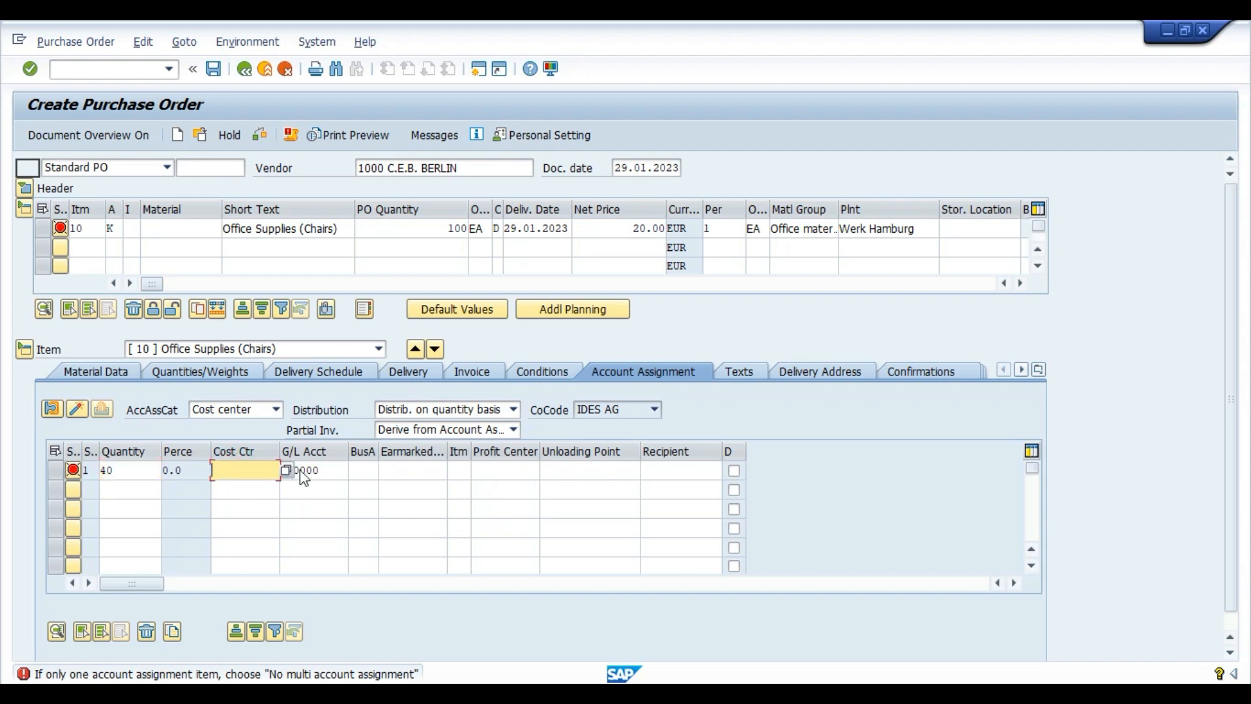
{"action": "left_click", "coordinate": [241, 469]}
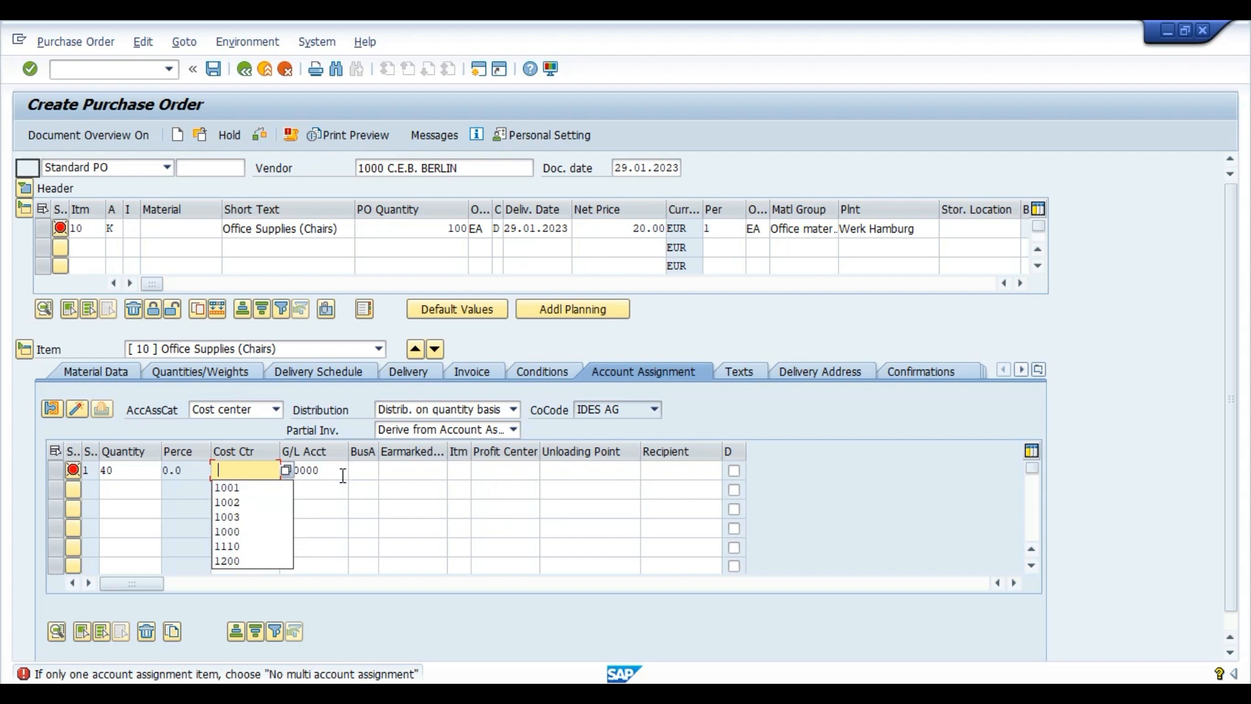
{"action": "left_click", "coordinate": [224, 487]}
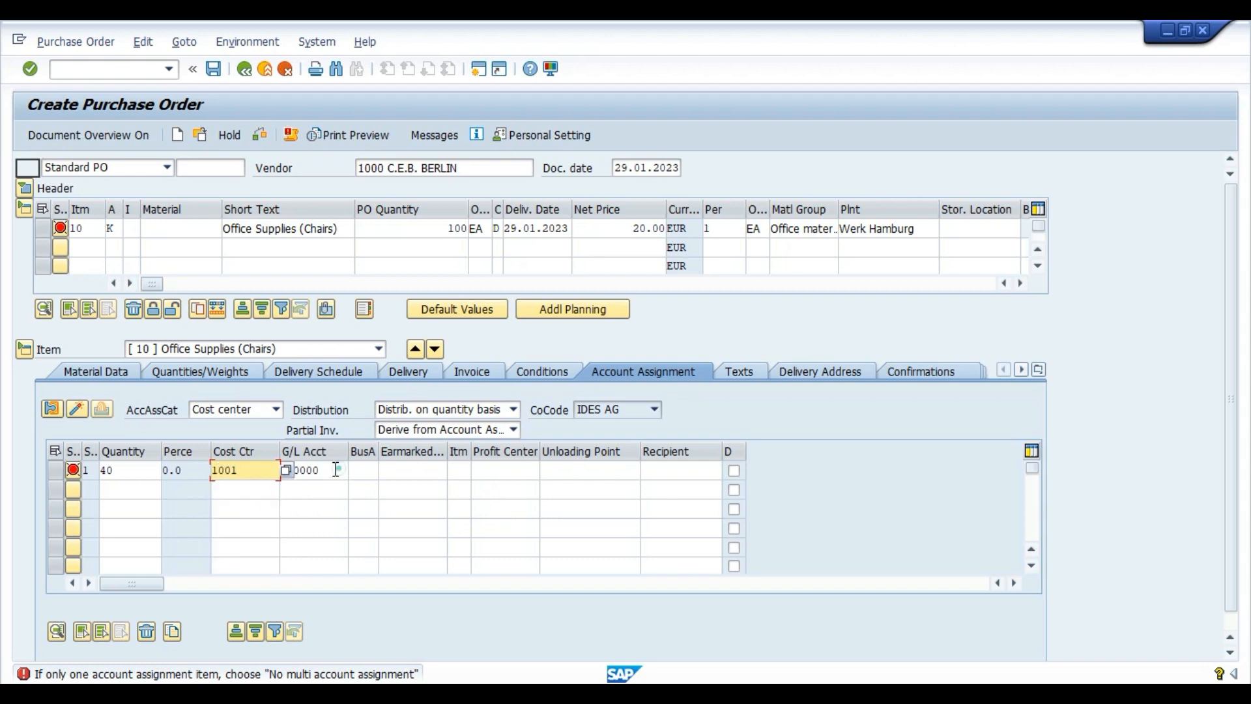
{"action": "type", "text": "400000"}
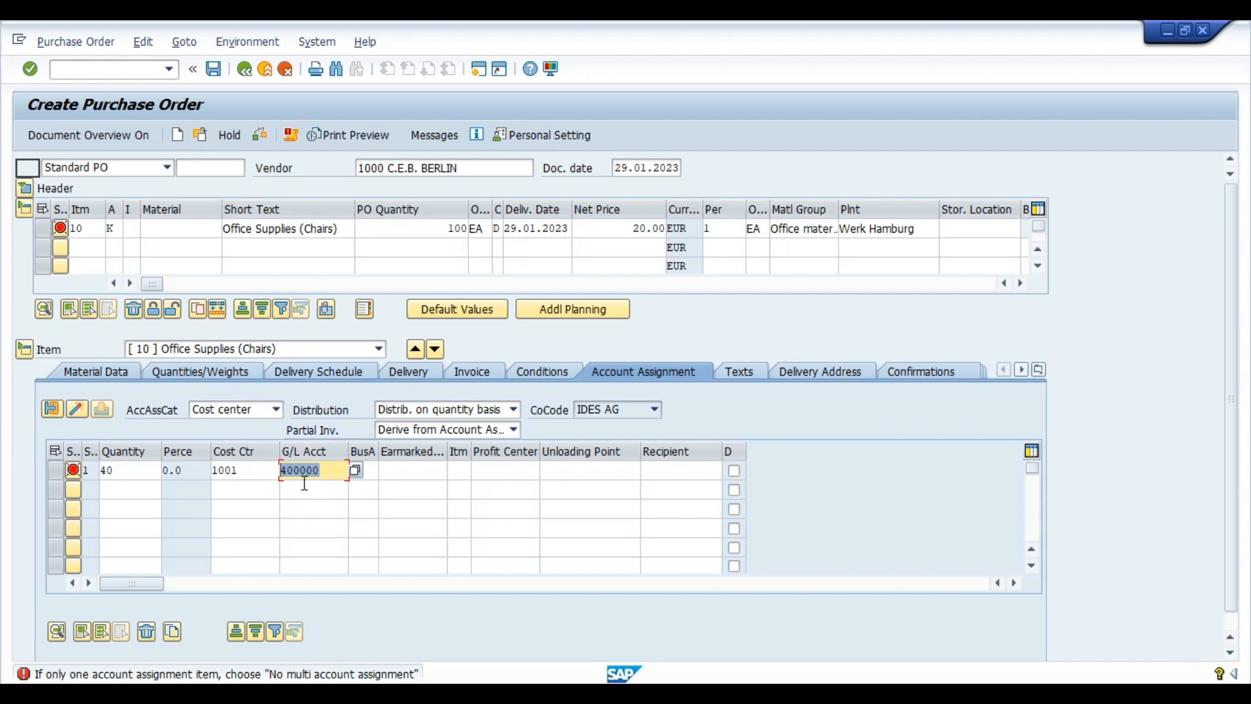
{"action": "left_click", "coordinate": [313, 469]}
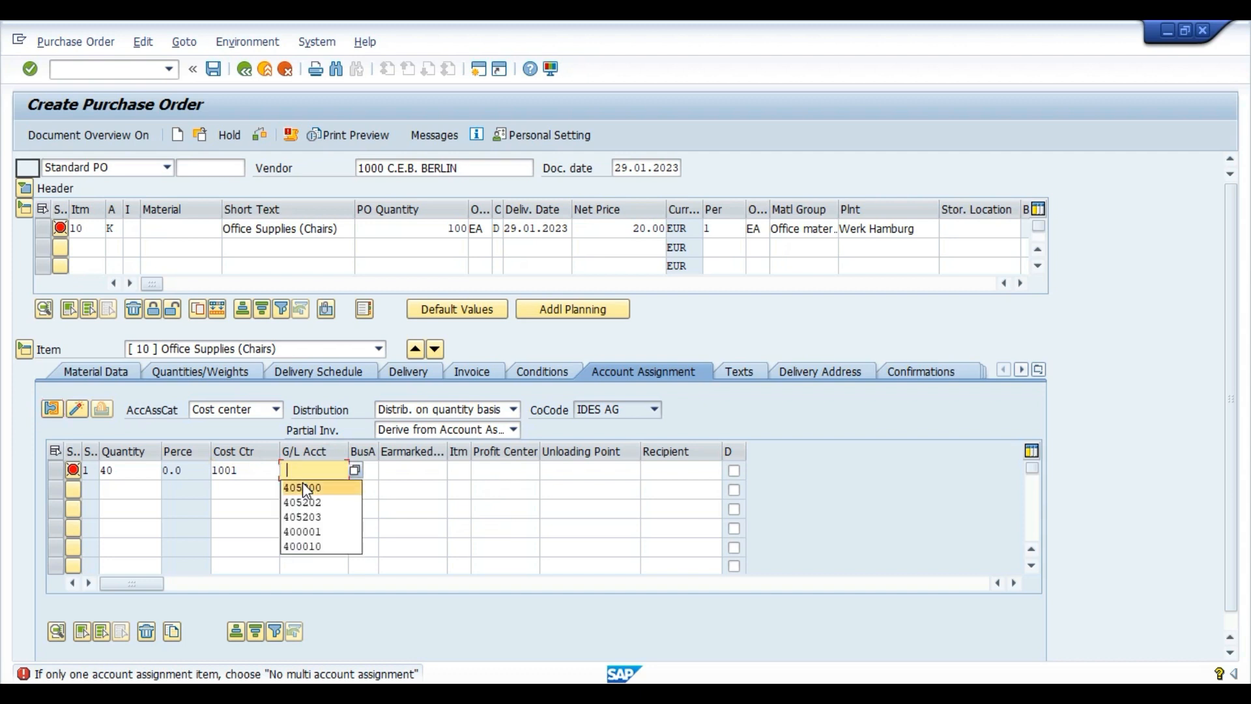
{"action": "mouse_move", "coordinate": [336, 495]}
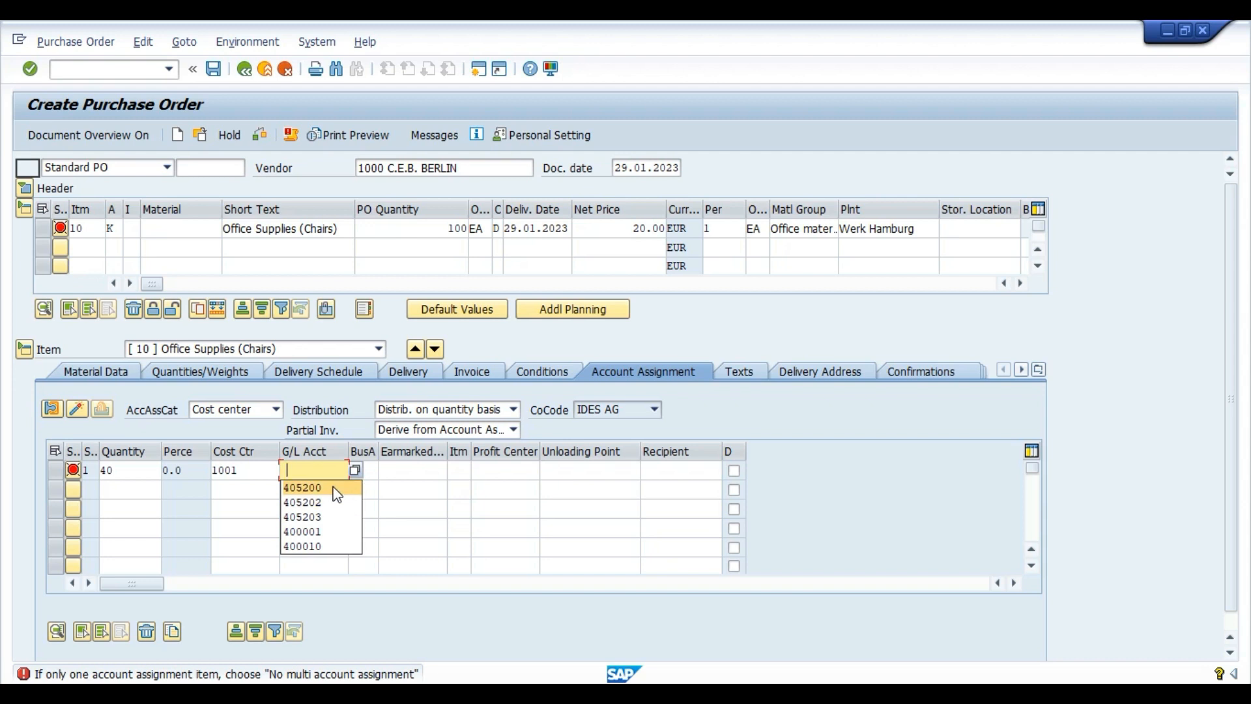
{"action": "left_click", "coordinate": [314, 487]}
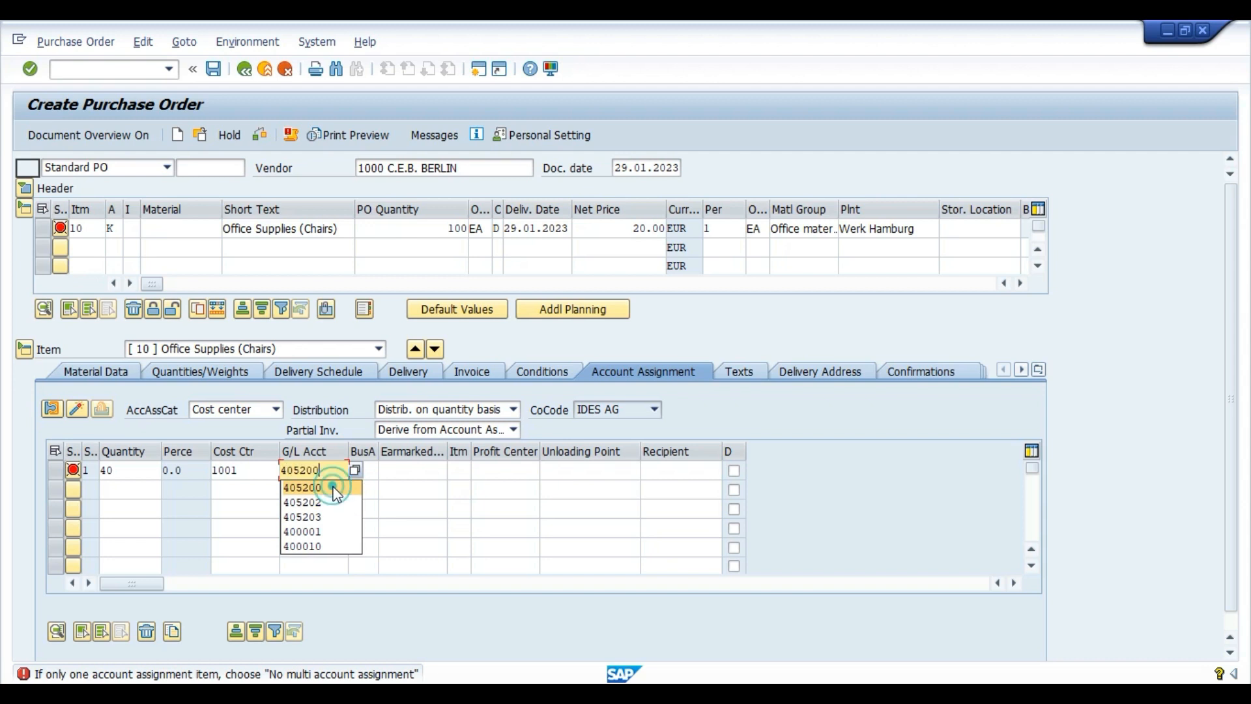
Assign the second line 40 units to cost center 1002 with G/L account 405202.
{"action": "left_click", "coordinate": [302, 488]}
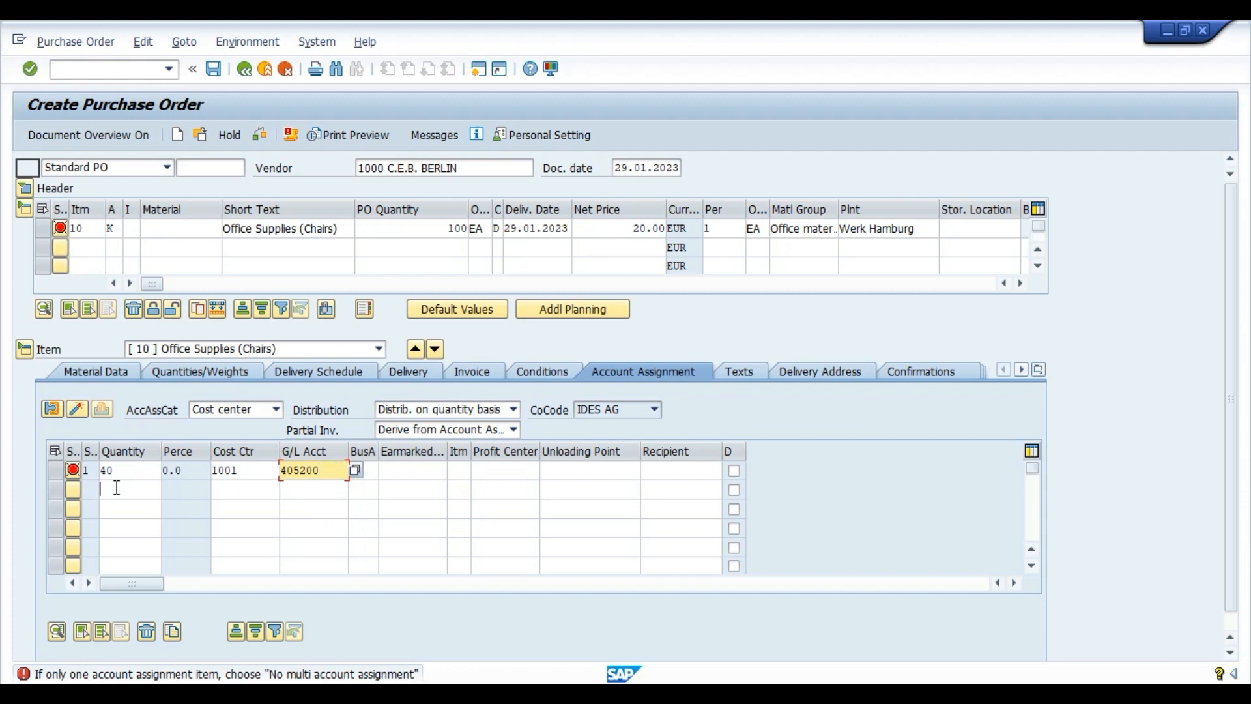
{"action": "type", "text": "40"}
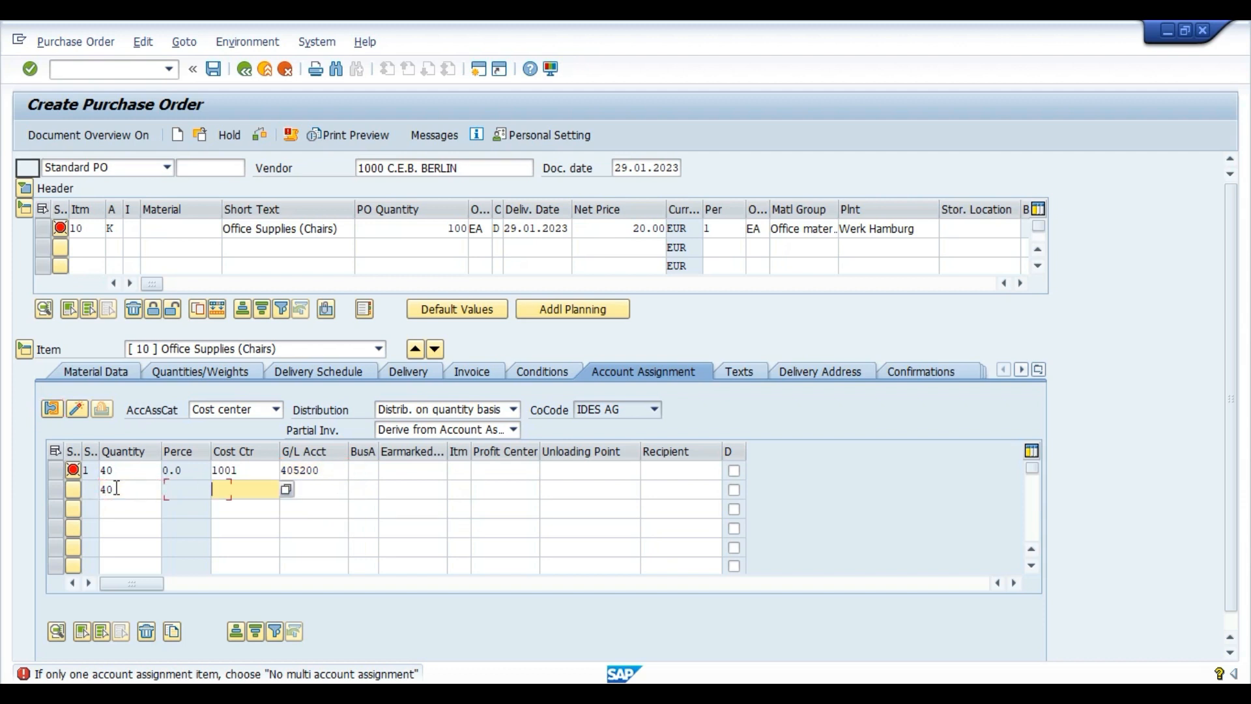
{"action": "type", "text": "1002"}
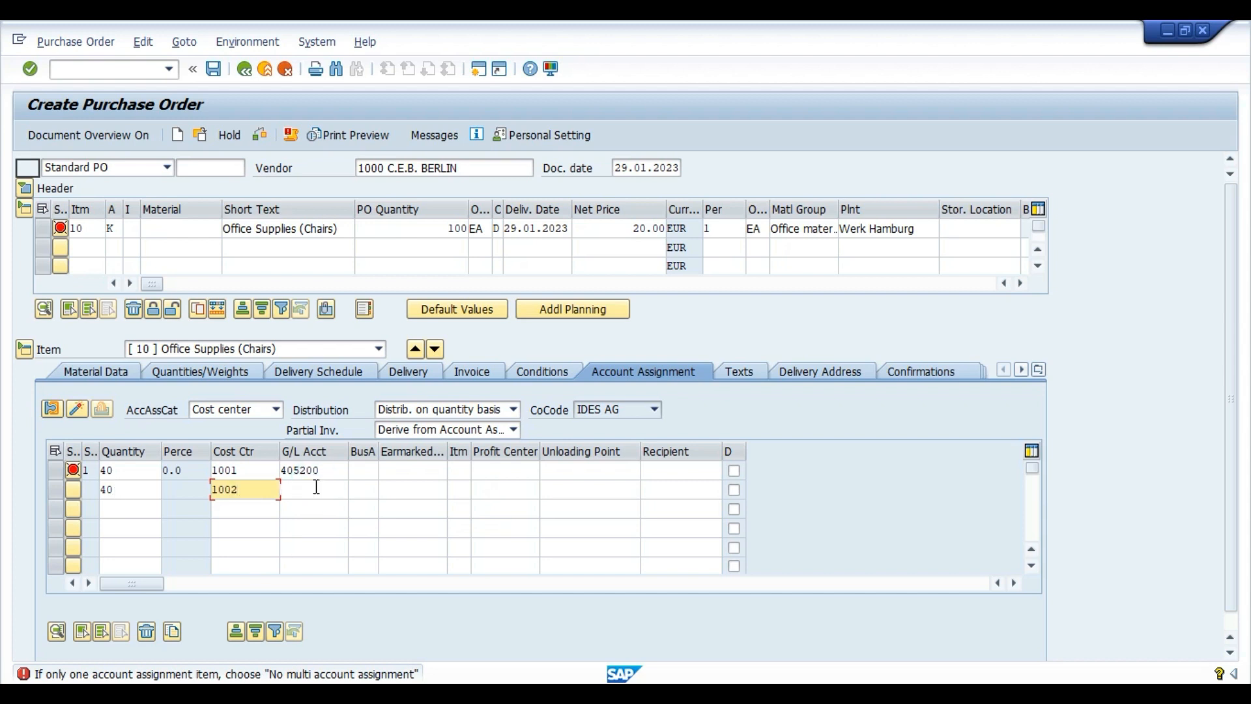
{"action": "left_click", "coordinate": [314, 489]}
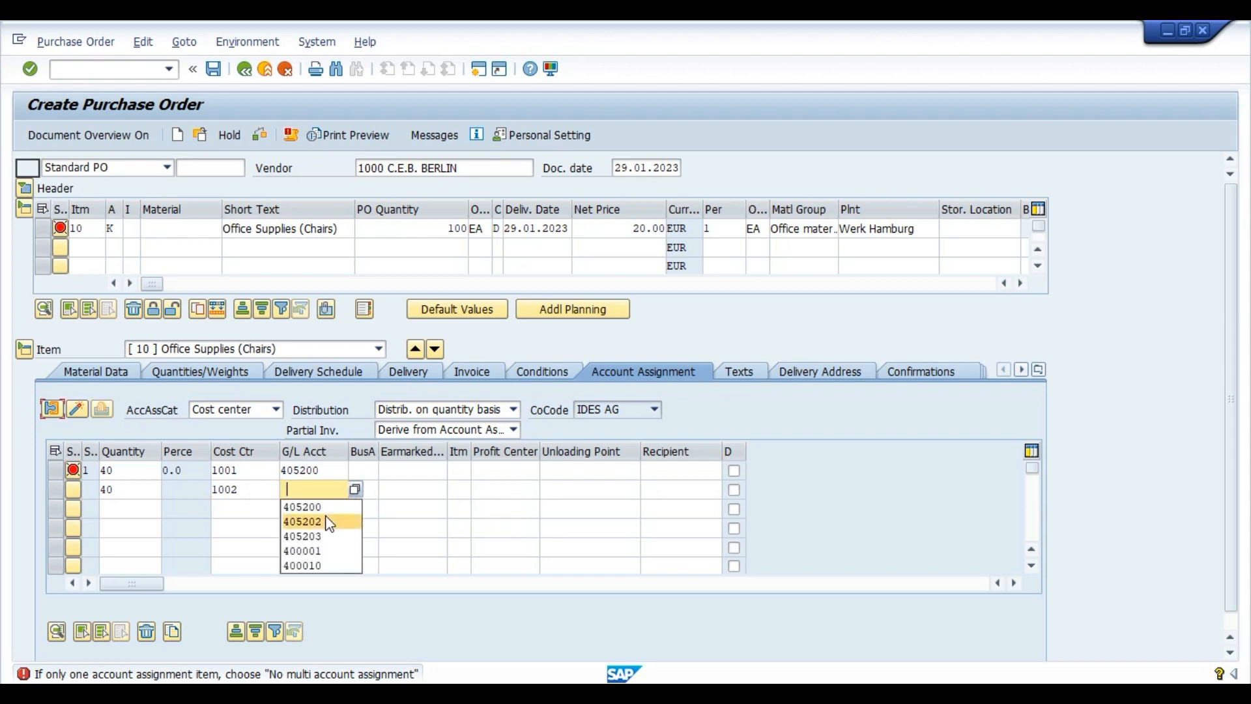
{"action": "left_click", "coordinate": [310, 521]}
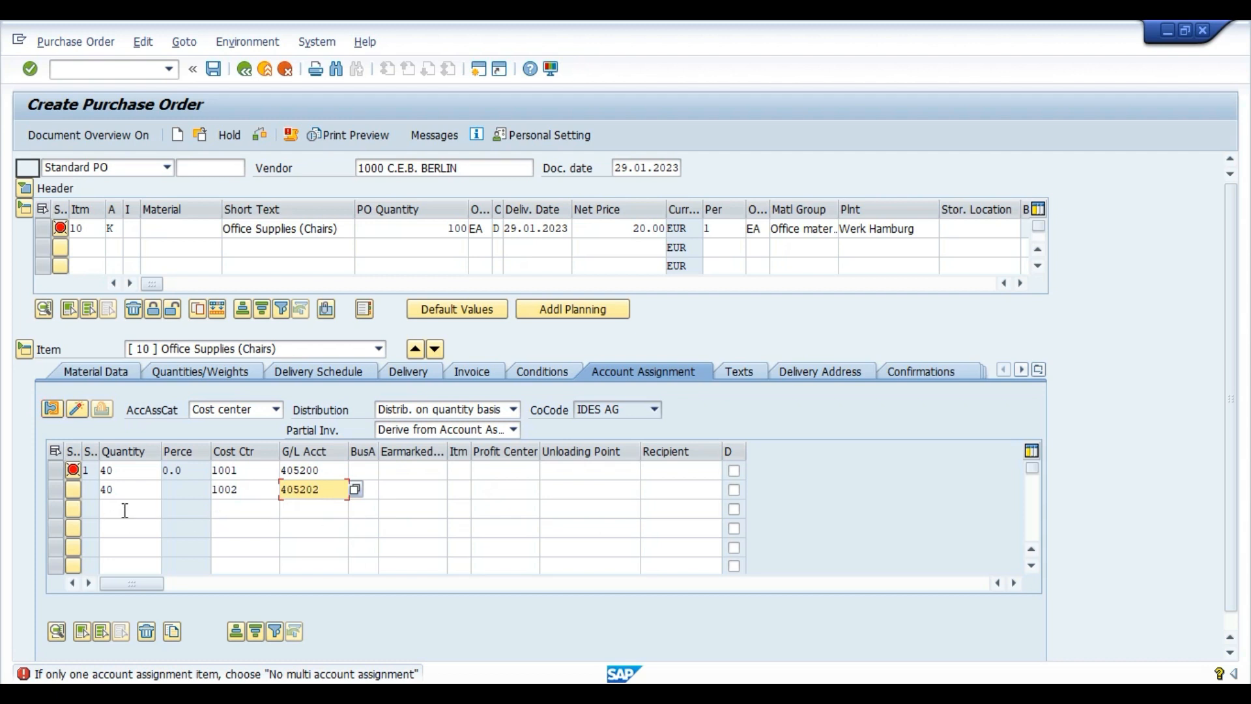
Assign the third line 20 units to cost center 1003 with its G/L account via F4.
{"action": "type", "text": "3"}
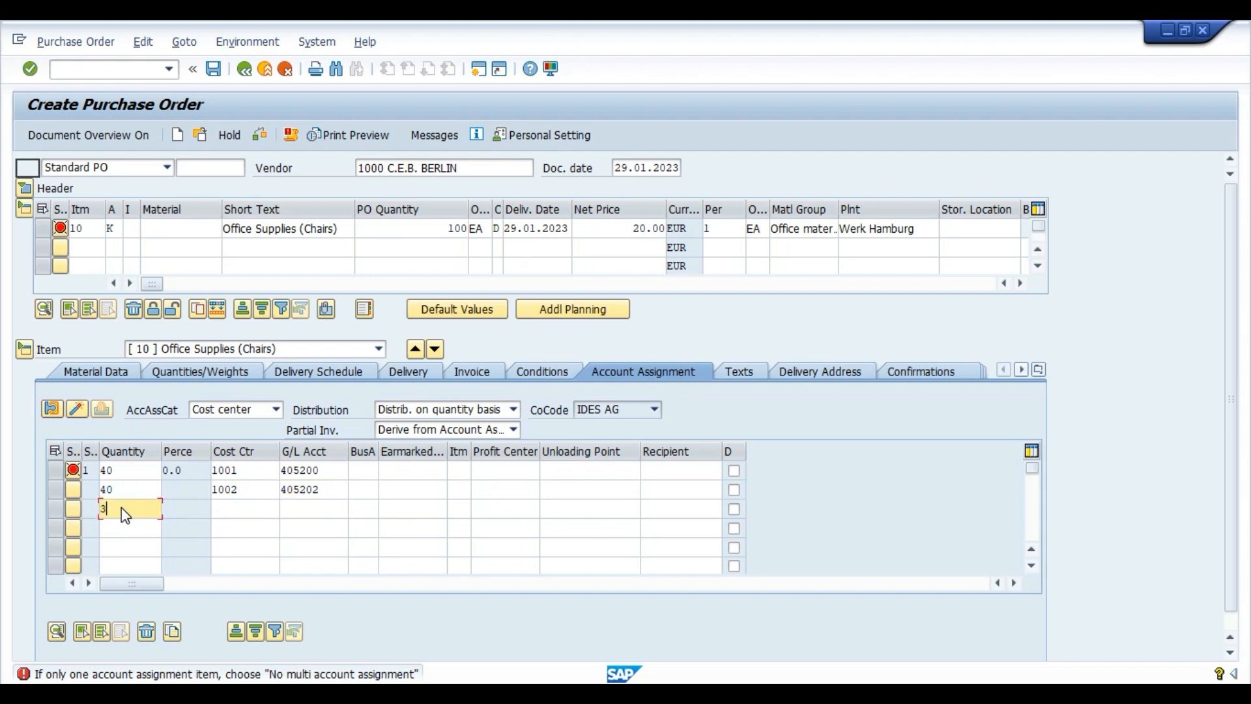
{"action": "type", "text": "0"}
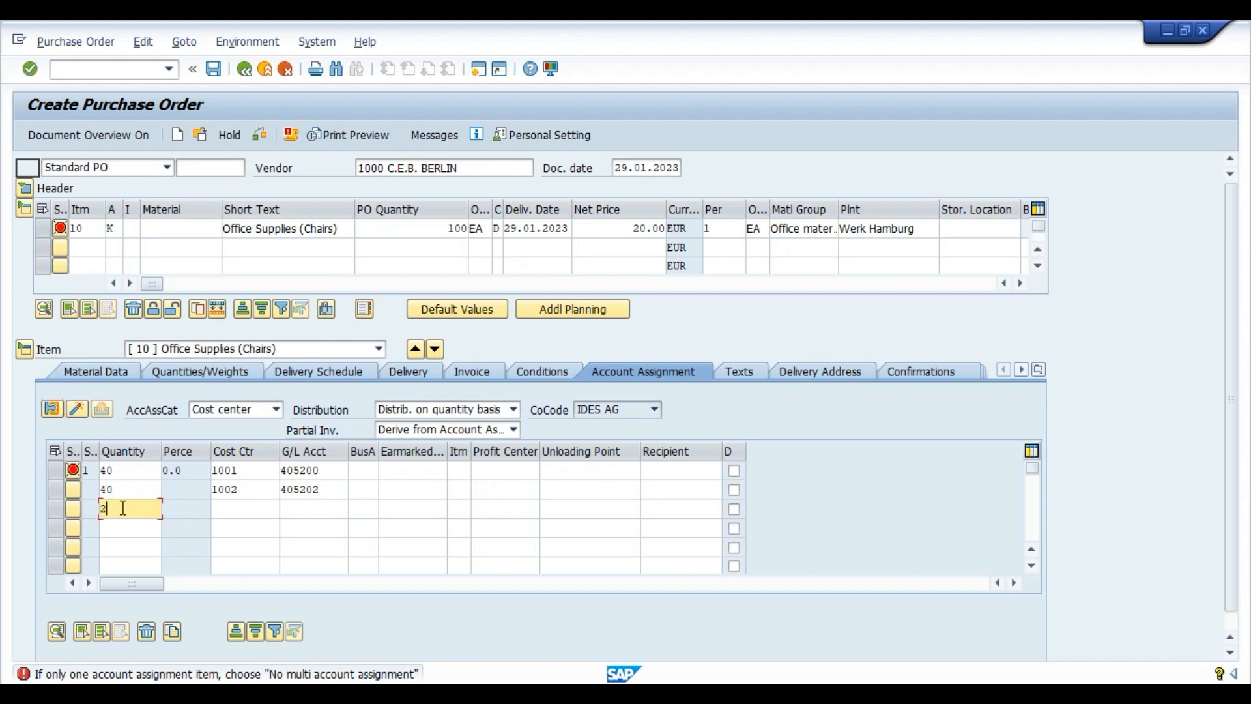
{"action": "type", "text": "0"}
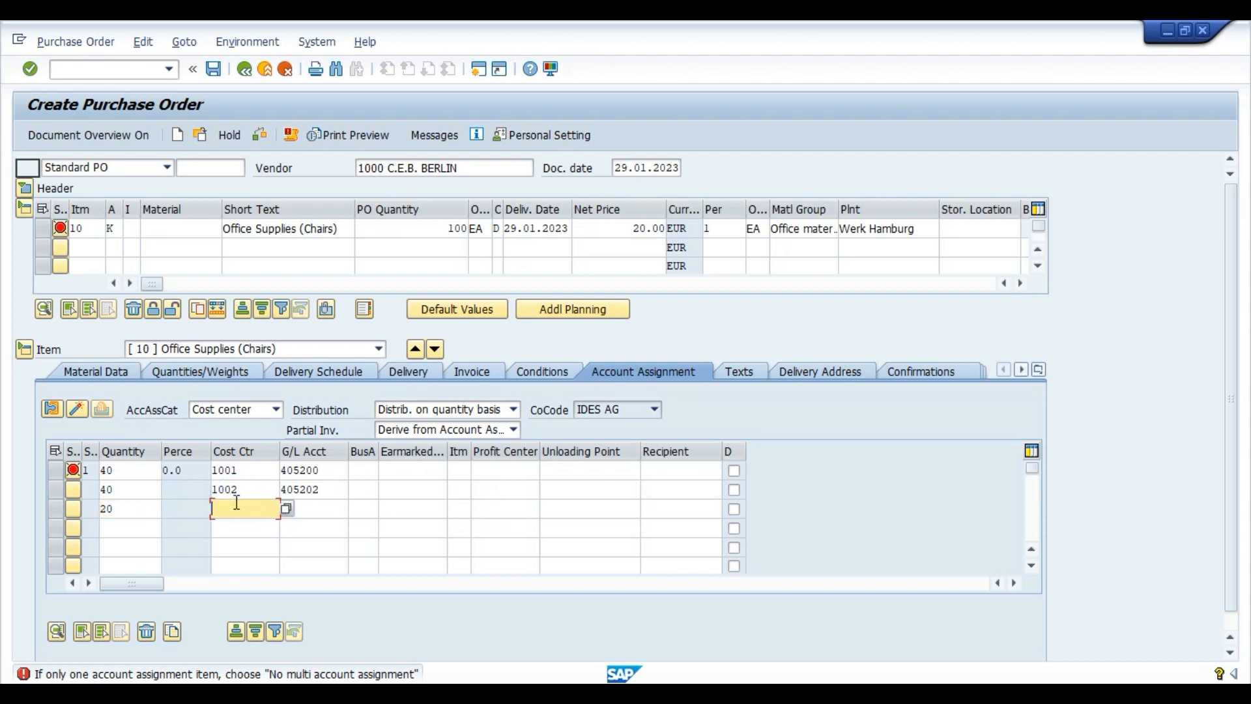
{"action": "type", "text": "1003"}
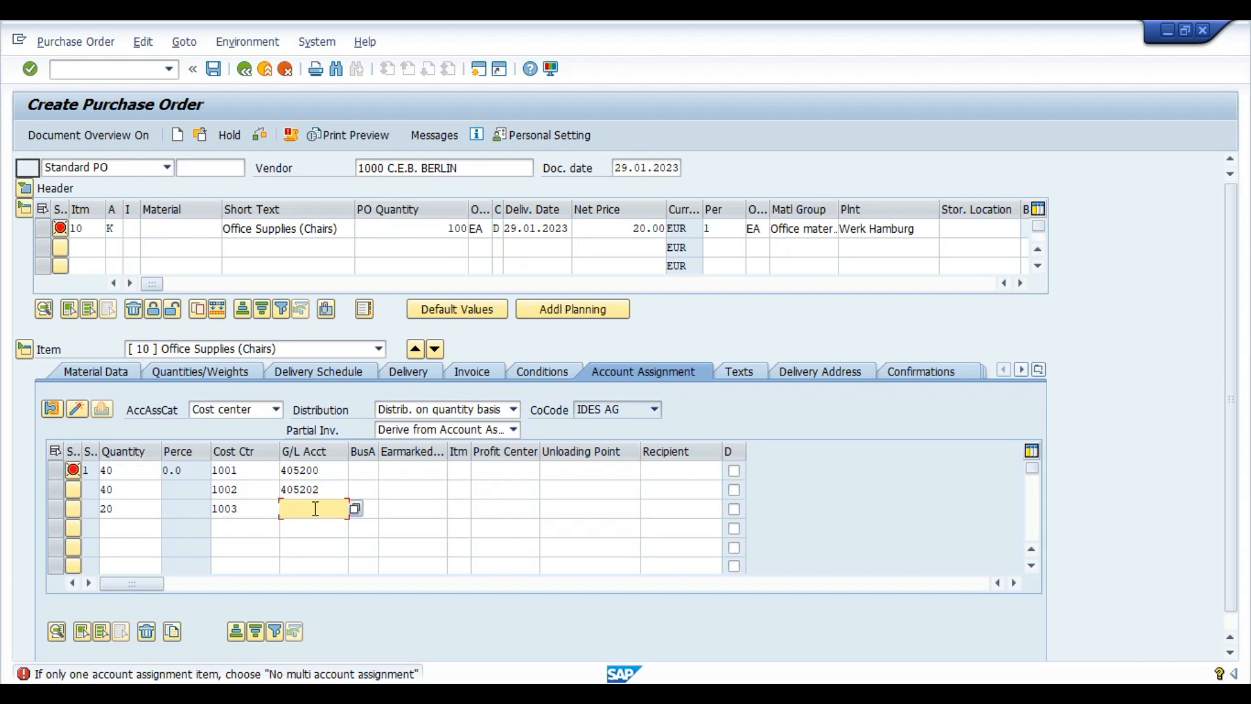
{"action": "left_click", "coordinate": [315, 508]}
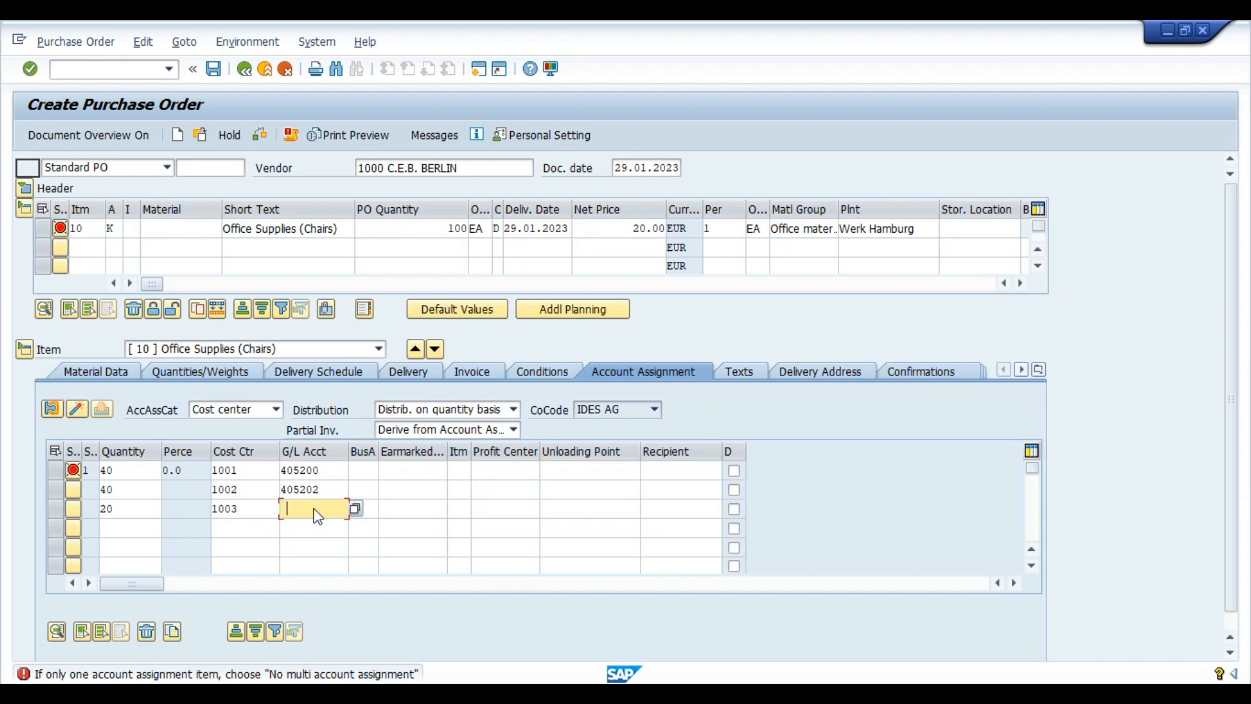
{"action": "left_click", "coordinate": [355, 508]}
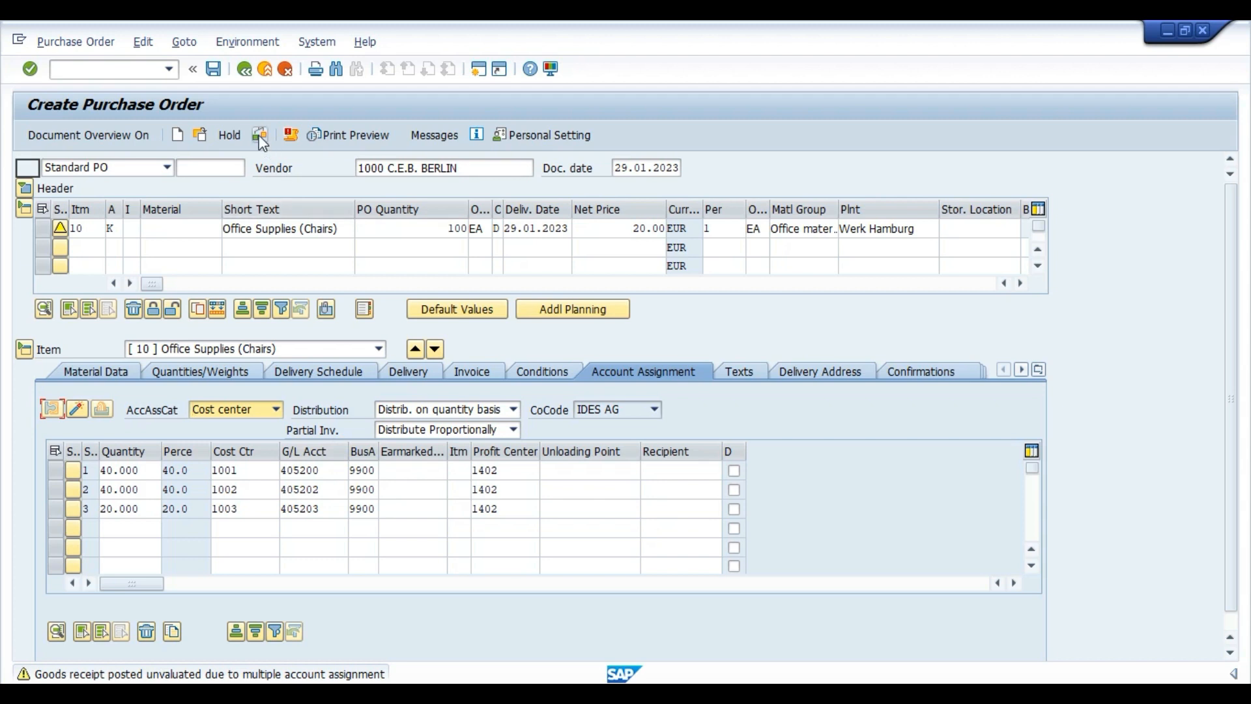
{"action": "left_click", "coordinate": [258, 135]}
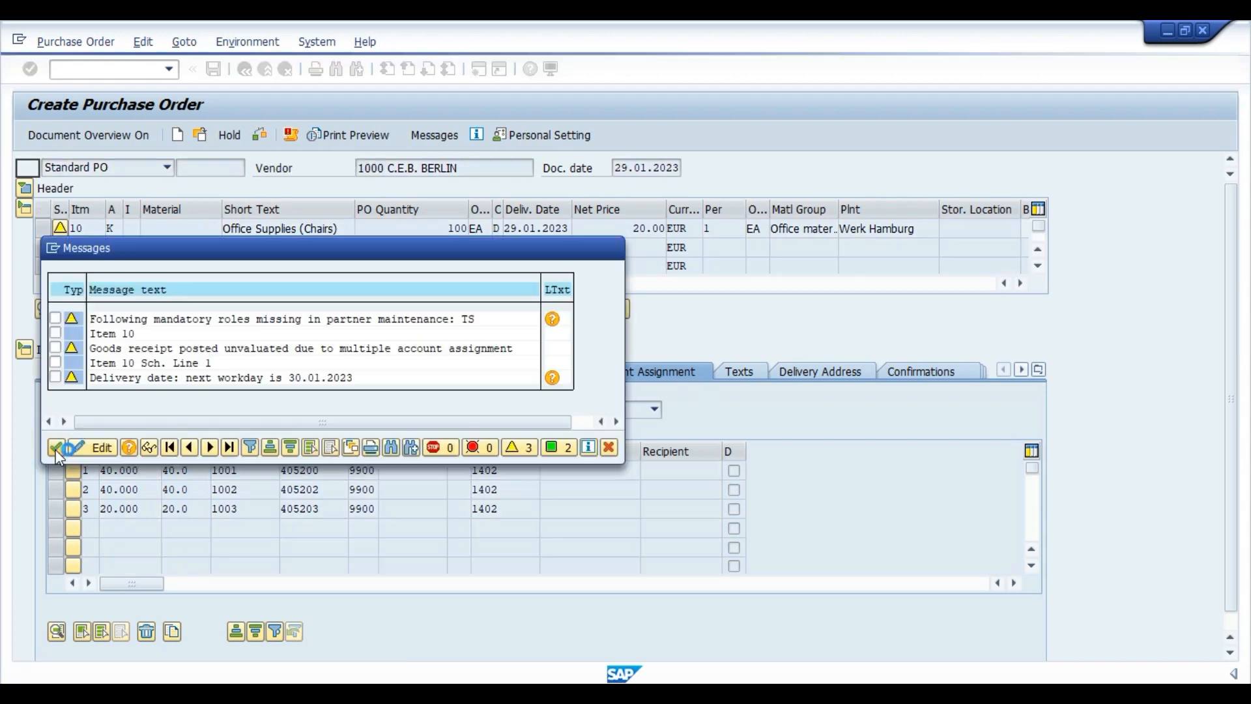
{"action": "left_click", "coordinate": [55, 446]}
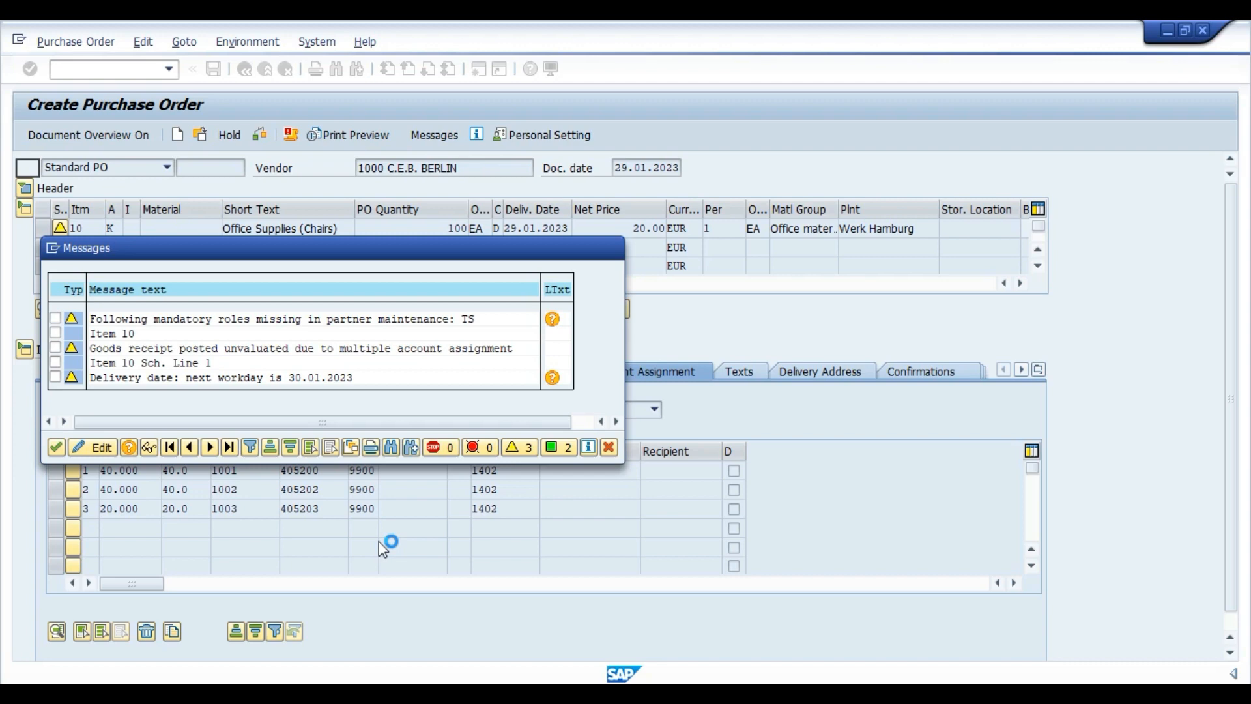
{"action": "left_click", "coordinate": [57, 448]}
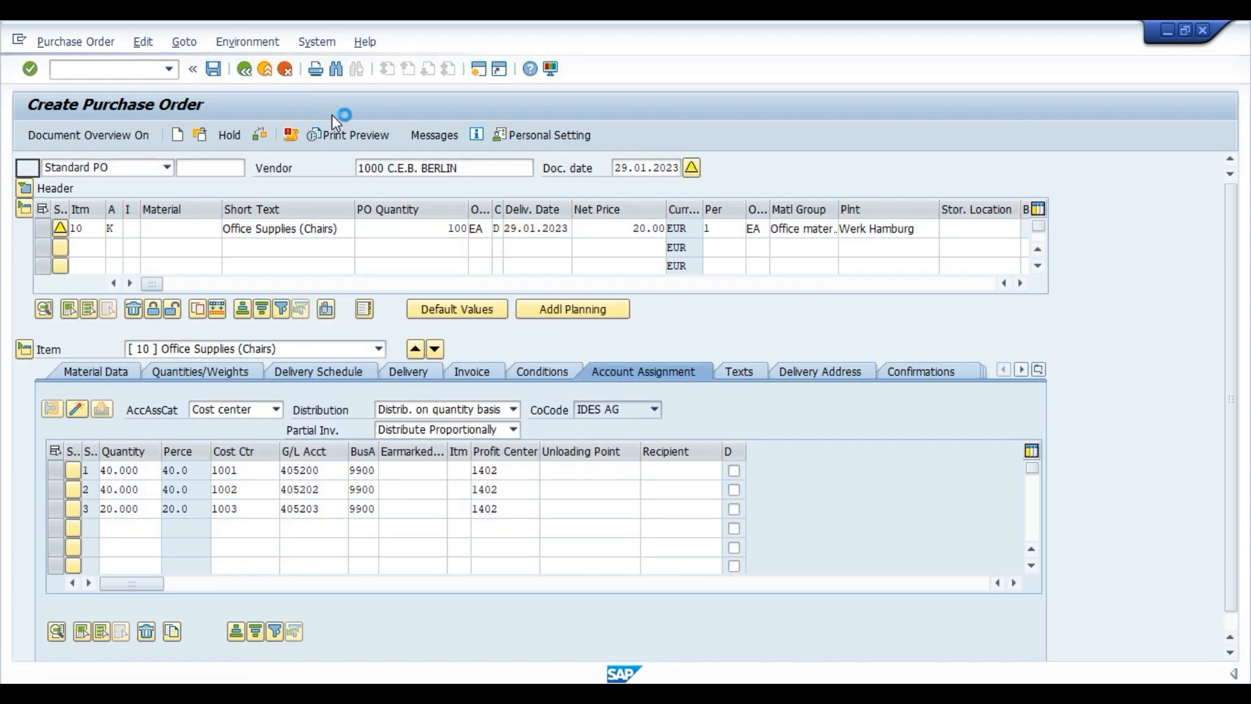
{"action": "left_click", "coordinate": [215, 68]}
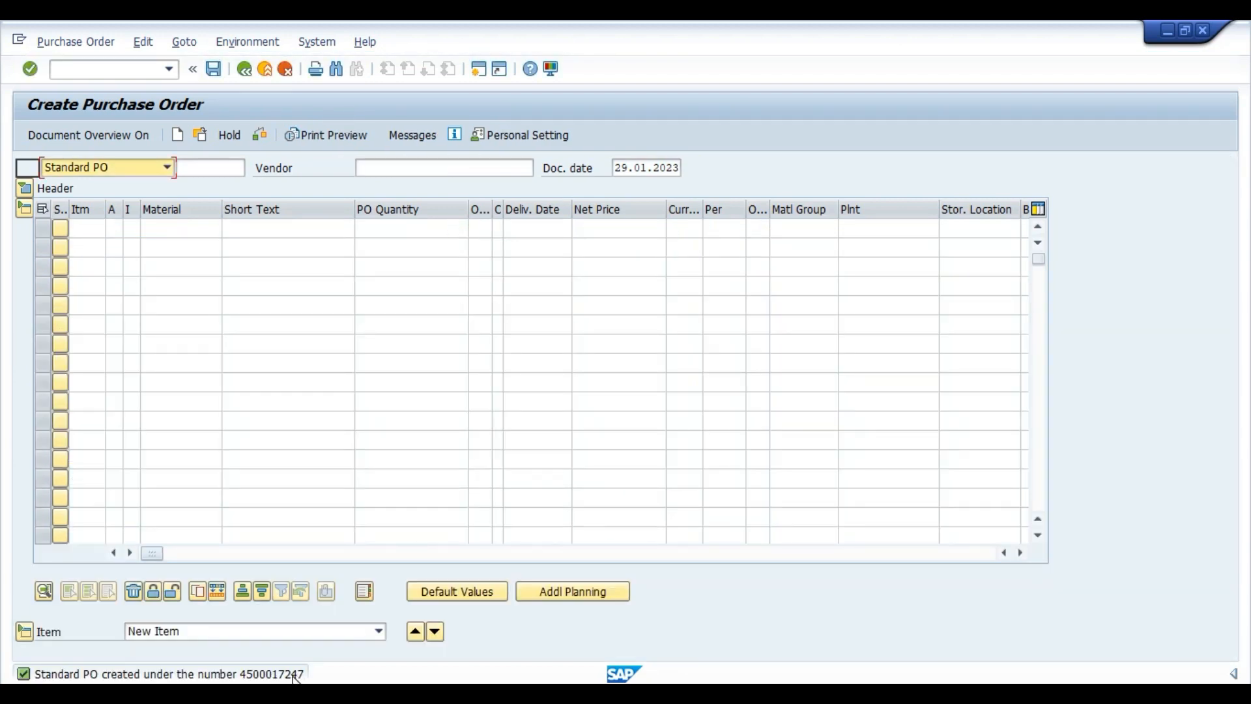
{"action": "mouse_move", "coordinate": [350, 604]}
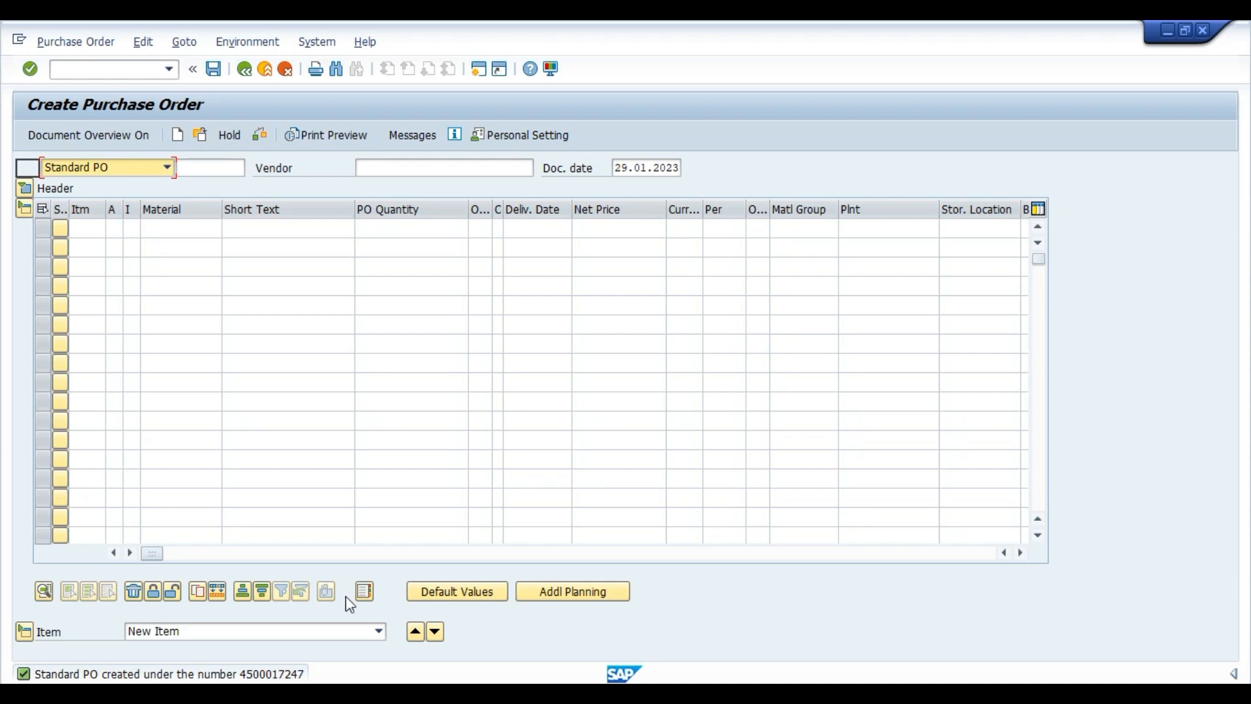
Go to the goods movement transaction with /nmigo.
{"action": "left_click", "coordinate": [107, 71]}
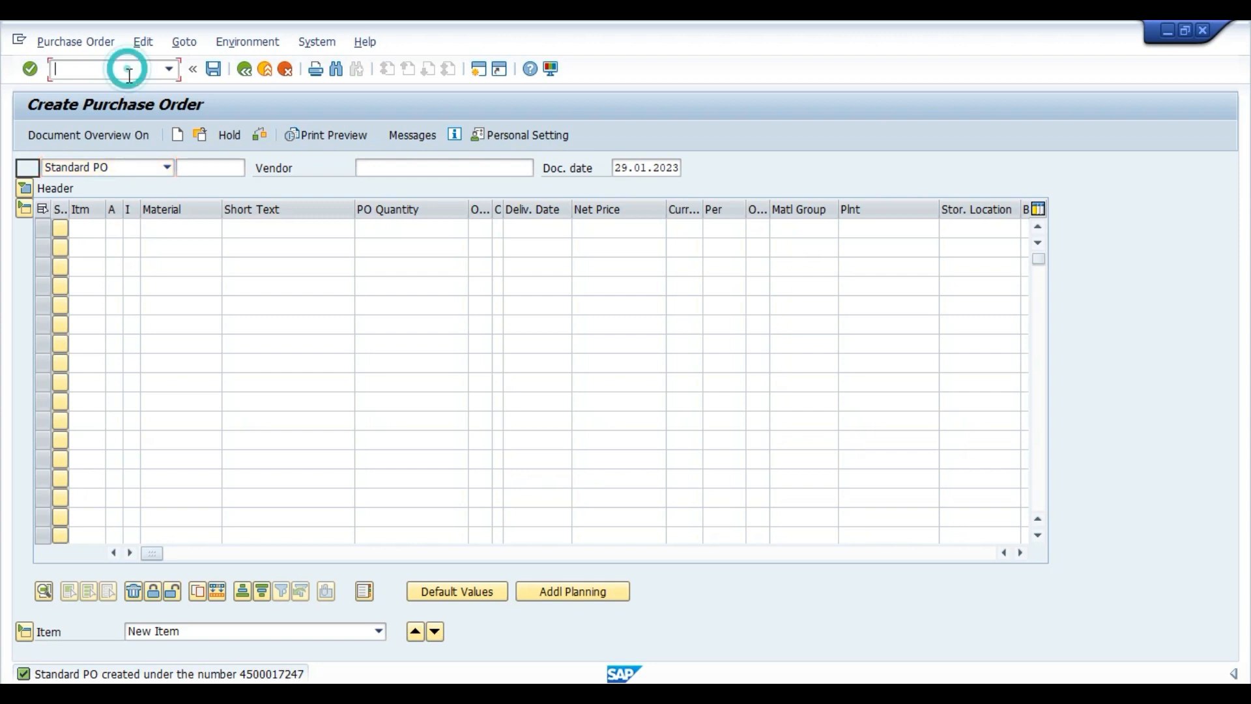
{"action": "type", "text": "/"}
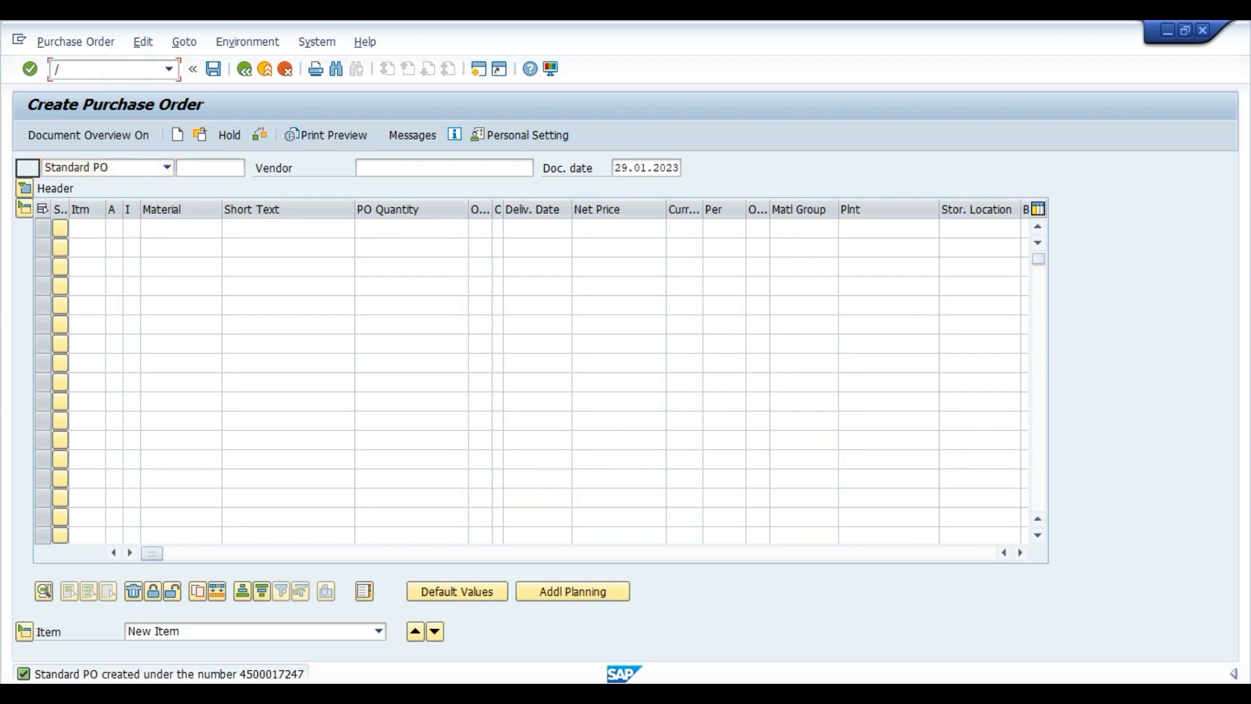
{"action": "type", "text": "nmigo"}
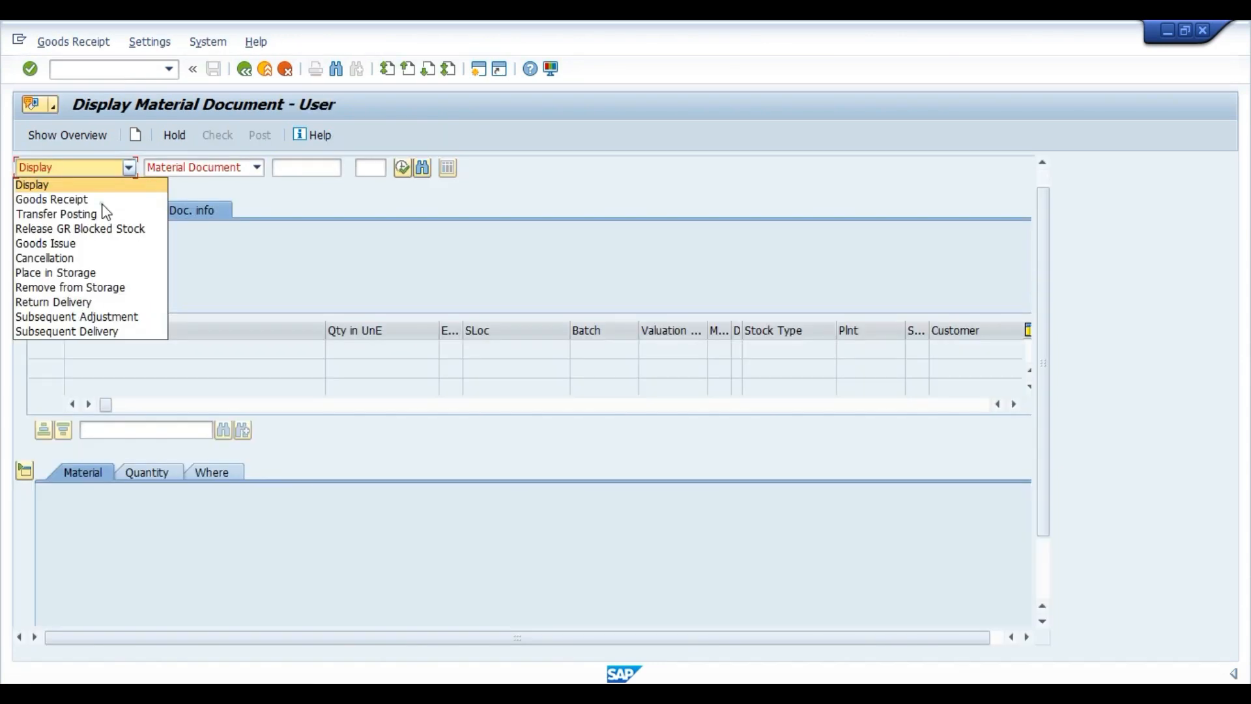
{"action": "left_click", "coordinate": [51, 198]}
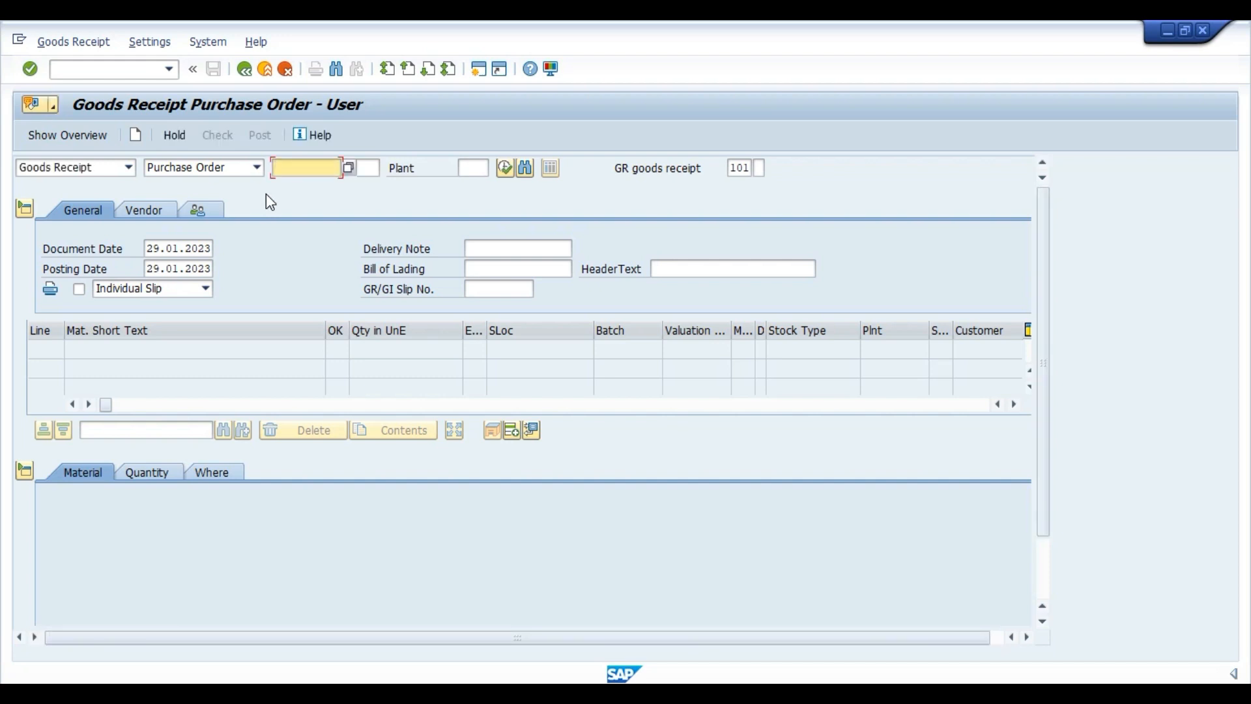
{"action": "type", "text": "45"}
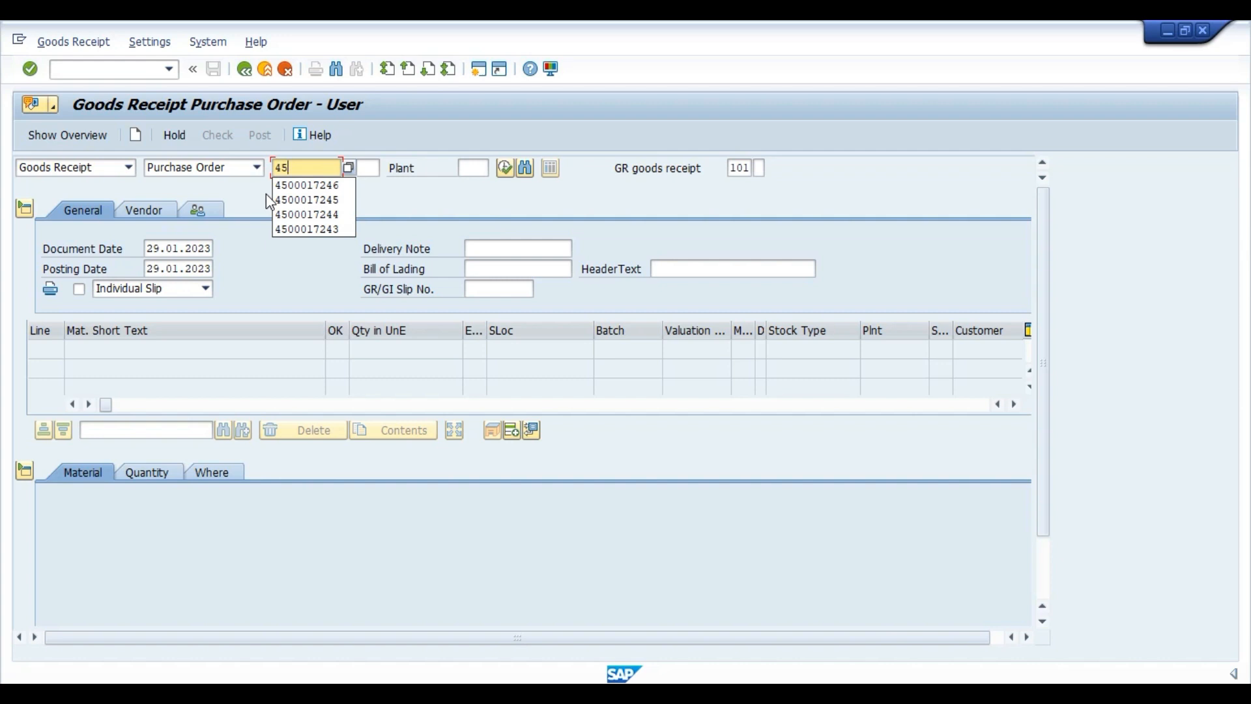
{"action": "left_click", "coordinate": [304, 186]}
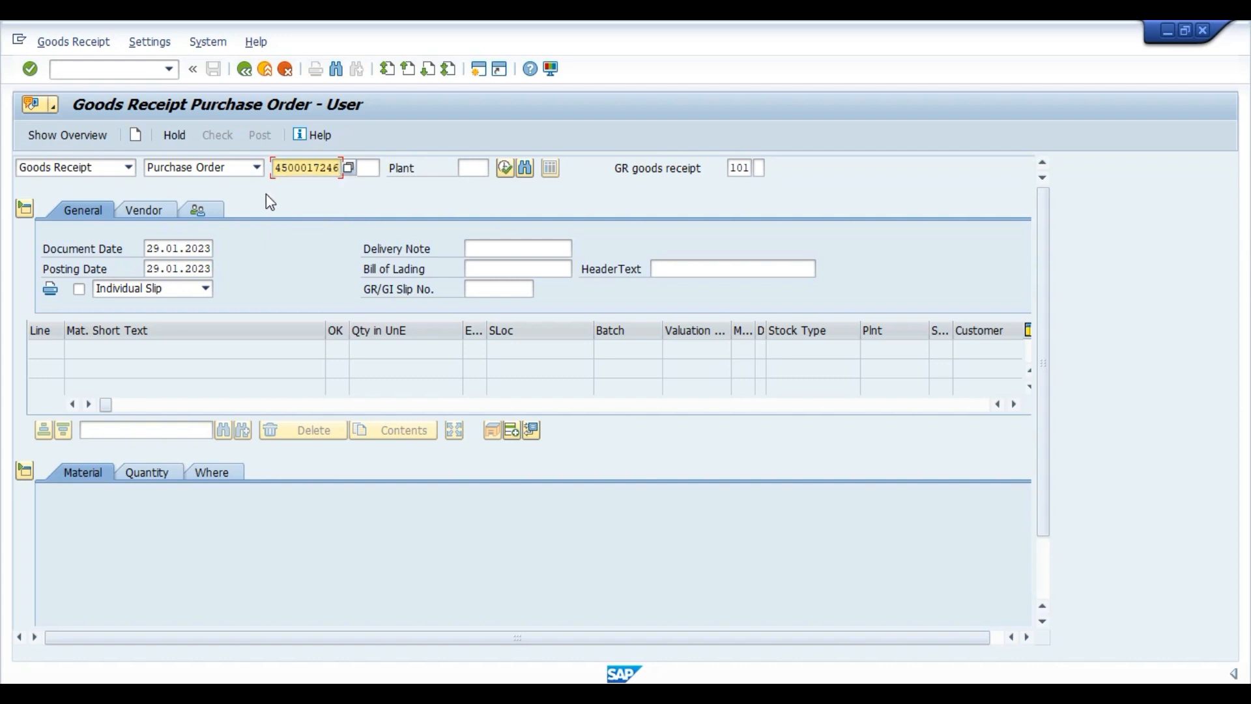
{"action": "type", "text": "4500017247"}
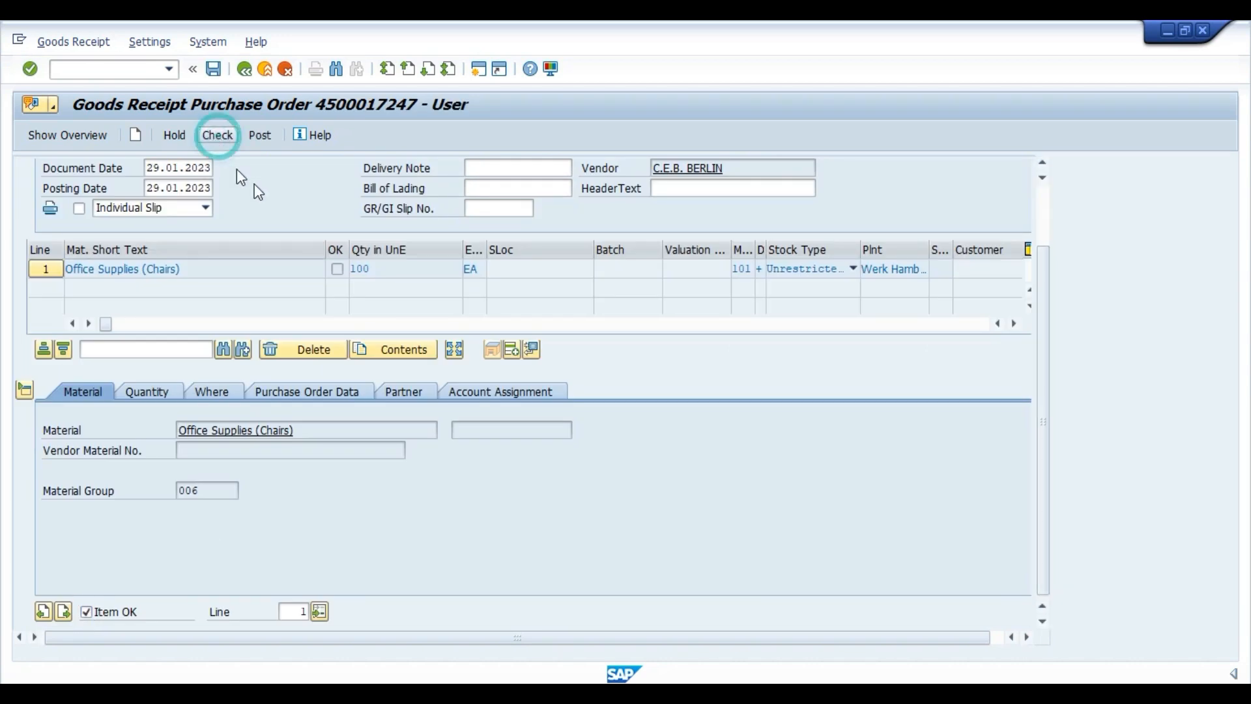
Check the goods receipt for 100 EA chairs and post it.
{"action": "left_click", "coordinate": [219, 134]}
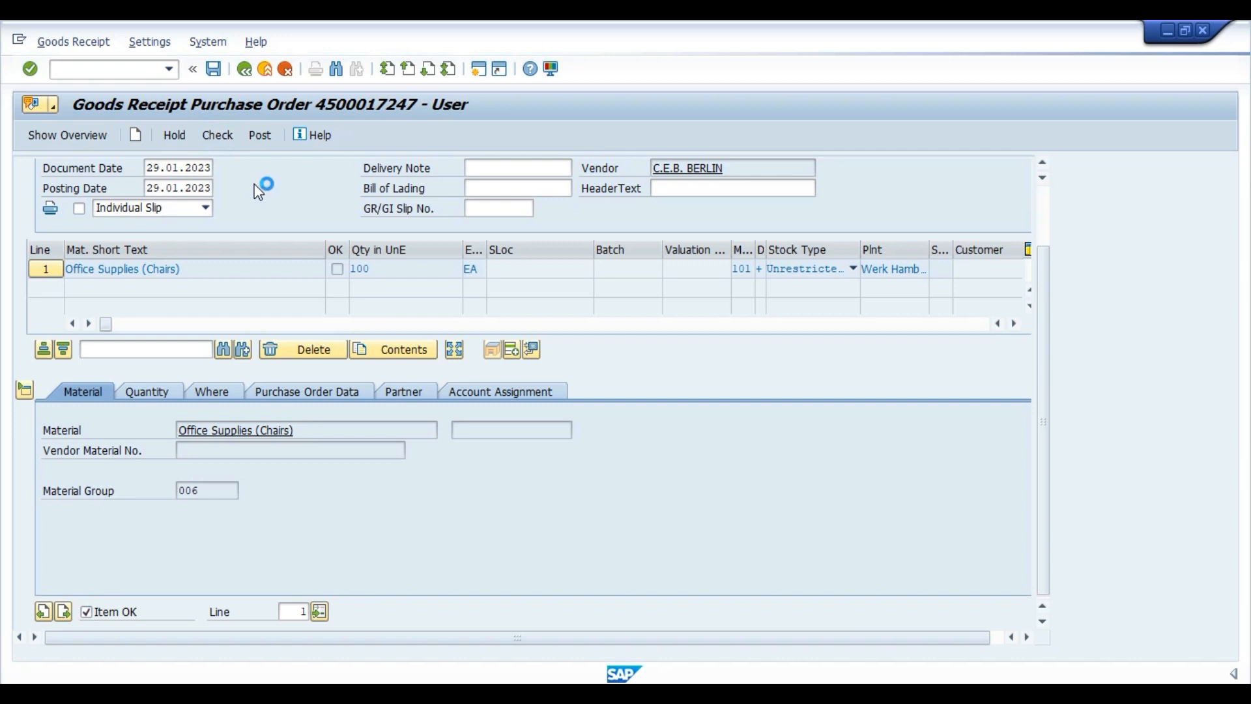
{"action": "left_click", "coordinate": [216, 134]}
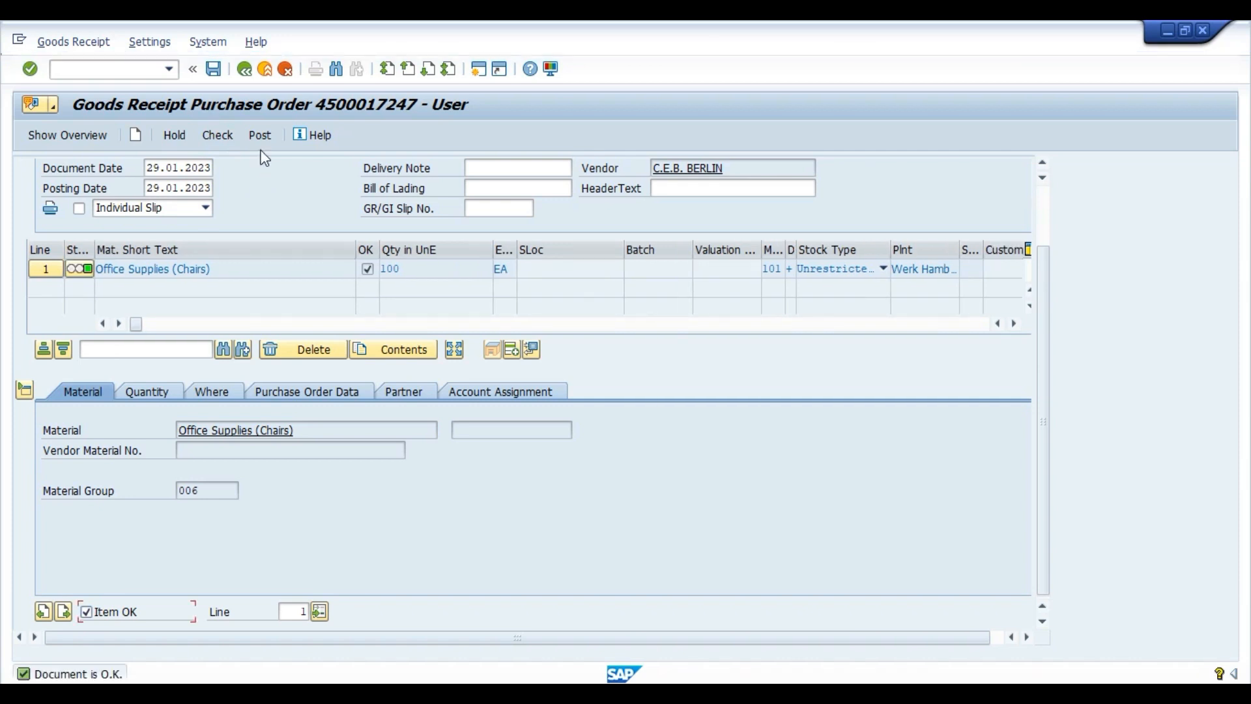
{"action": "mouse_move", "coordinate": [262, 136]}
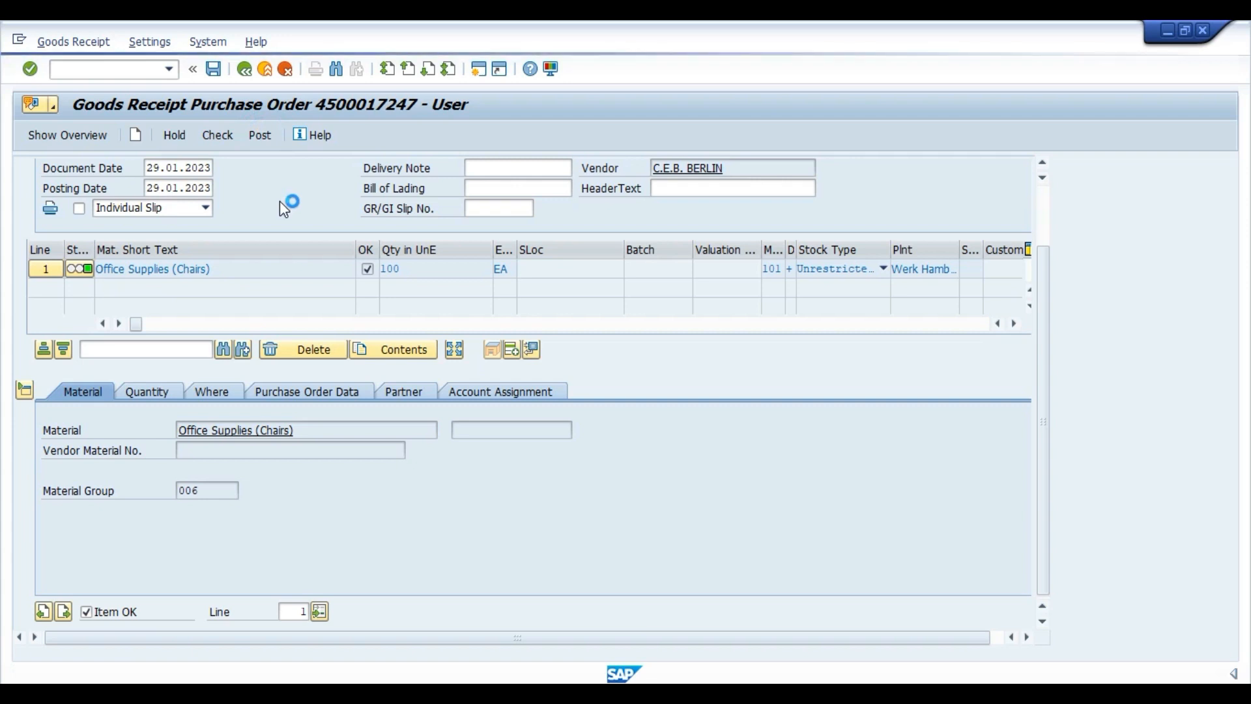
{"action": "left_click", "coordinate": [260, 134]}
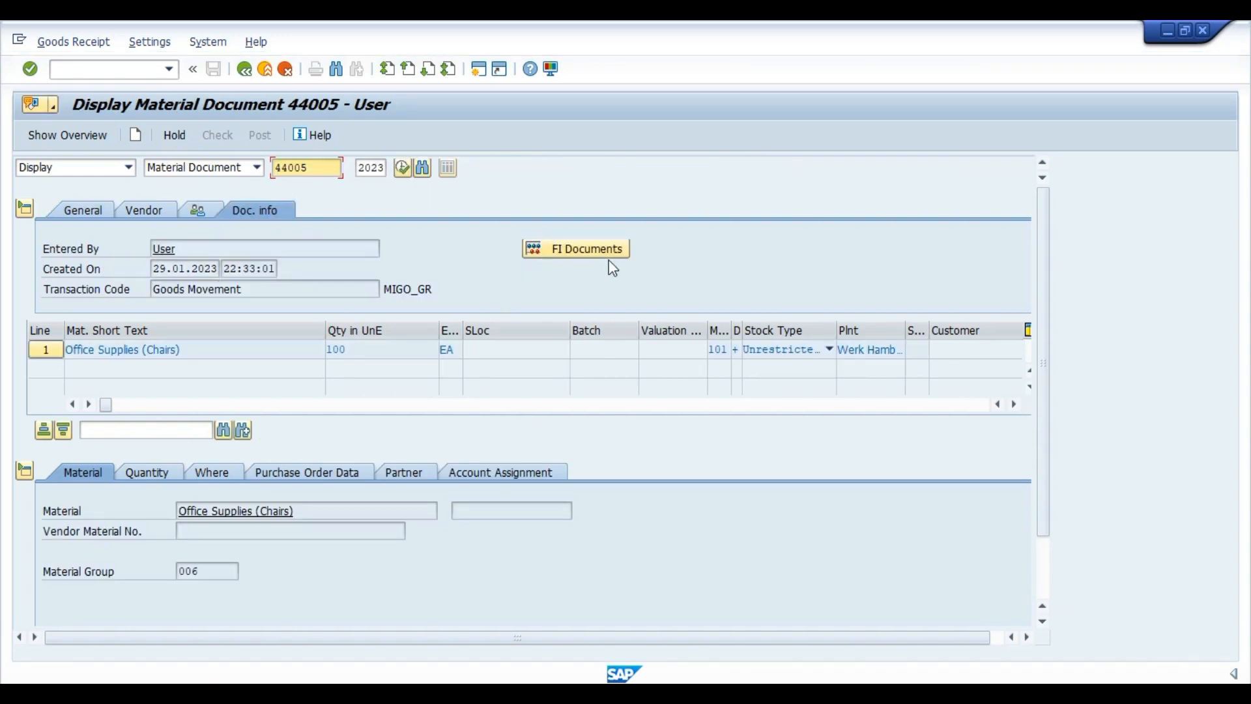
Request the FI documents for material document 44005, finding none in Accounting.
{"action": "left_click", "coordinate": [587, 249]}
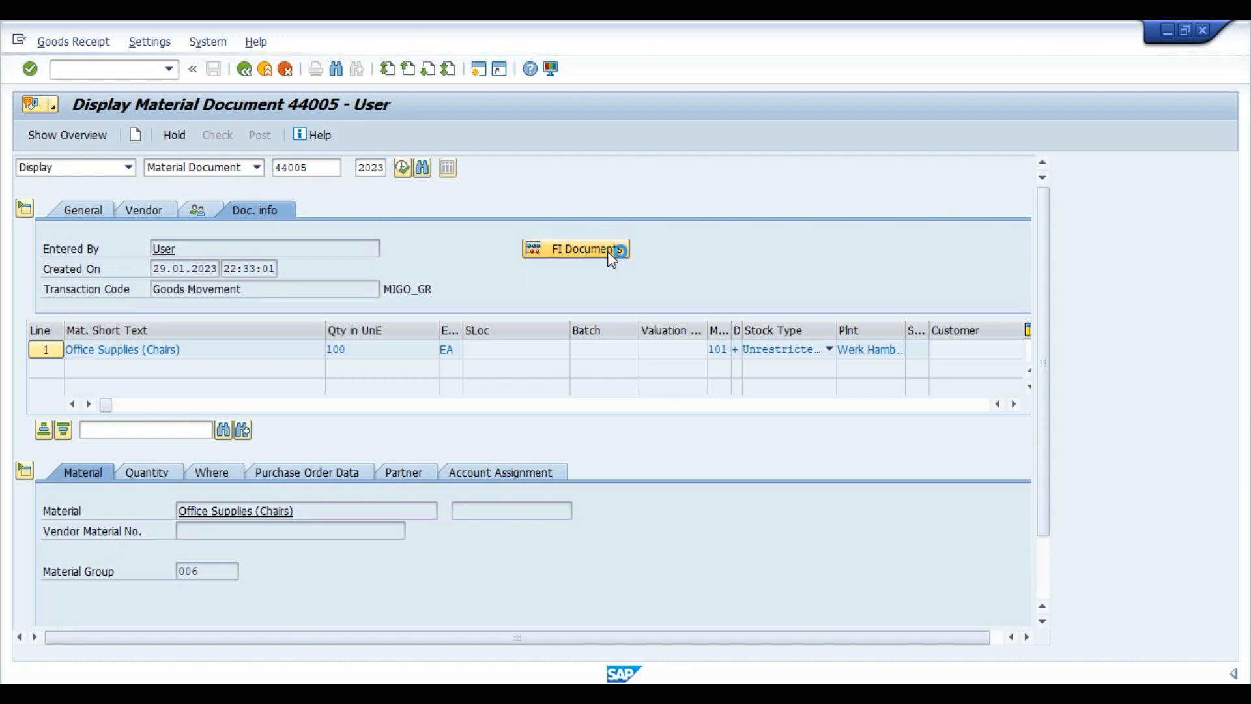
{"action": "left_click", "coordinate": [584, 249]}
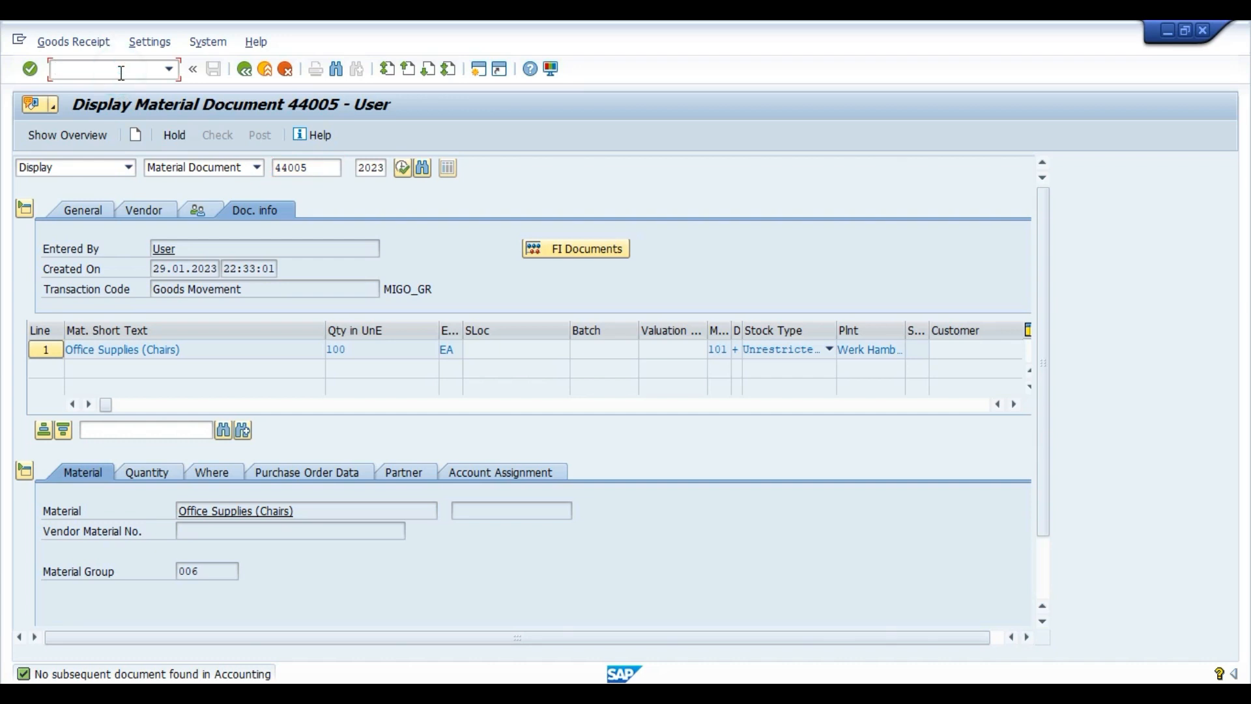
Start invoice entry with /nmiro for company code 1000.
{"action": "type", "text": "/nmir"}
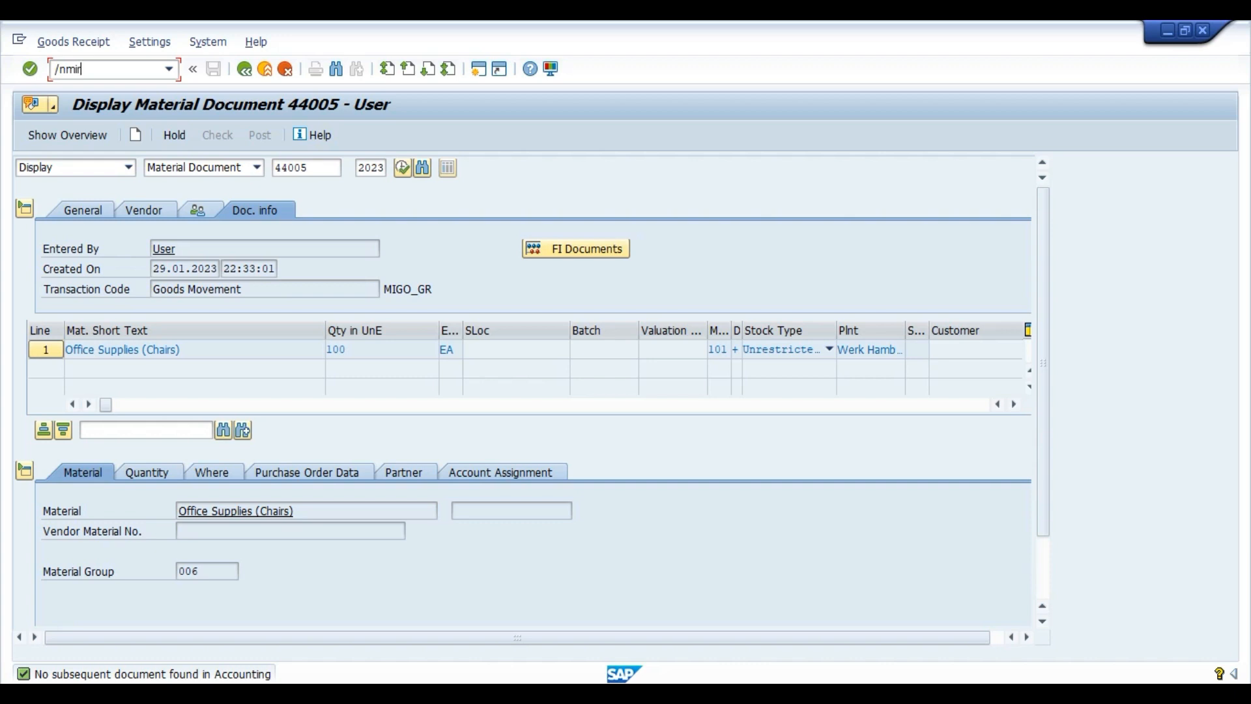
{"action": "type", "text": "o"}
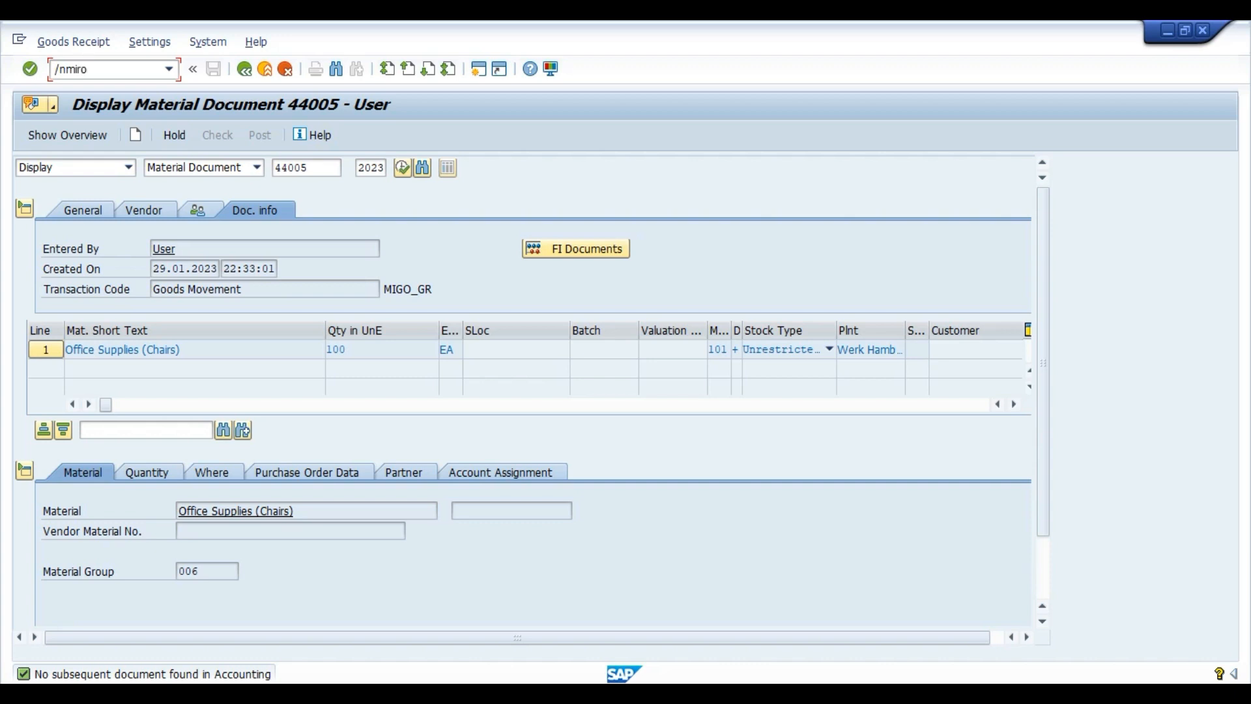
{"action": "key", "text": "Enter"}
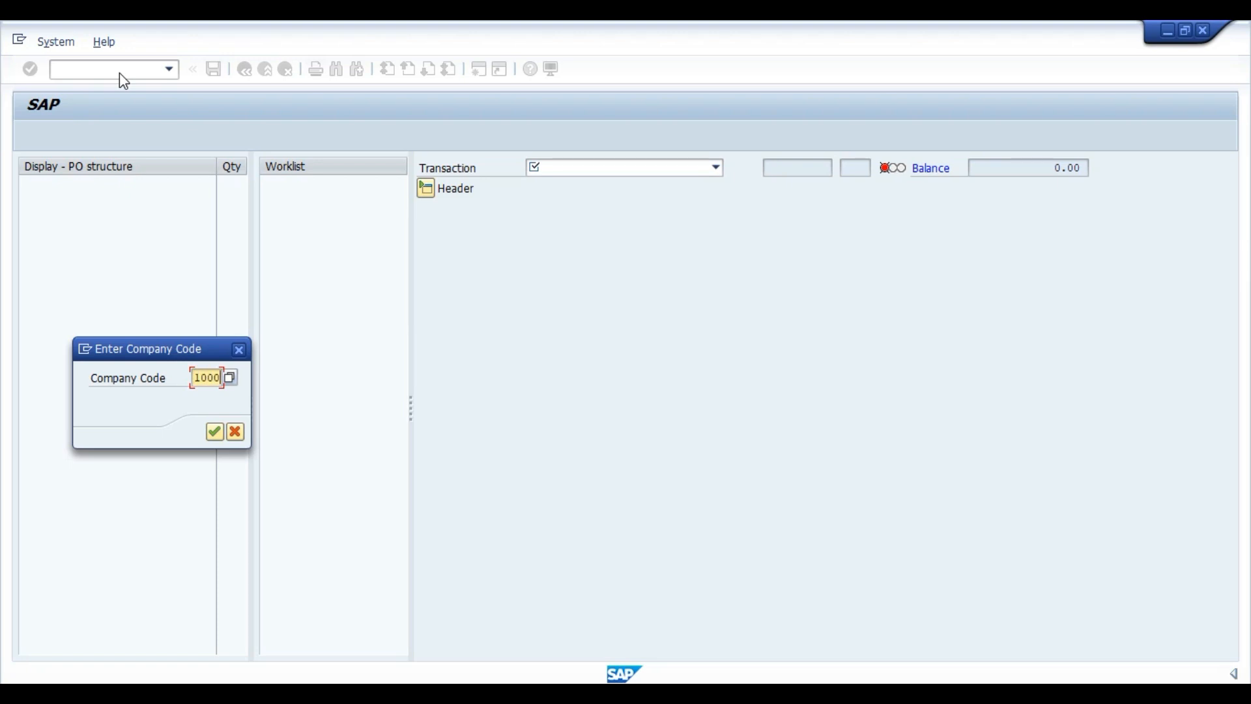
{"action": "left_click", "coordinate": [212, 430]}
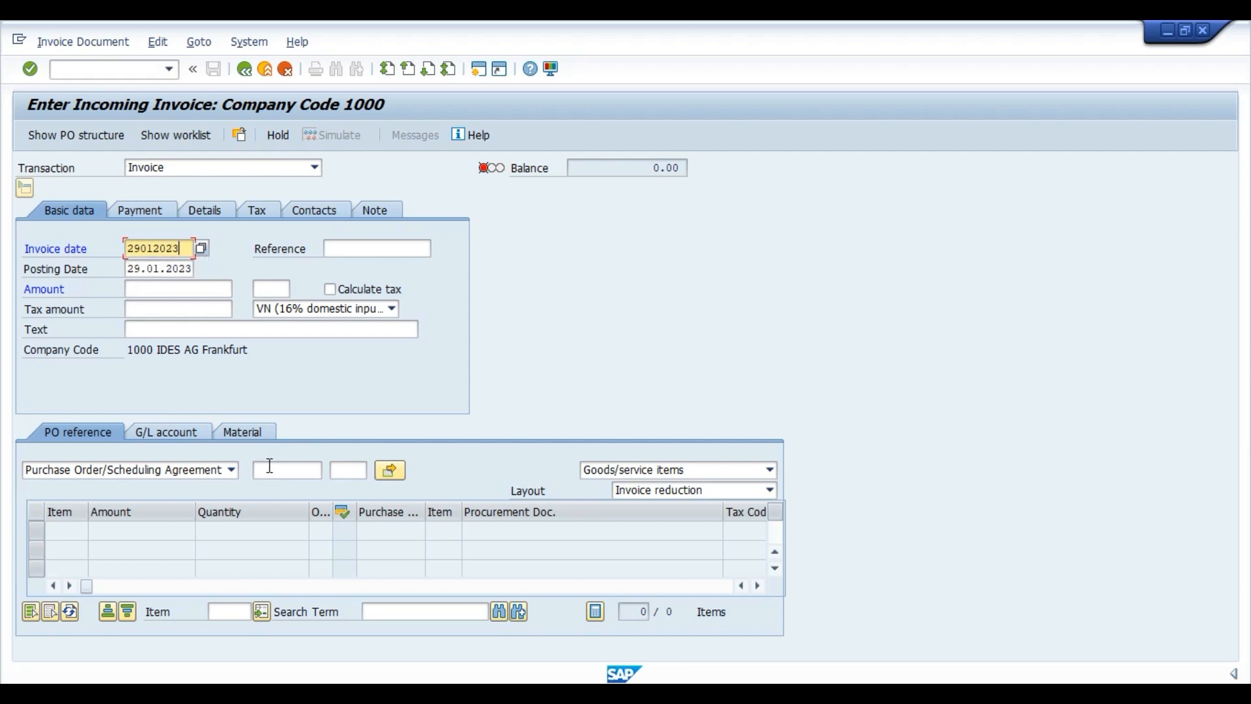
{"action": "left_click", "coordinate": [285, 469]}
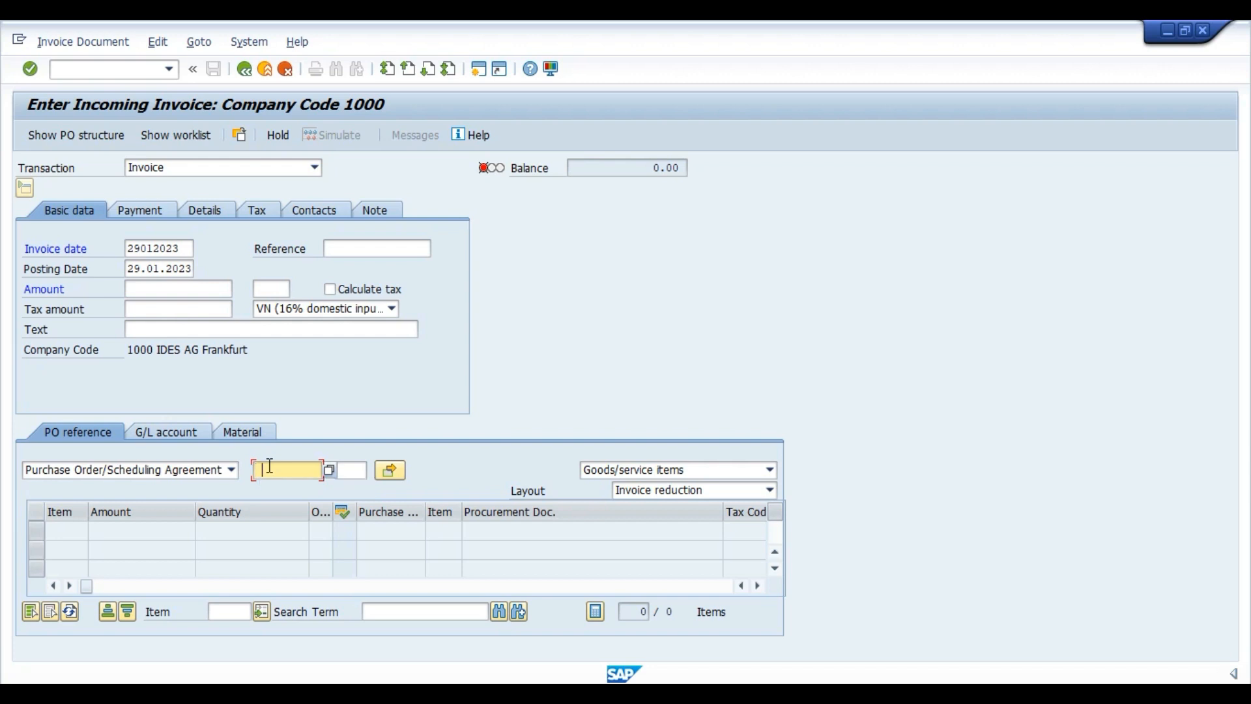
{"action": "type", "text": "4500017247"}
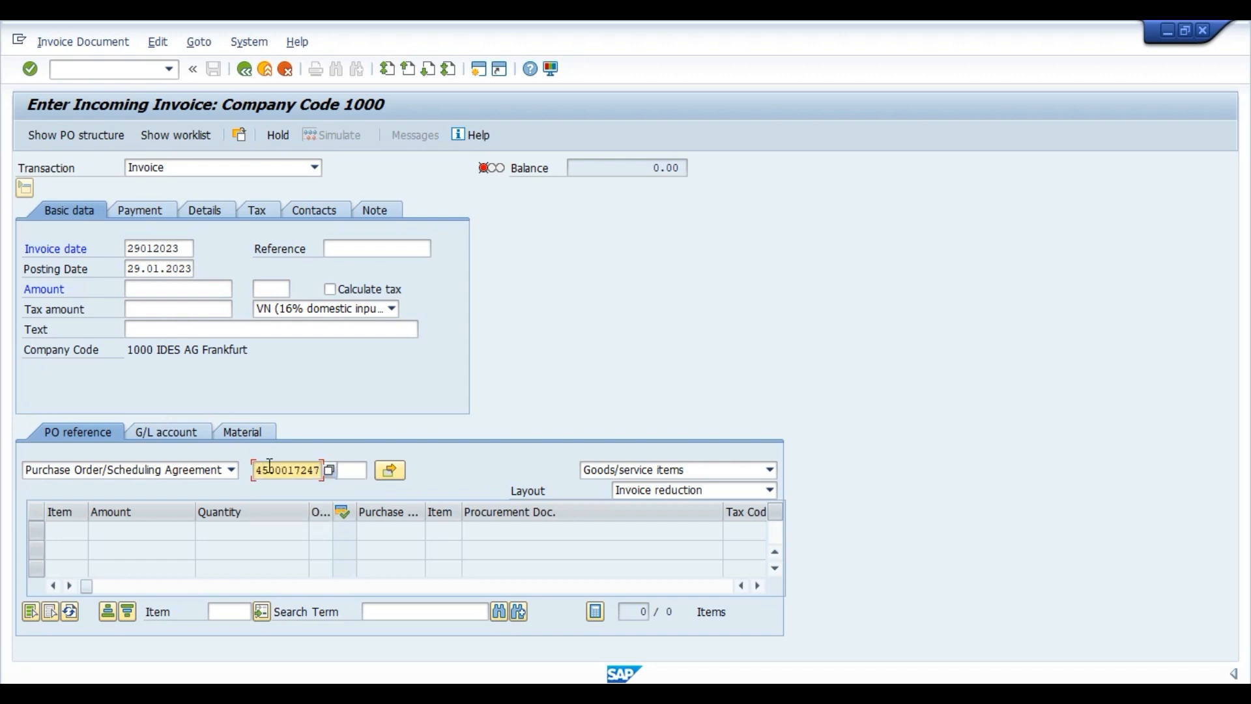
{"action": "key", "text": "Enter"}
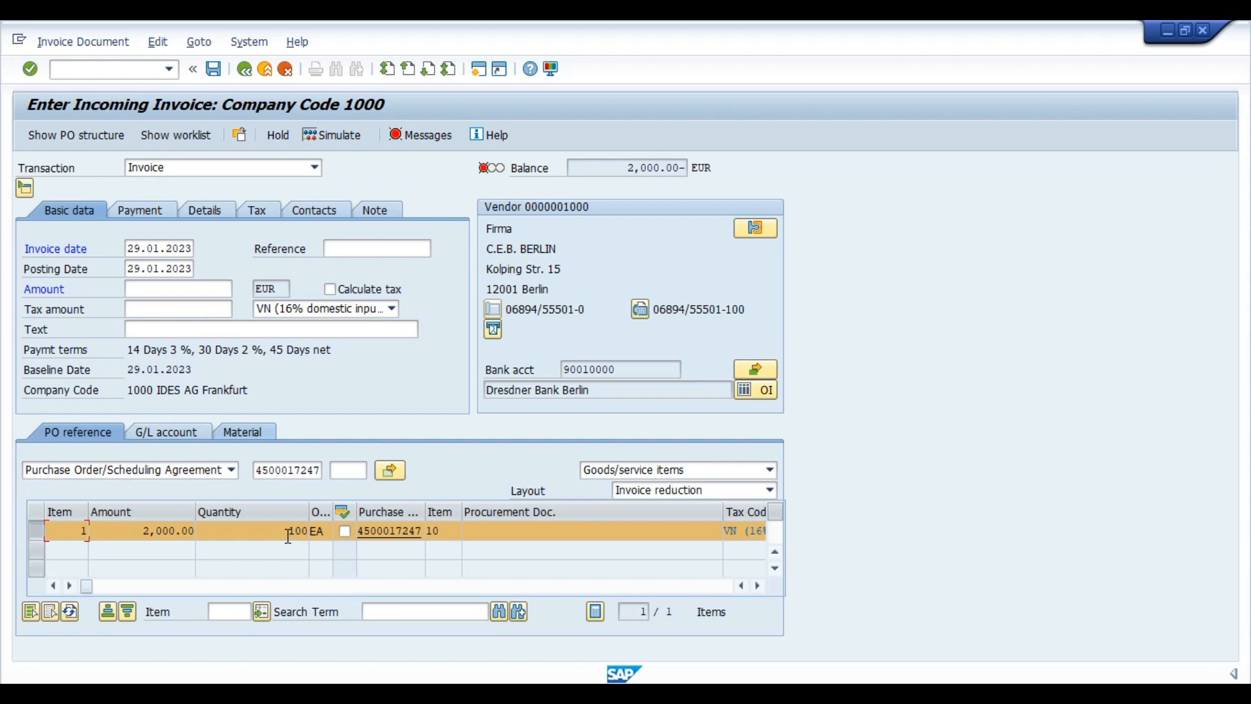
{"action": "mouse_move", "coordinate": [494, 584]}
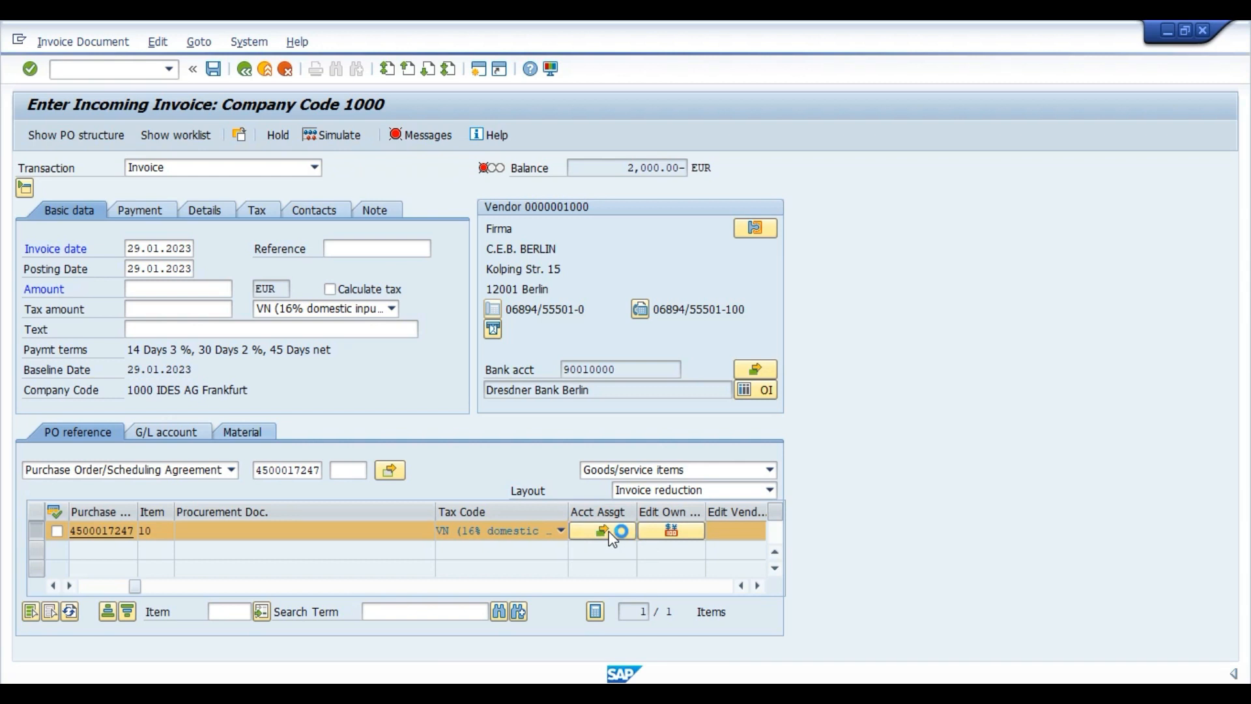
Reduce the invoice item to 50 EA for 1,000.00 EUR in the account assignment split.
{"action": "left_click", "coordinate": [600, 532]}
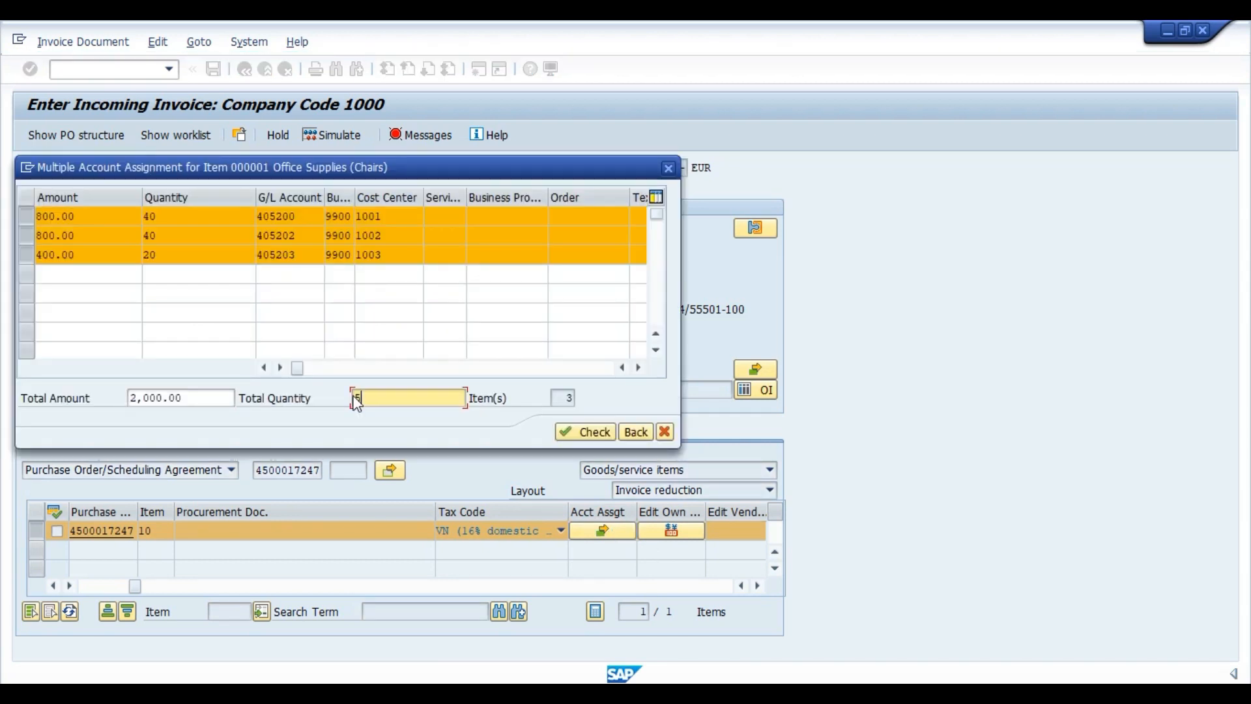
{"action": "type", "text": "50"}
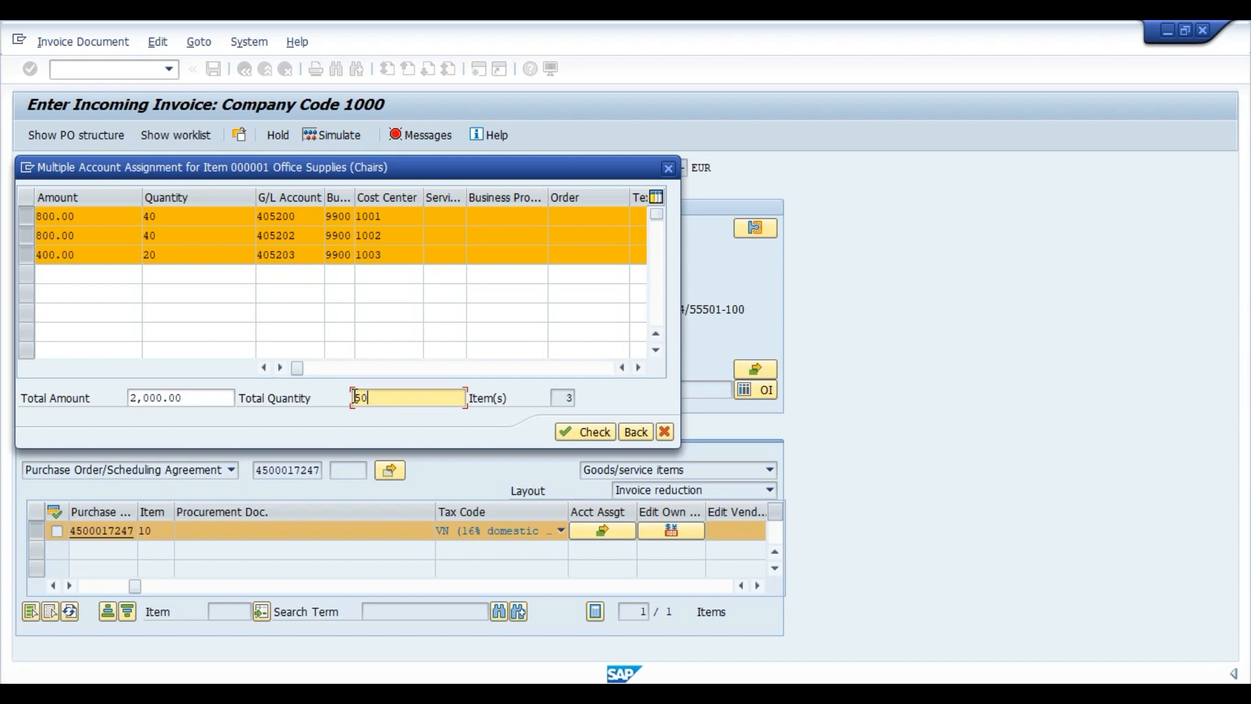
{"action": "left_click", "coordinate": [180, 398]}
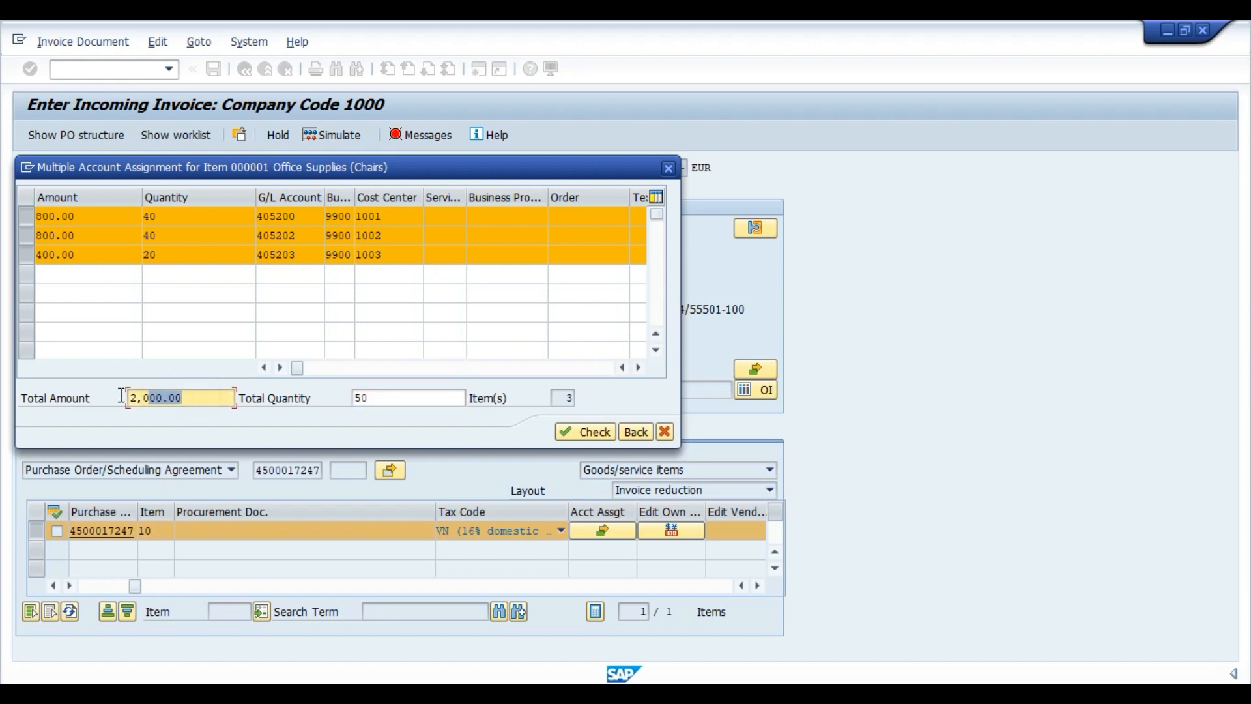
{"action": "type", "text": "1"}
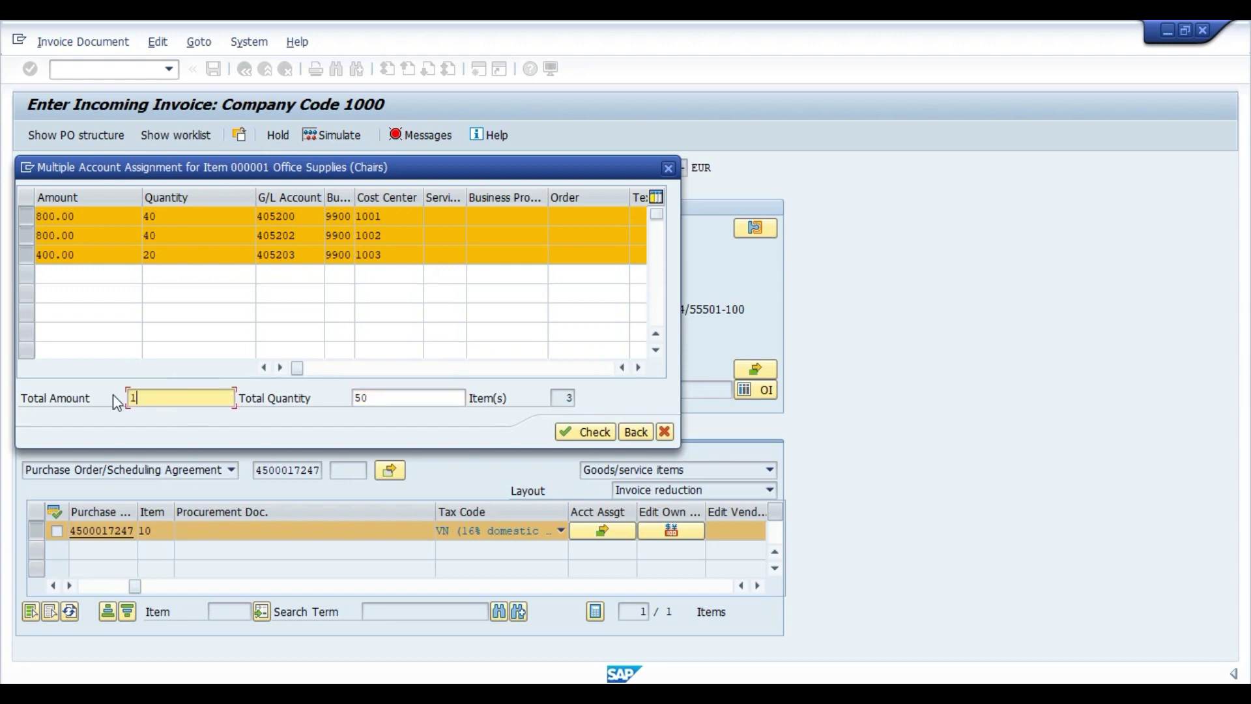
{"action": "type", "text": "000"}
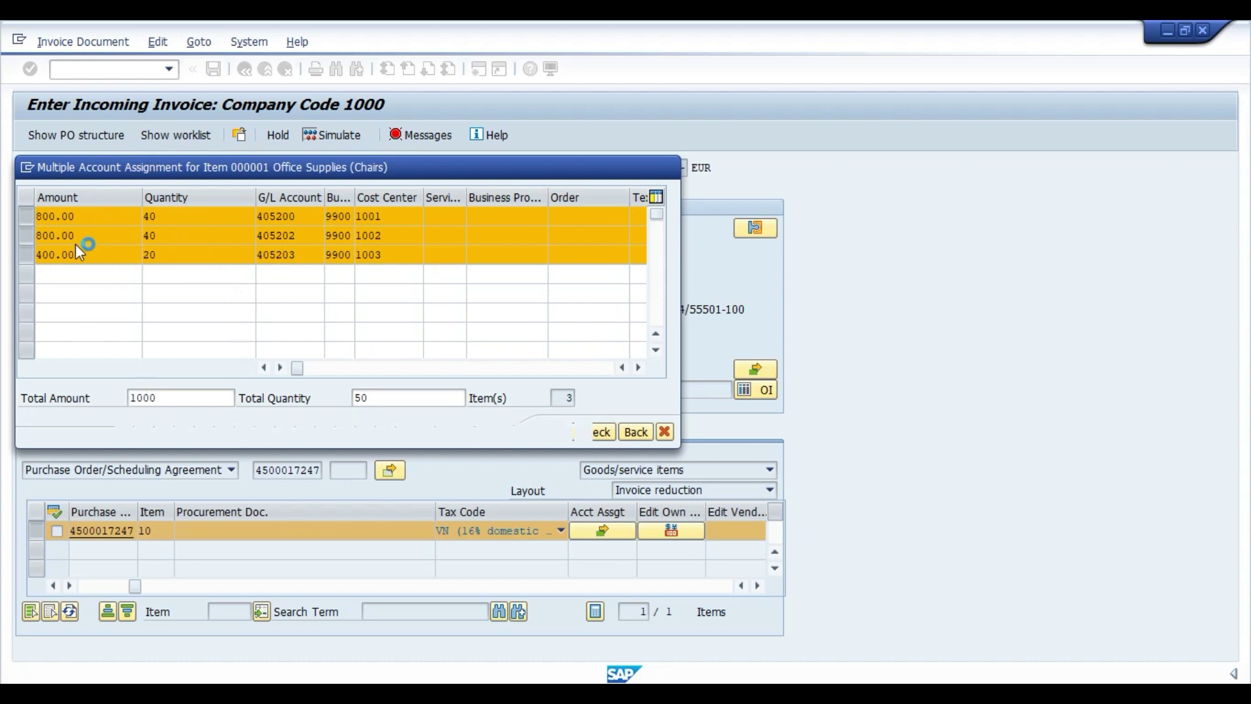
Check the revised 400/400/200 cost center split and return to the invoice.
{"action": "left_click", "coordinate": [589, 431]}
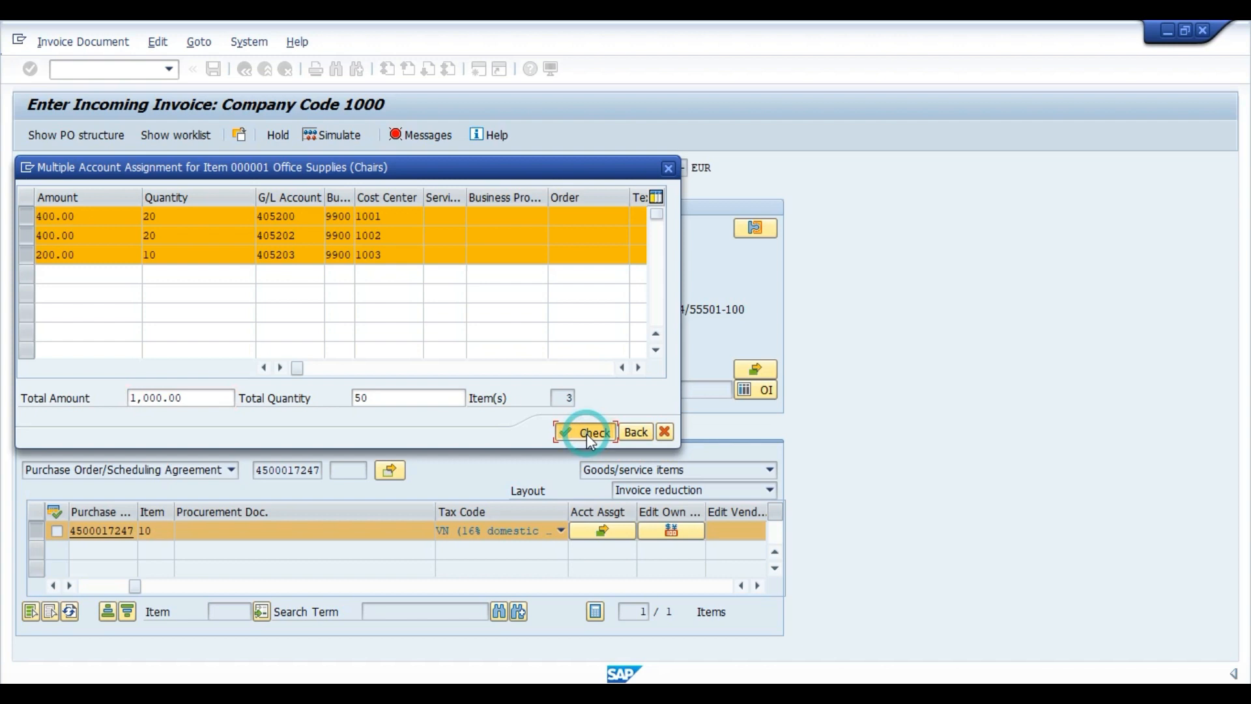
{"action": "left_click", "coordinate": [591, 431]}
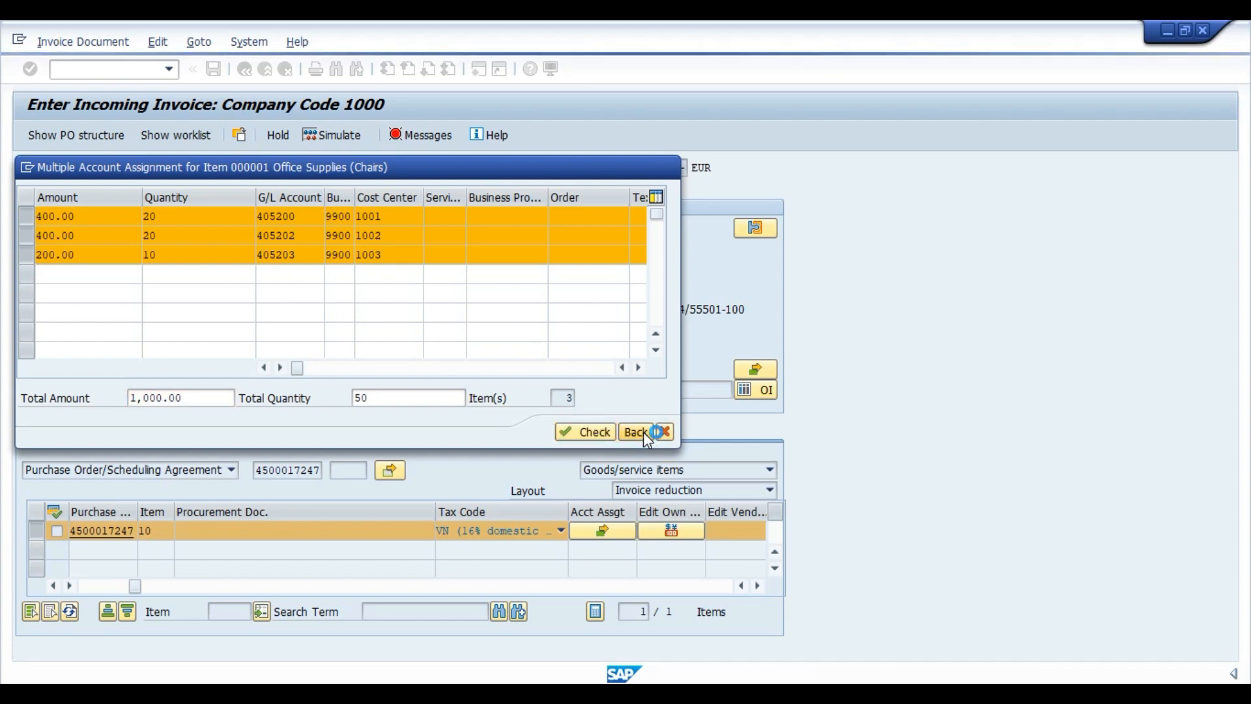
{"action": "left_click", "coordinate": [633, 431]}
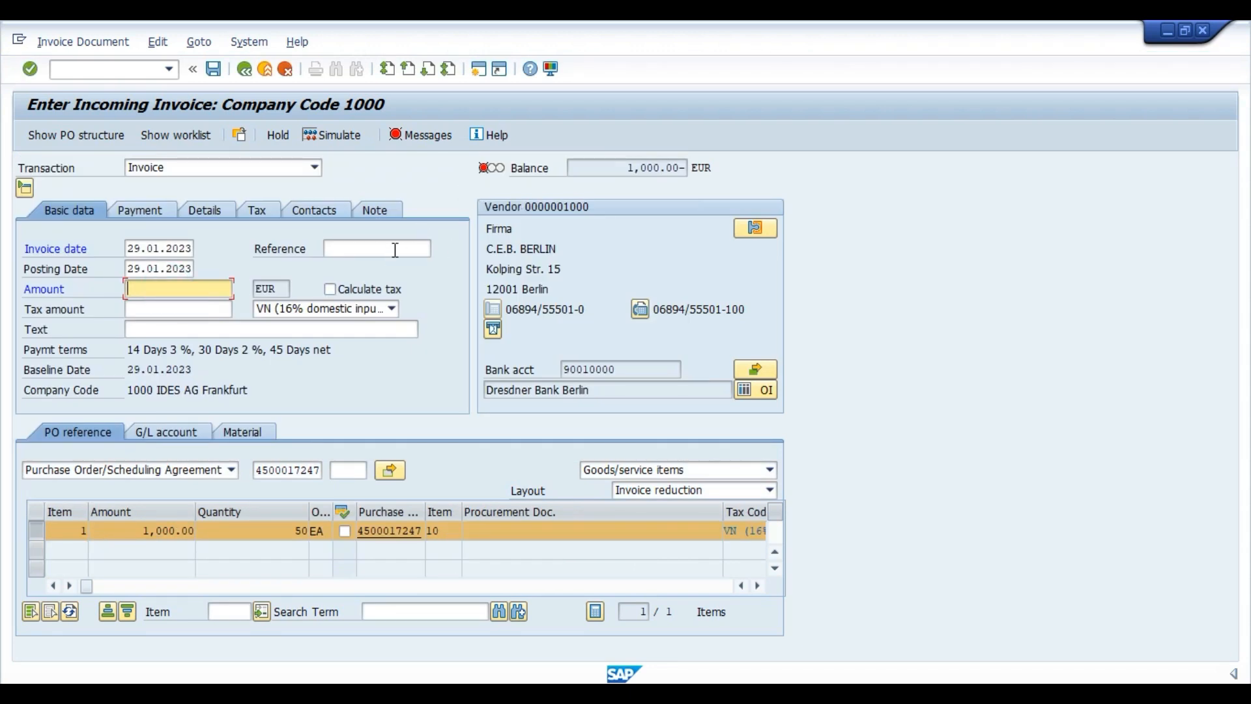
Enter amount 1000 with Calculate tax, then set the amount to 1,160.00 for zero balance.
{"action": "type", "text": "1000"}
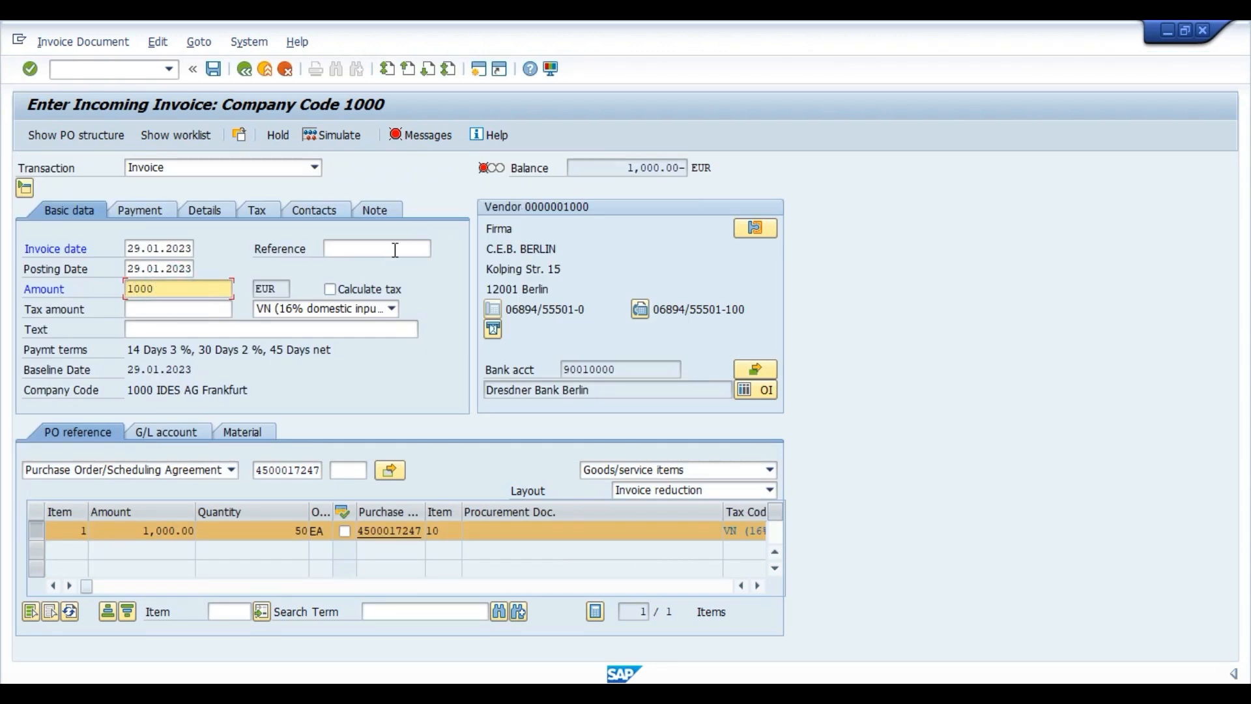
{"action": "left_click", "coordinate": [331, 288]}
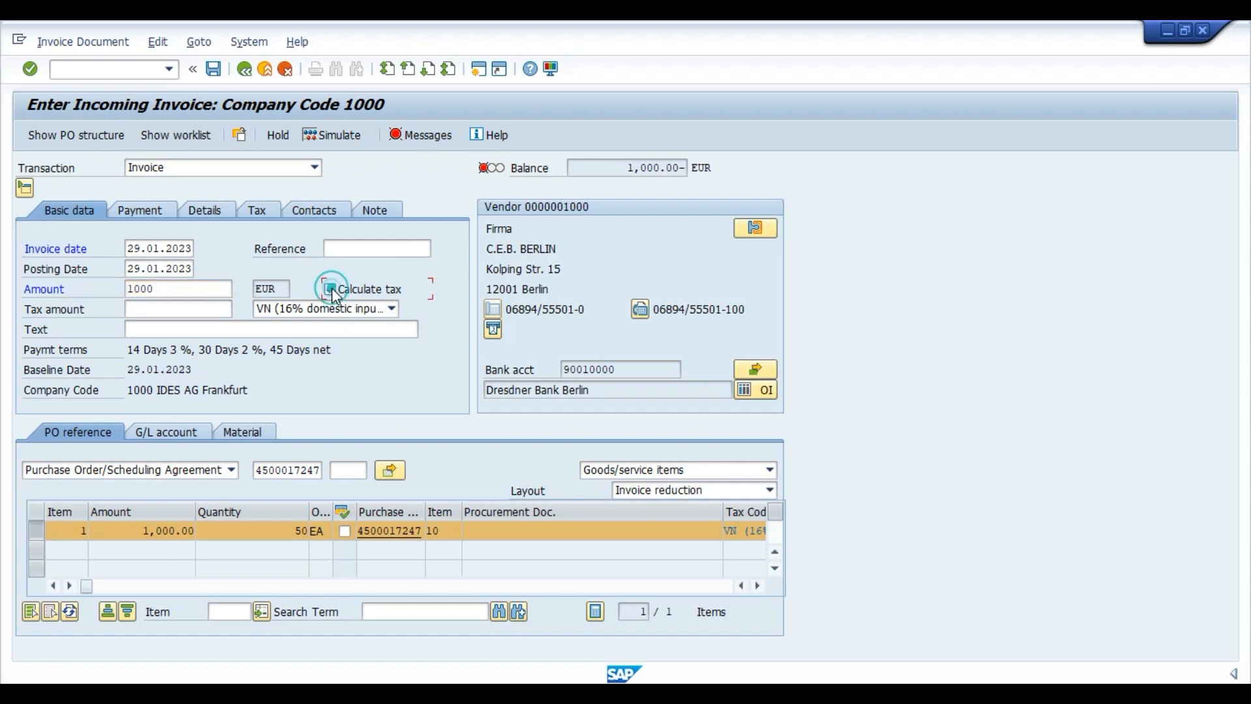
{"action": "left_click", "coordinate": [330, 289]}
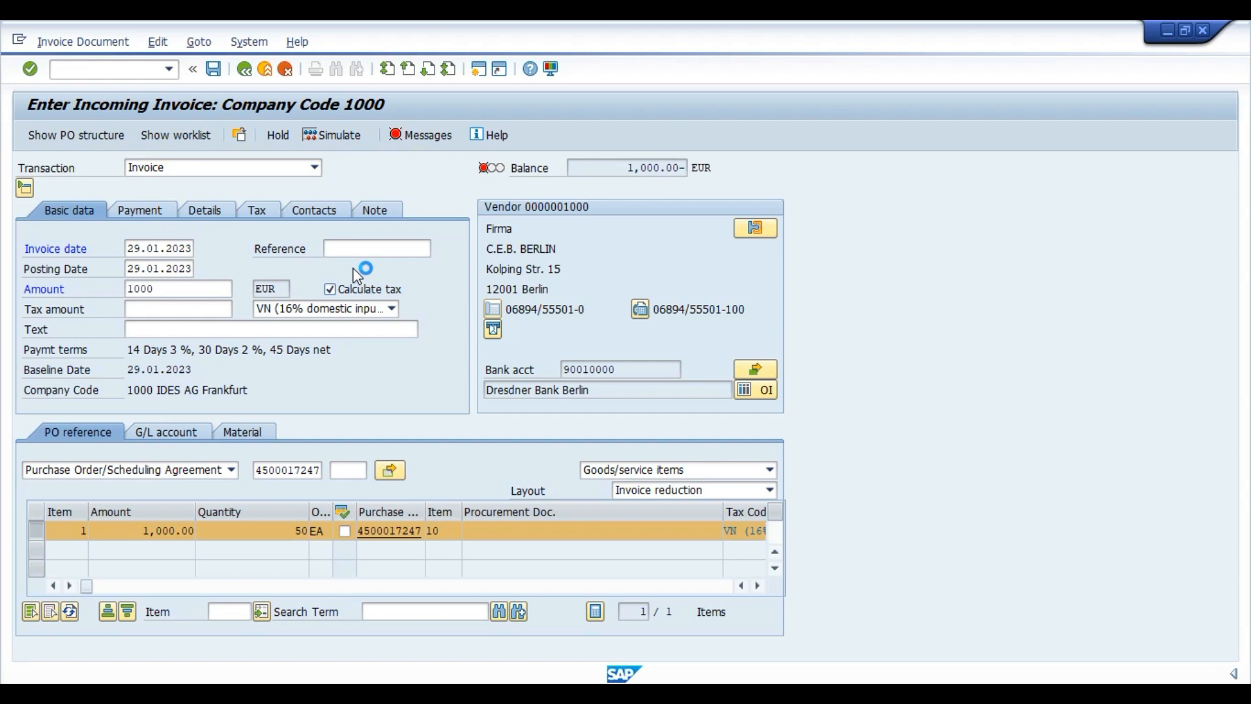
{"action": "mouse_move", "coordinate": [355, 274]}
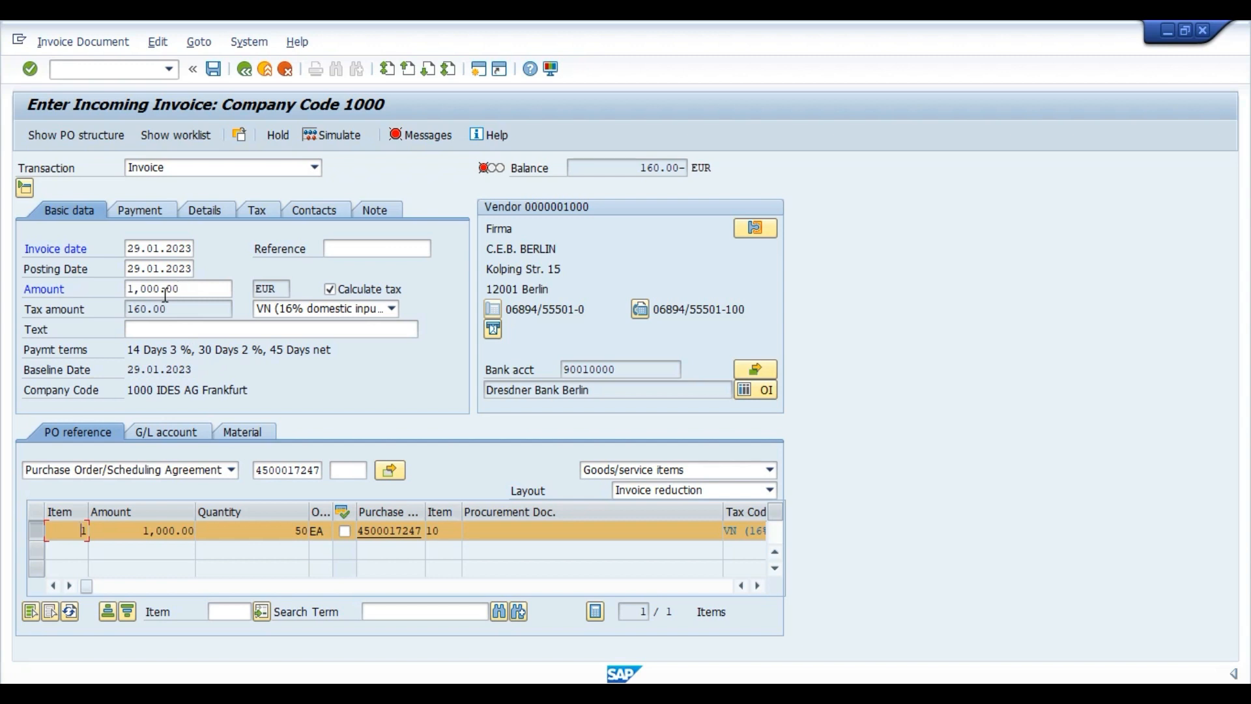
{"action": "left_click", "coordinate": [180, 288]}
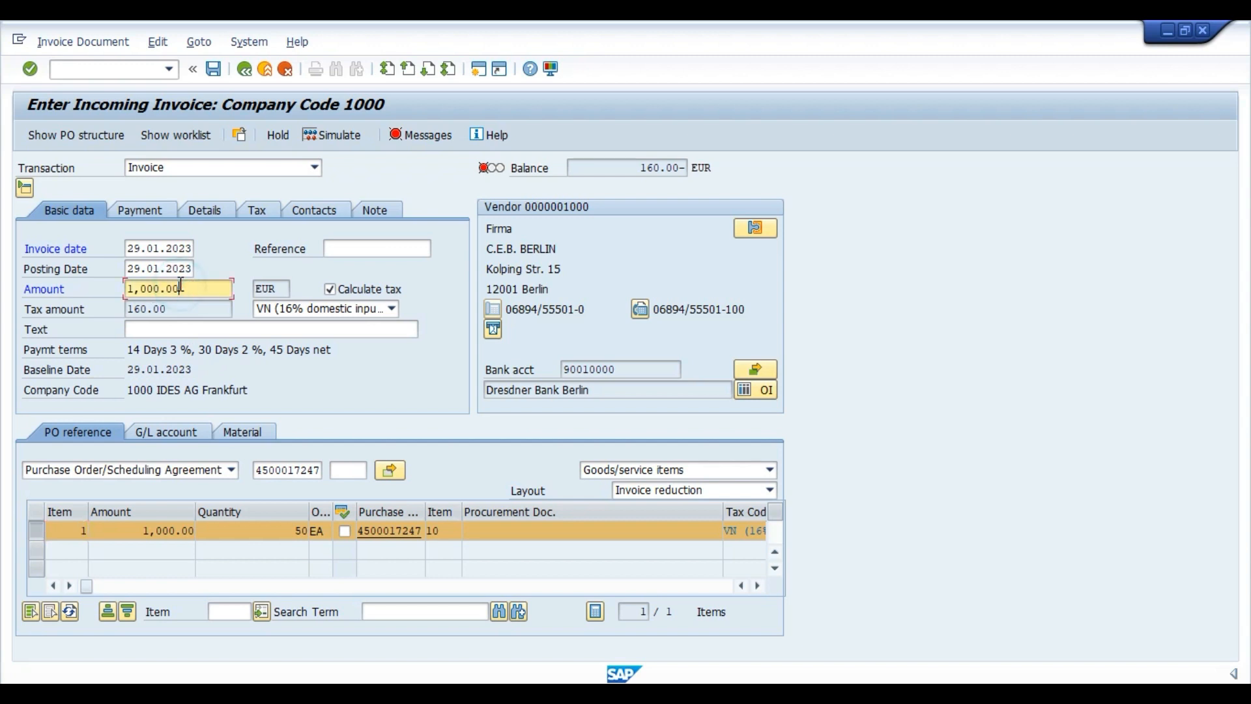
{"action": "key", "text": "Ctrl+A"}
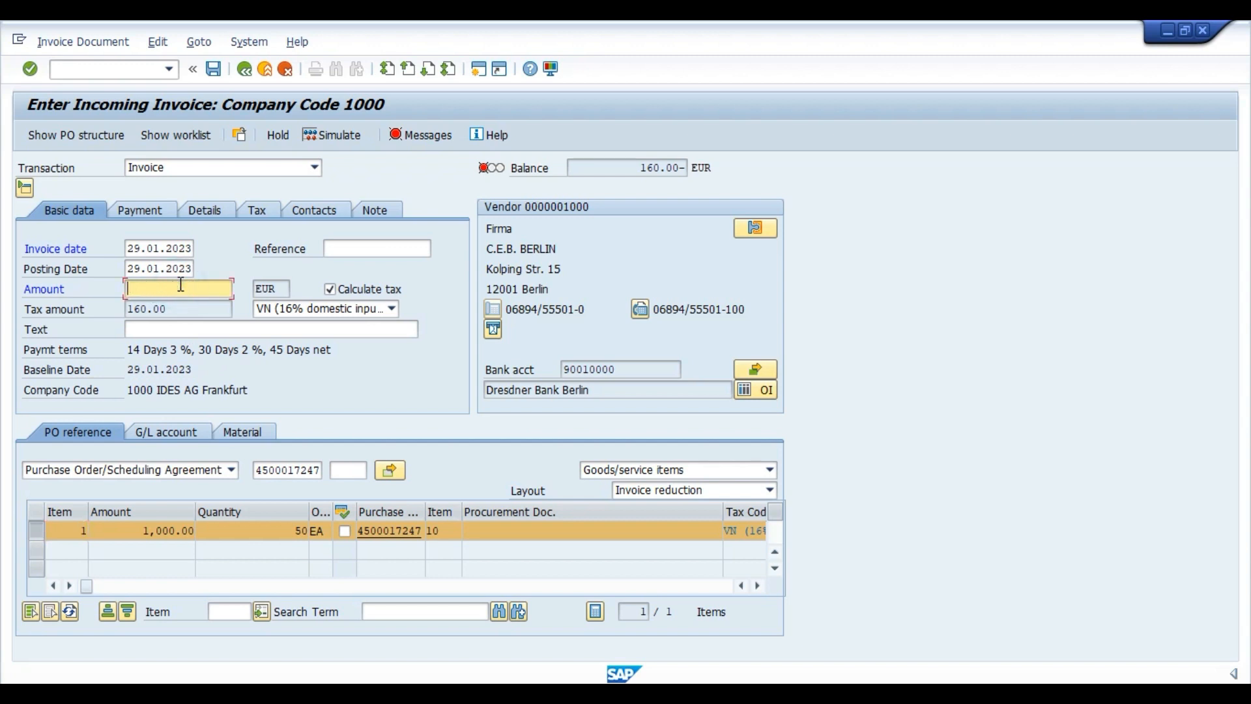
{"action": "type", "text": "1160"}
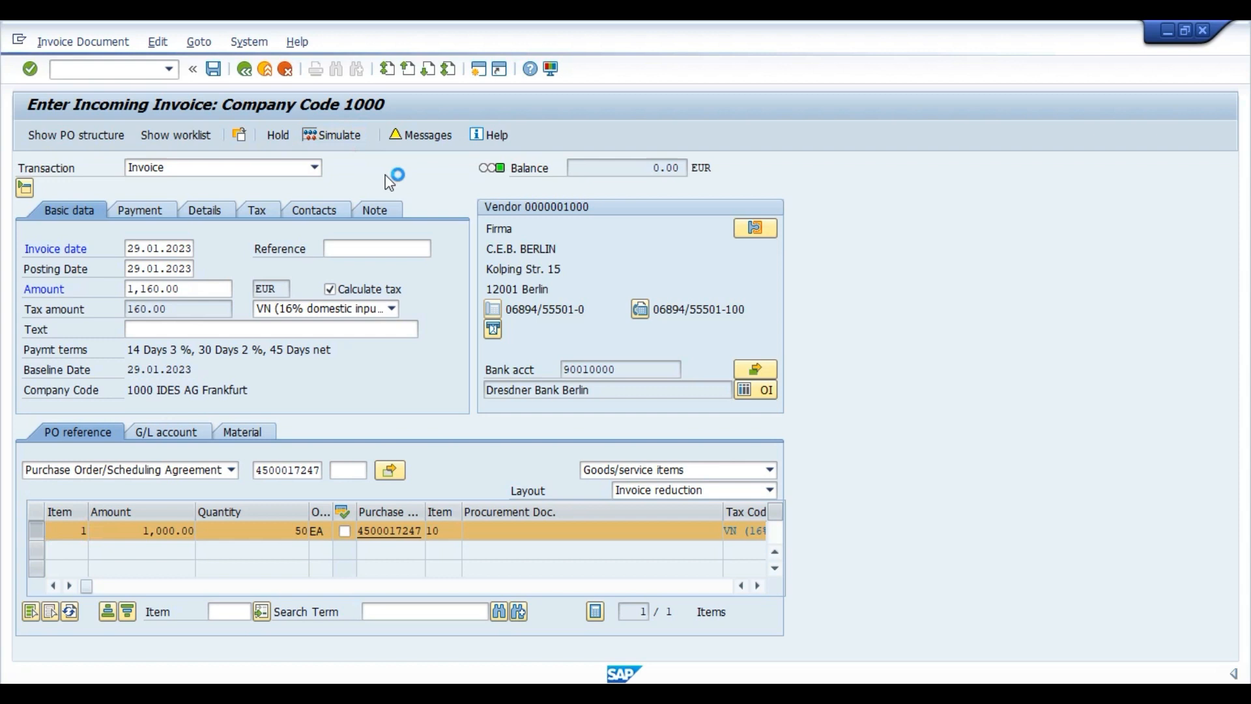
{"action": "left_click", "coordinate": [331, 134]}
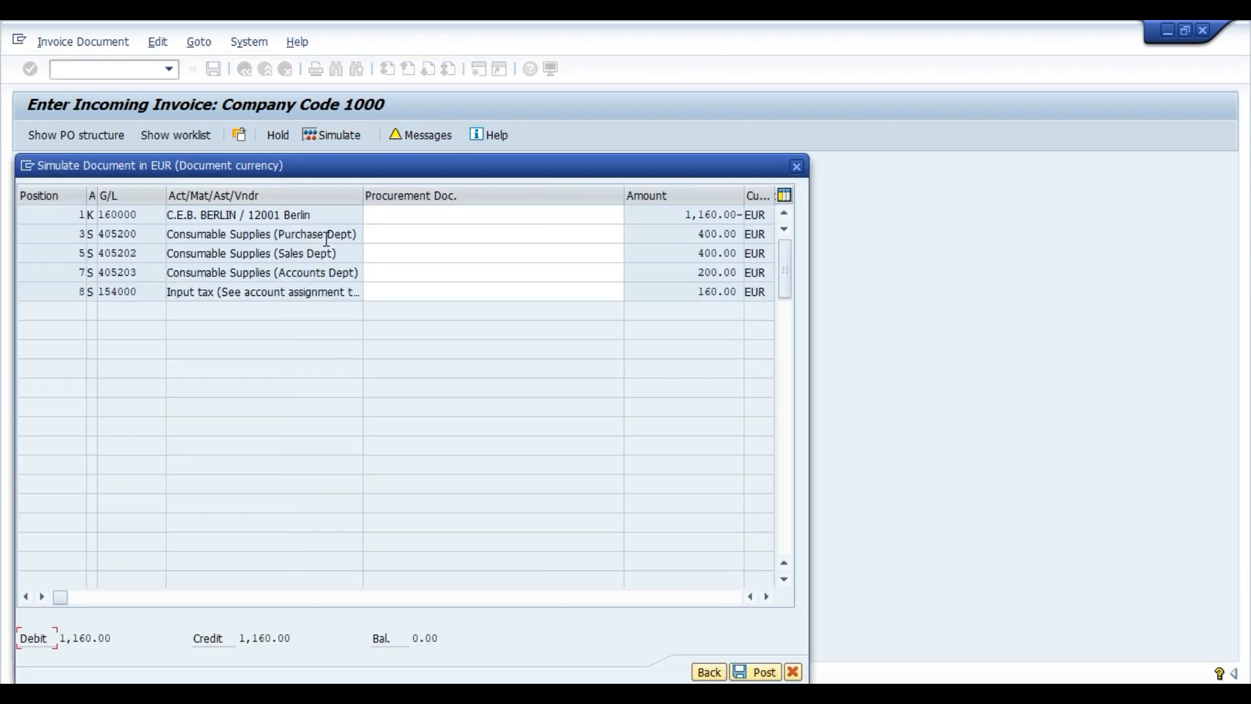
{"action": "mouse_move", "coordinate": [327, 256]}
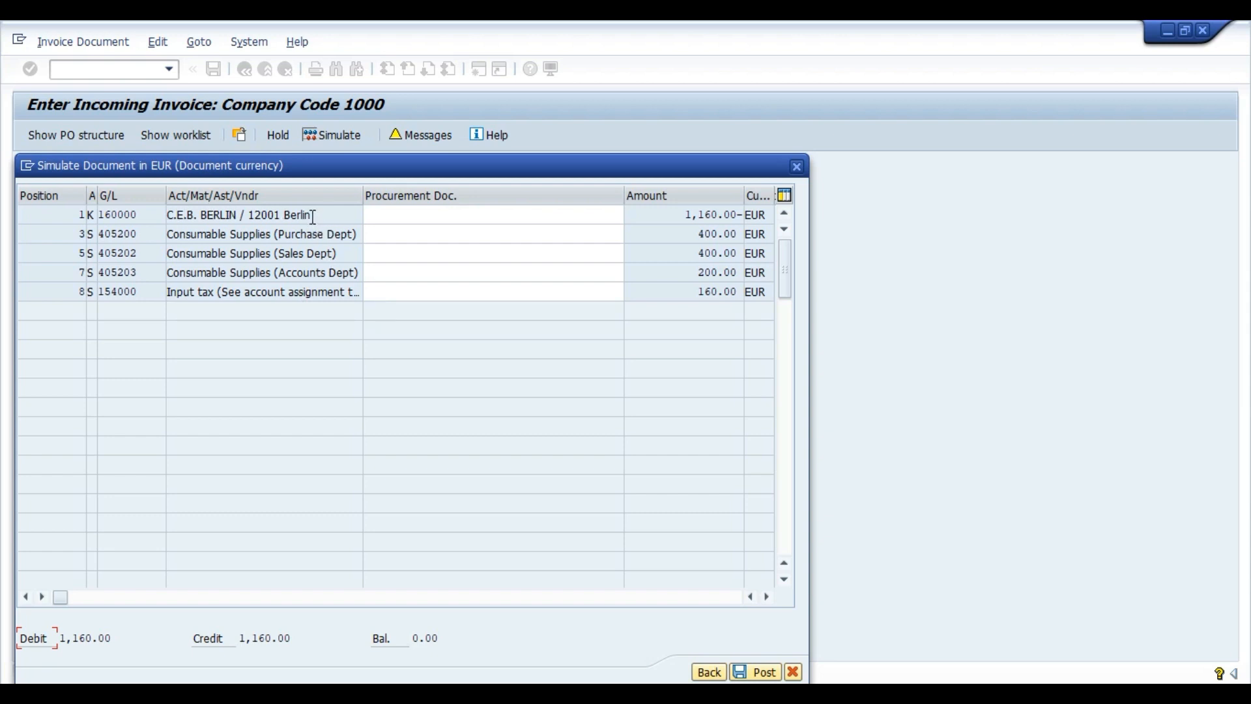
{"action": "mouse_move", "coordinate": [149, 237]}
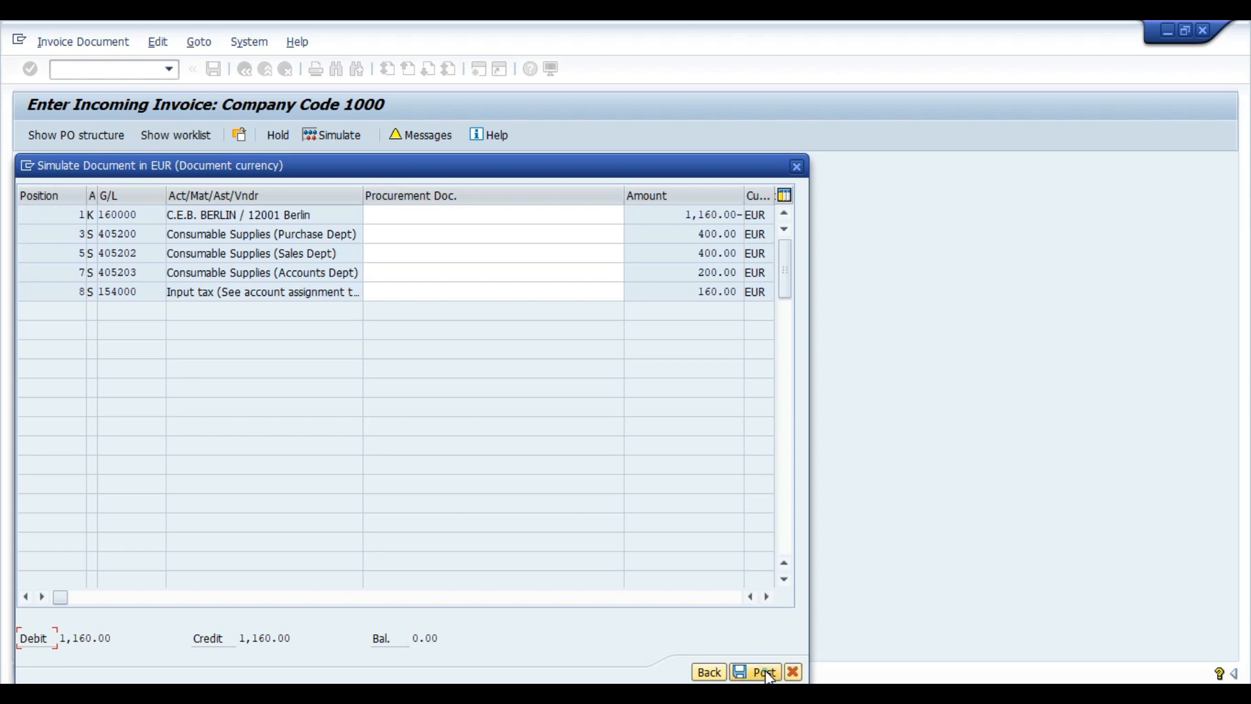
{"action": "left_click", "coordinate": [763, 688]}
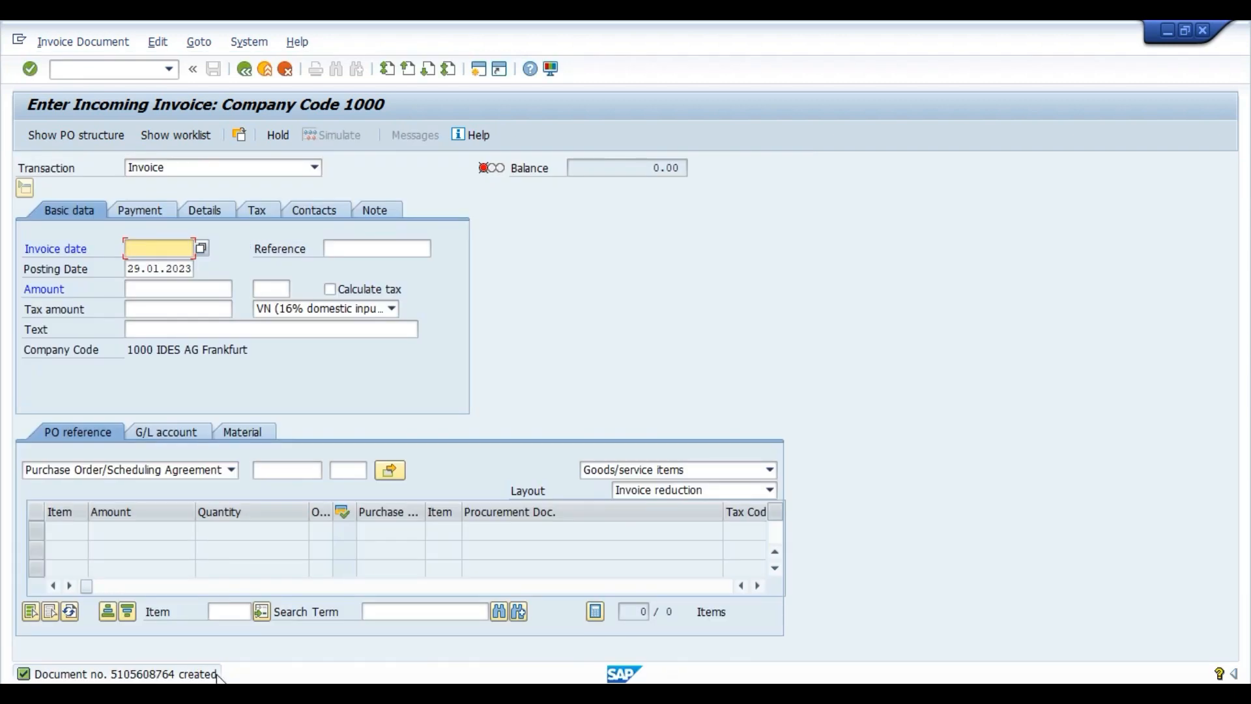
{"action": "mouse_move", "coordinate": [965, 325]}
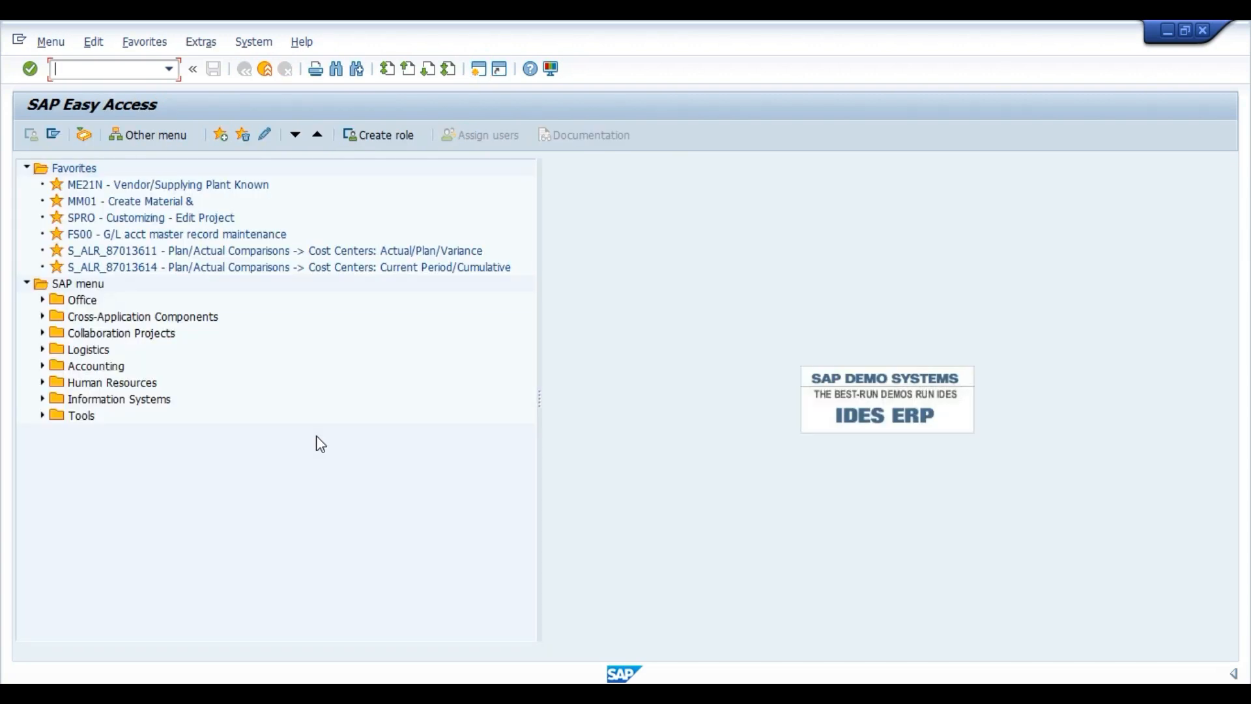
Start the G/L line item display (FBL3N) with account 405200.
{"action": "type", "text": "fbl3n"}
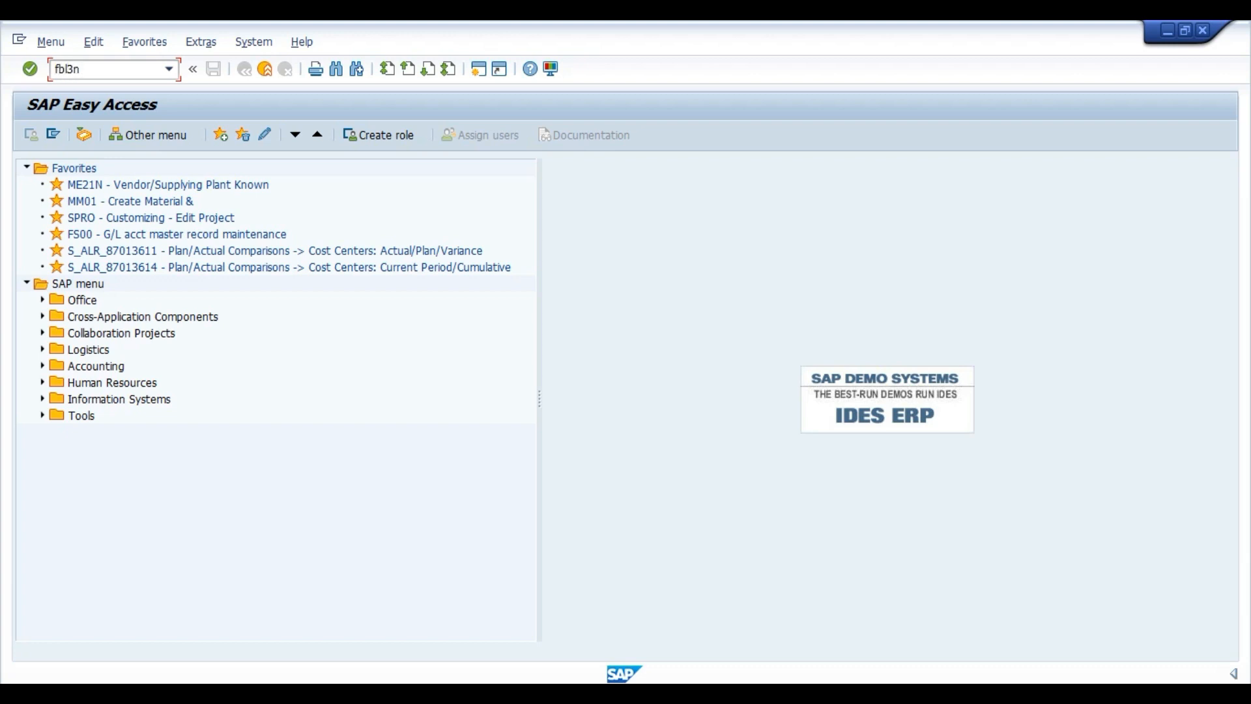
{"action": "key", "text": "Enter"}
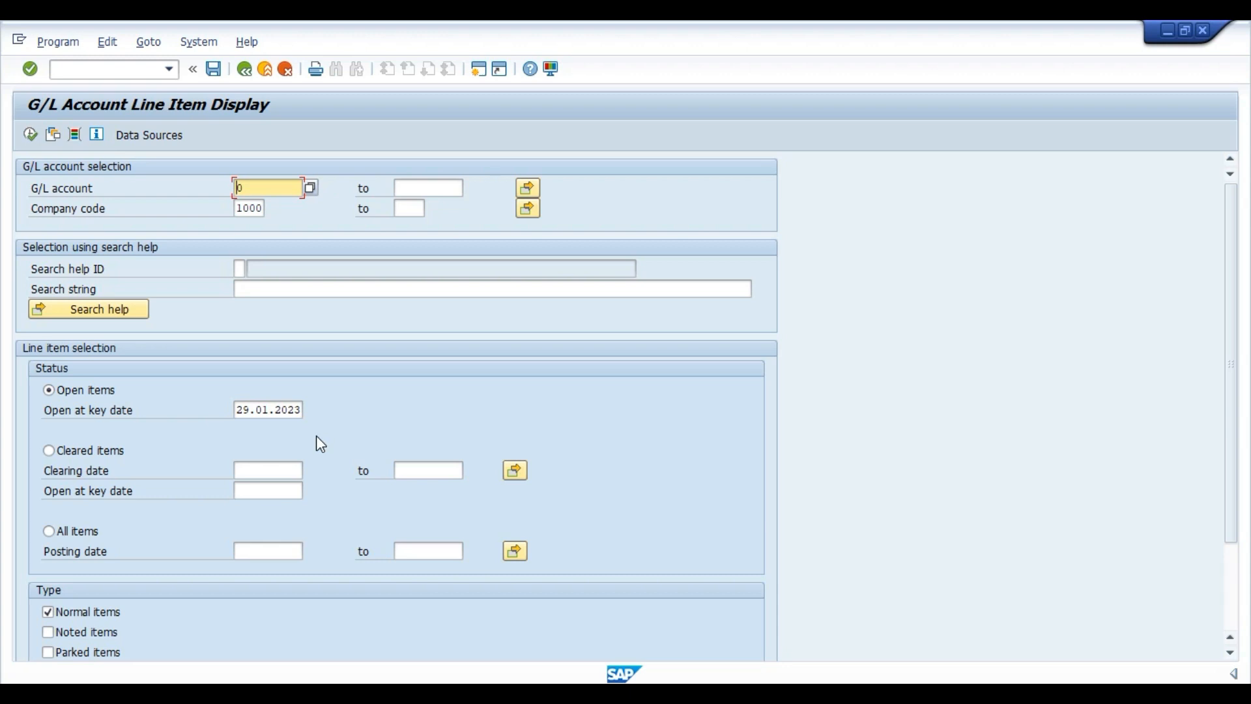
{"action": "key", "text": "Backspace"}
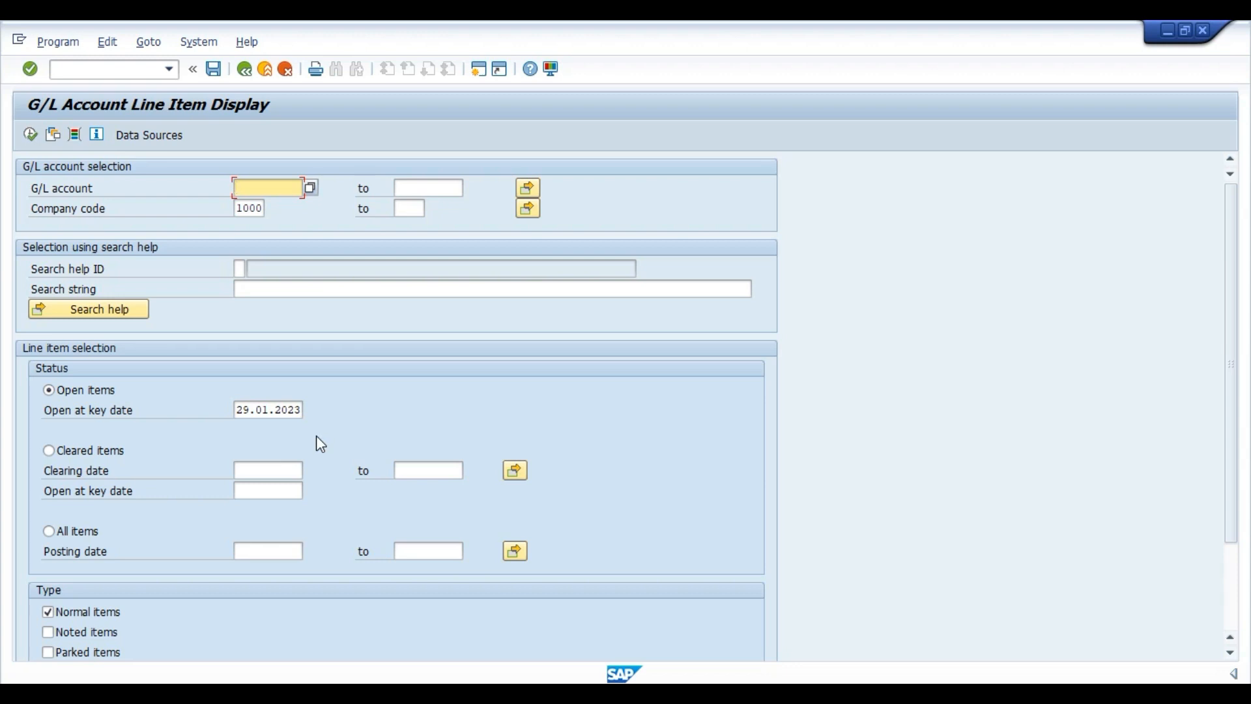
{"action": "type", "text": "405200"}
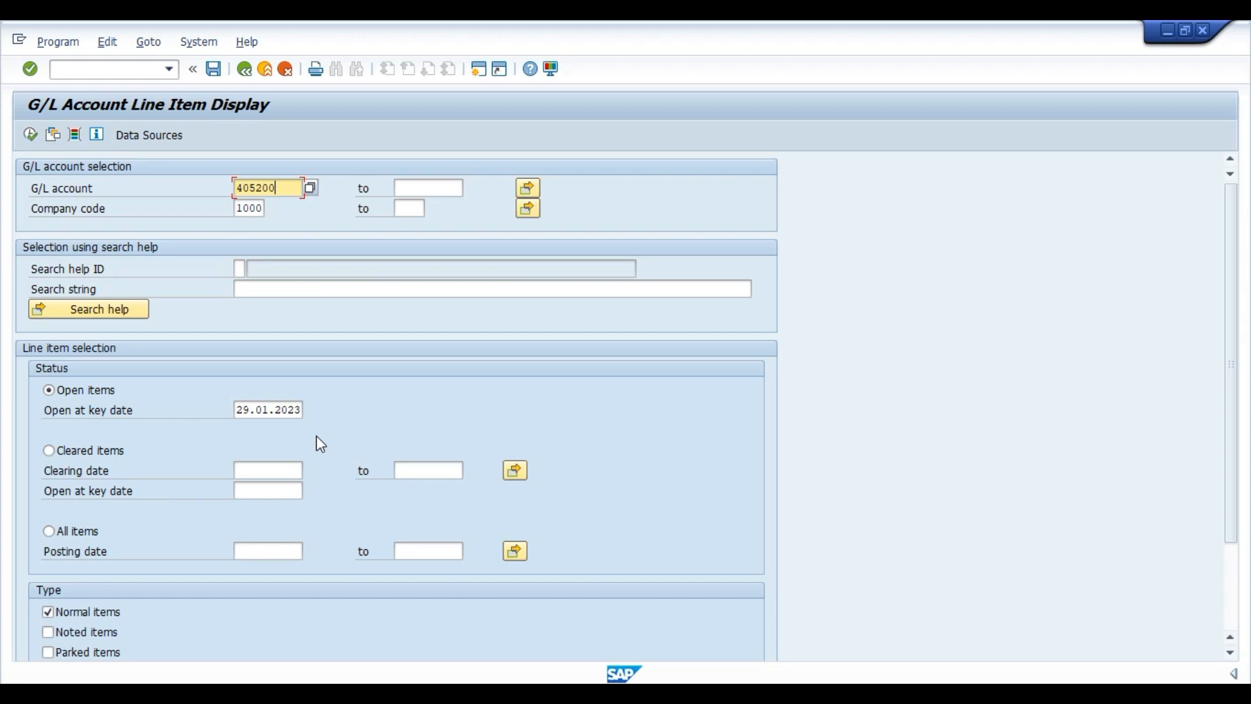
{"action": "mouse_move", "coordinate": [495, 246]}
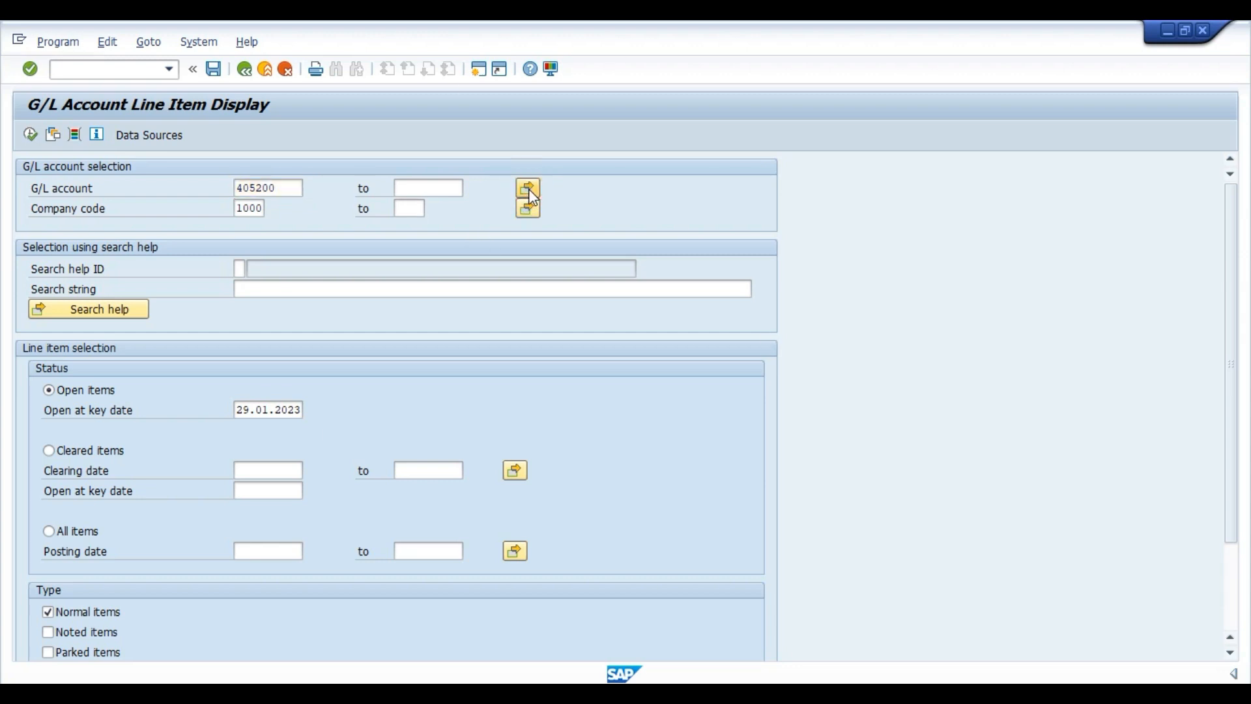
Add accounts 405202 and 405203 via Multiple Selection and copy them in.
{"action": "left_click", "coordinate": [527, 191]}
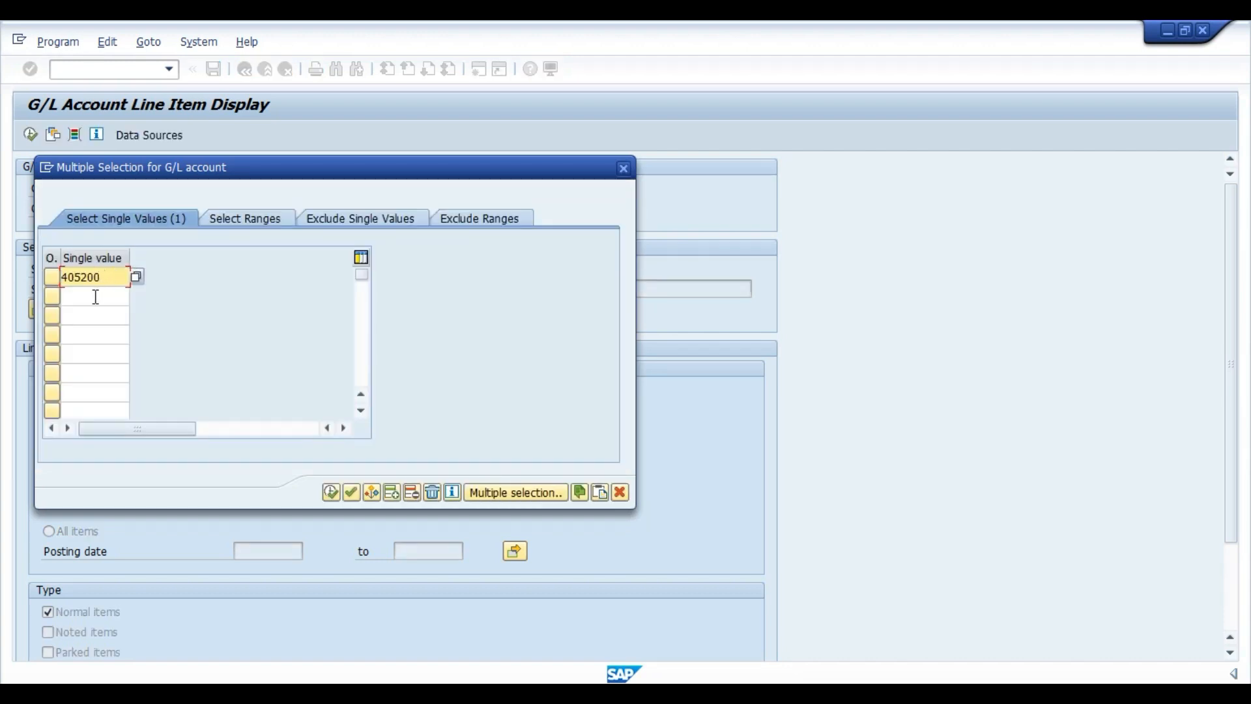
{"action": "type", "text": "40"}
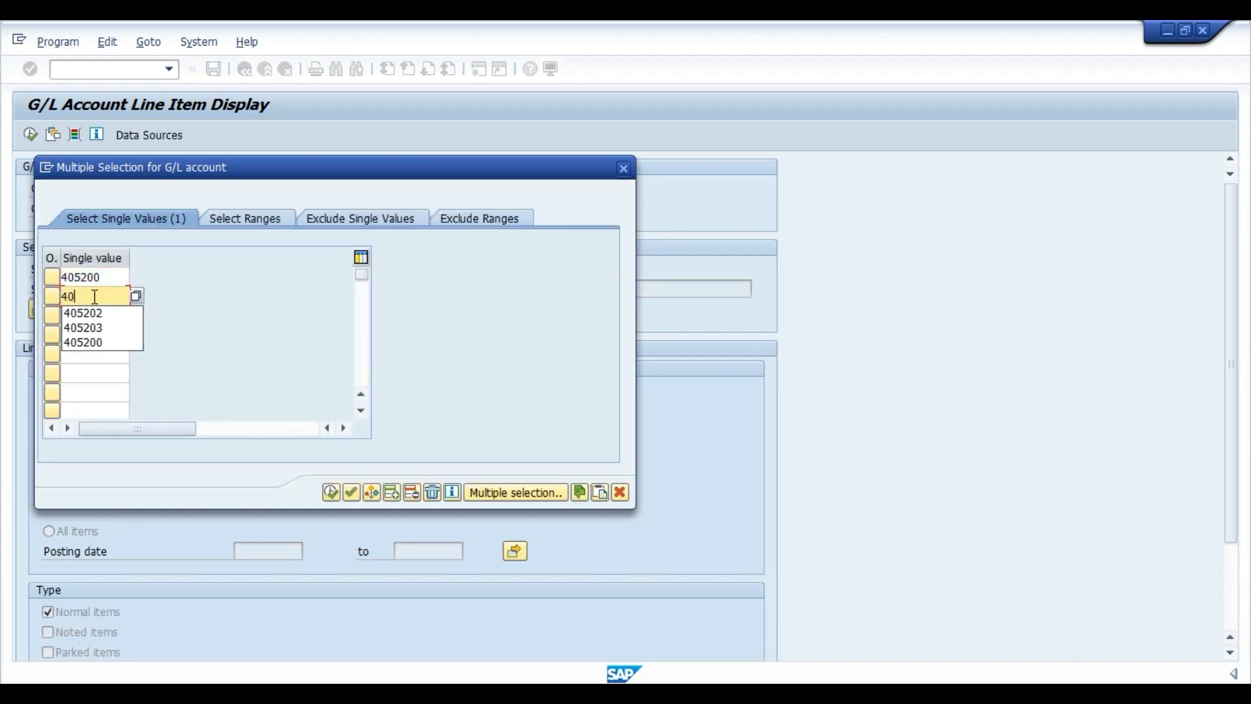
{"action": "left_click", "coordinate": [77, 313]}
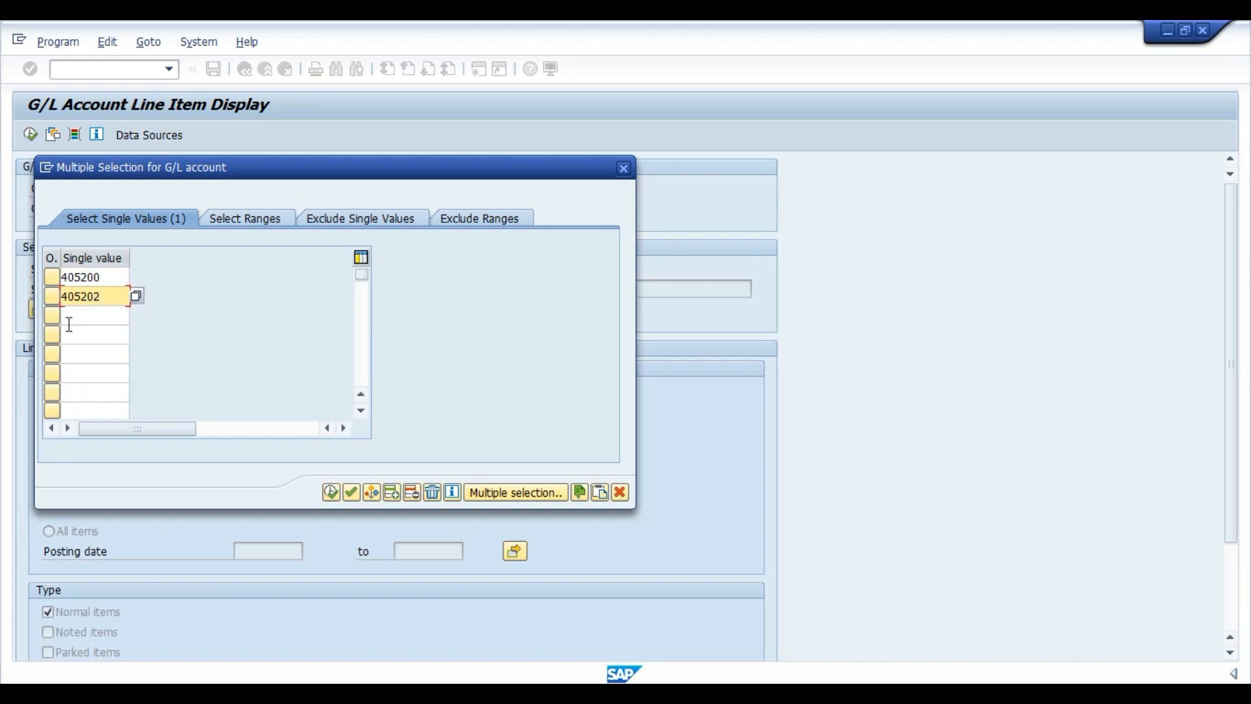
{"action": "type", "text": "405203"}
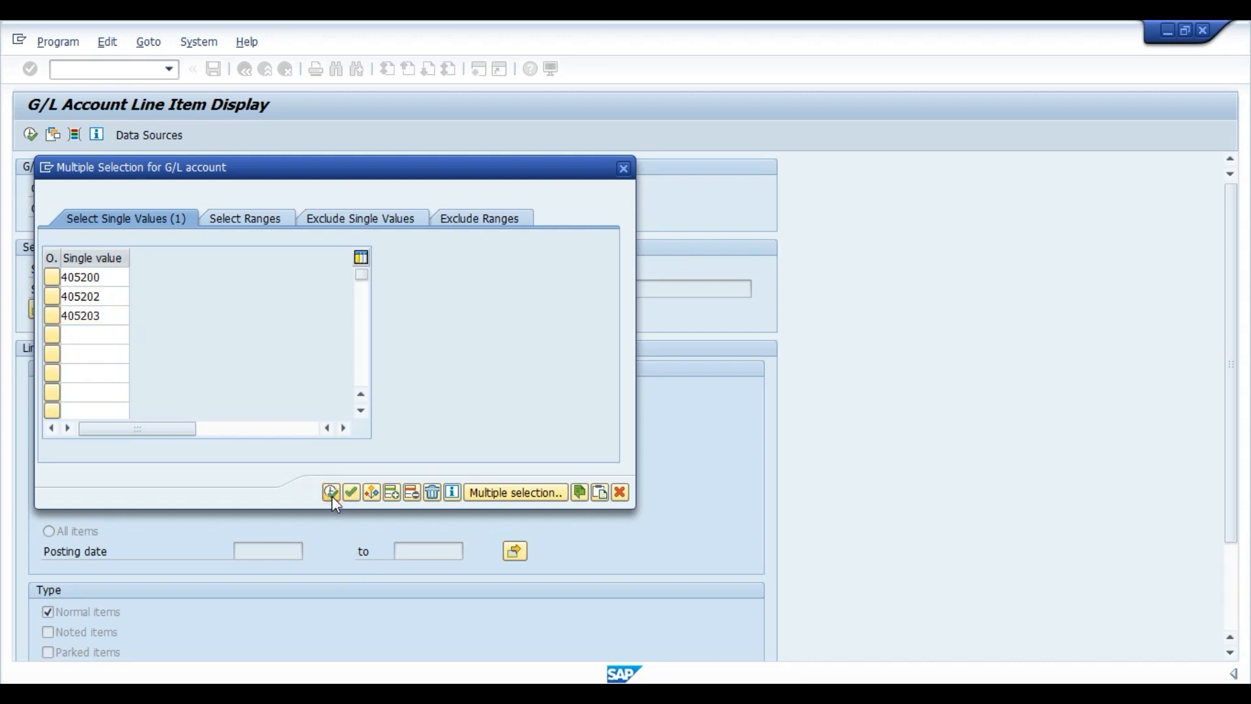
{"action": "left_click", "coordinate": [328, 511]}
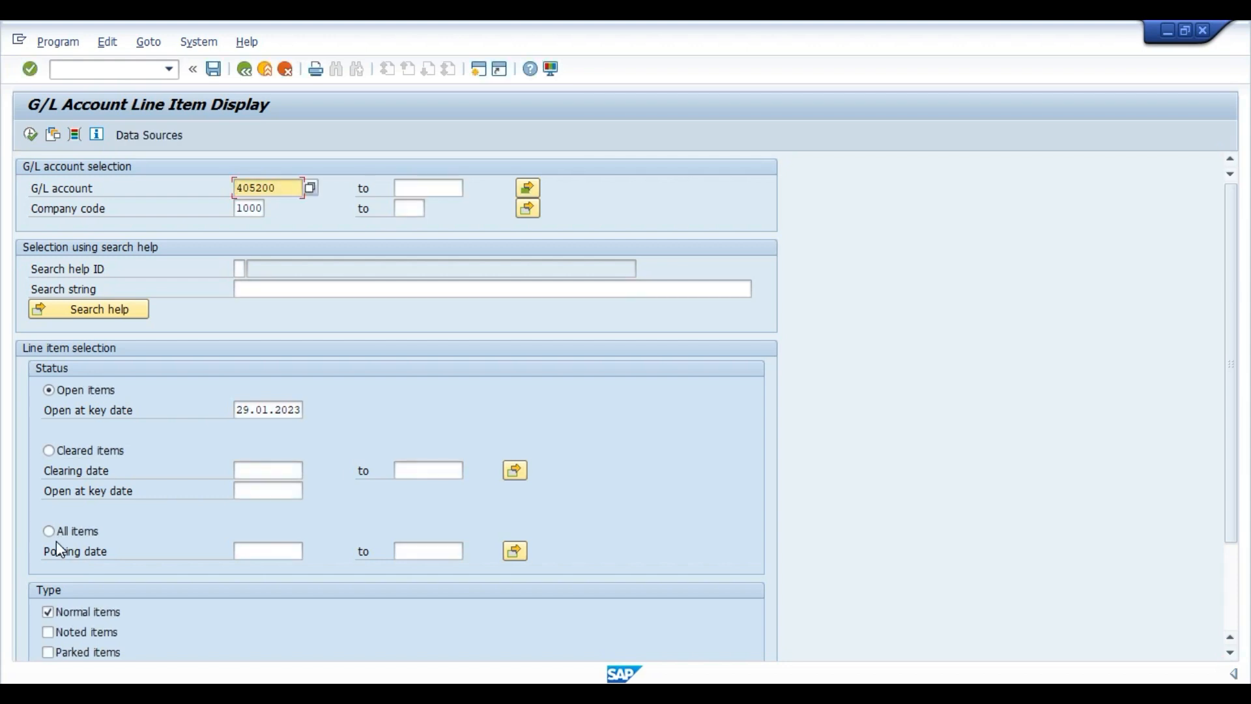
Include all items and enter the posting date.
{"action": "left_click", "coordinate": [47, 532]}
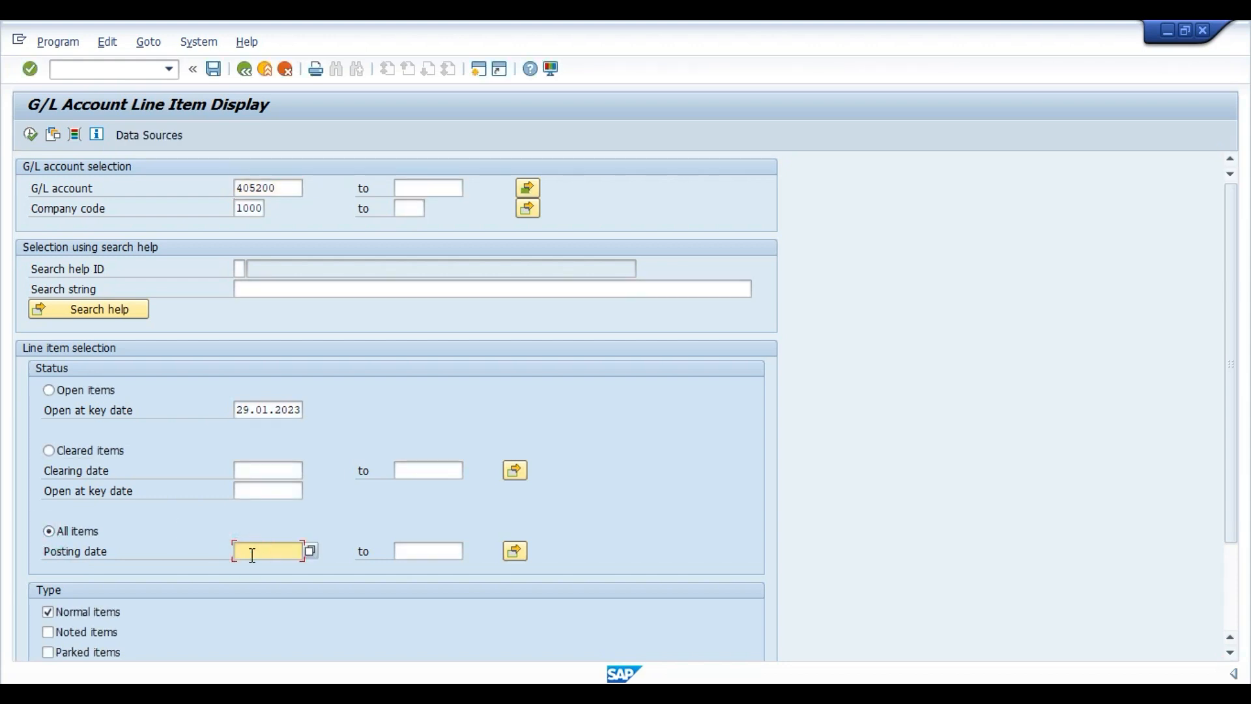
{"action": "type", "text": "29"}
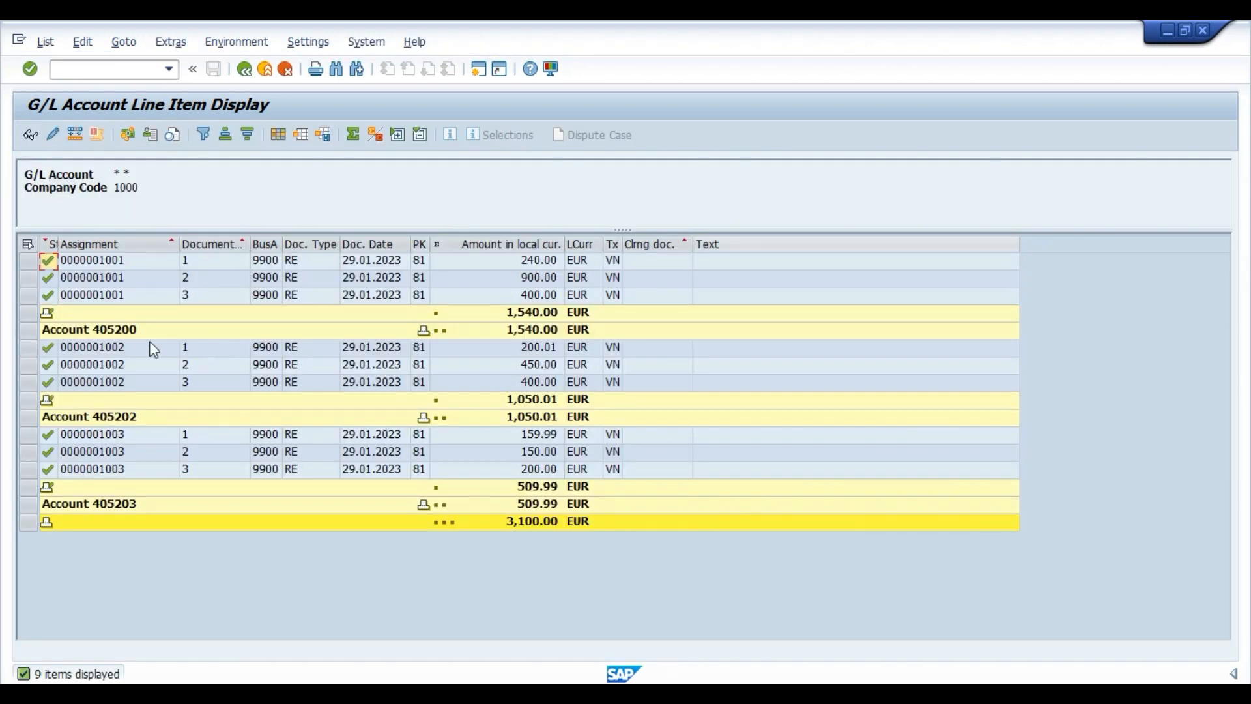
{"action": "mouse_move", "coordinate": [134, 349]}
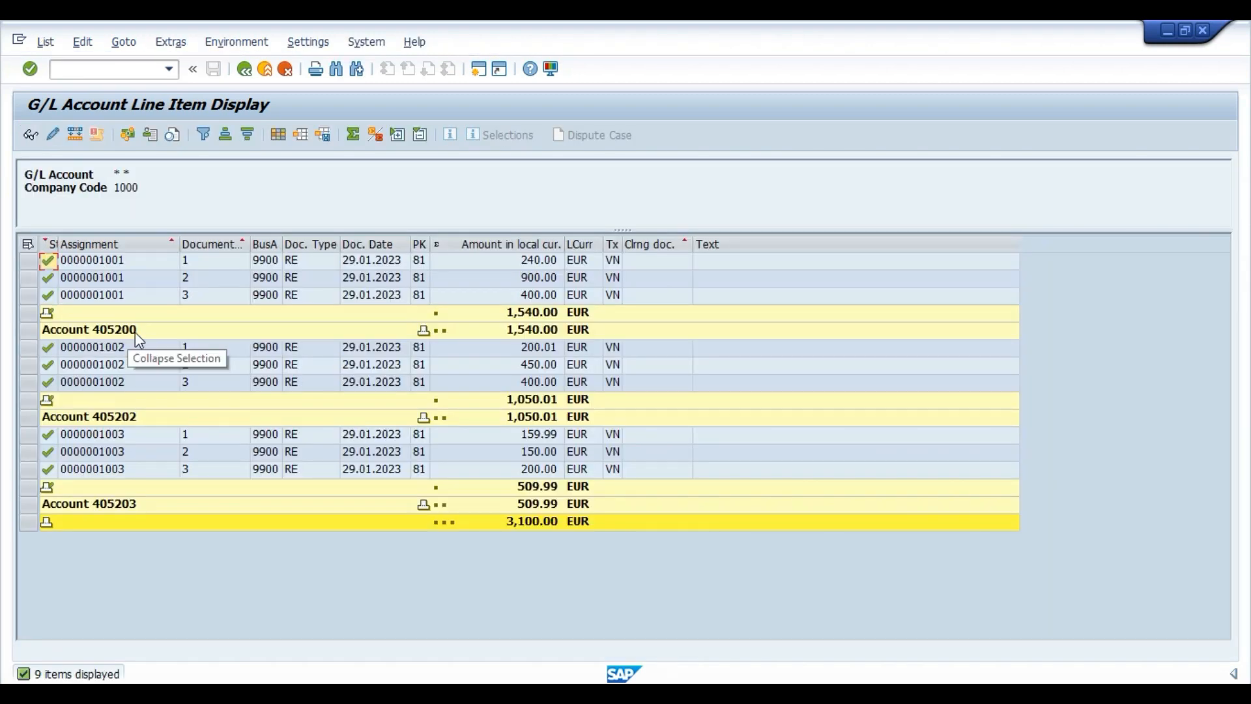
{"action": "mouse_move", "coordinate": [134, 428]}
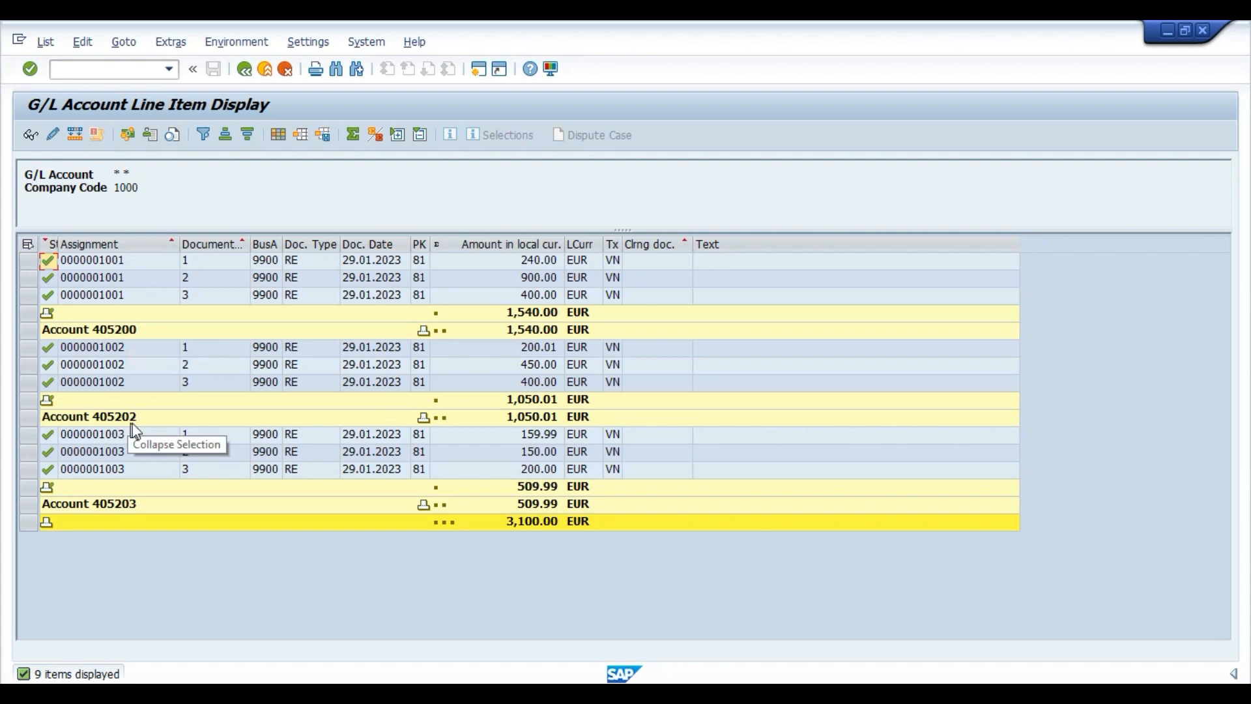
{"action": "mouse_move", "coordinate": [119, 537]}
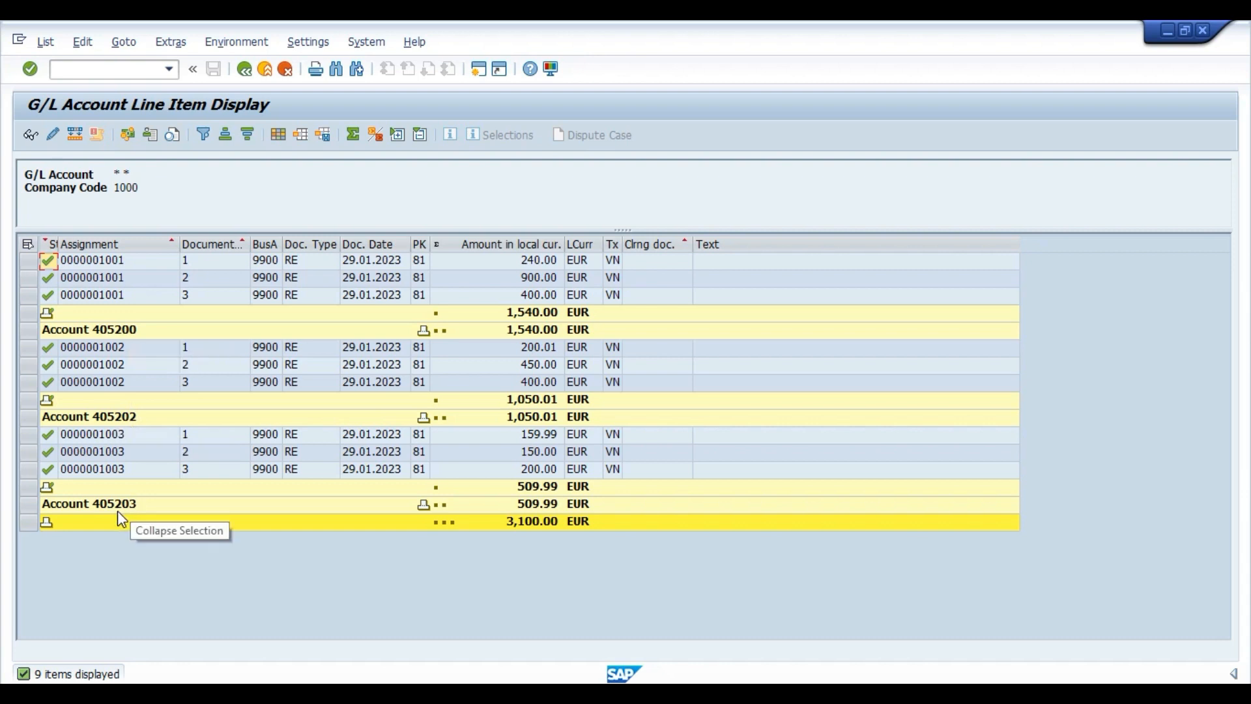
{"action": "mouse_move", "coordinate": [313, 498]}
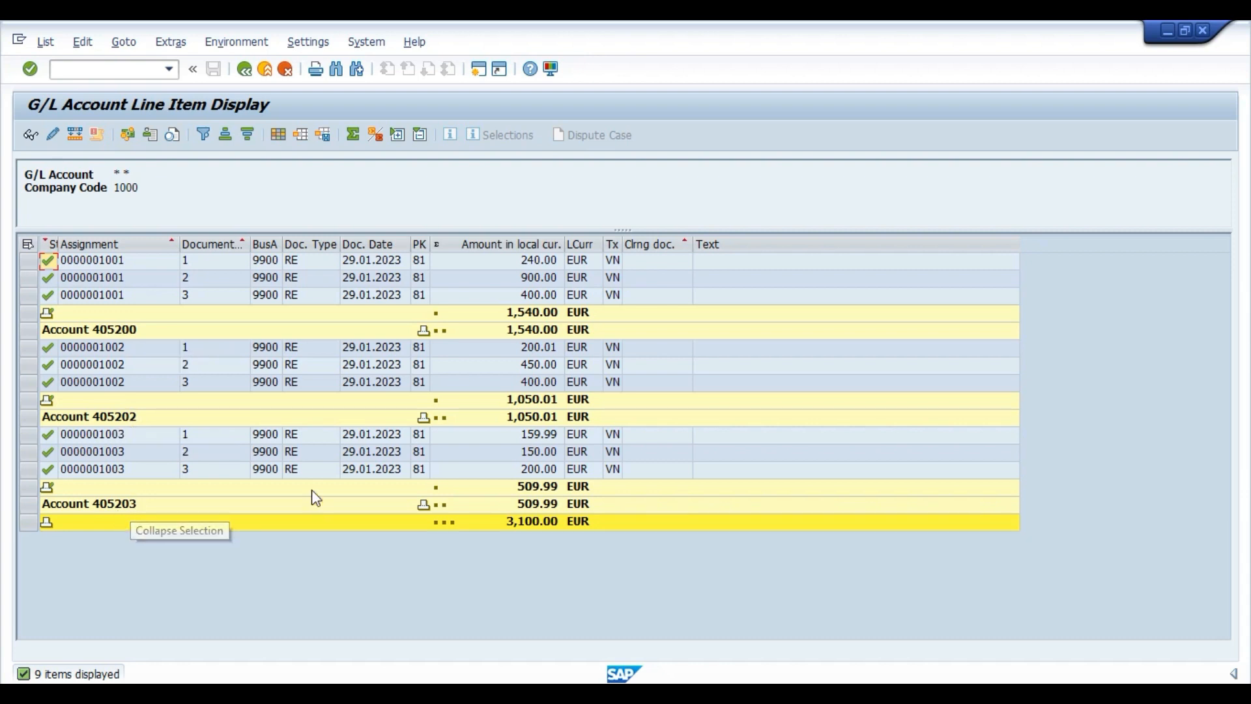
{"action": "mouse_move", "coordinate": [198, 504]}
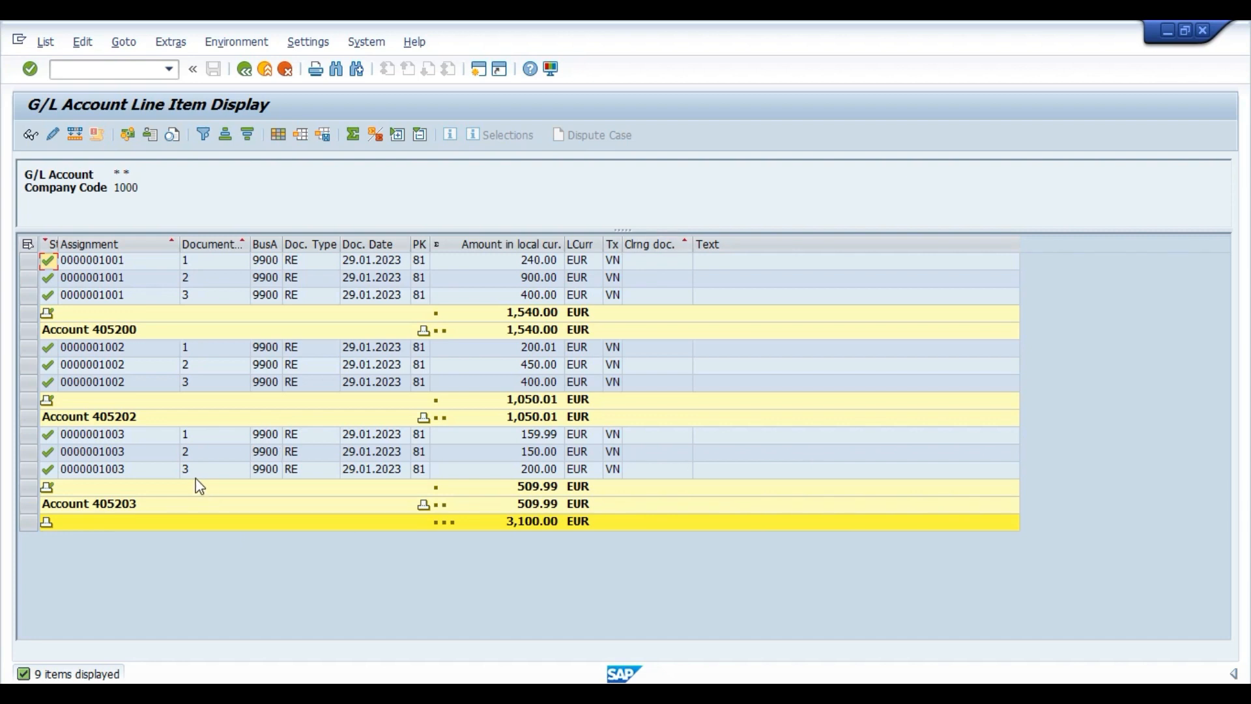
{"action": "mouse_move", "coordinate": [120, 484]}
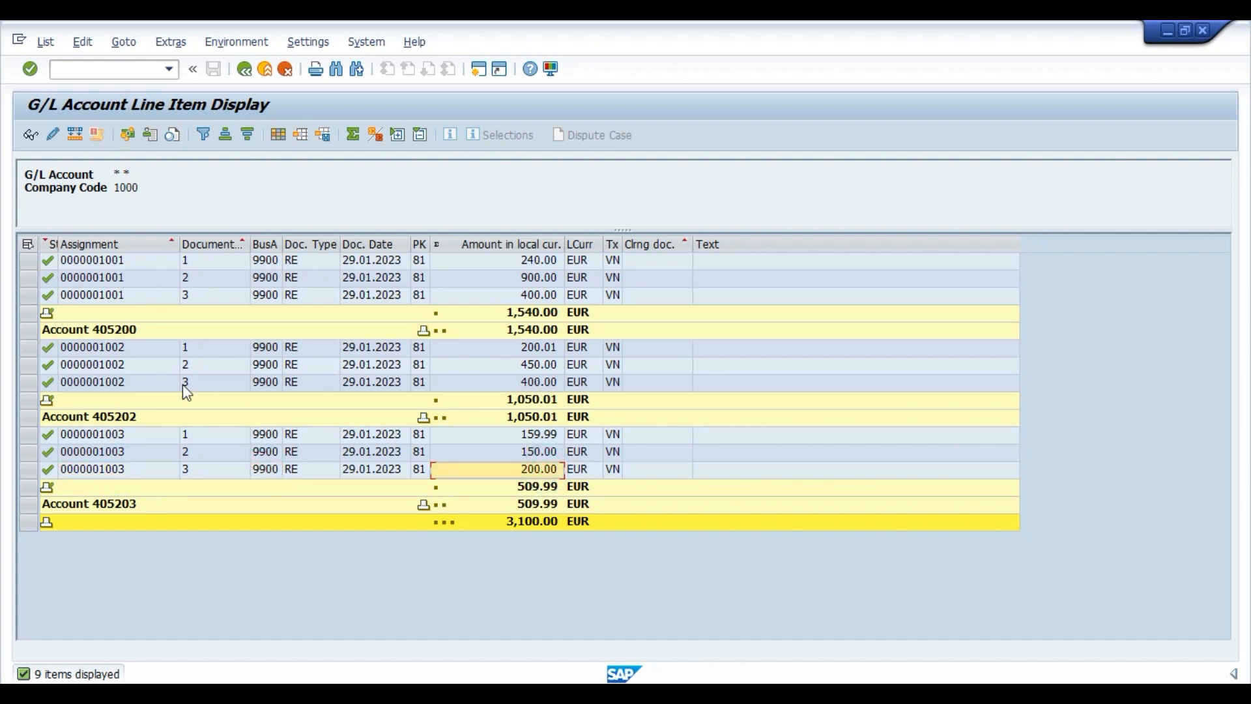
Show the details of the third 405202 line item: 400.00 EUR on cost center 1002.
{"action": "left_click", "coordinate": [104, 382]}
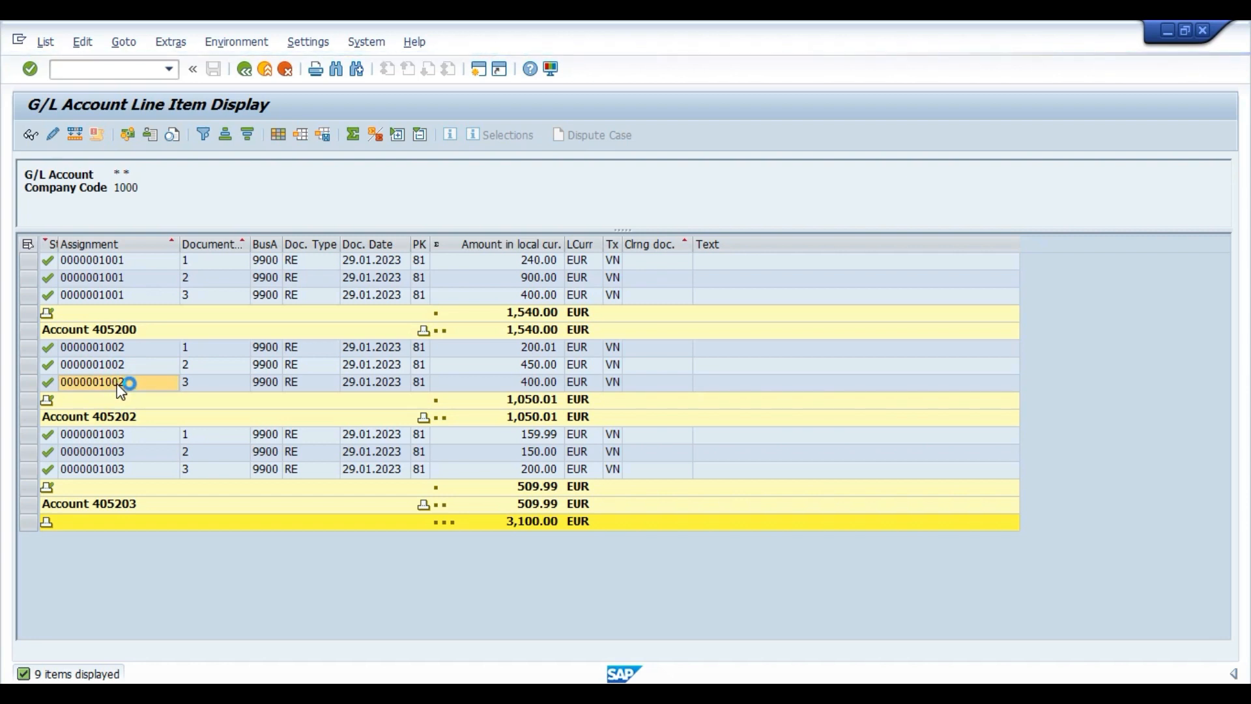
{"action": "double_click", "coordinate": [97, 382]}
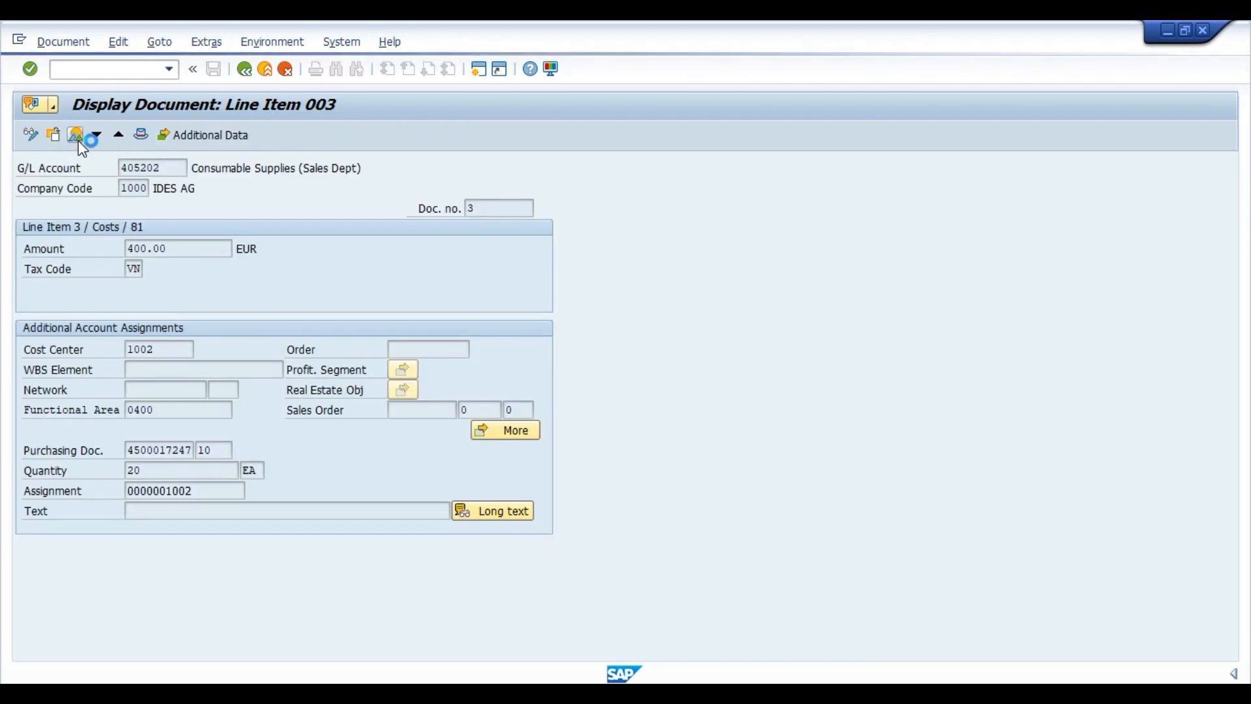
Display posted document 3 with its lines on cost centers 1001, 1002 and 1003.
{"action": "left_click", "coordinate": [72, 135]}
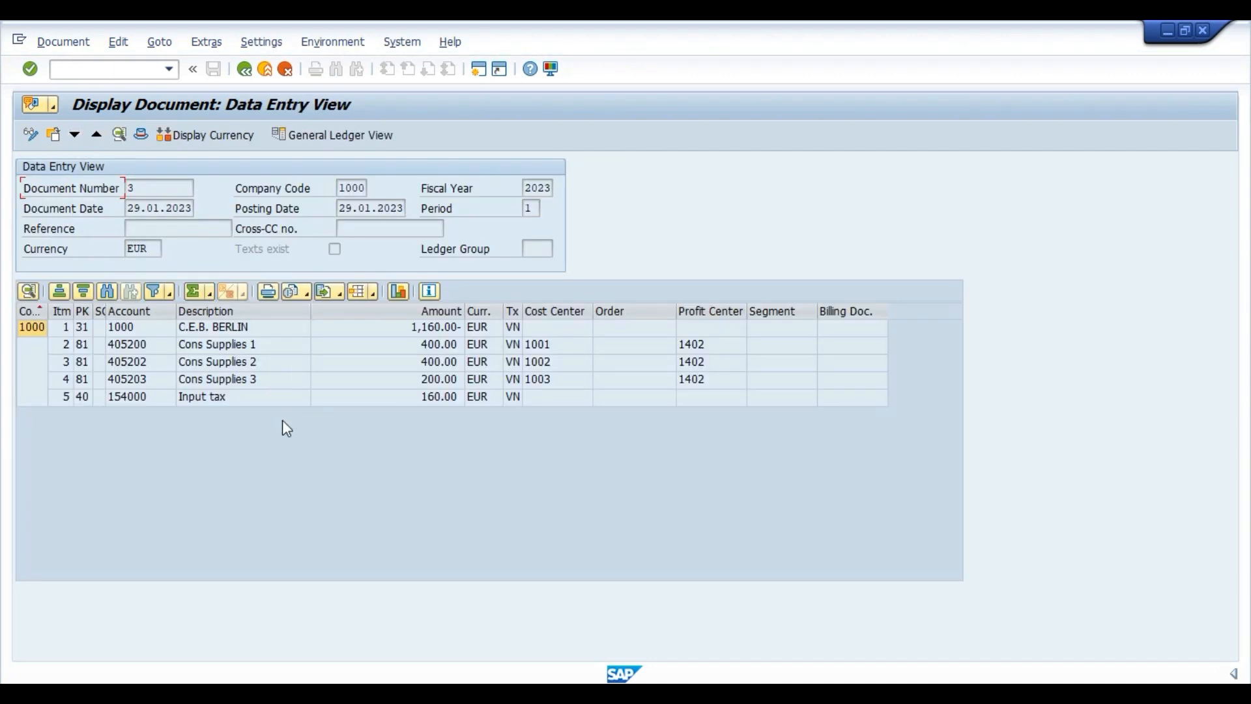
{"action": "mouse_move", "coordinate": [259, 346]}
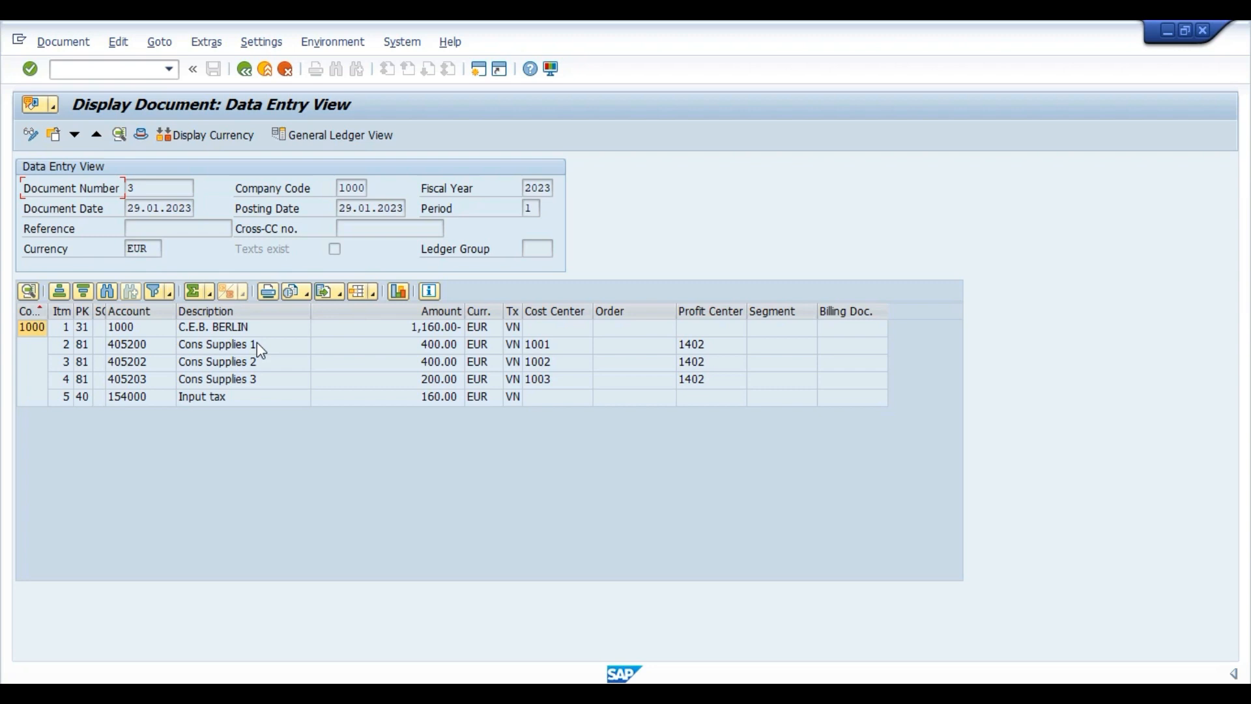
{"action": "mouse_move", "coordinate": [266, 341]}
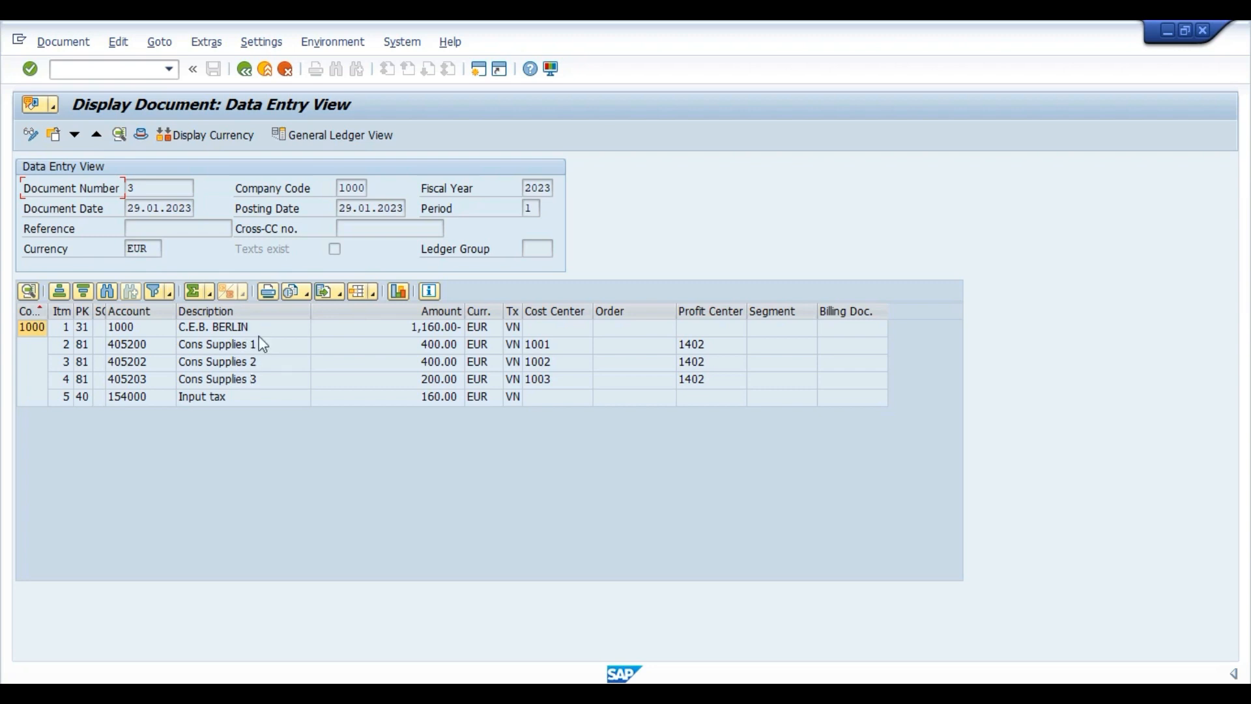
{"action": "mouse_move", "coordinate": [248, 300]}
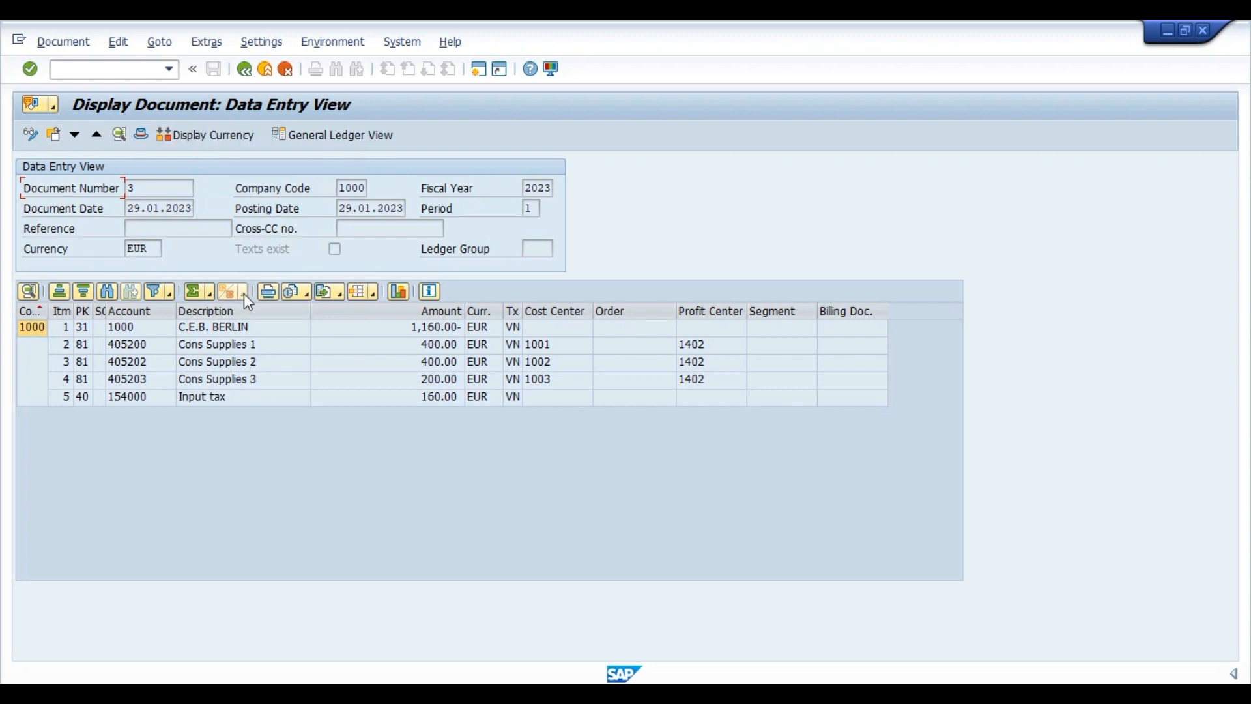
{"action": "left_click", "coordinate": [100, 71]}
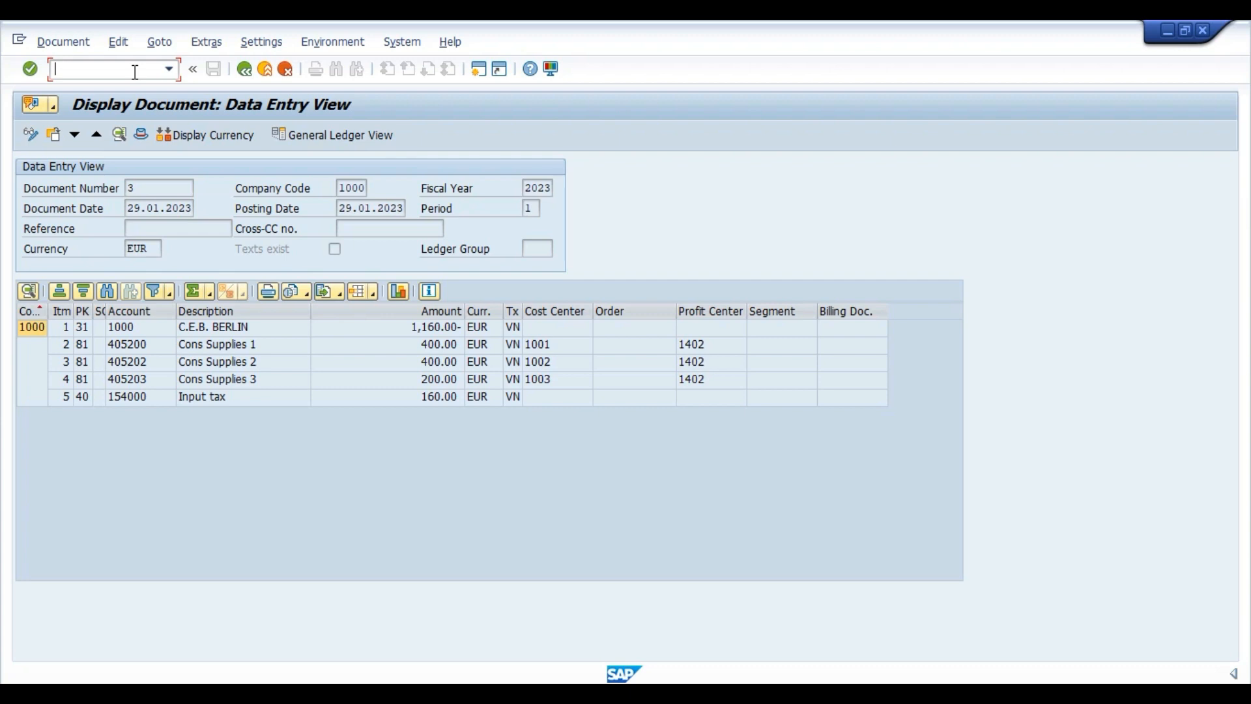
{"action": "type", "text": "/"}
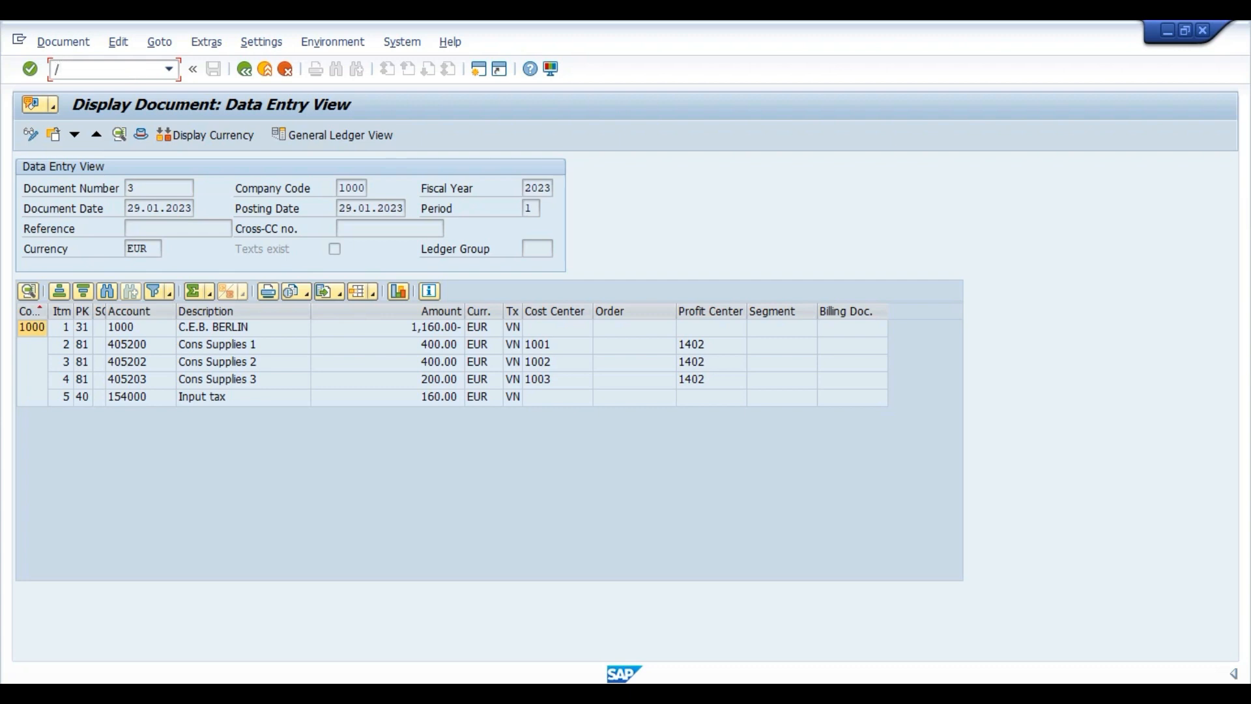
{"action": "mouse_move", "coordinate": [248, 83]}
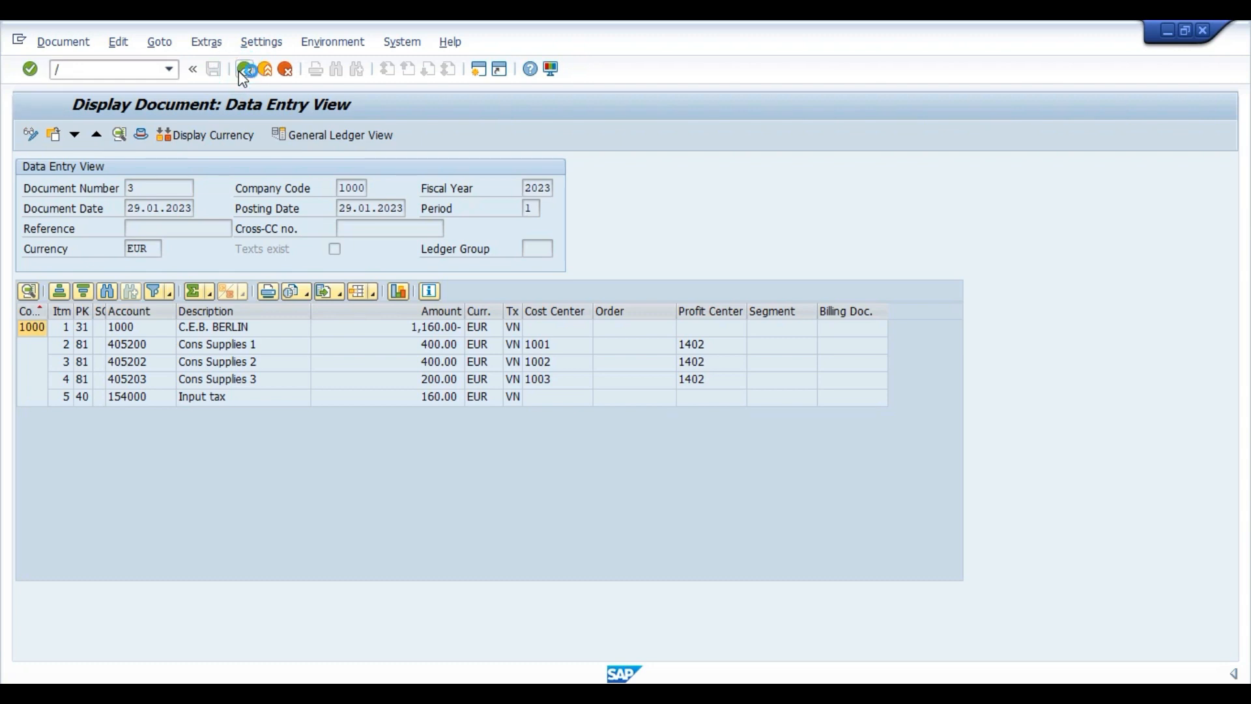
Leave the document views and return to the Easy Access menu with /n.
{"action": "left_click", "coordinate": [244, 69]}
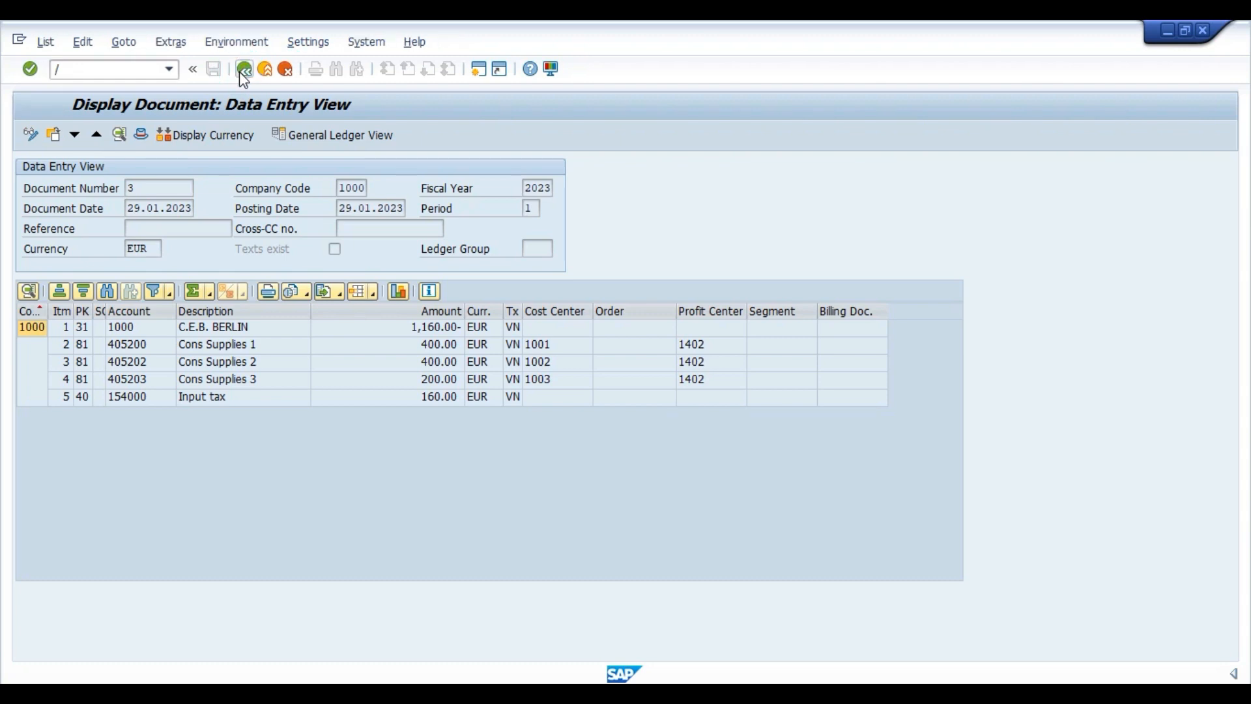
{"action": "left_click", "coordinate": [245, 71]}
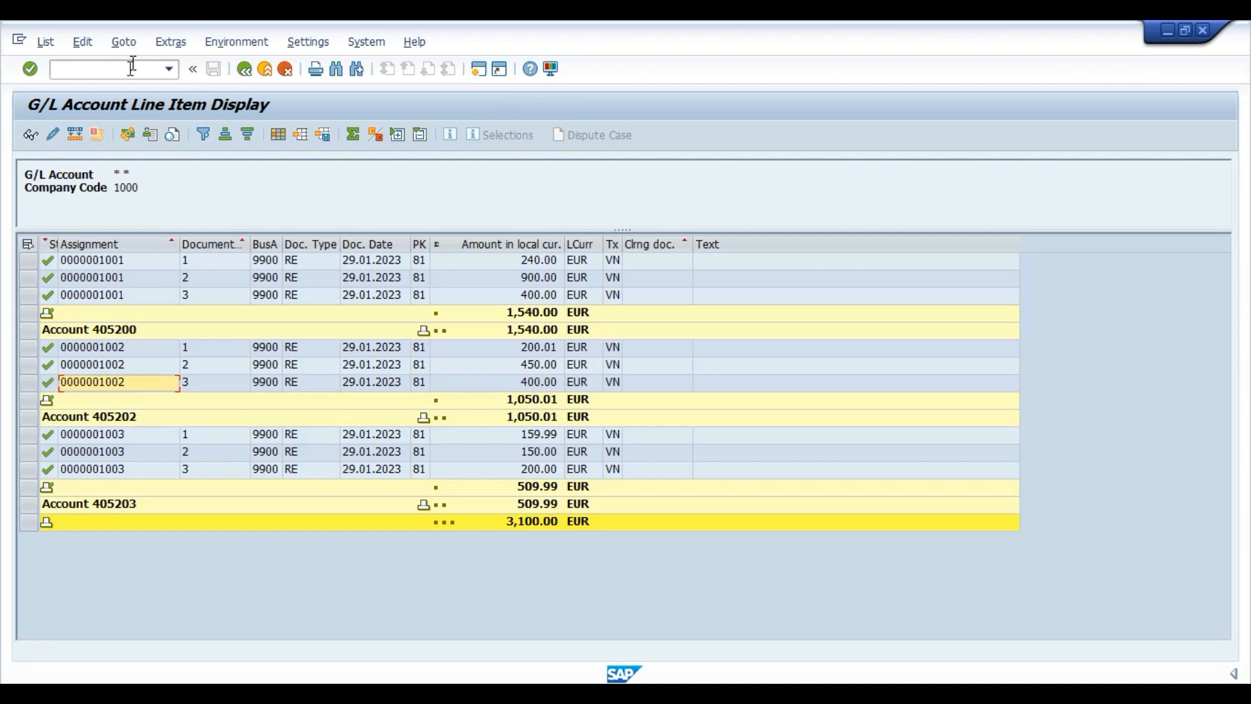
{"action": "type", "text": "/n"}
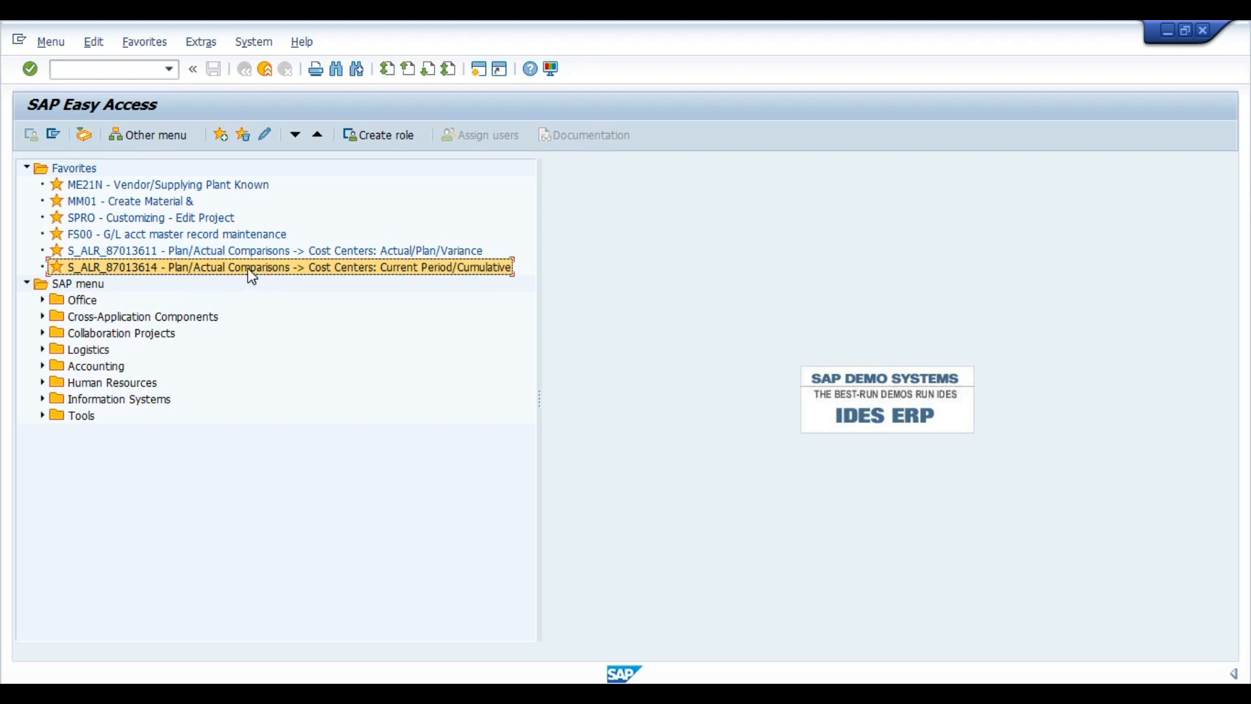
Launch report S_ALR_87013614 for cost centers 1001 to 1003.
{"action": "double_click", "coordinate": [252, 267]}
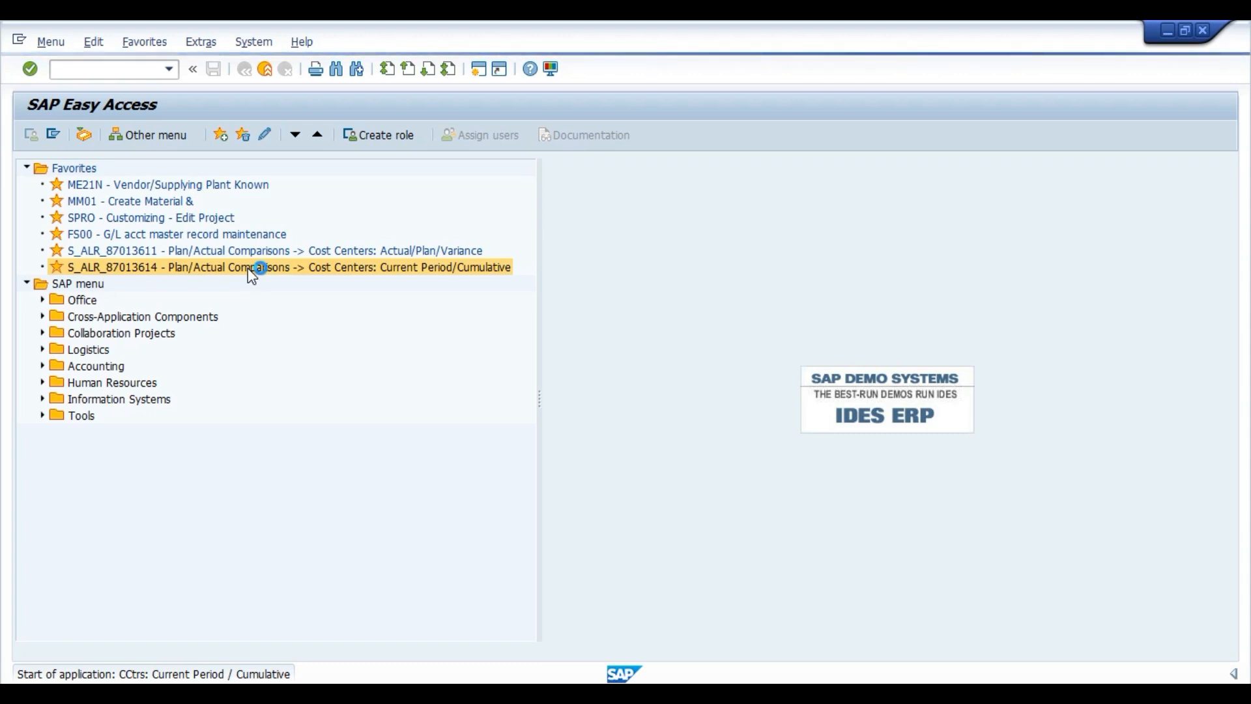
{"action": "double_click", "coordinate": [258, 267]}
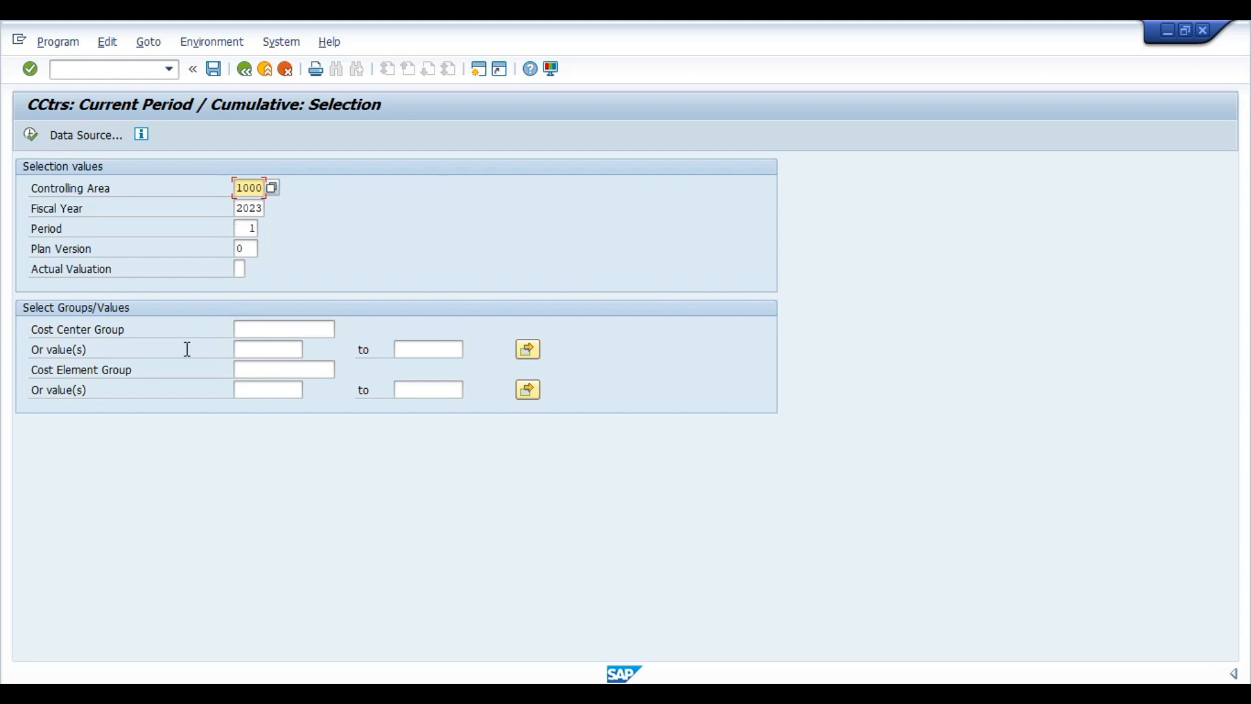
{"action": "left_click", "coordinate": [268, 350]}
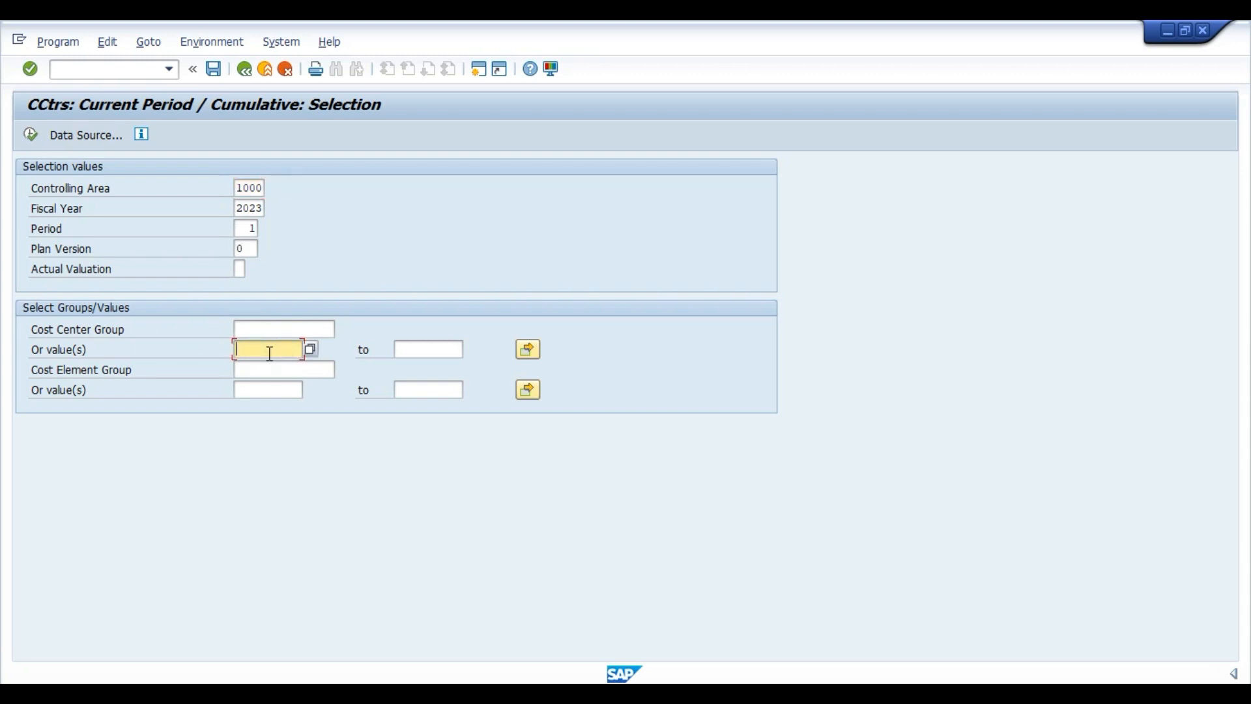
{"action": "type", "text": "100"}
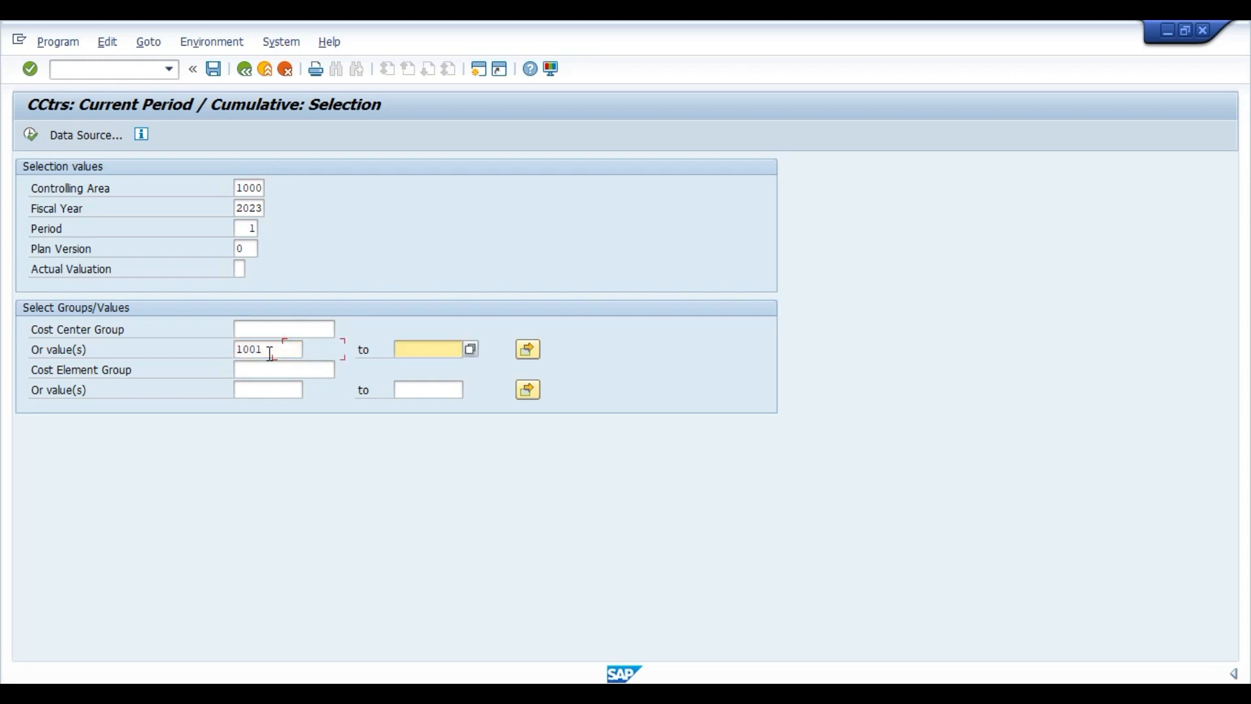
{"action": "type", "text": "1003"}
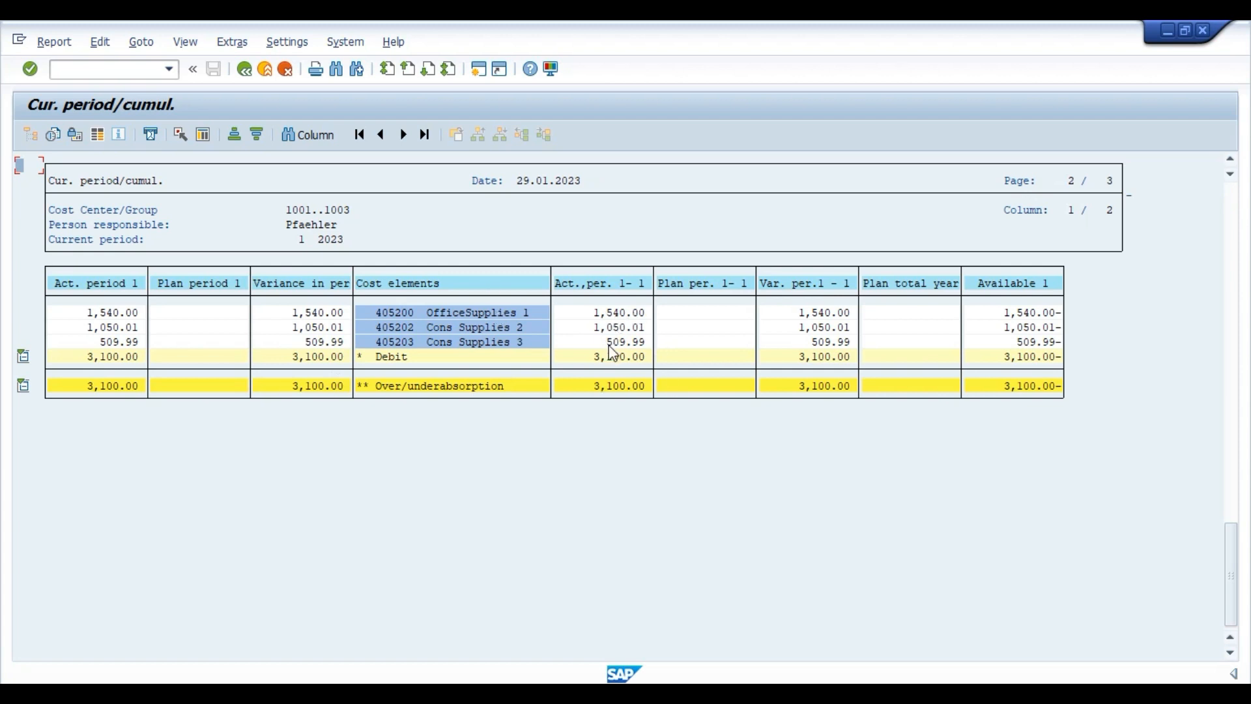
{"action": "mouse_move", "coordinate": [571, 397]}
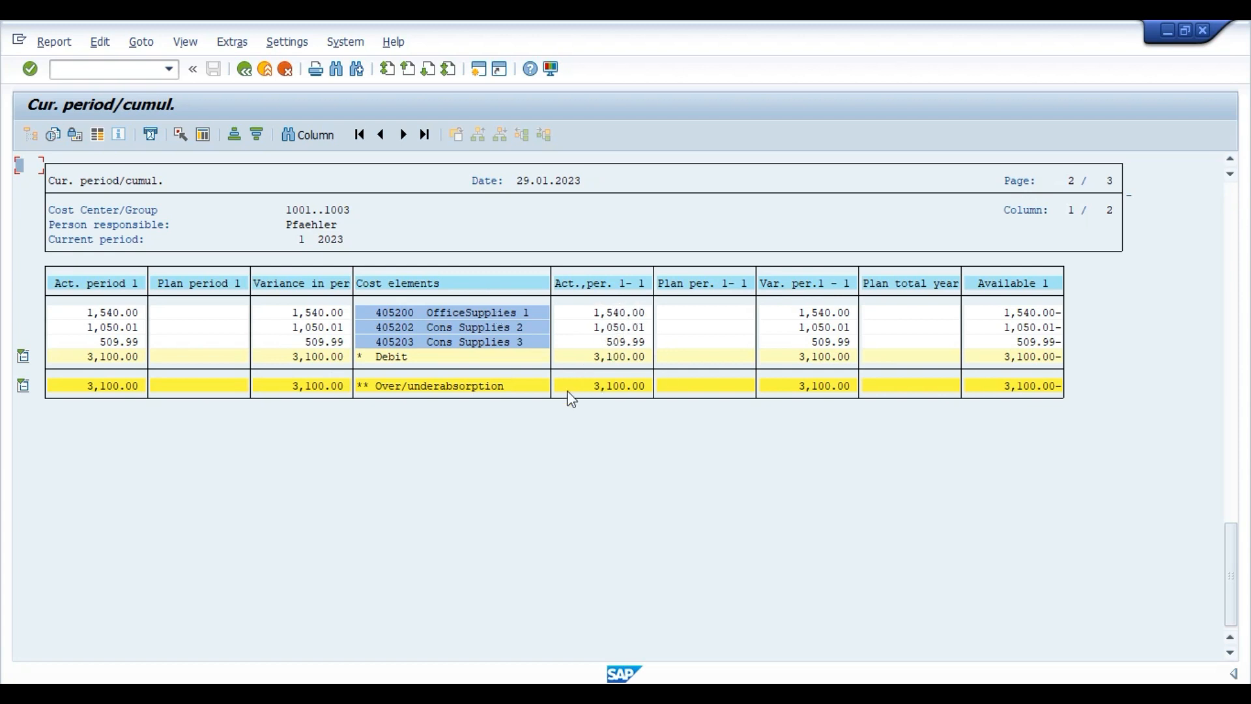
{"action": "mouse_move", "coordinate": [203, 351]}
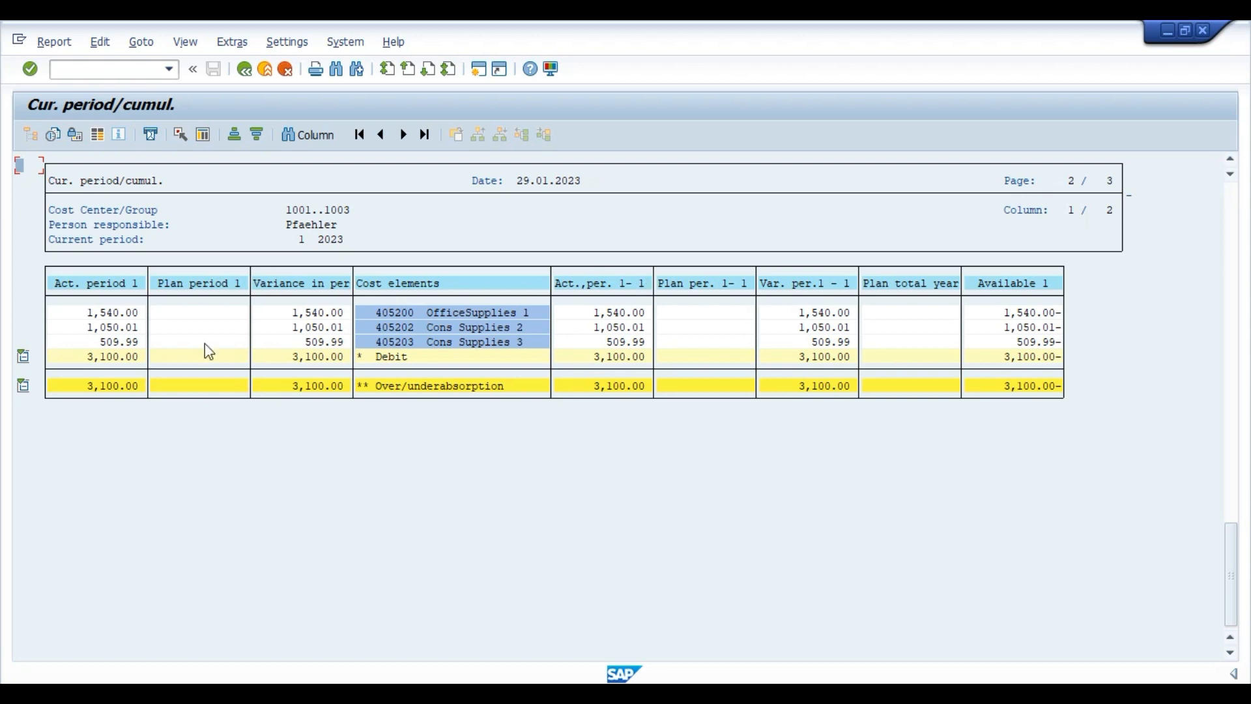
{"action": "mouse_move", "coordinate": [237, 396]}
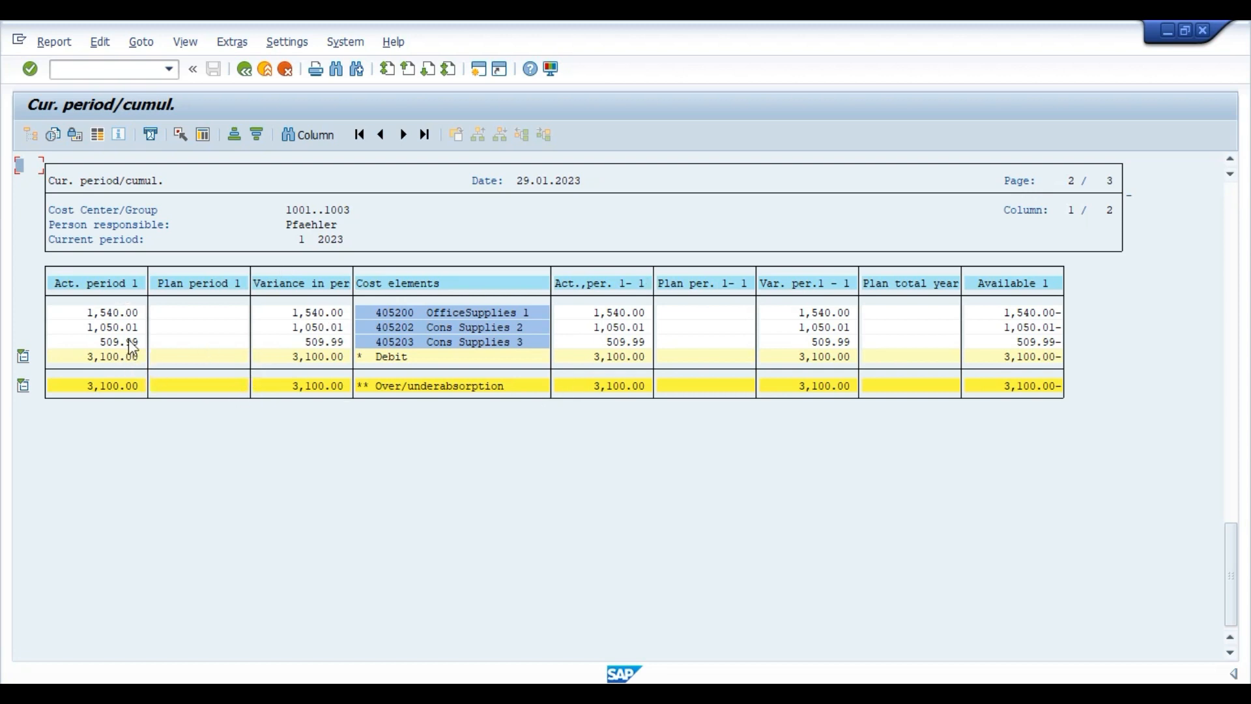
{"action": "mouse_move", "coordinate": [316, 358]}
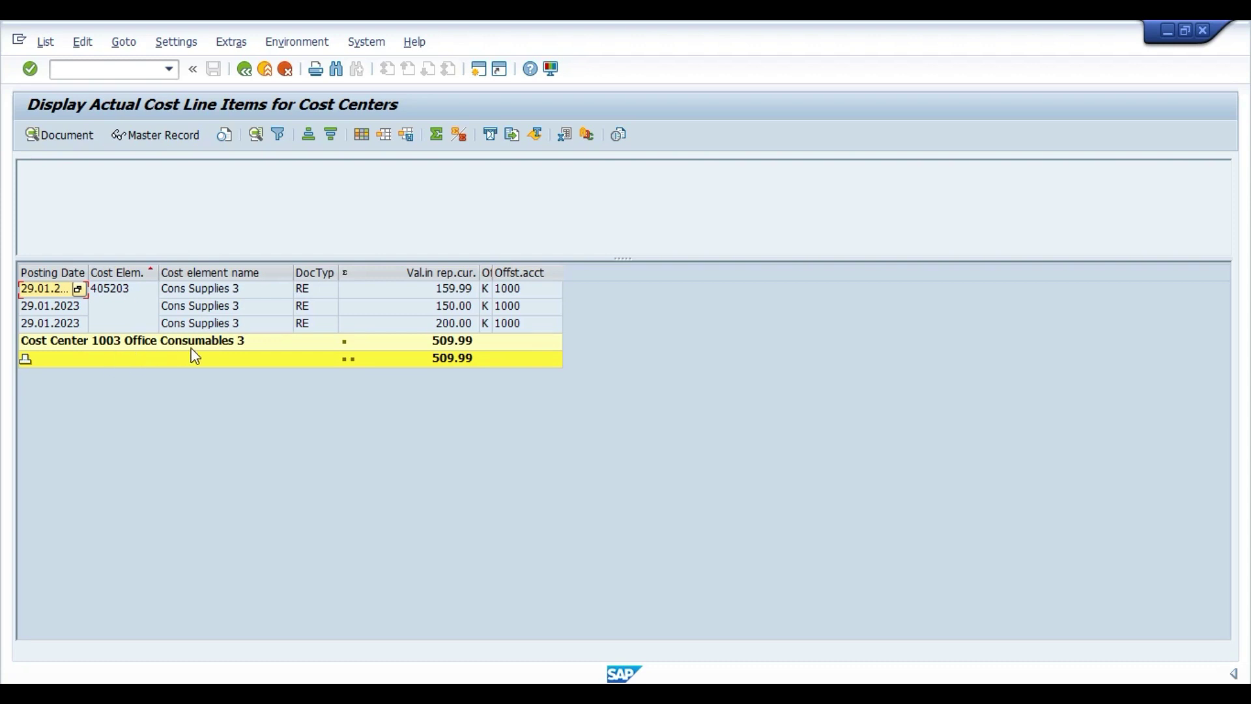
{"action": "mouse_move", "coordinate": [233, 313]}
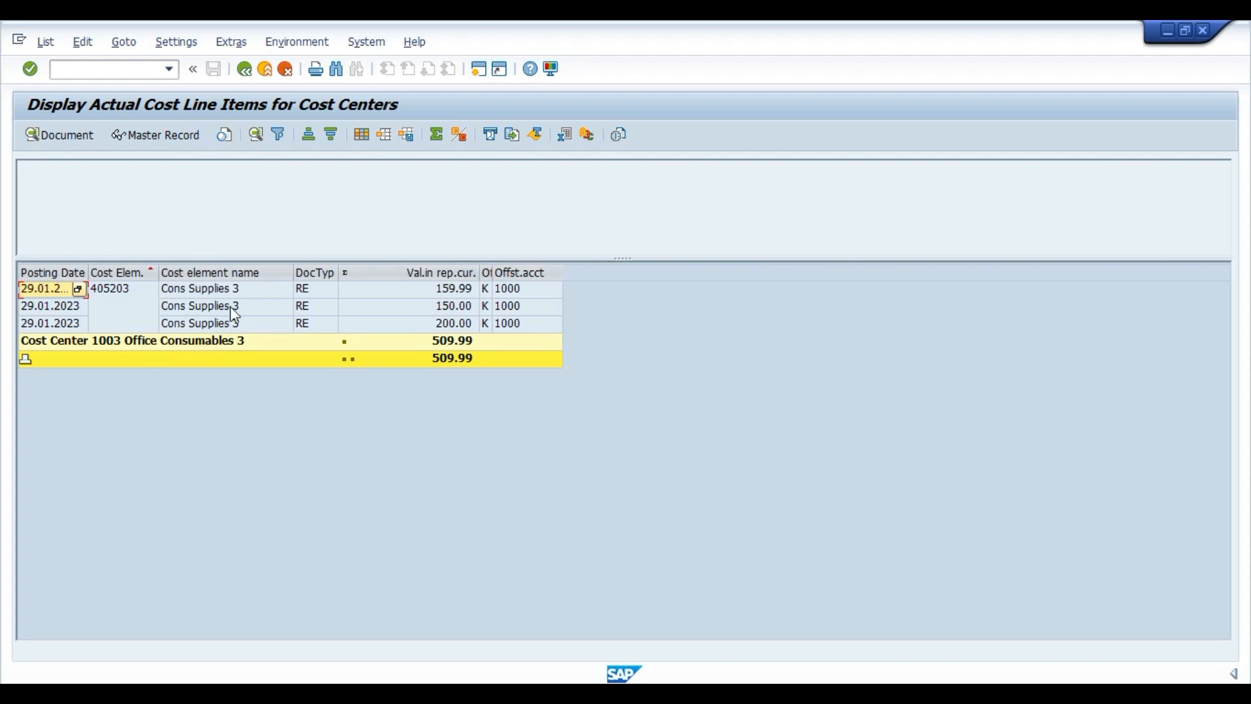
{"action": "mouse_move", "coordinate": [241, 309]}
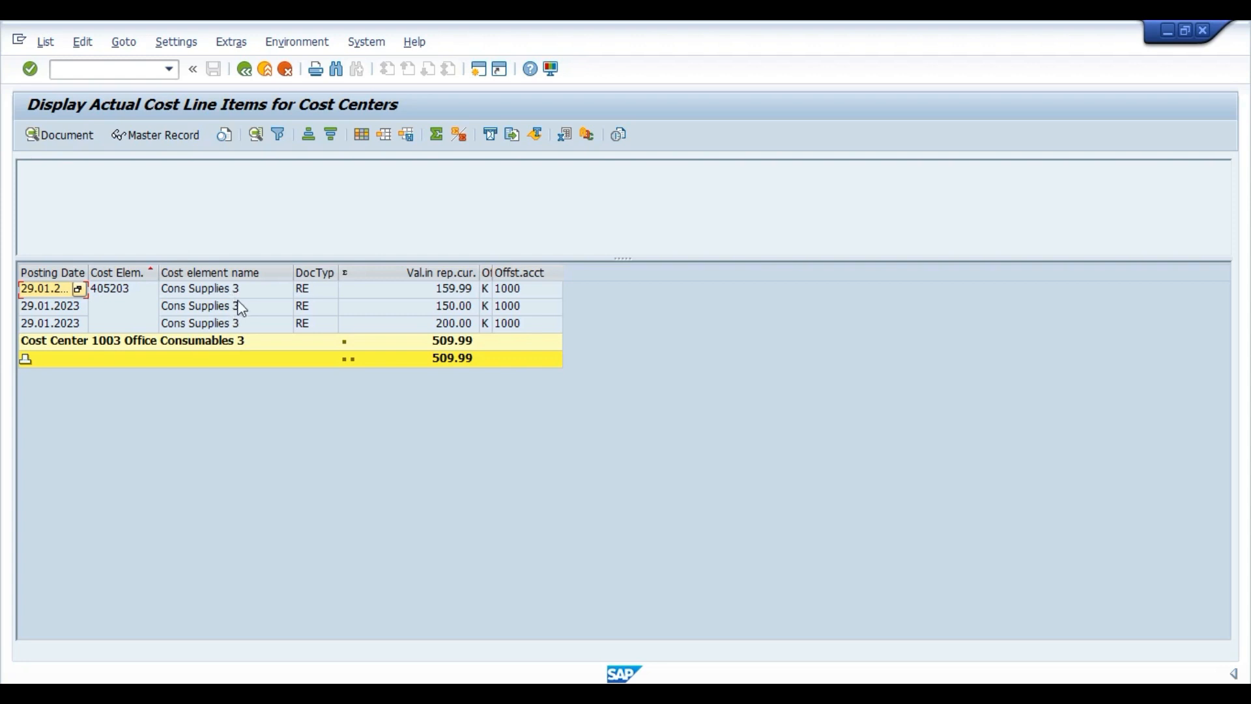
{"action": "mouse_move", "coordinate": [453, 335]}
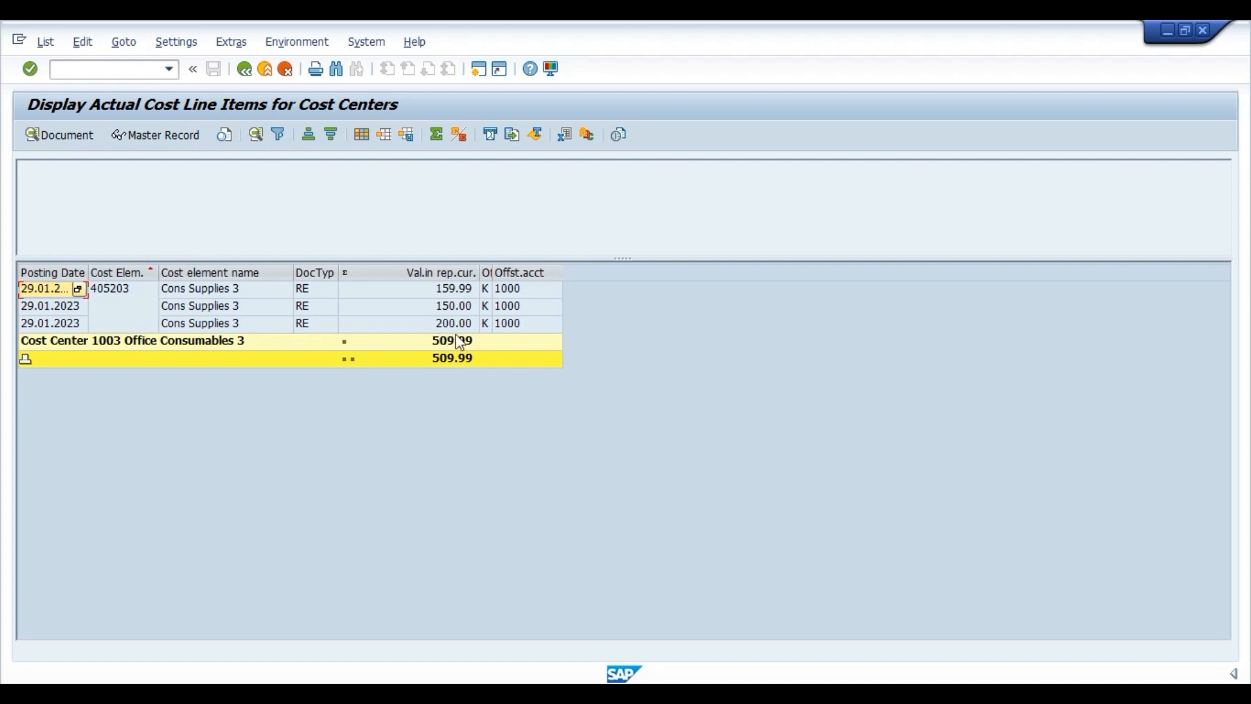
{"action": "mouse_move", "coordinate": [449, 330]}
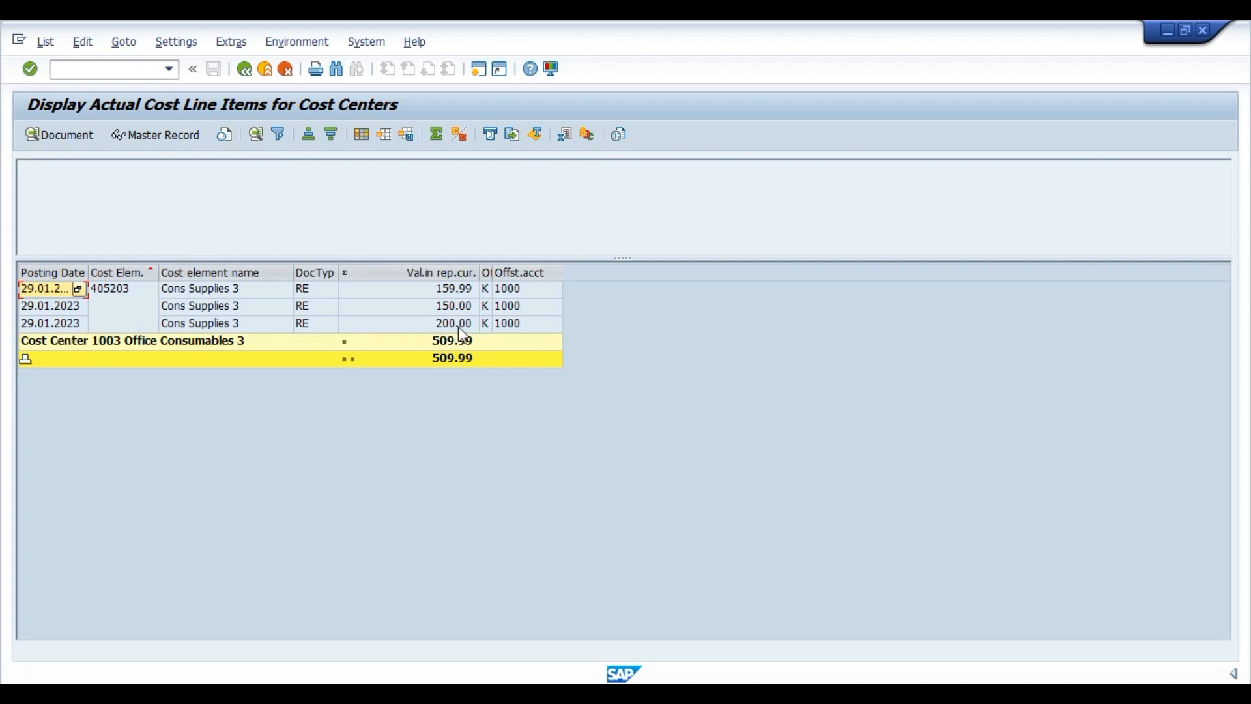
Select the 200.00 actual cost posting for cost center 1003.
{"action": "left_click", "coordinate": [454, 324]}
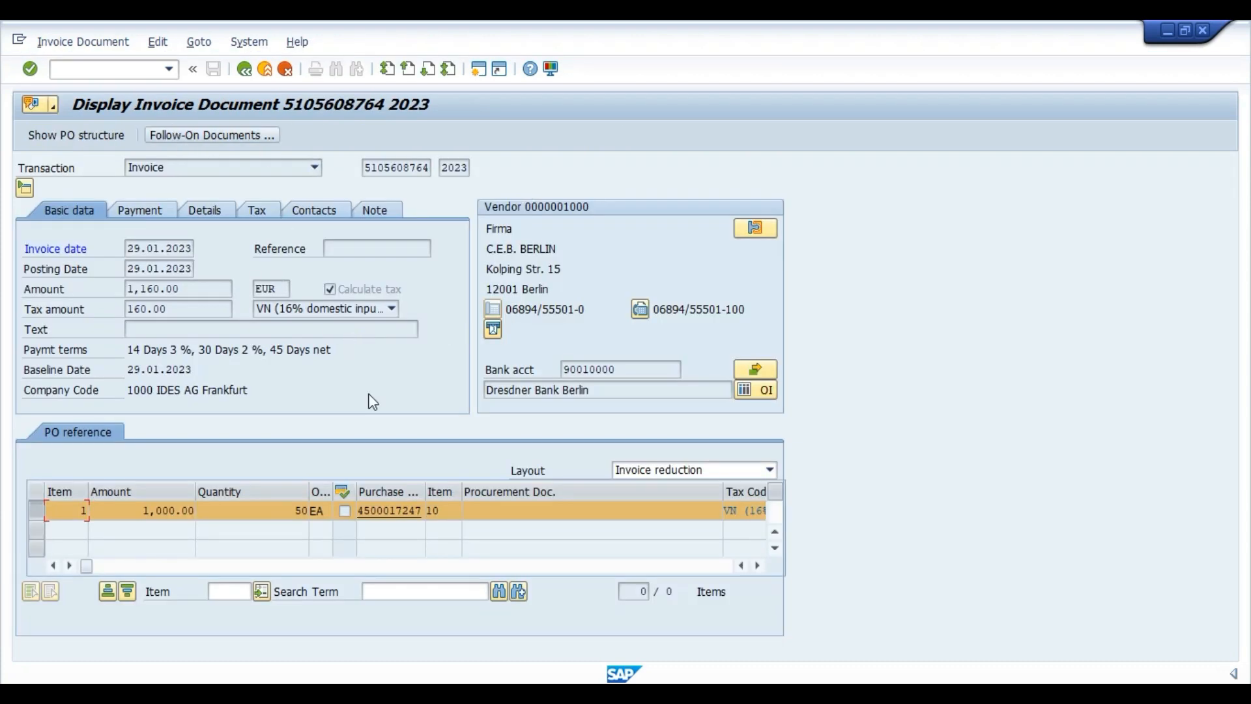
{"action": "mouse_move", "coordinate": [335, 416]}
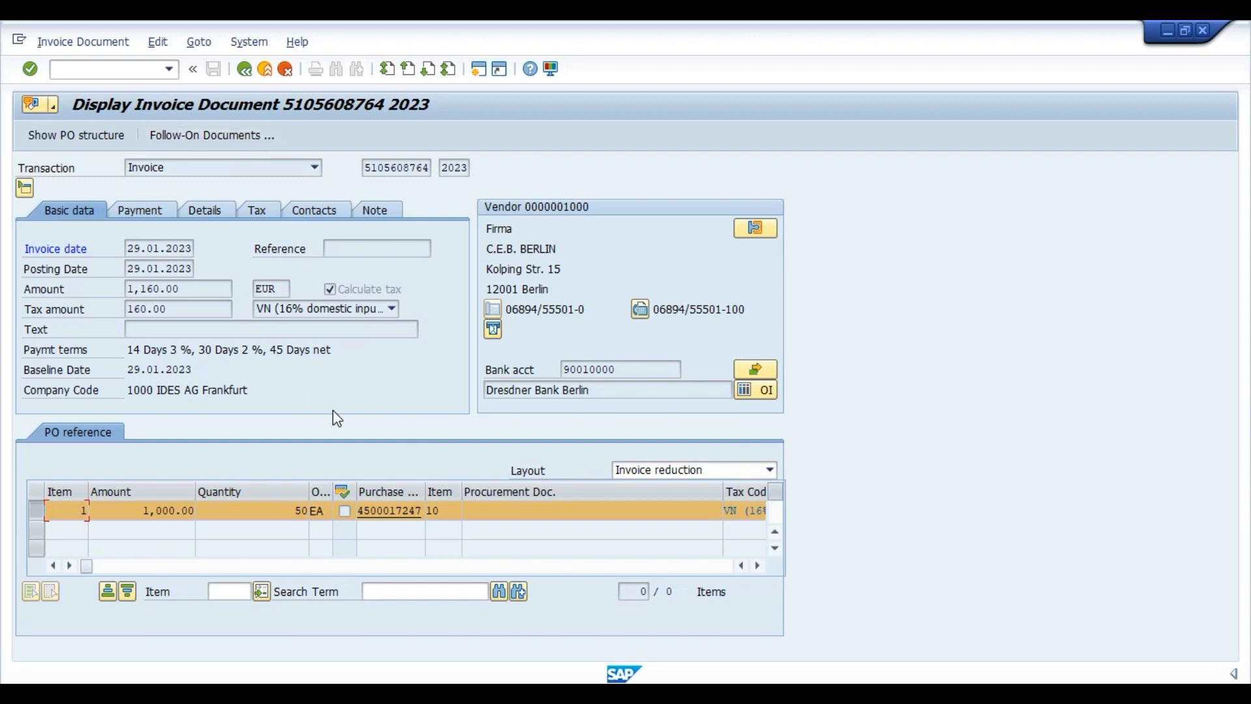
{"action": "mouse_move", "coordinate": [615, 336]}
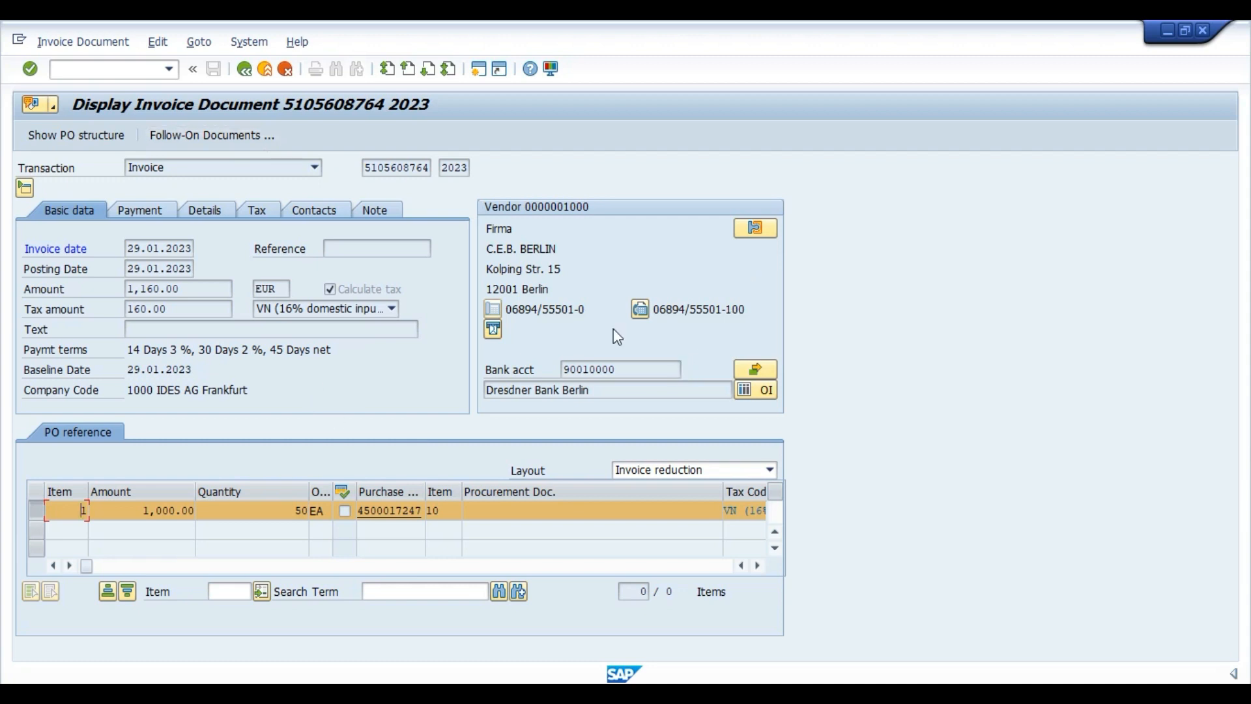
{"action": "mouse_move", "coordinate": [424, 383]}
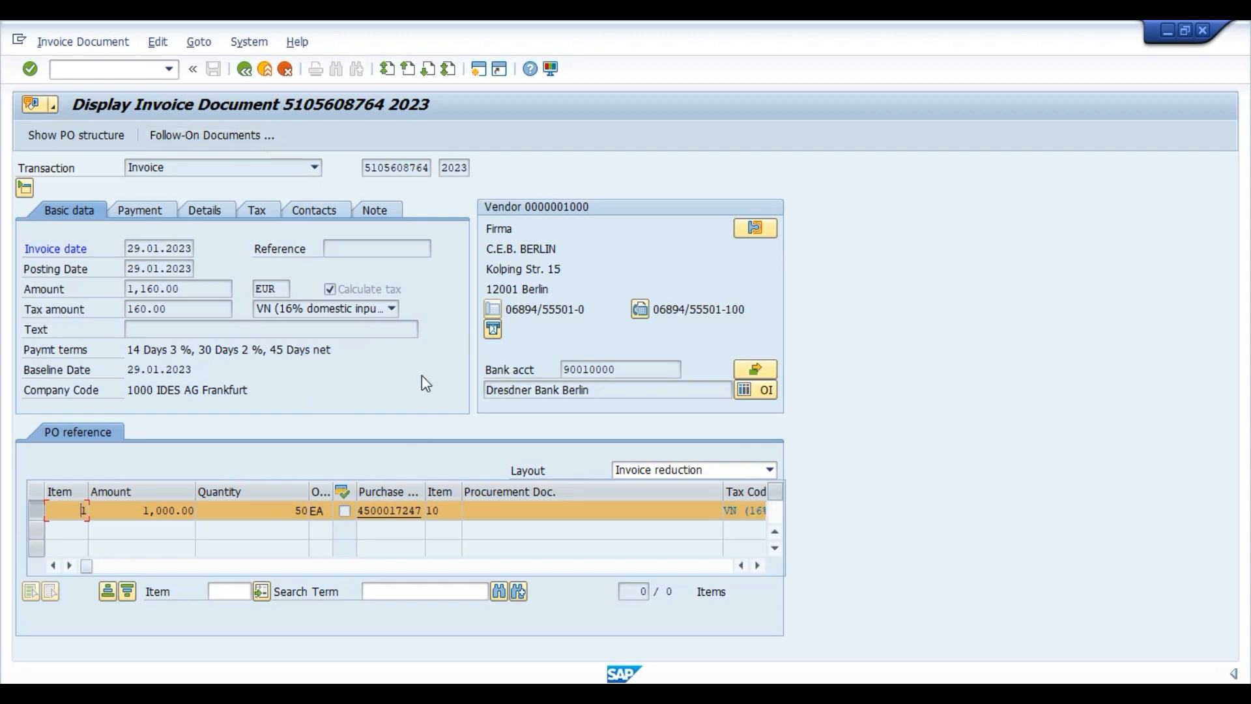